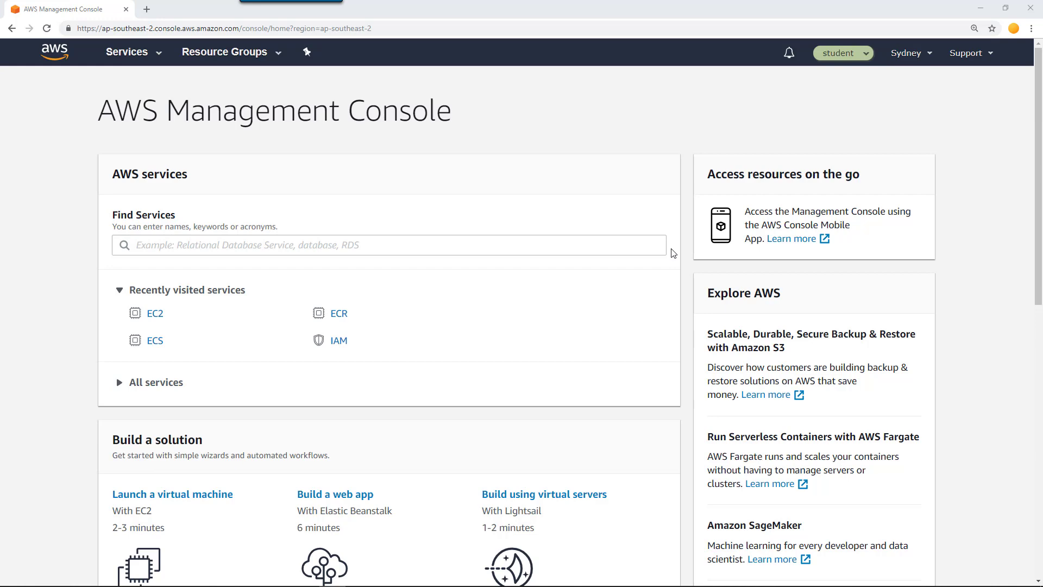
Find EC2 via the services search, go to Load Balancers and begin creating a new load balancer.
text(ec)
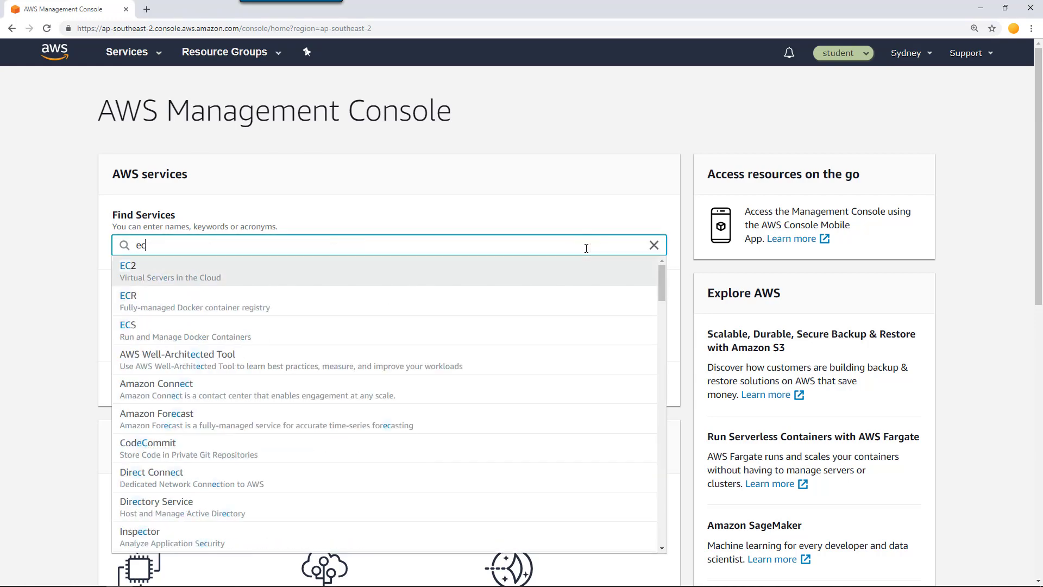
click(128, 265)
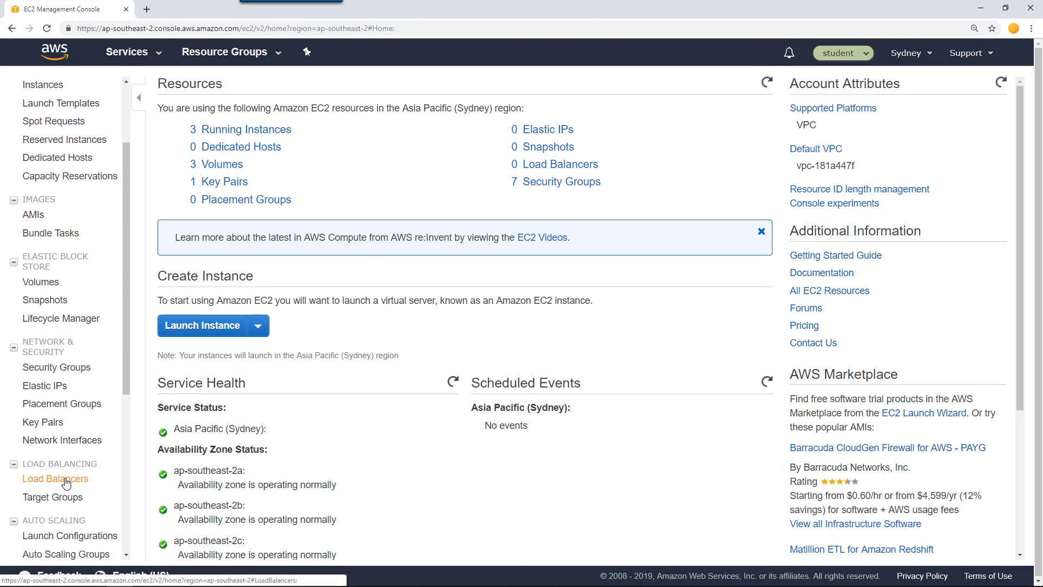
click(55, 477)
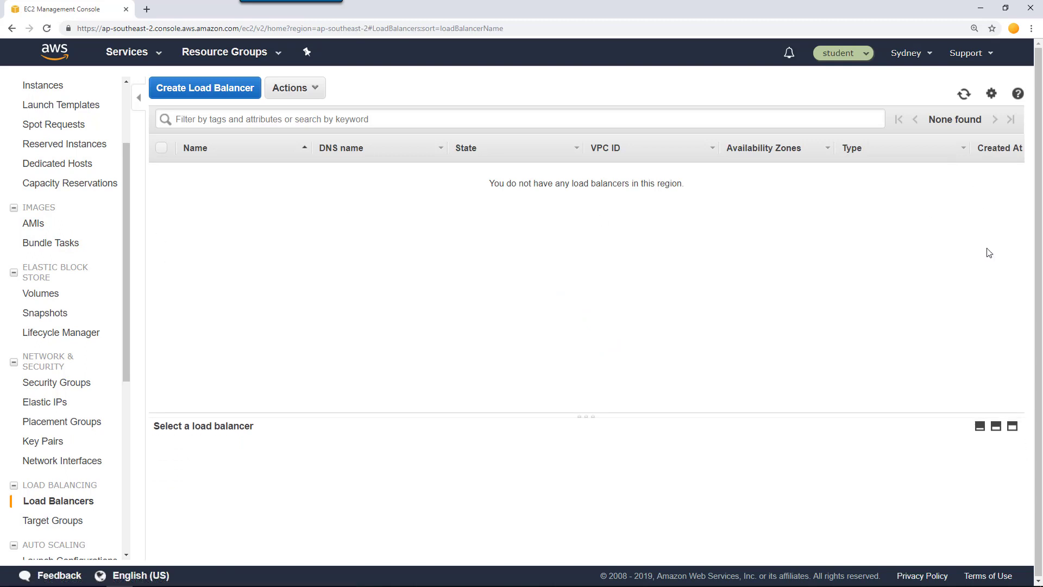
mouse_move(179, 200)
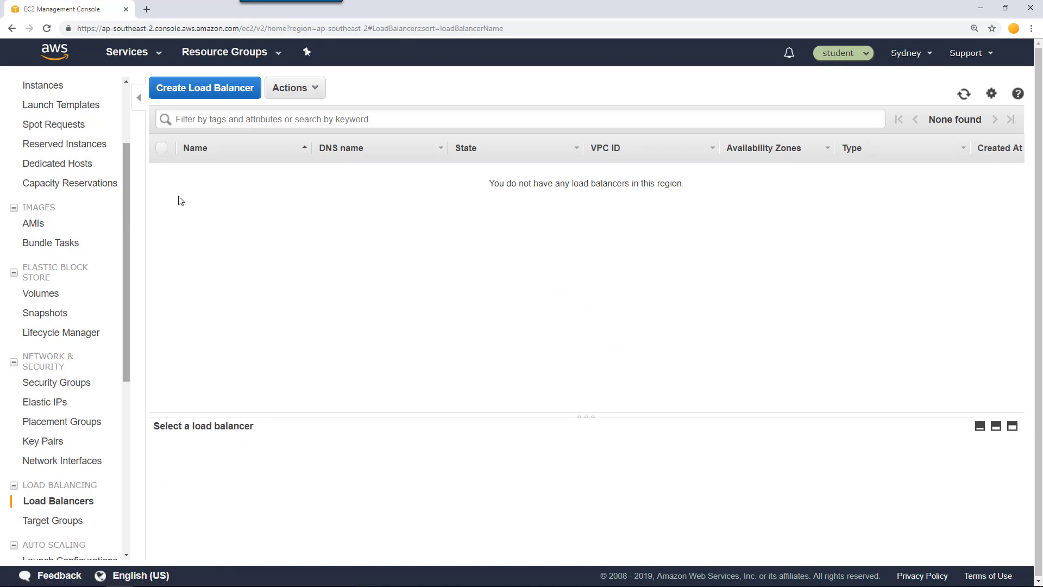
mouse_move(215, 87)
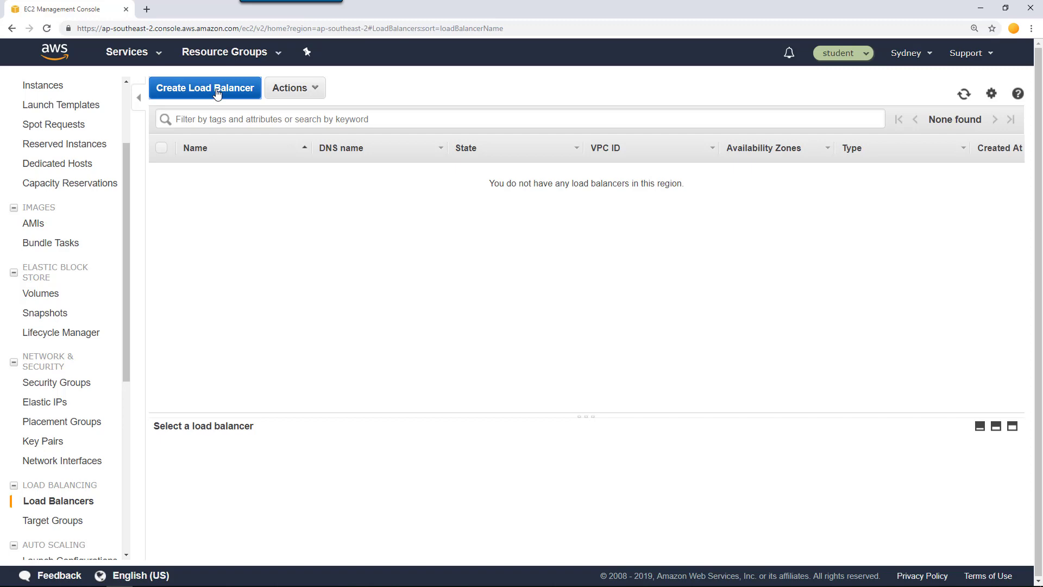
click(204, 87)
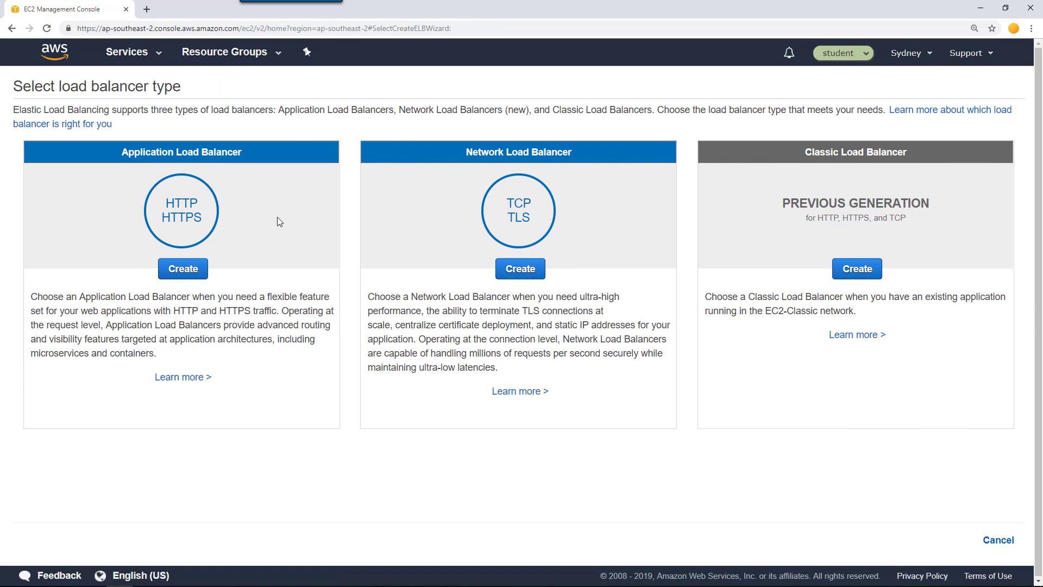
mouse_move(304, 170)
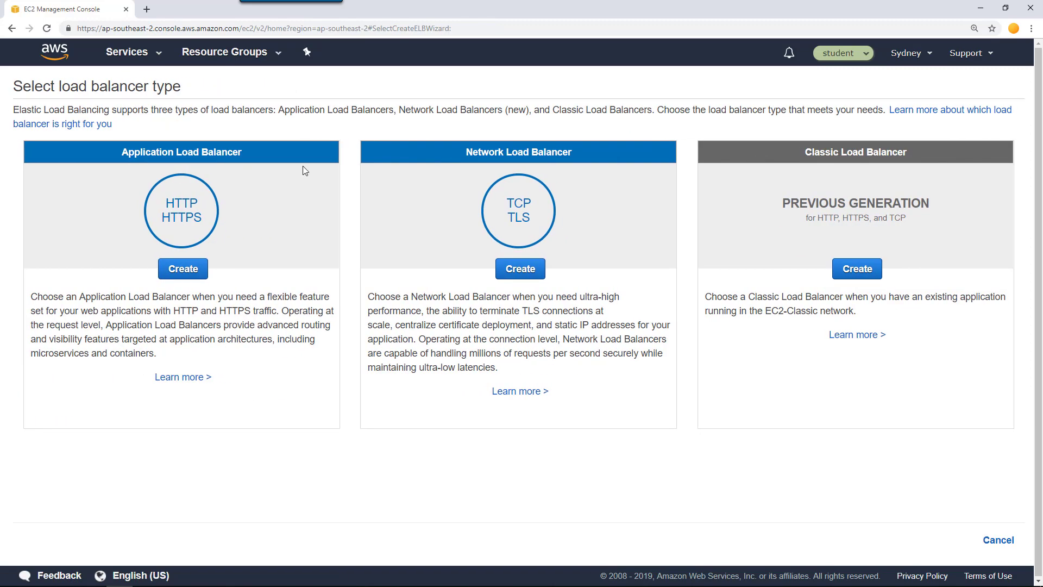
mouse_move(265, 180)
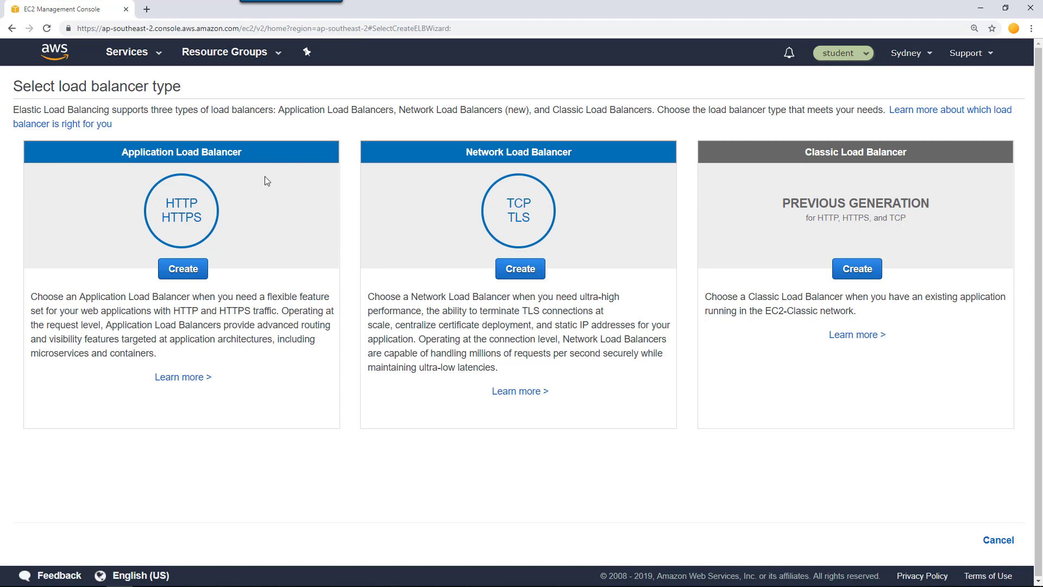
Choose an Application Load Balancer and name it MyWolfAppLB.
click(182, 269)
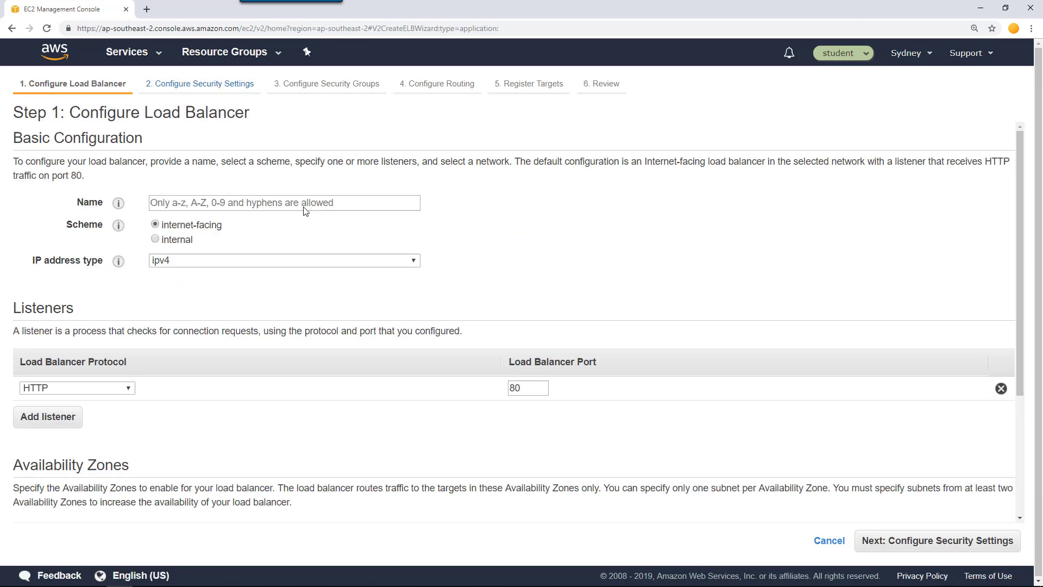
click(284, 202)
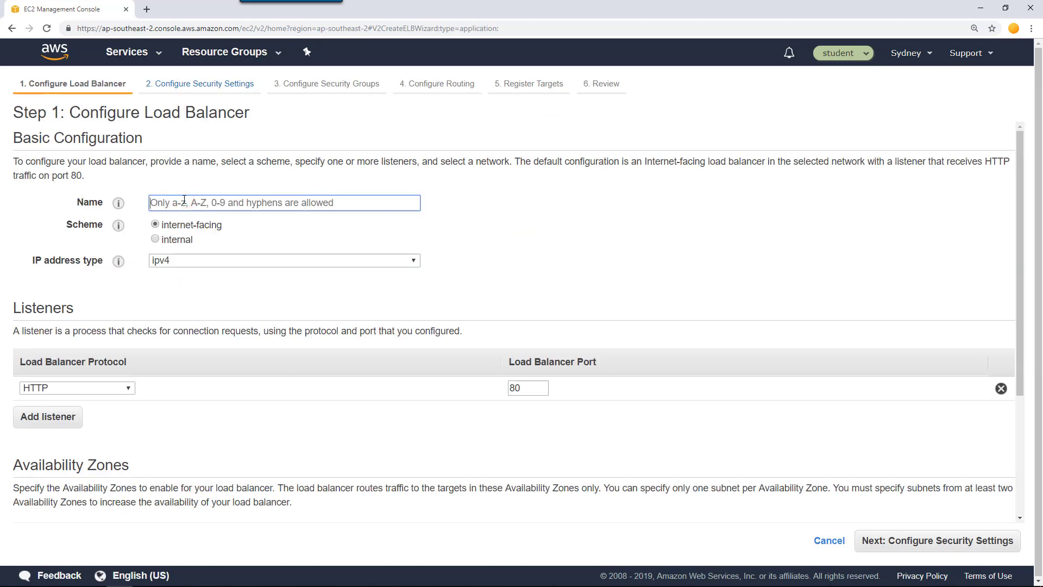
text(My)
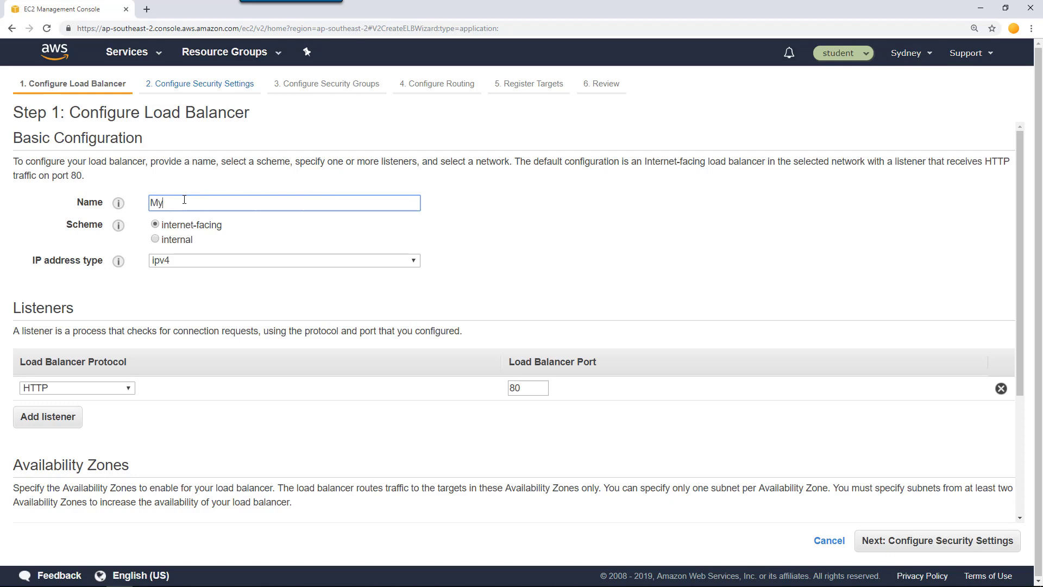
text(WolfAppLB)
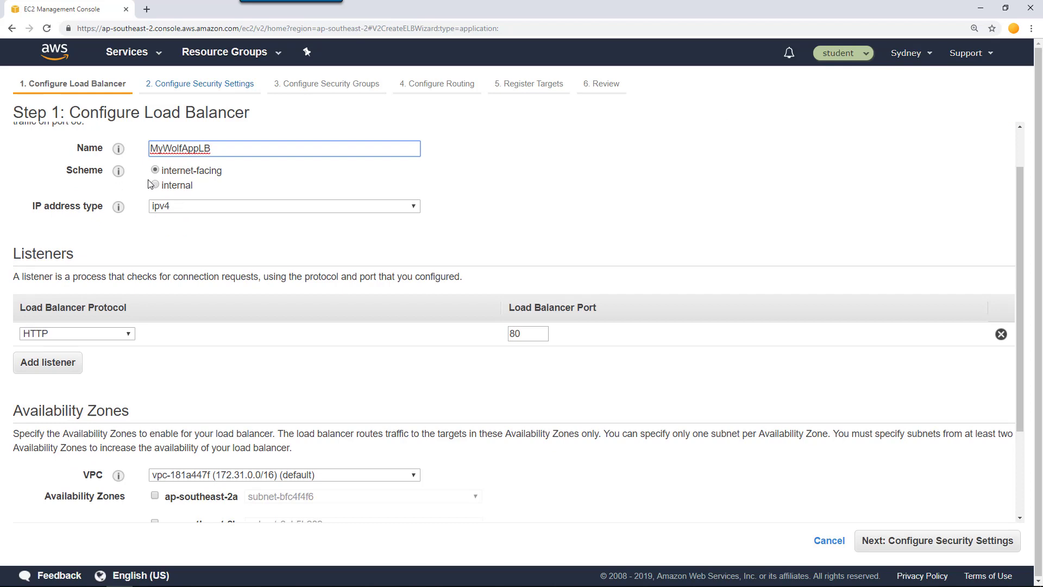
mouse_move(235, 179)
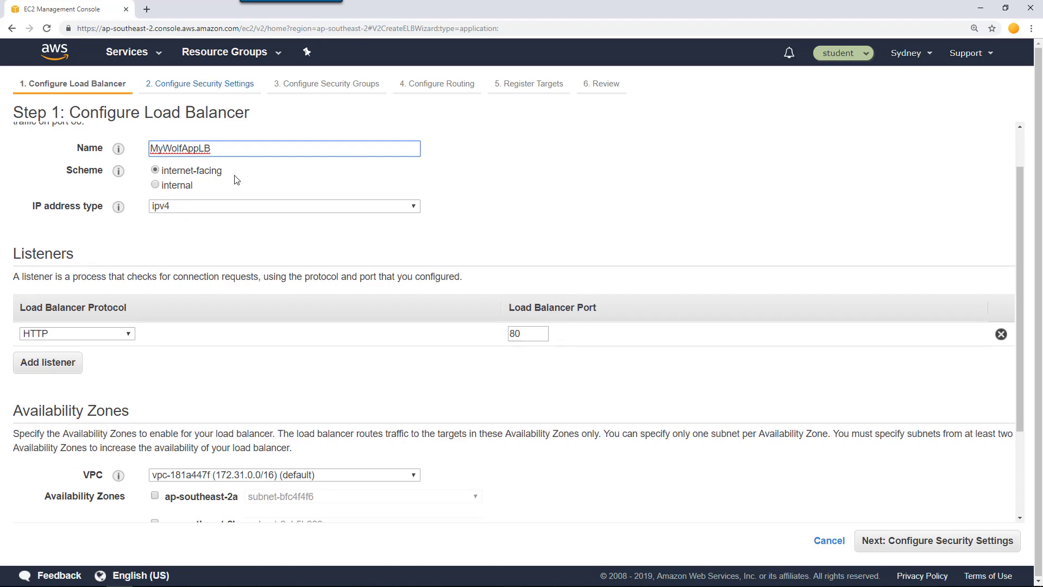
Place it in the DevOps VPC with zones ap-southeast-2a and ap-southeast-2b, then continue to security settings.
scroll(down, 3)
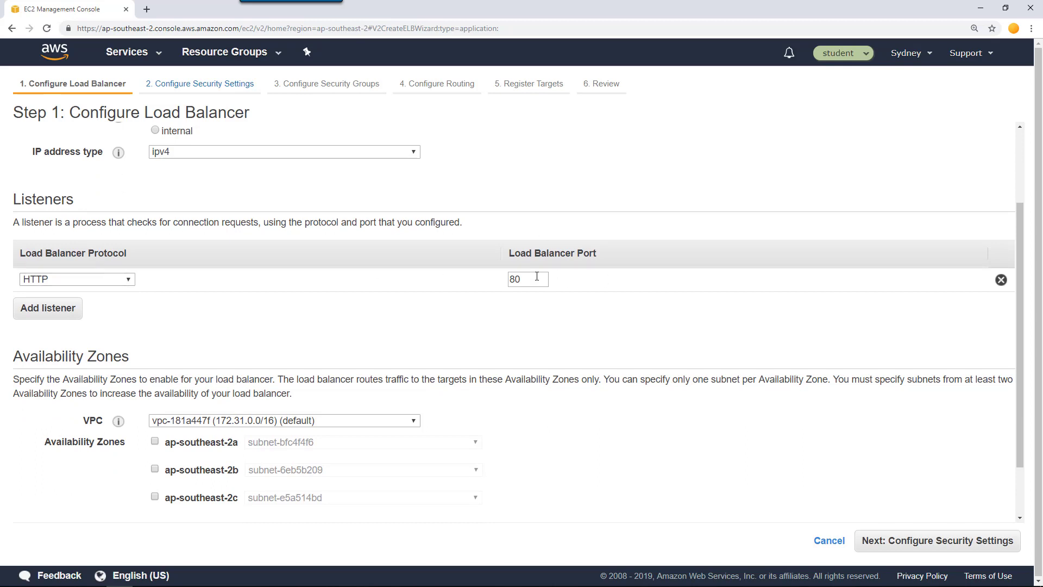
scroll(down, 3)
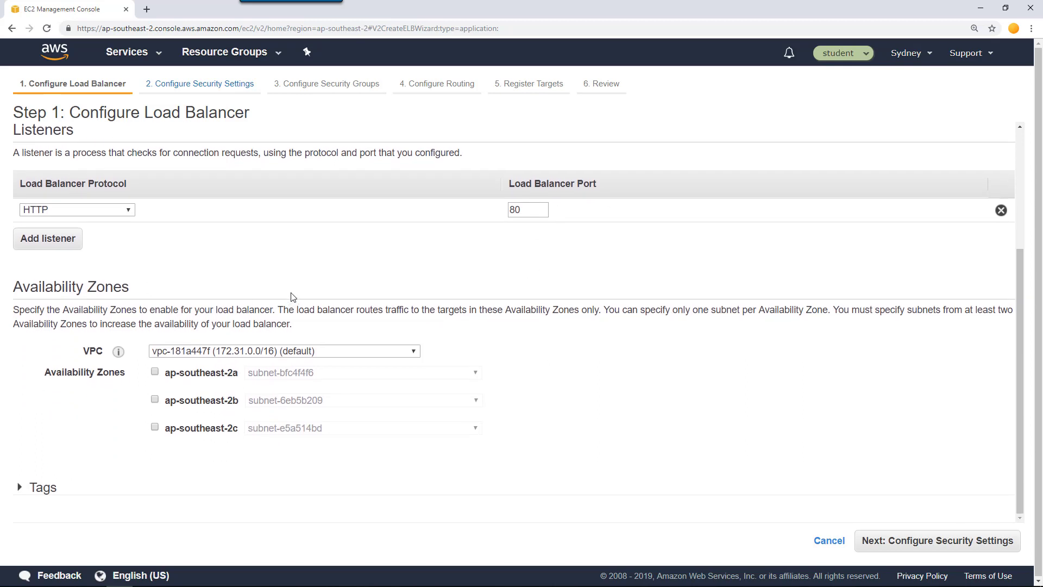
mouse_move(421, 353)
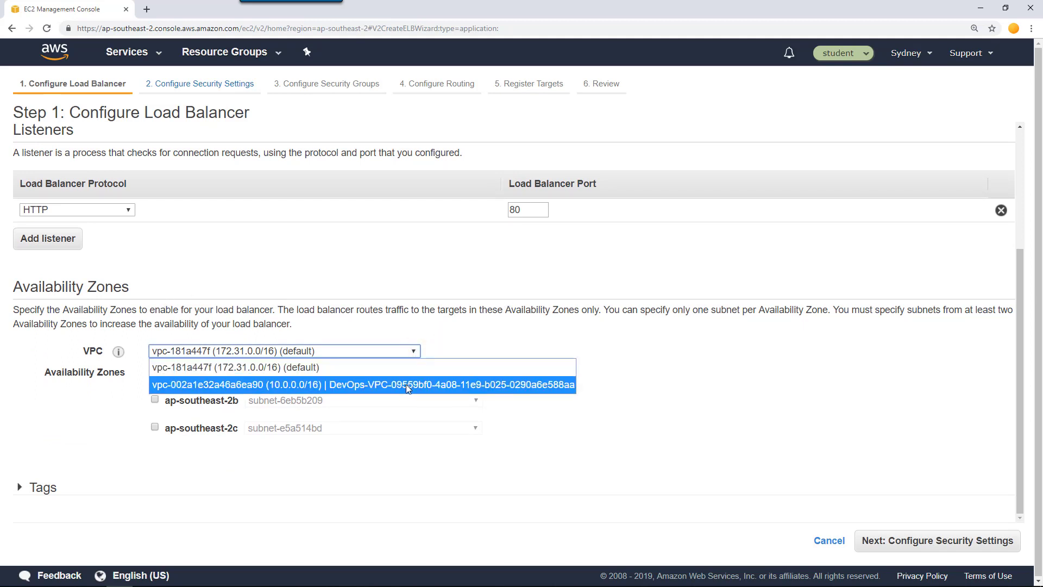
click(365, 385)
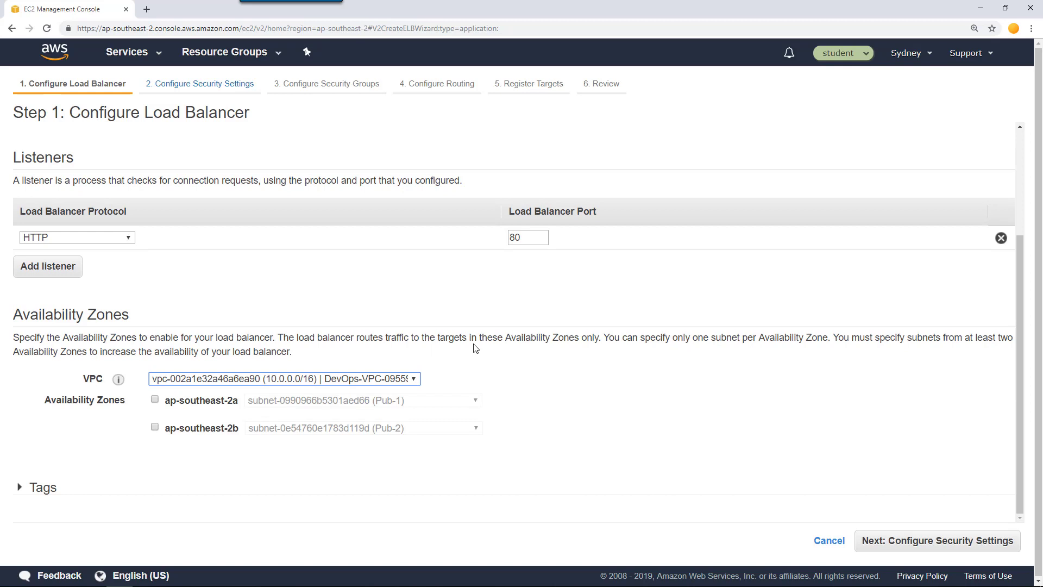
click(154, 399)
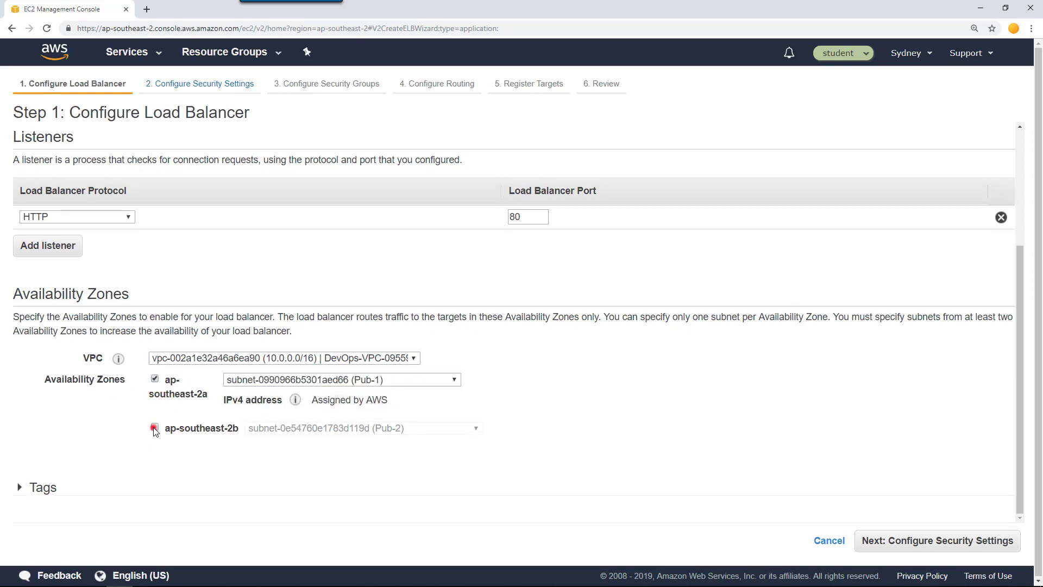
click(154, 427)
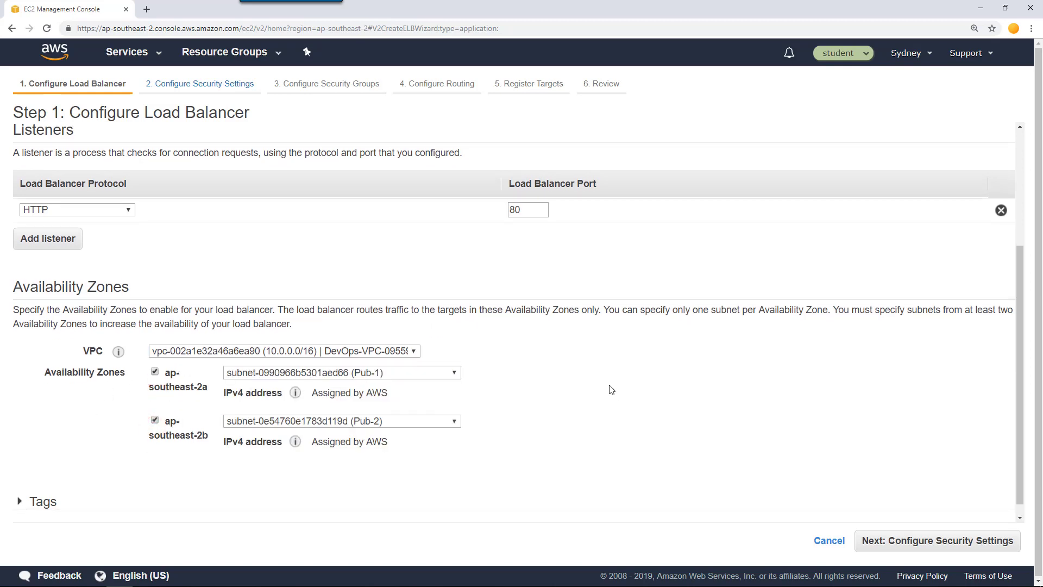
scroll(up, 3)
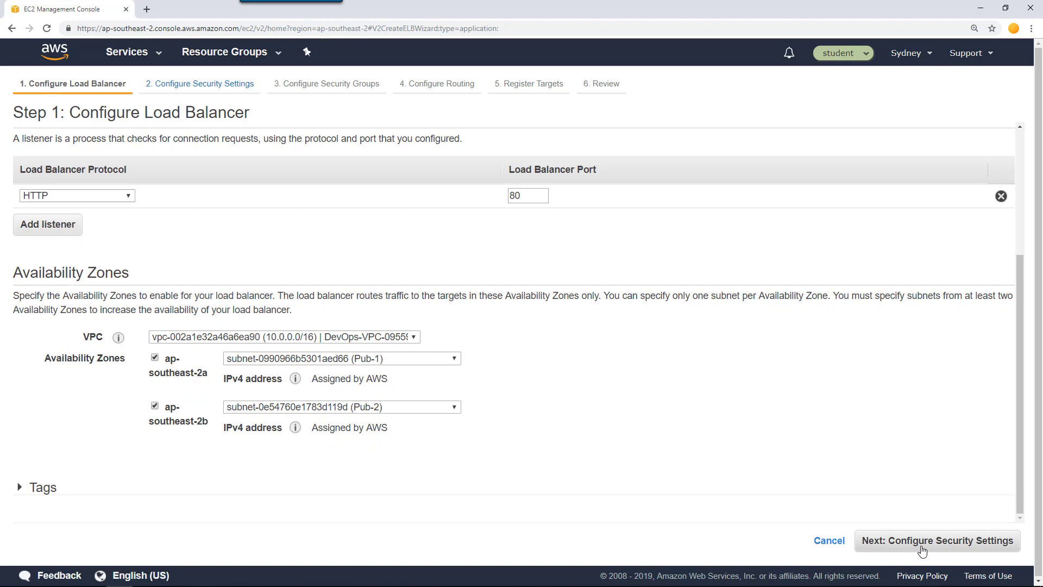
click(936, 540)
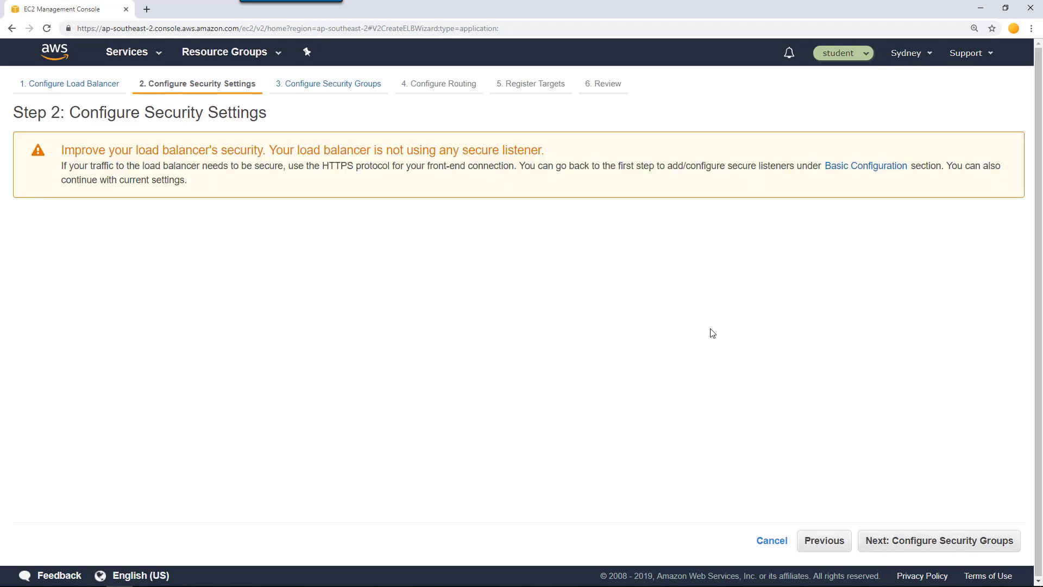
mouse_move(997, 403)
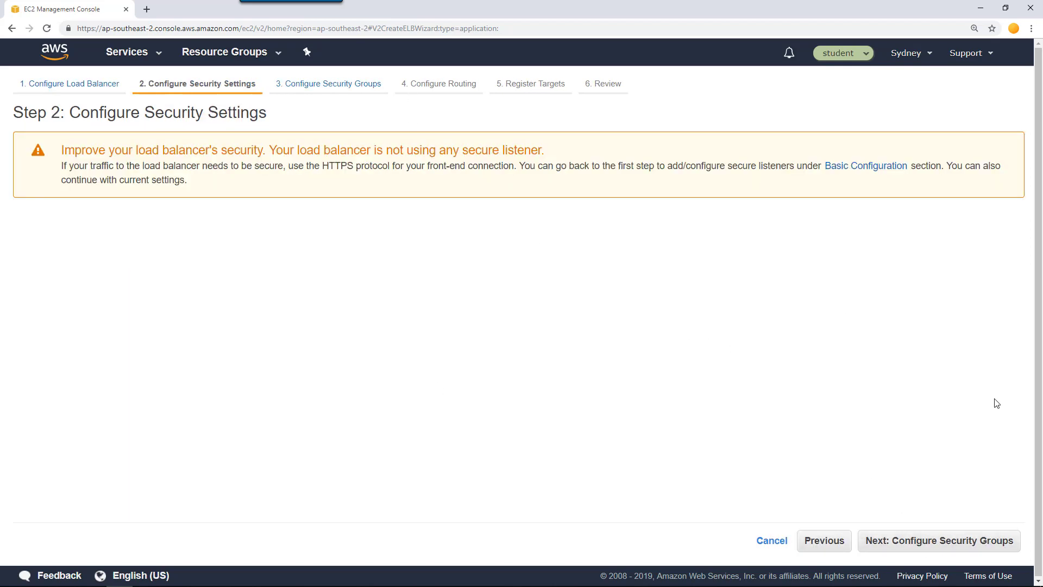
mouse_move(878, 551)
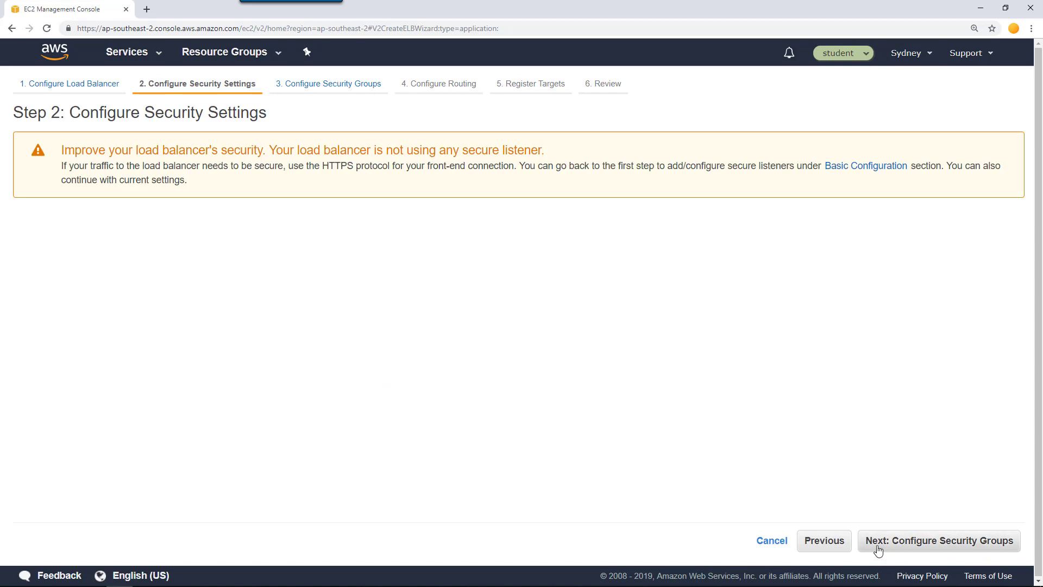
Create a new security group named MyWolfApp-SG, keeping the TCP port 80 rule open to all sources.
click(937, 540)
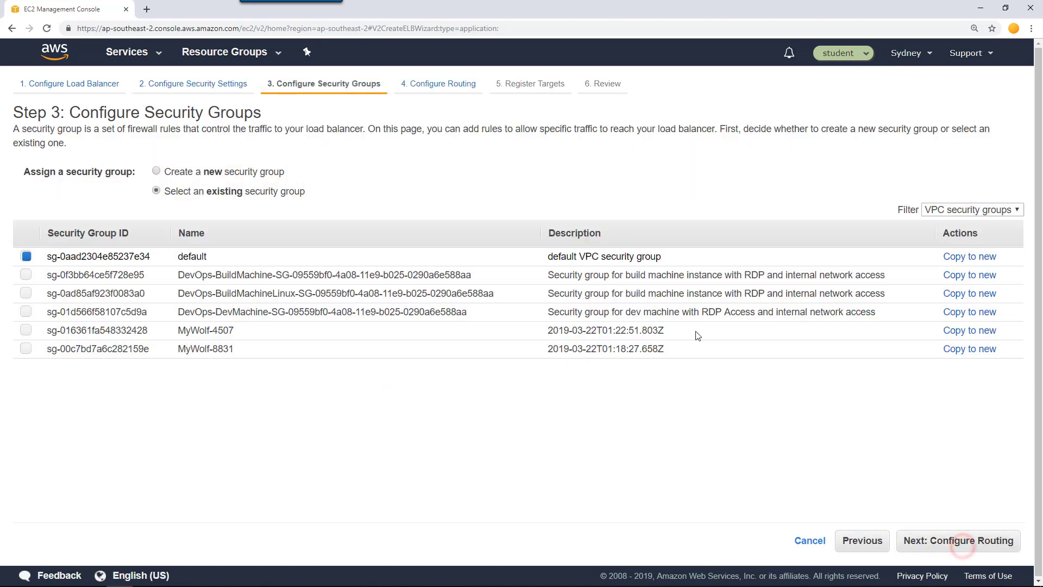
mouse_move(410, 180)
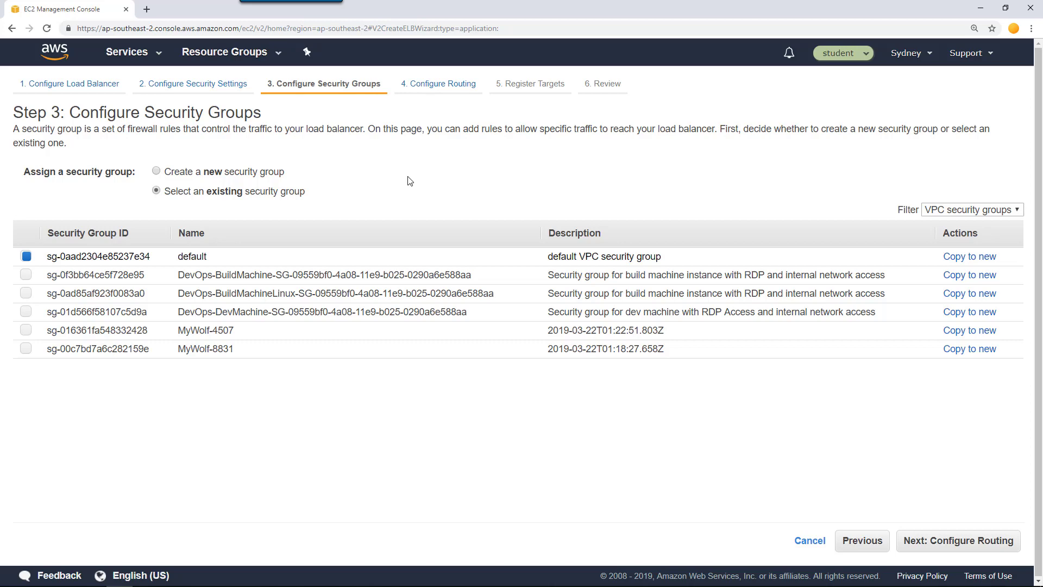
mouse_move(389, 414)
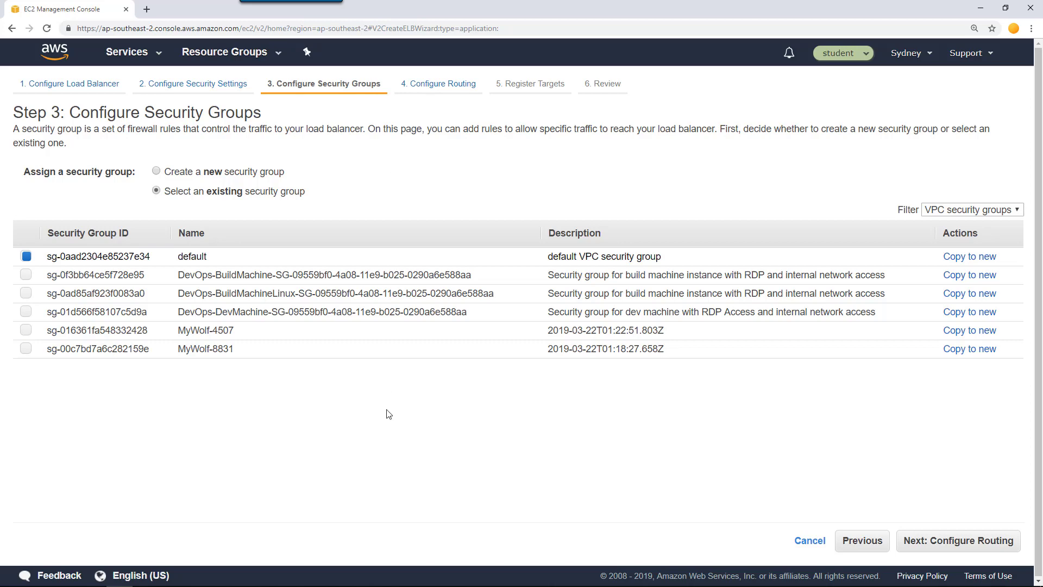
mouse_move(174, 183)
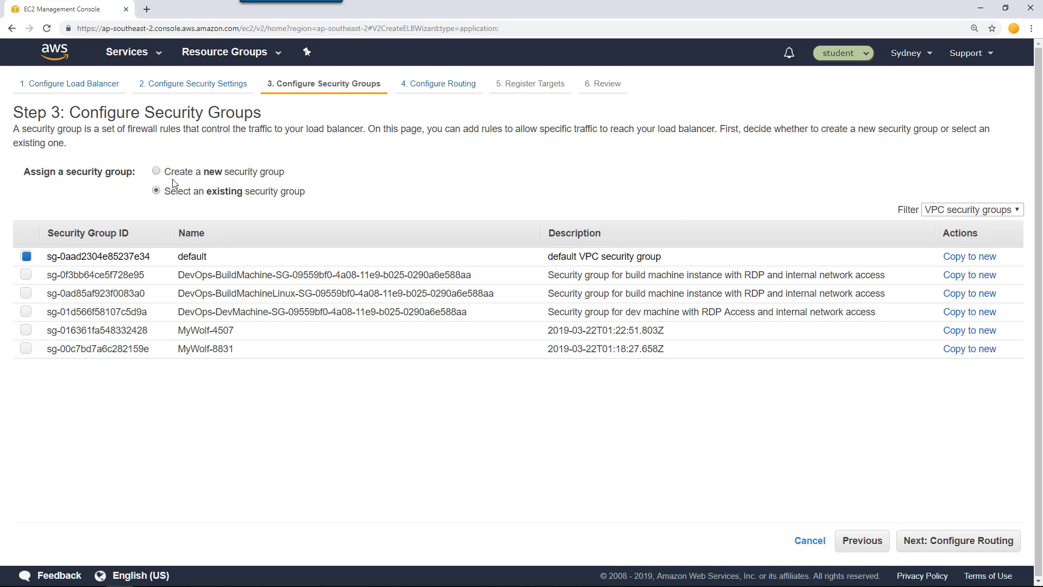
click(155, 170)
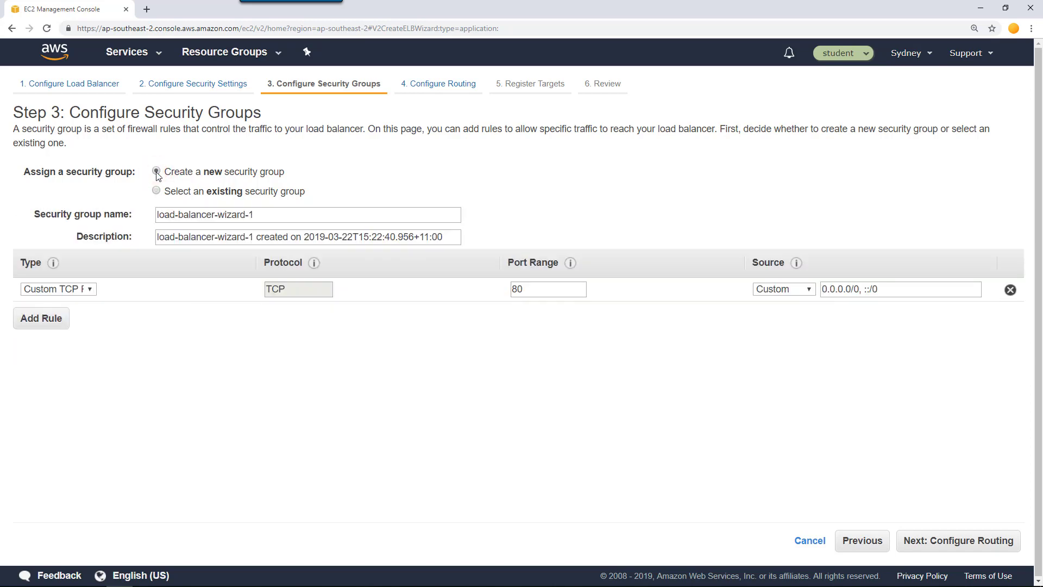
click(157, 171)
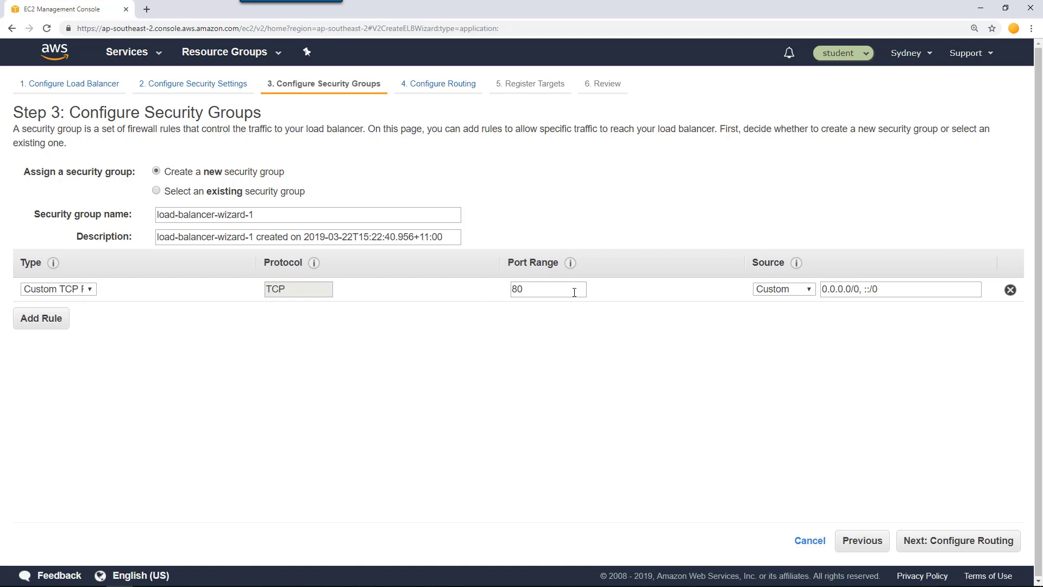
mouse_move(890, 289)
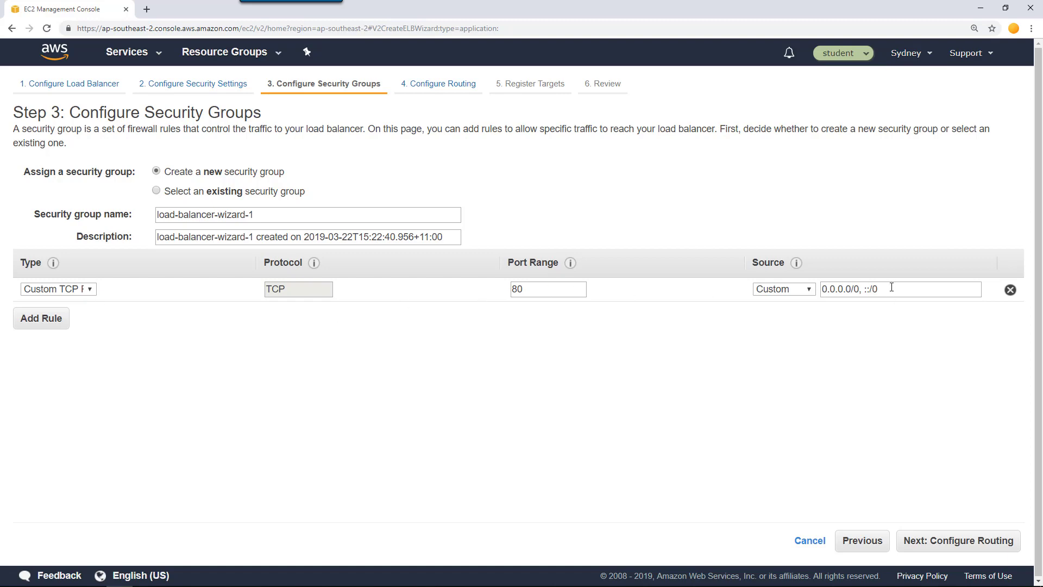
triple_click(307, 214)
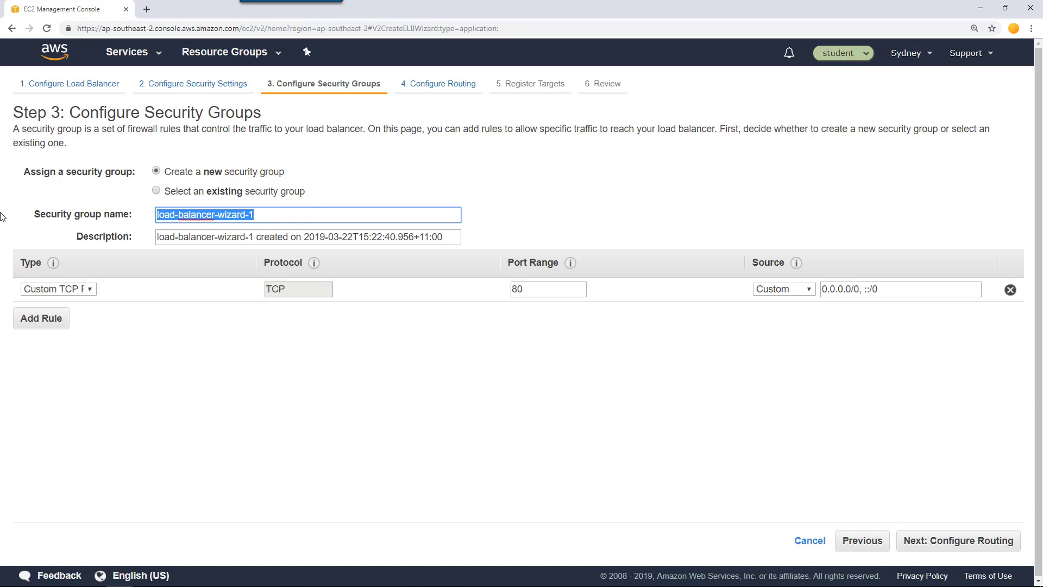
text(MyWolfAp)
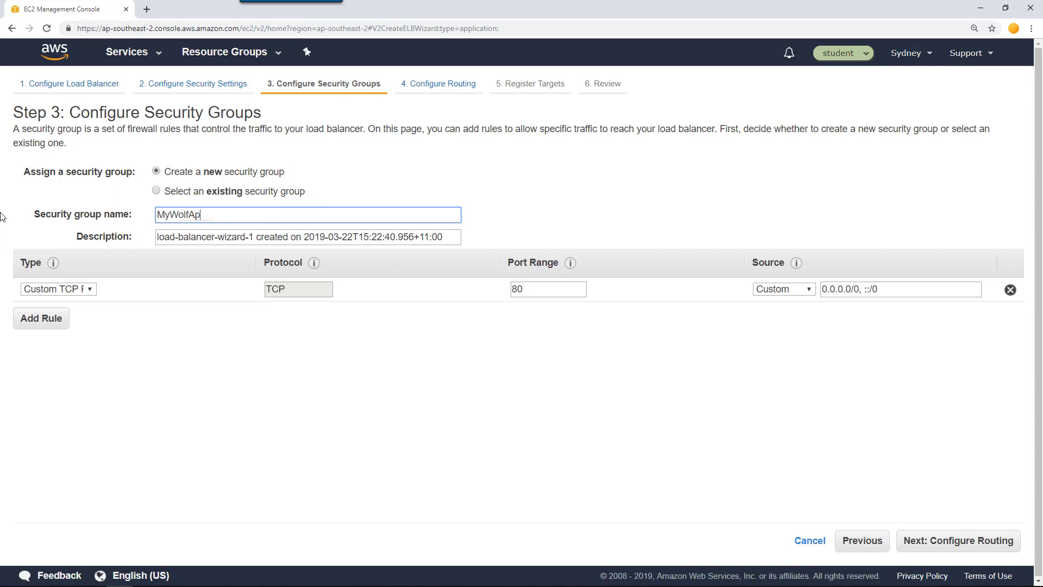
text(p-S)
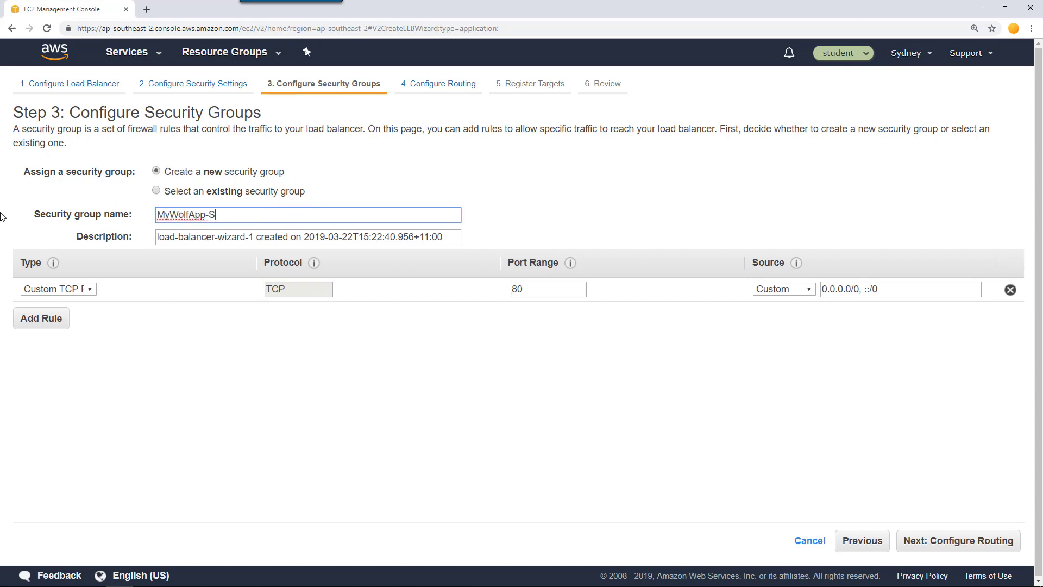
text(G)
click(307, 237)
text(MyWolfApp-SG)
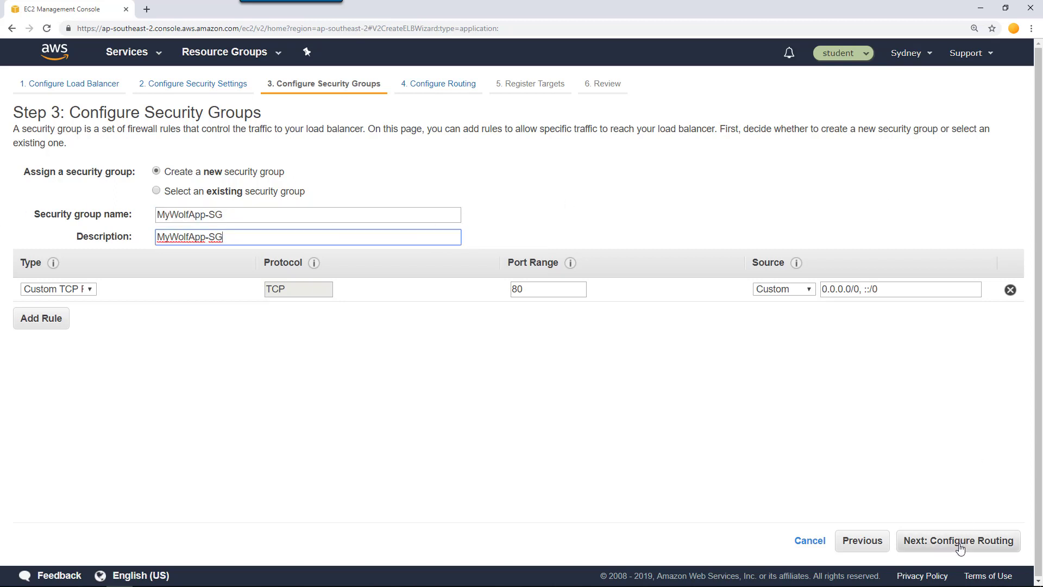
Route to a new HTTP port 80 target group named Temp-TG.
click(958, 540)
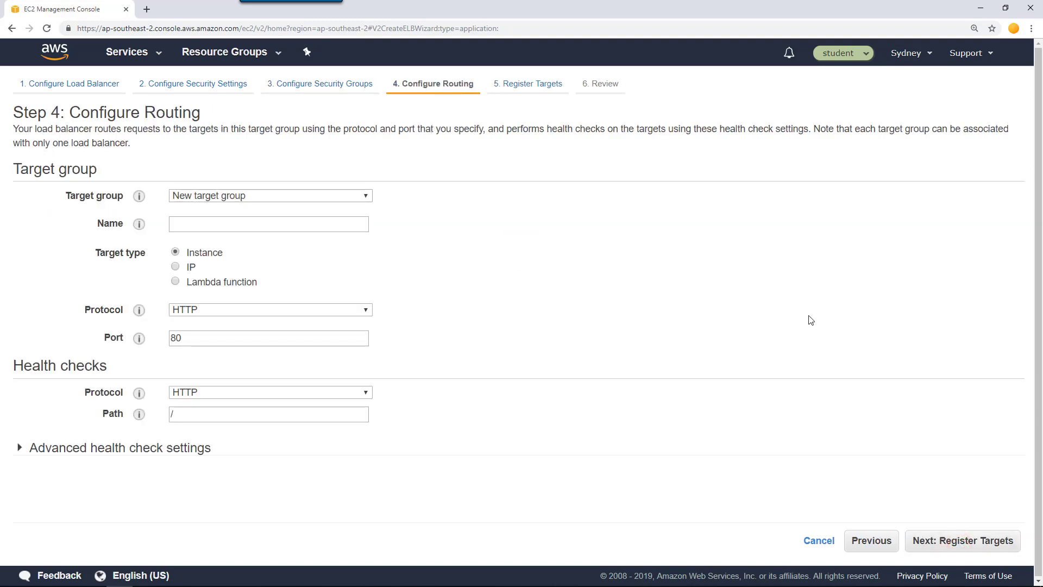
mouse_move(43, 422)
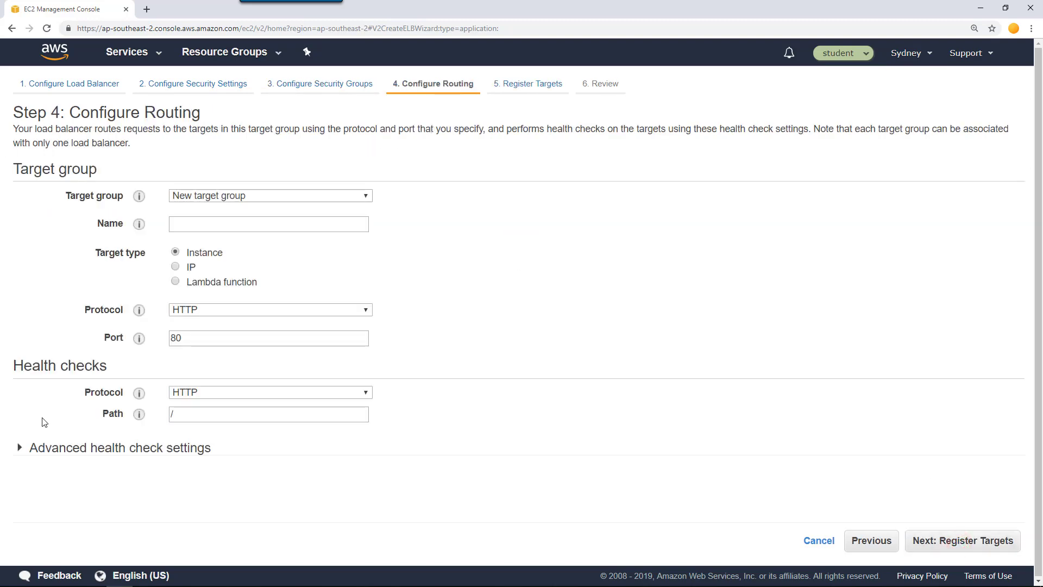
mouse_move(279, 181)
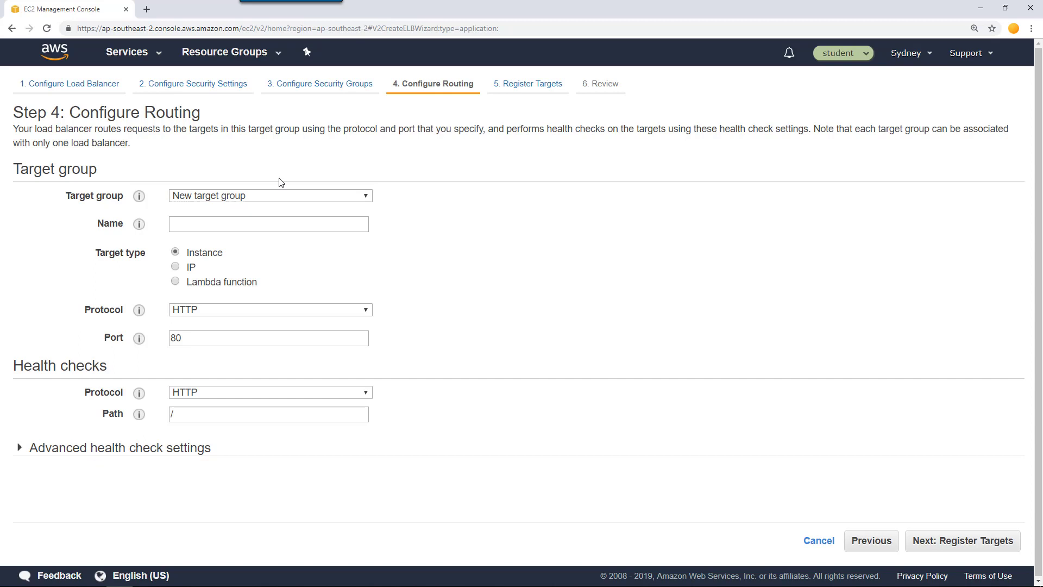
mouse_move(19, 411)
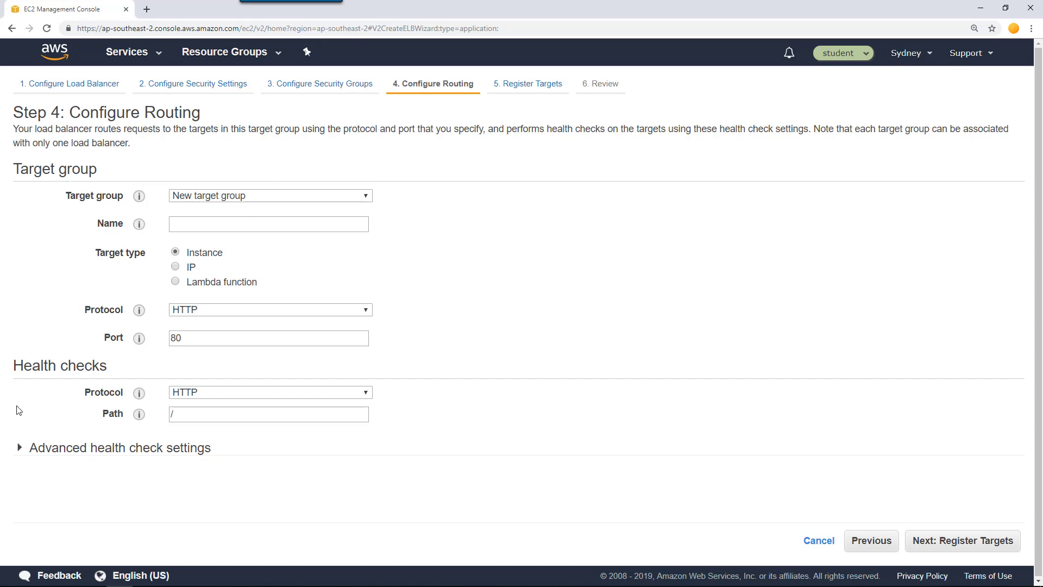
mouse_move(930, 147)
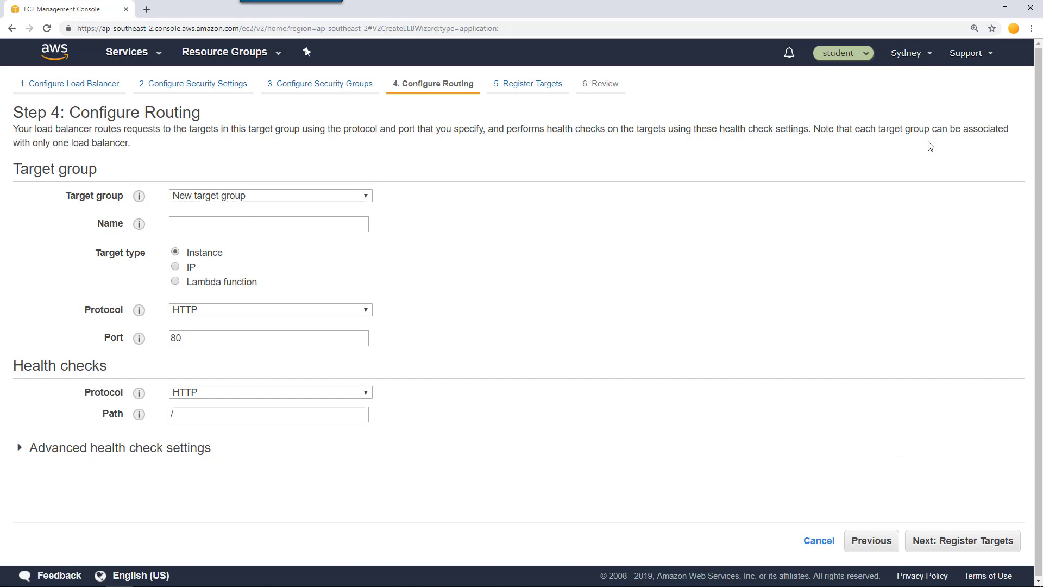
mouse_move(318, 204)
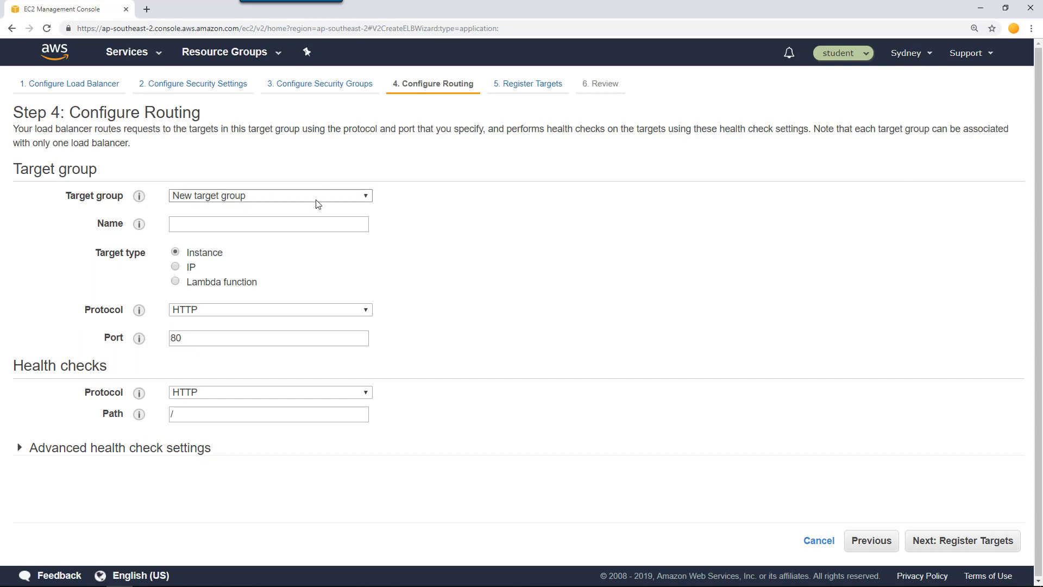
click(268, 224)
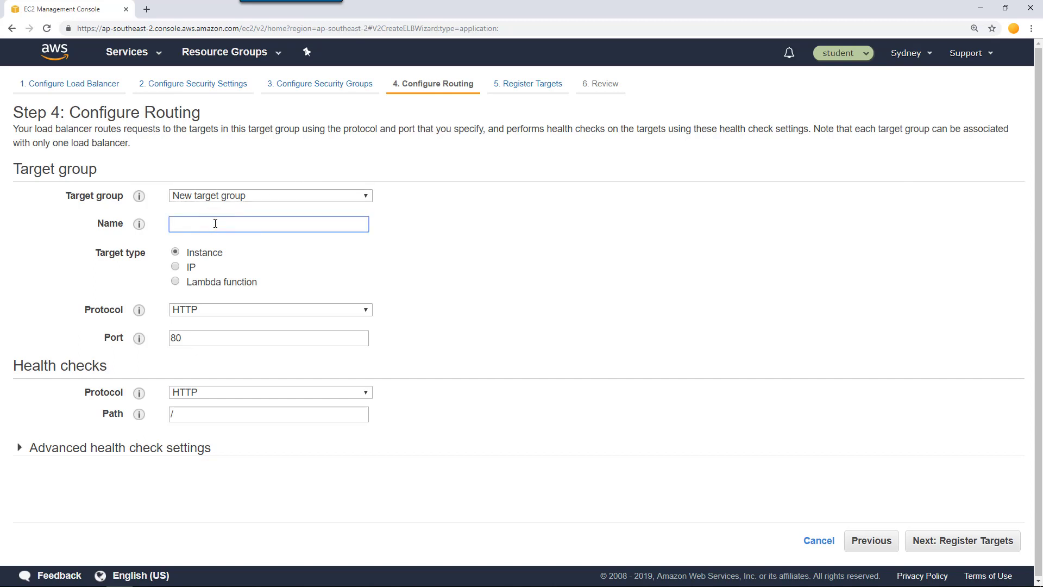
text(Temp)
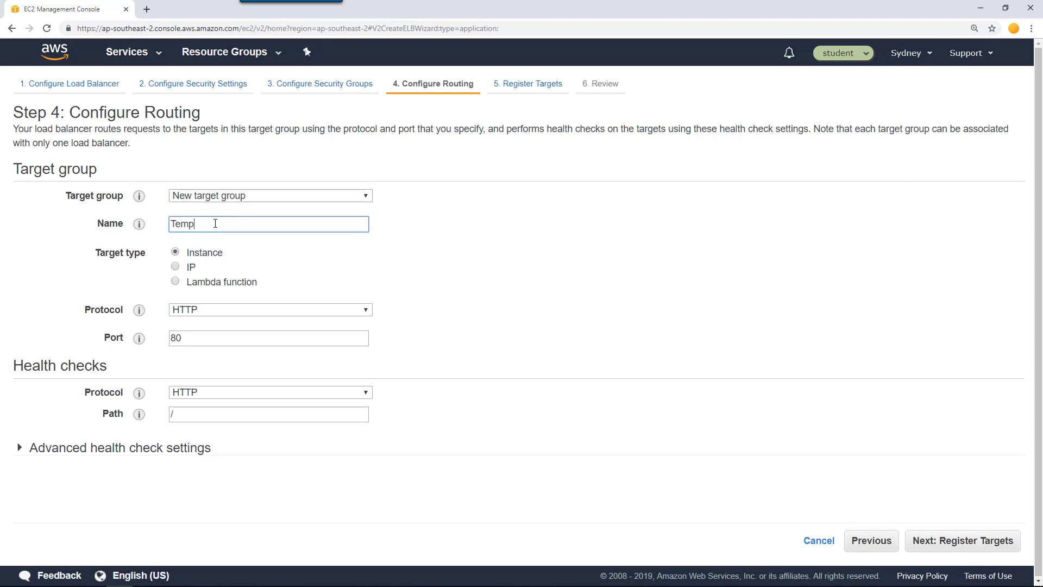
text(-TG)
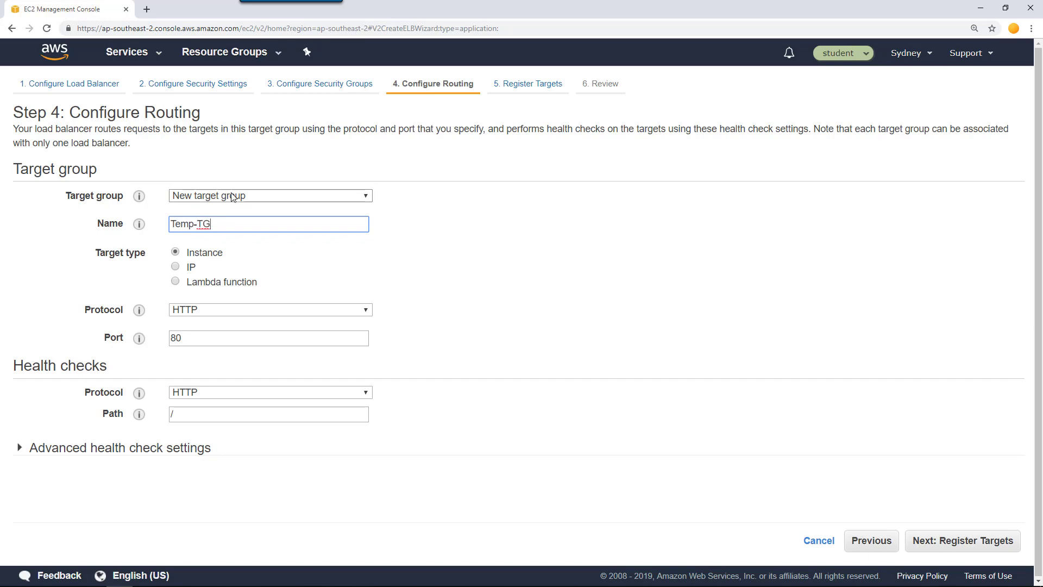
mouse_move(974, 554)
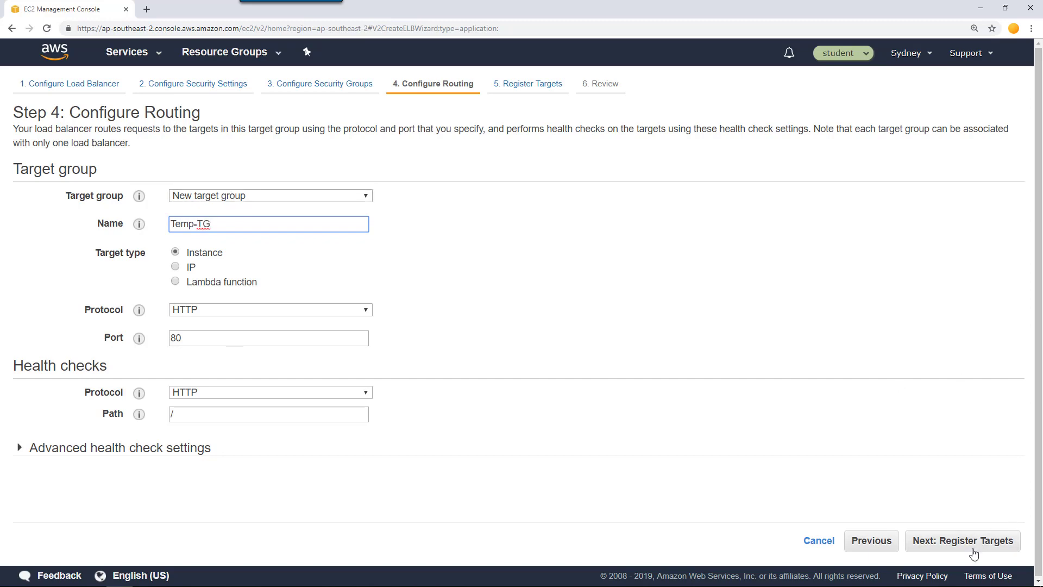
Skip registering targets, review the settings and create MyWolfAppLB.
click(961, 540)
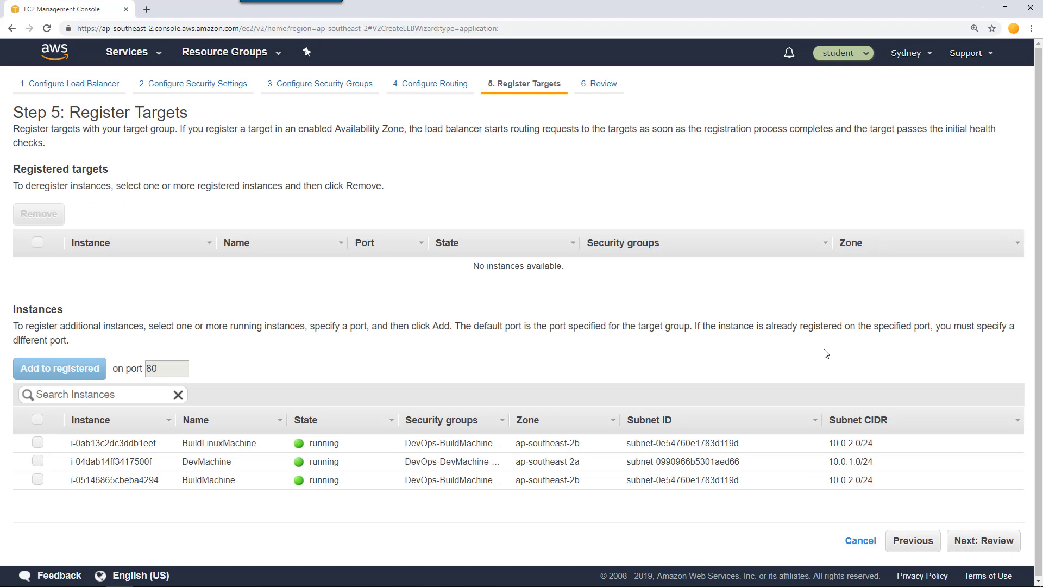
mouse_move(402, 304)
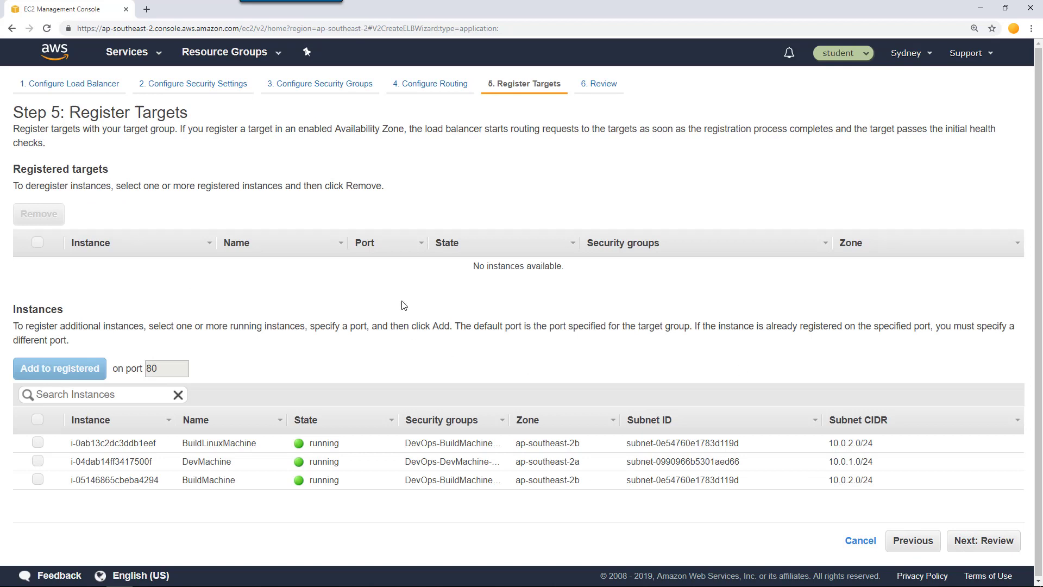
mouse_move(251, 528)
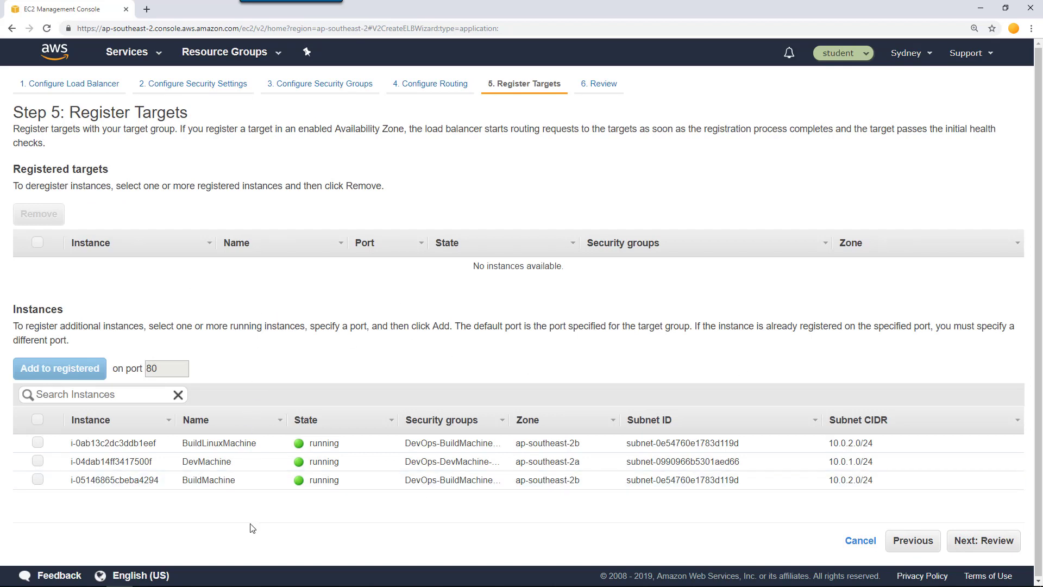
mouse_move(617, 327)
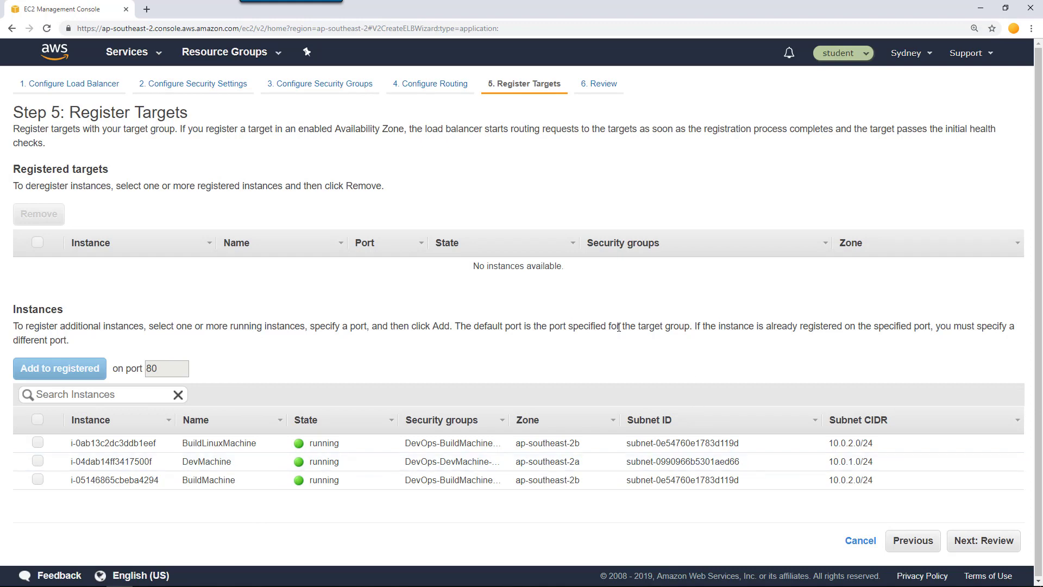
mouse_move(983, 540)
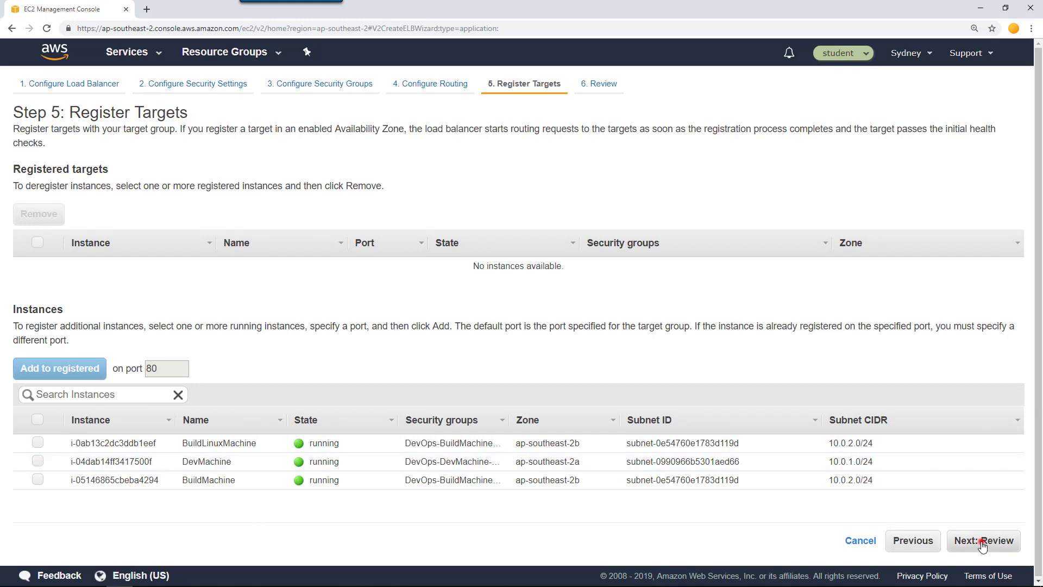
click(983, 539)
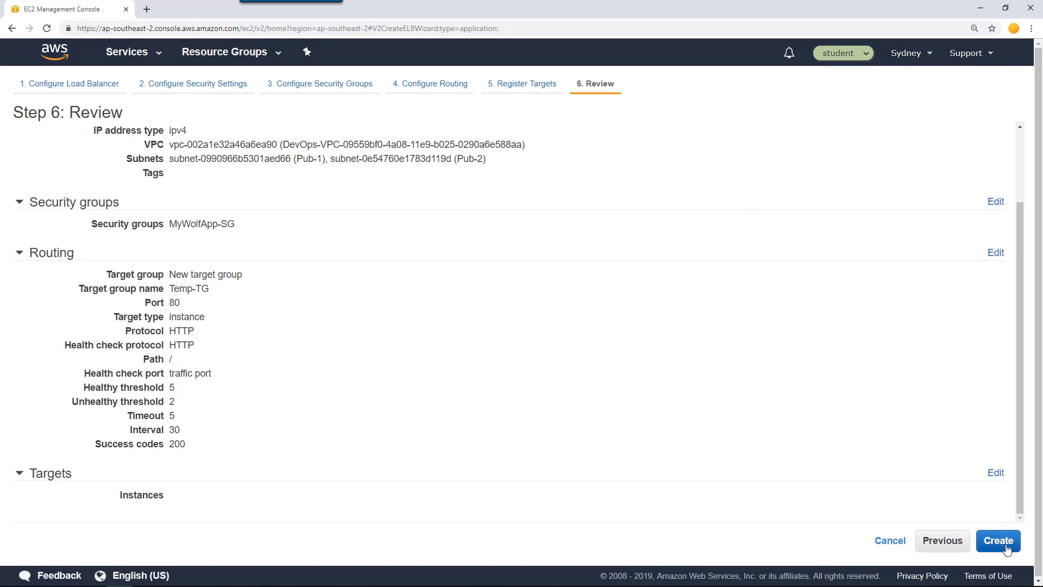
click(998, 540)
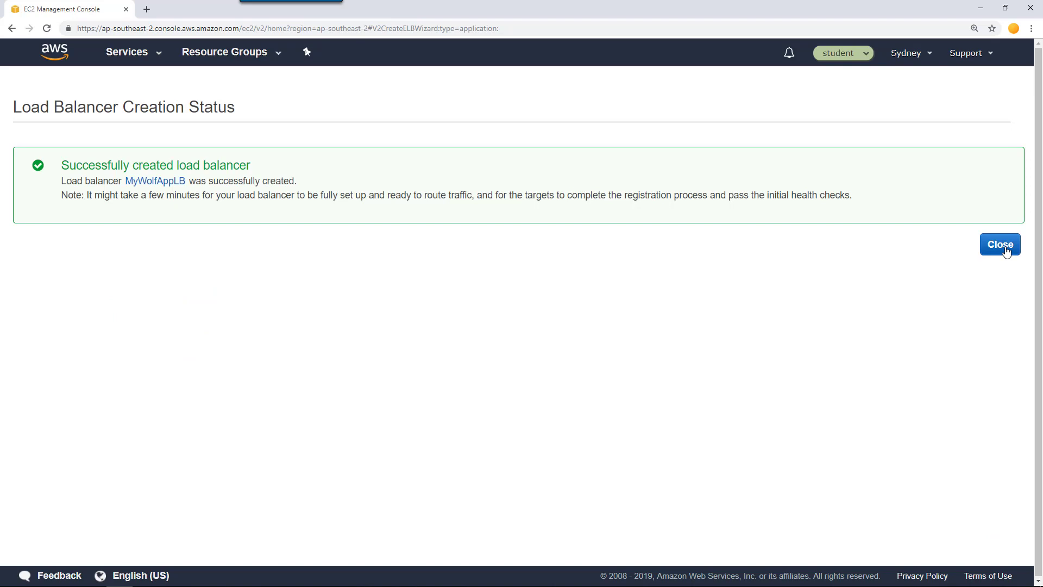
Return to the load balancer list, view MyWolfAppLB's listeners and select the HTTP : 80 listener.
click(999, 244)
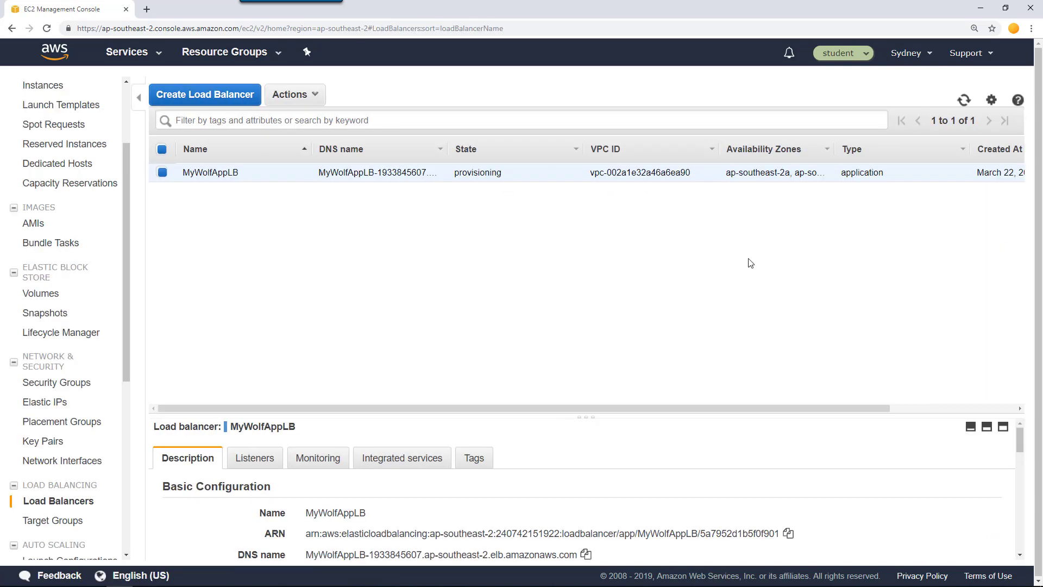
mouse_move(529, 371)
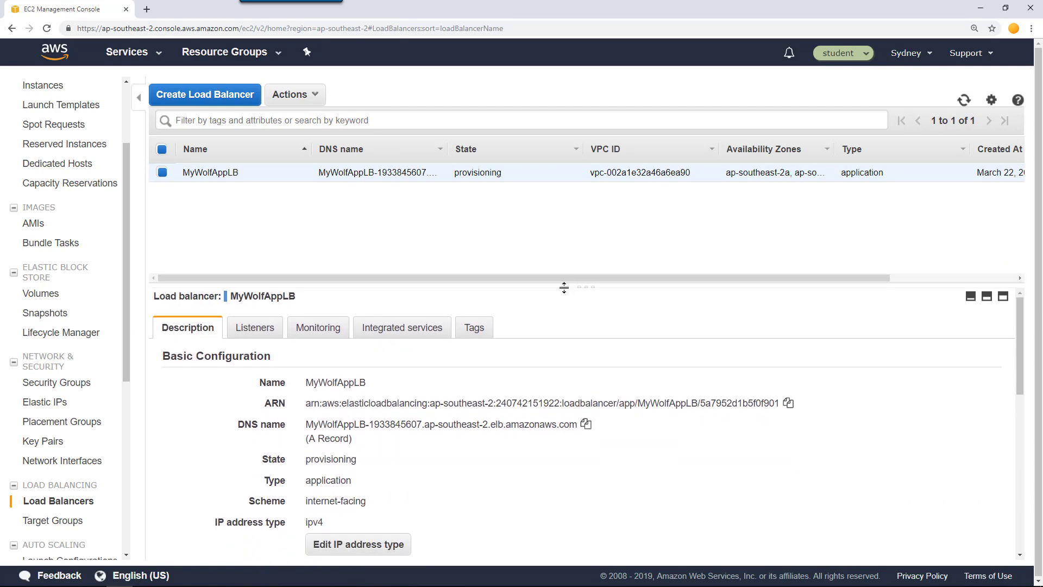
click(254, 327)
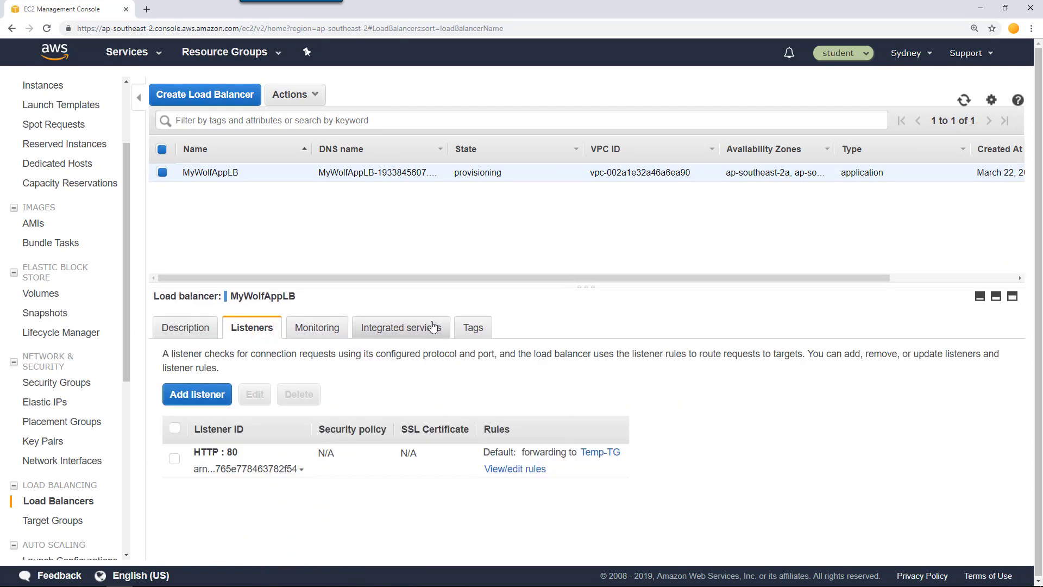
mouse_move(632, 497)
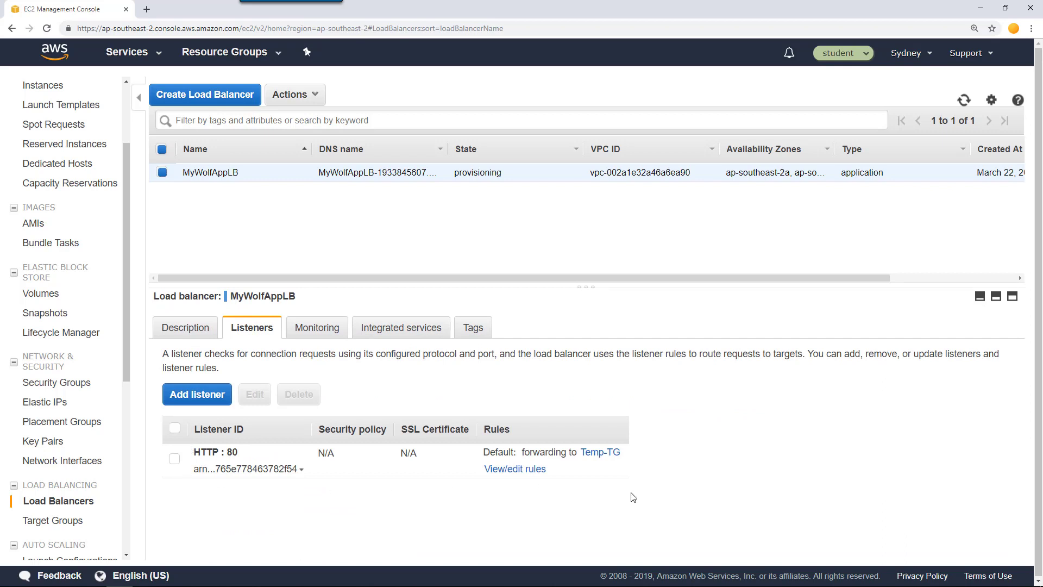
mouse_move(158, 475)
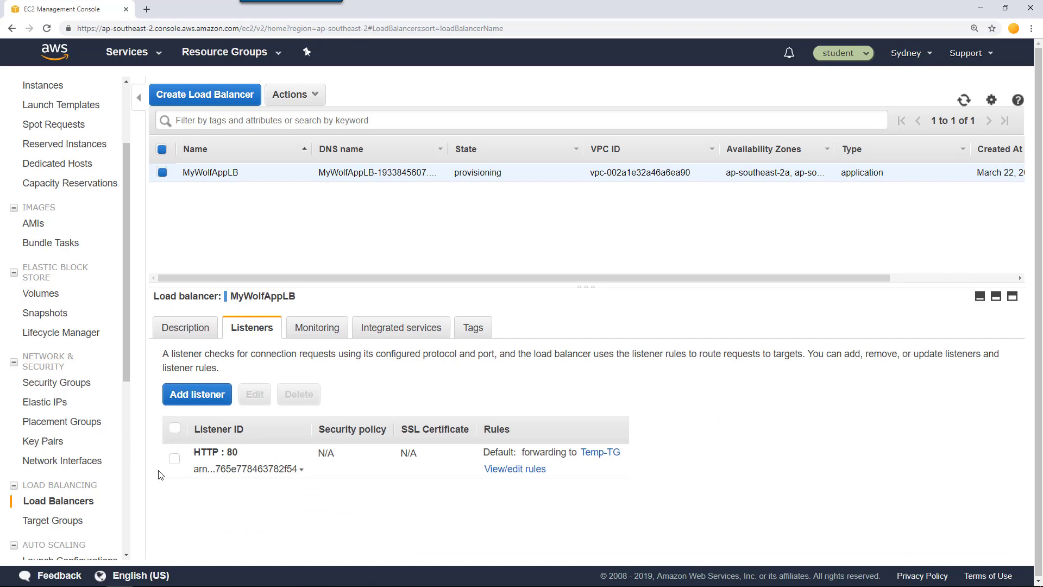
mouse_move(122, 442)
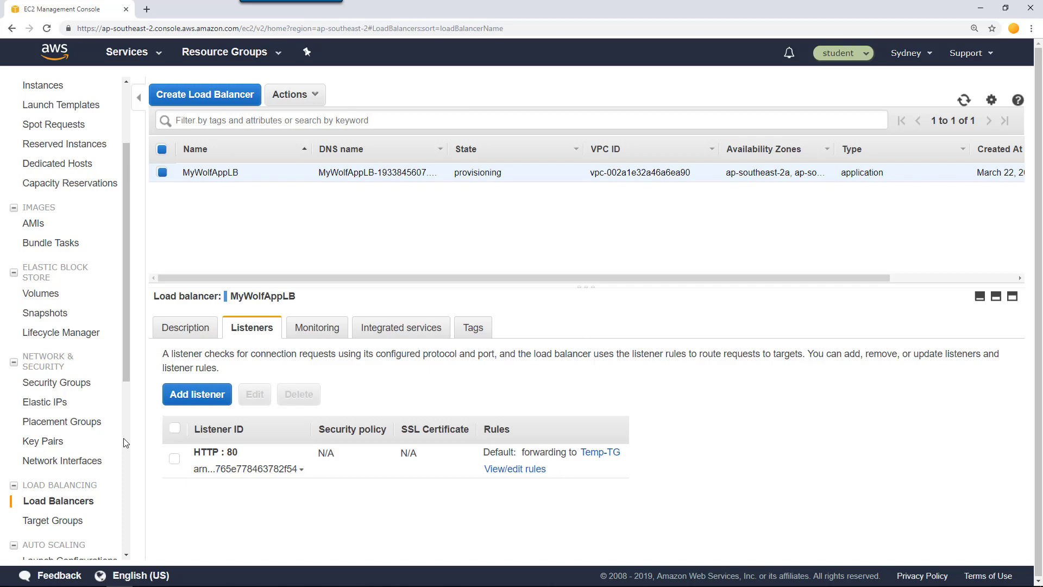
mouse_move(173, 467)
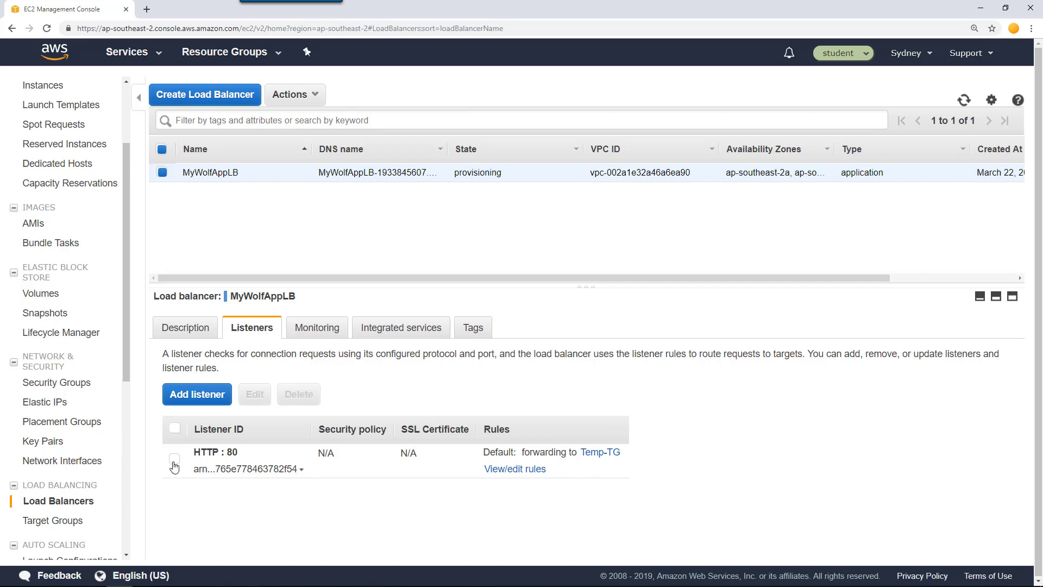
click(174, 458)
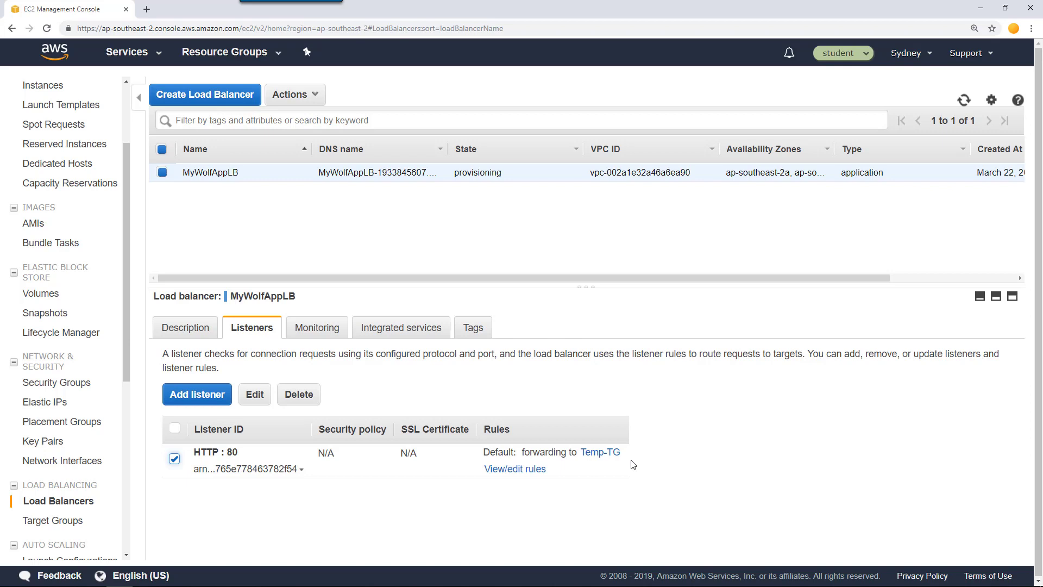
mouse_move(171, 445)
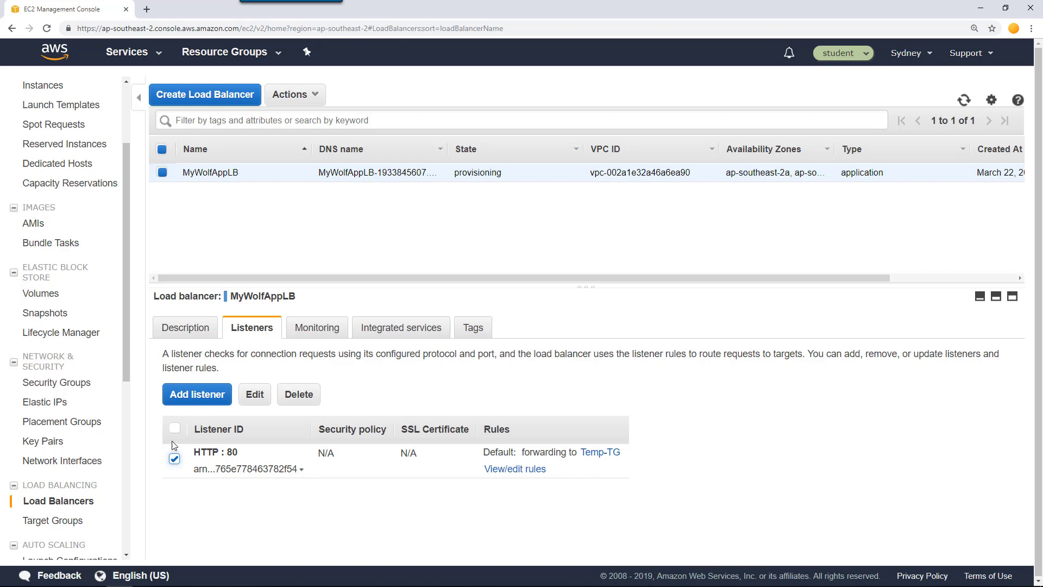
mouse_move(159, 481)
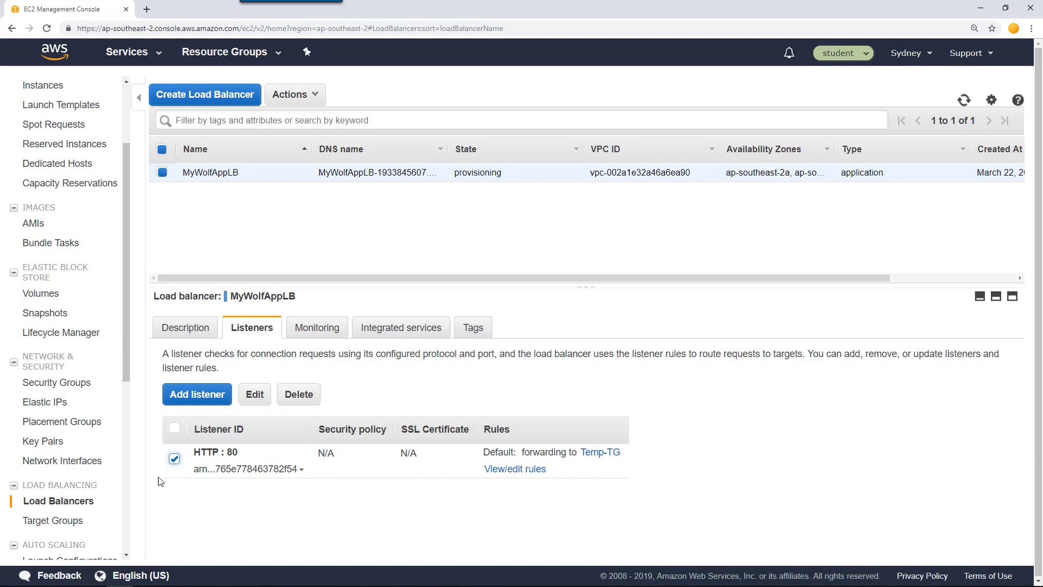
mouse_move(648, 491)
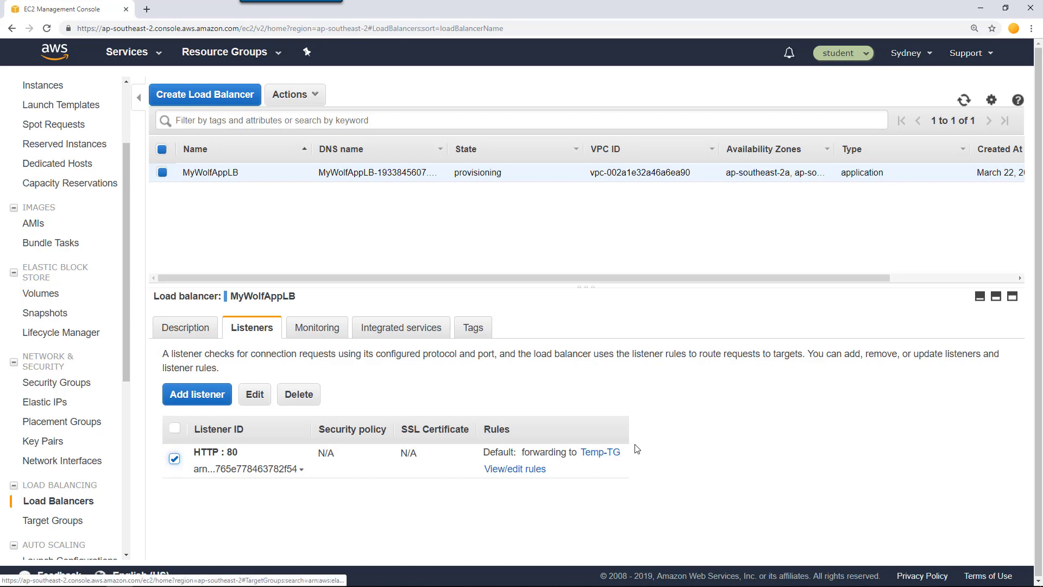
mouse_move(478, 467)
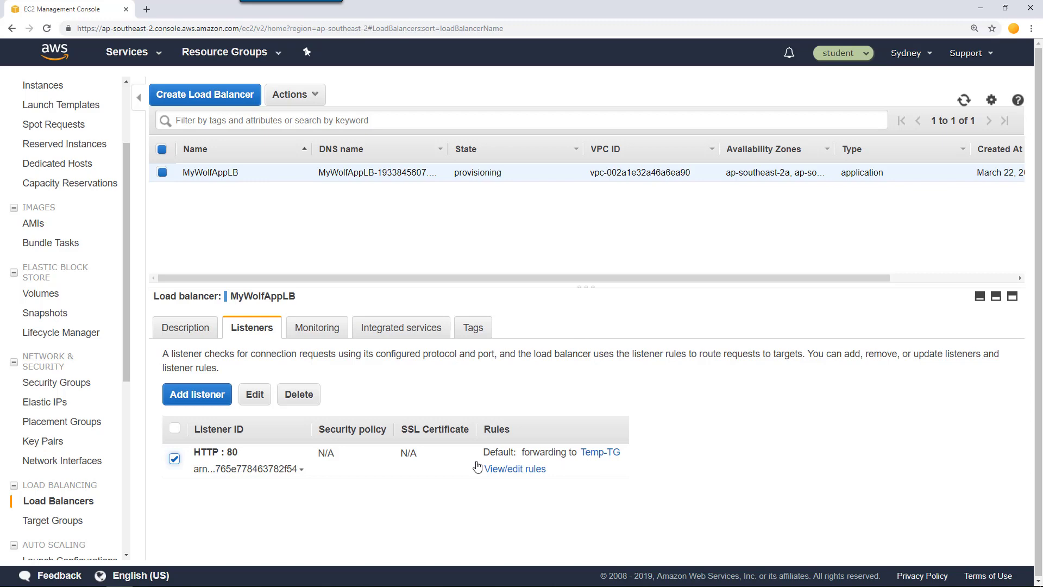
Delete the HTTP : 80 listener, confirm, and refresh to see MyWolfAppLB with no listeners.
click(297, 393)
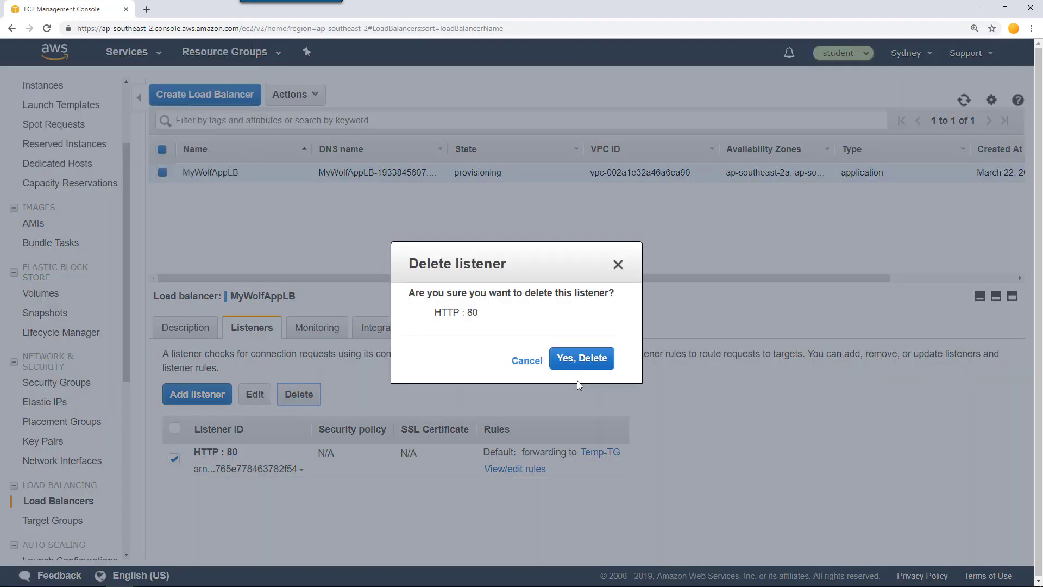
click(580, 357)
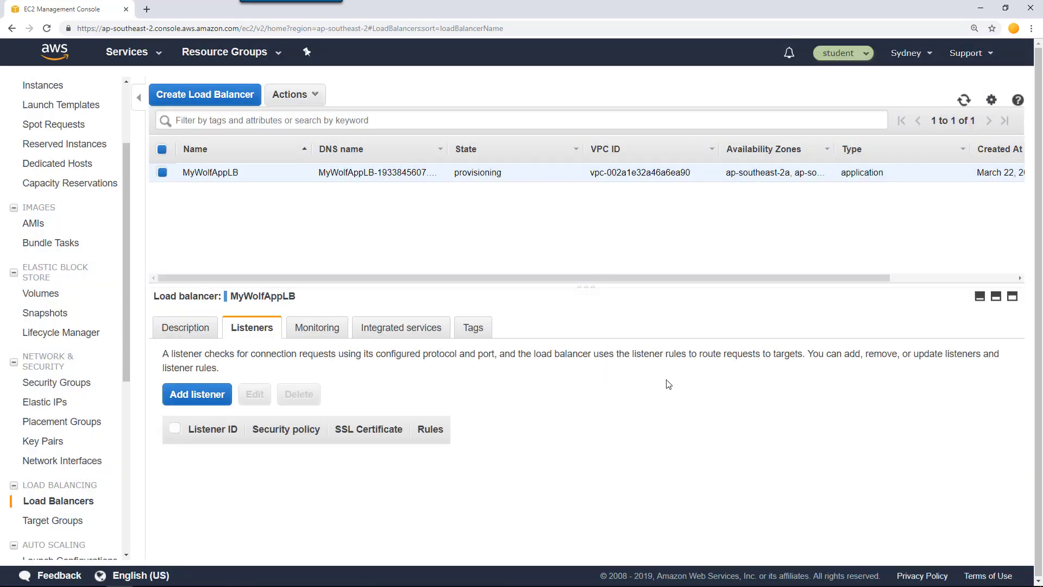
click(963, 100)
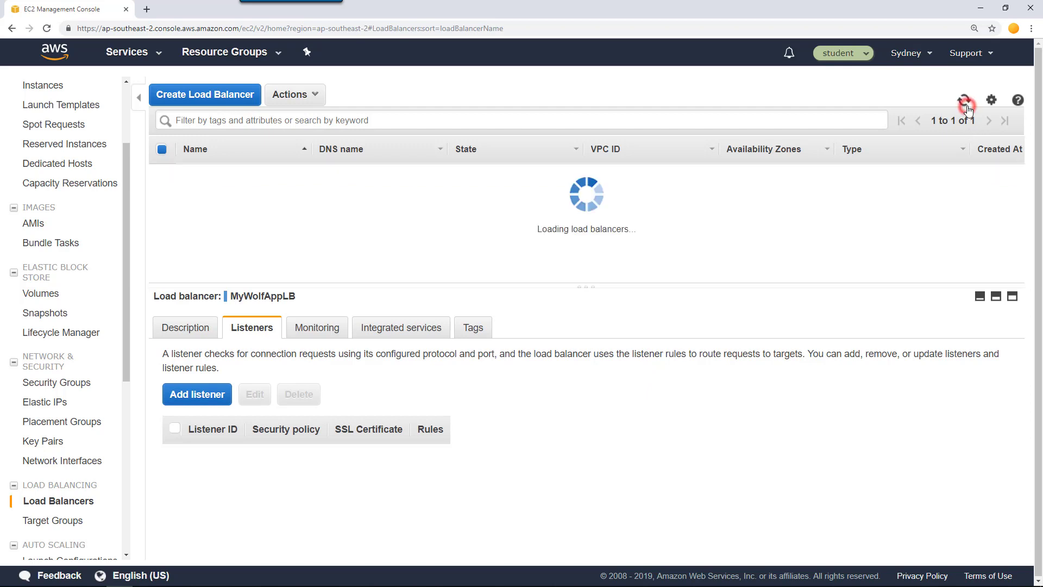
click(964, 100)
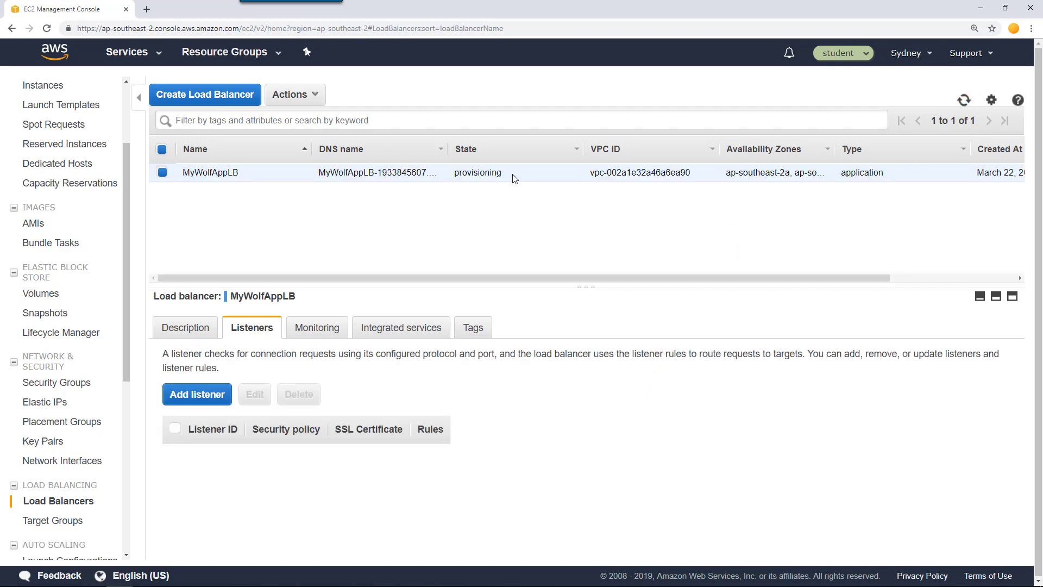
mouse_move(466, 121)
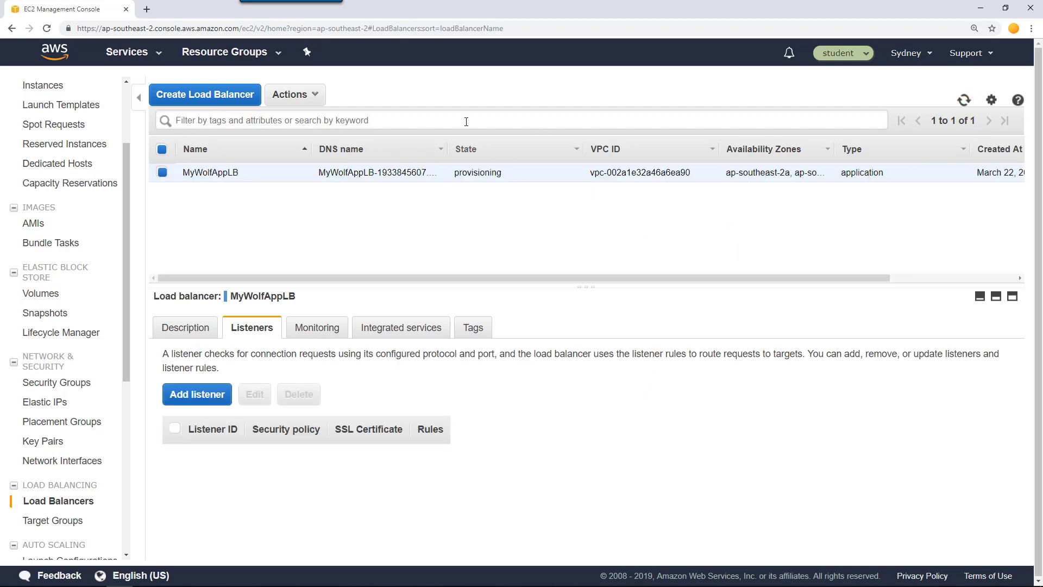
mouse_move(450, 184)
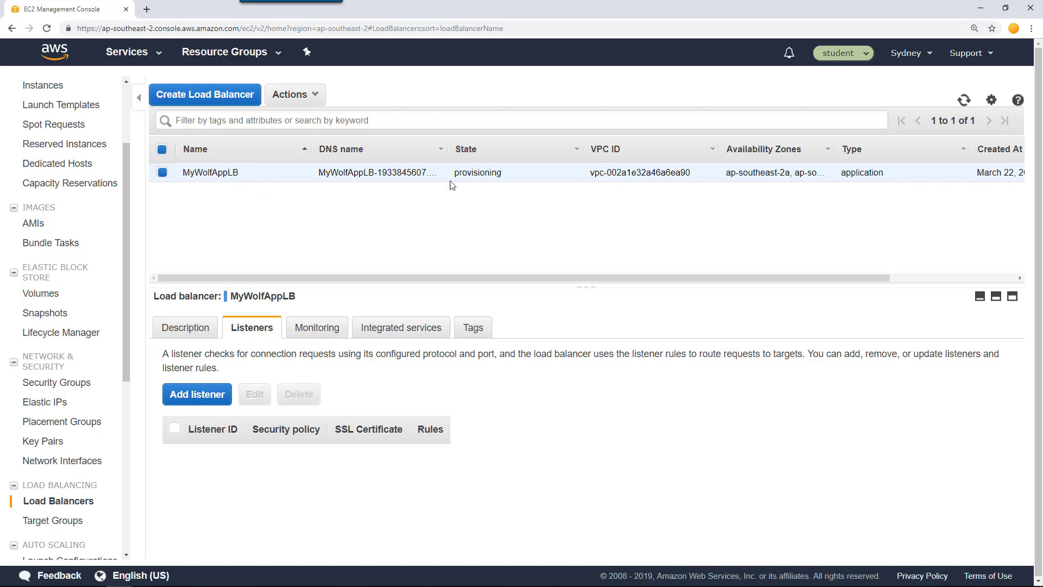
mouse_move(459, 155)
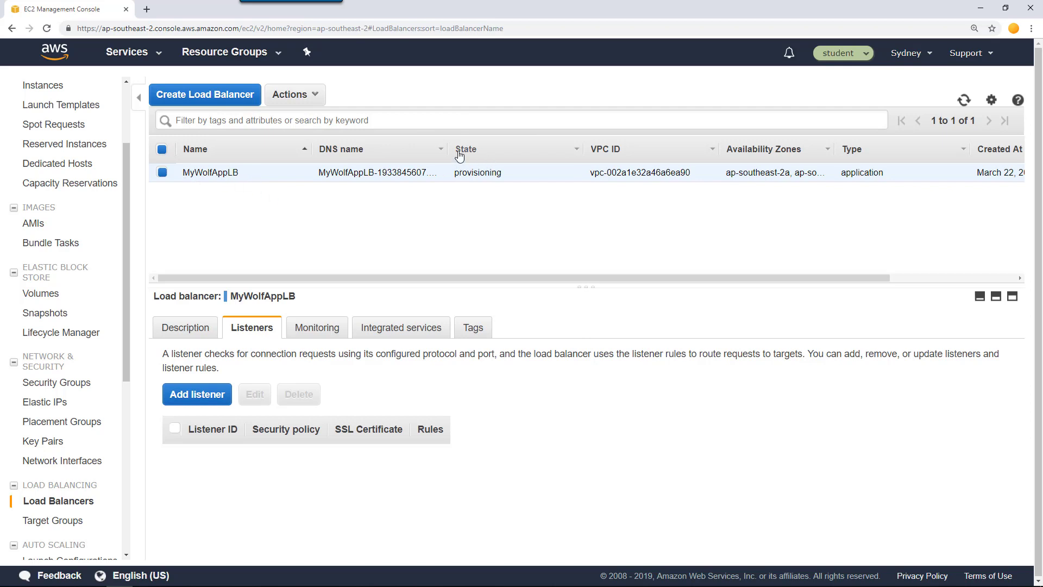
mouse_move(678, 215)
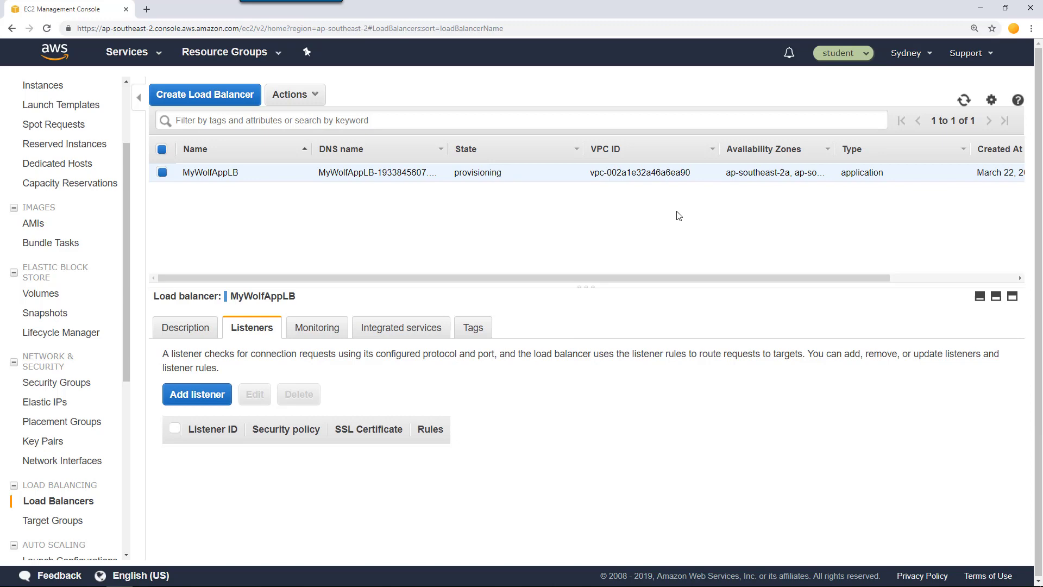
Go back to the console home and find the ECS service via the services search.
click(55, 53)
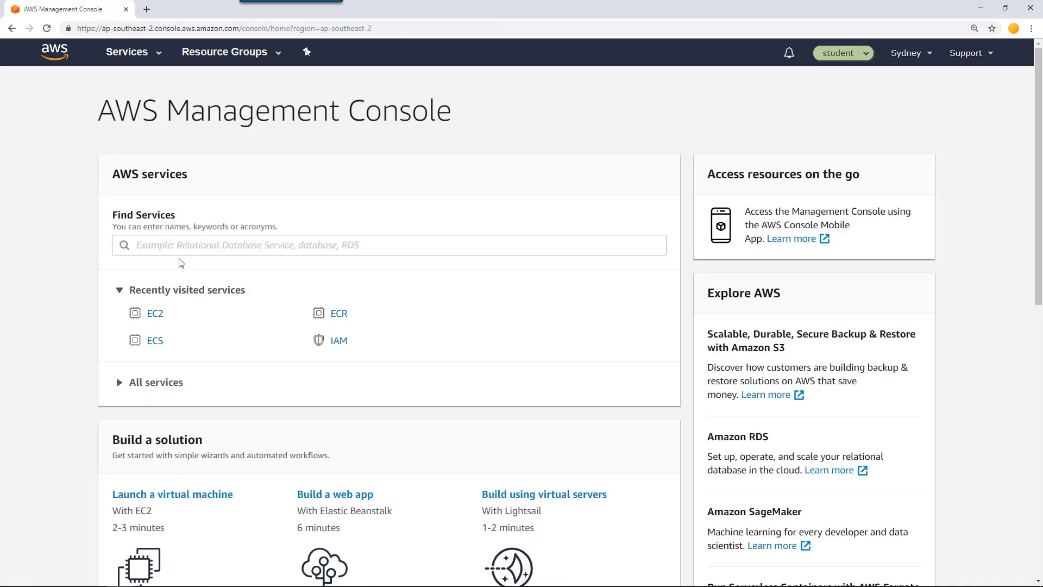
click(389, 244)
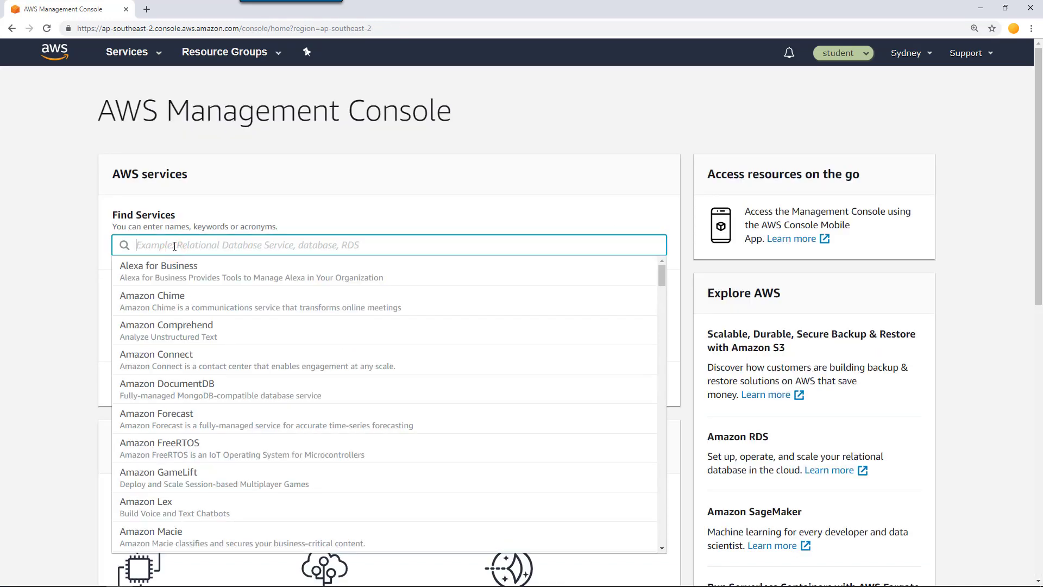
text(ec)
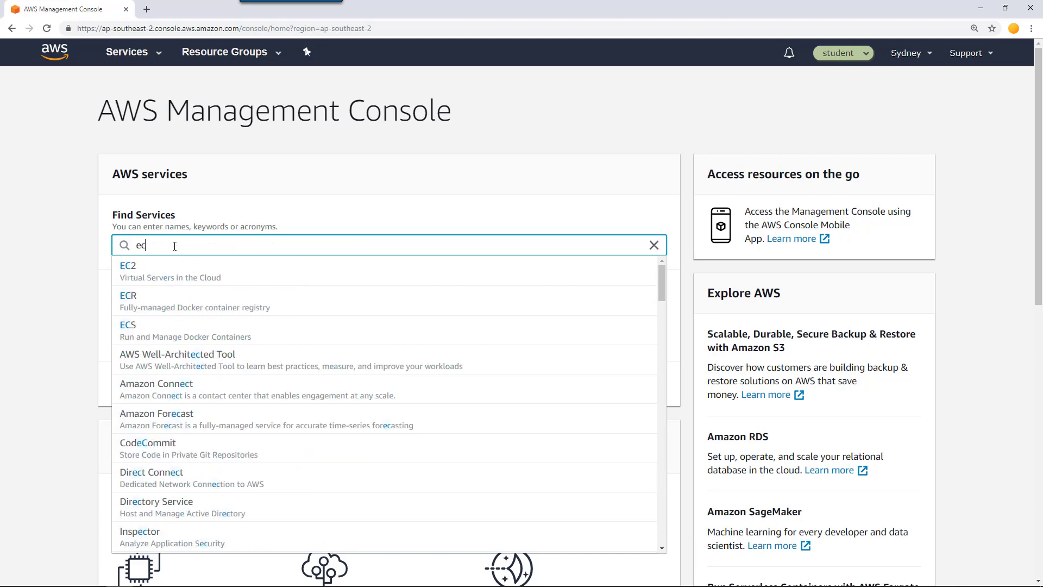
text(s)
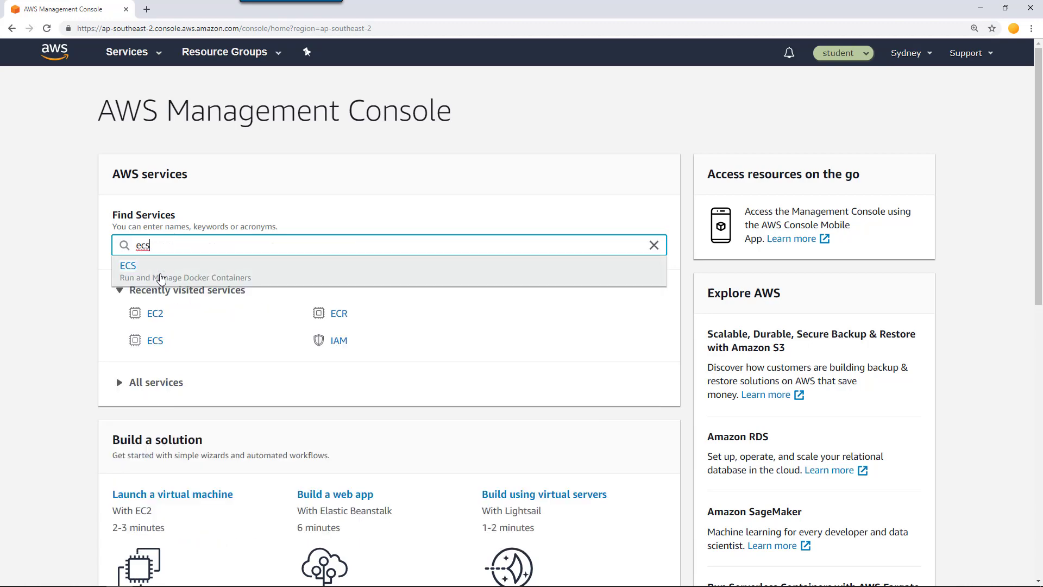
click(128, 265)
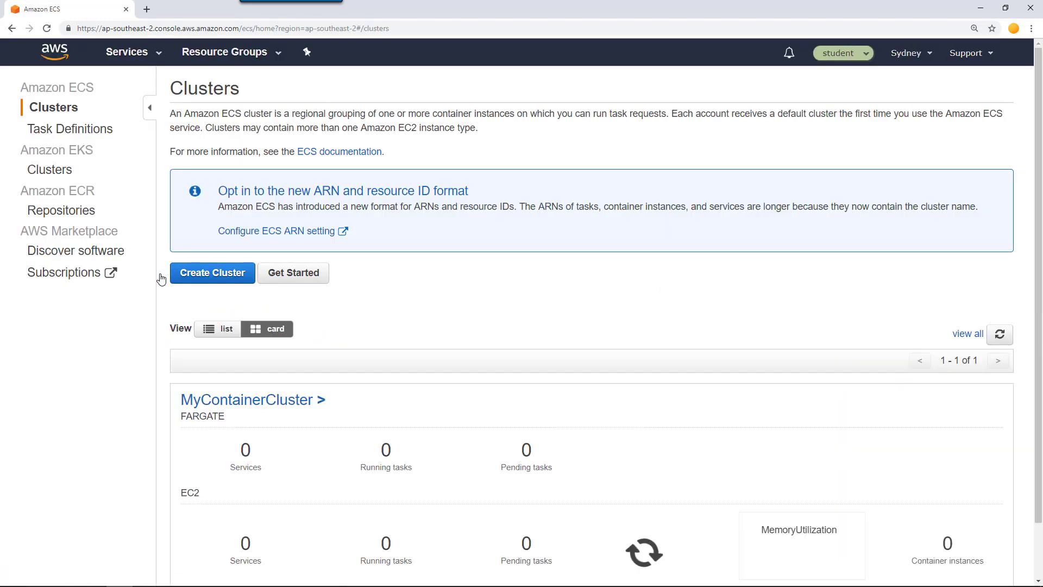
Enter the MyContainerCluster cluster and begin creating a new service.
scroll(down, 3)
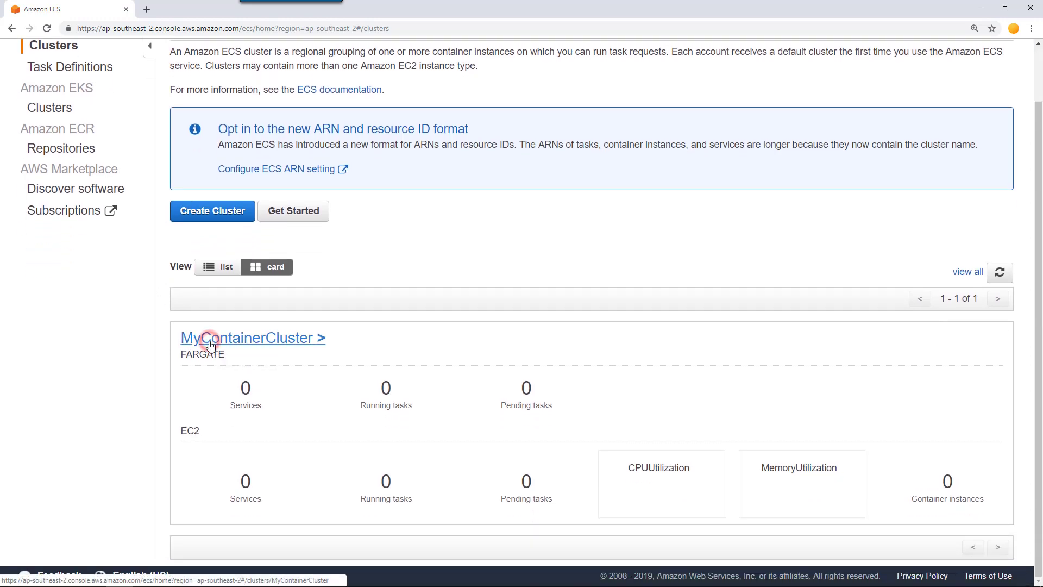
click(247, 338)
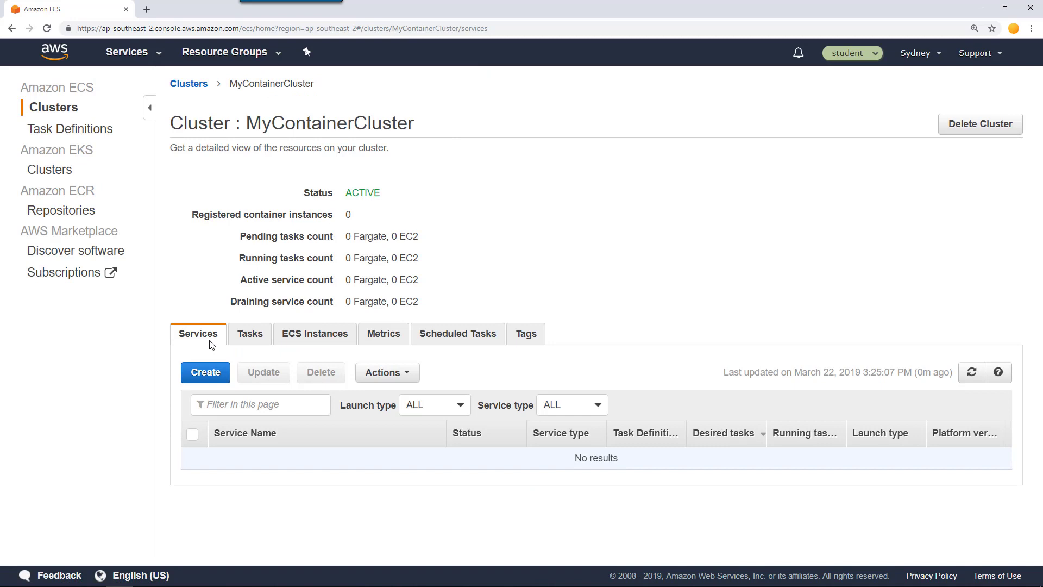
mouse_move(318, 491)
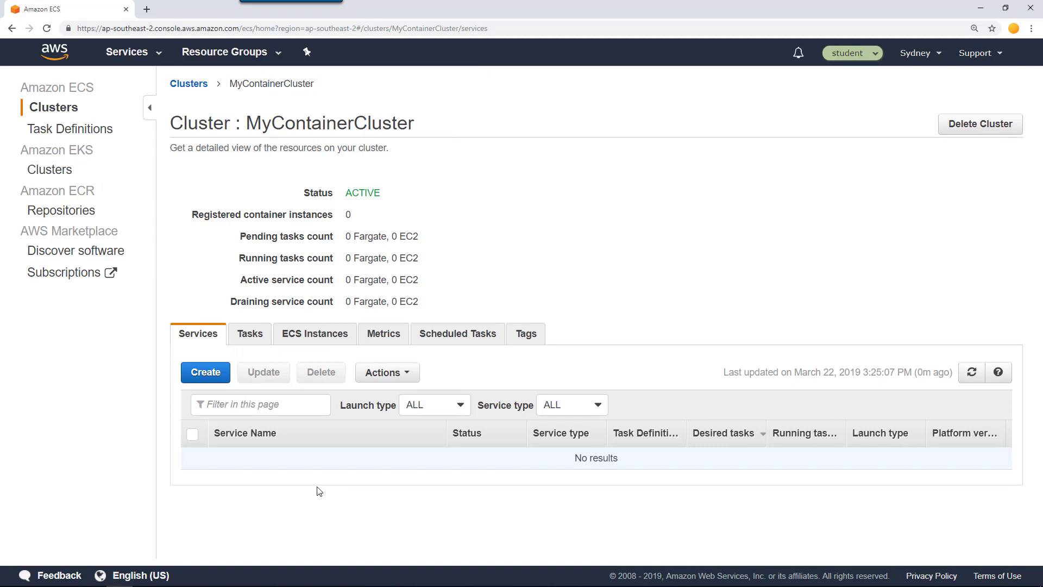
mouse_move(216, 393)
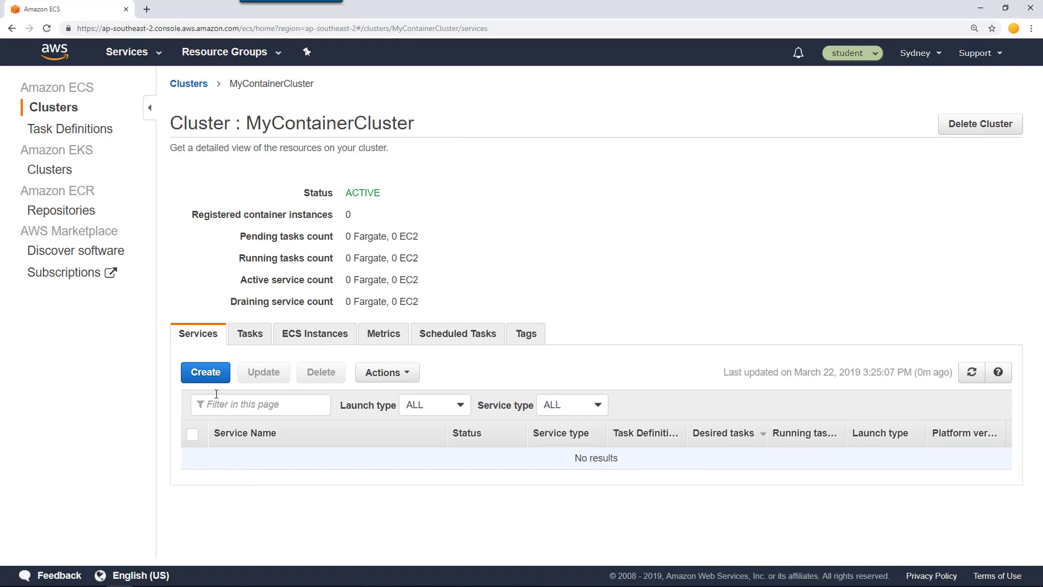
click(205, 371)
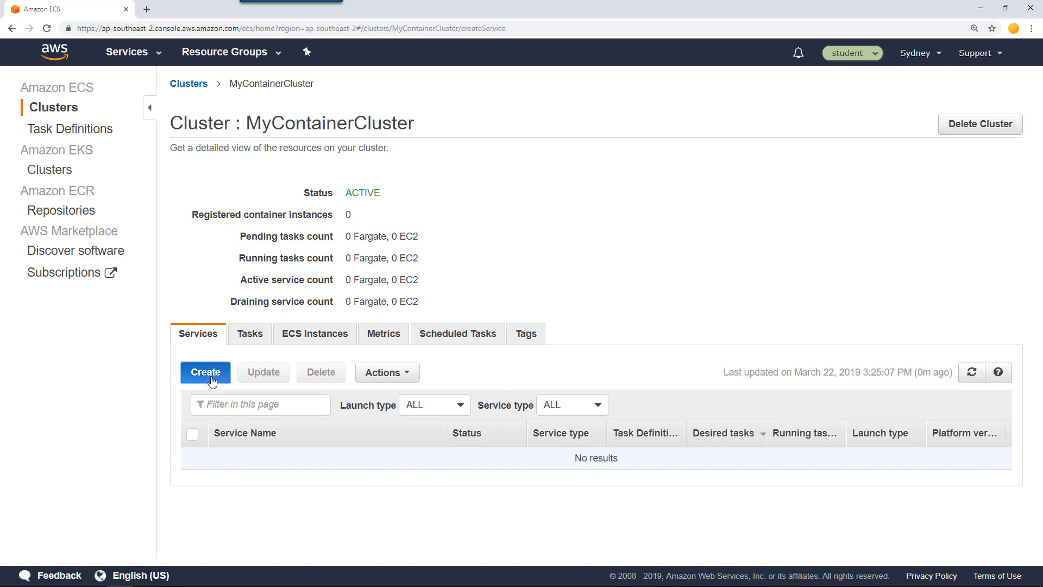
Configure a Fargate service MyWolfWebSite on MyWolfWebSiteTask with 2 tasks, minimum healthy 100 and maximum 200 percent.
click(205, 372)
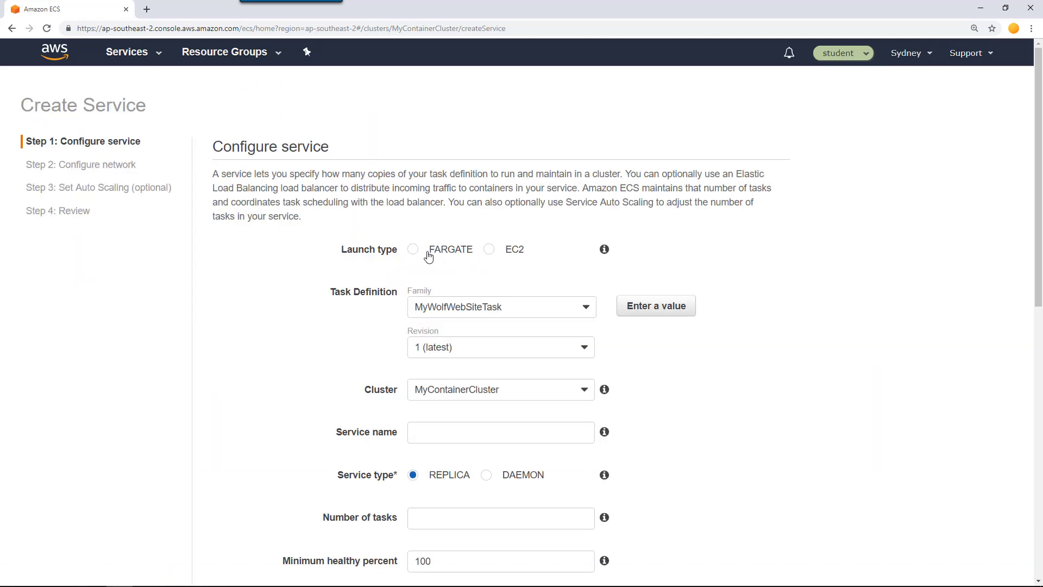
click(413, 249)
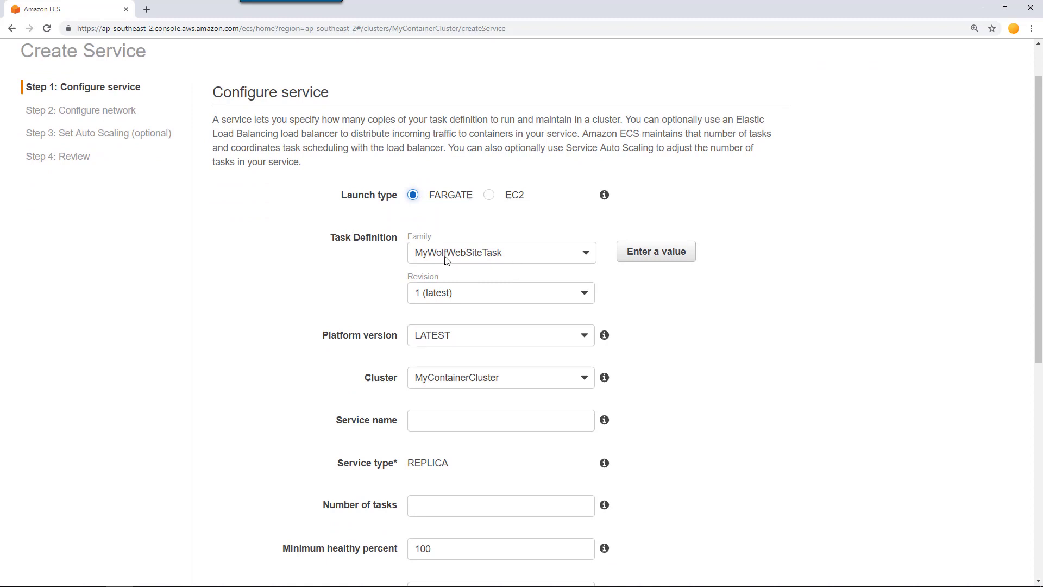
mouse_move(521, 260)
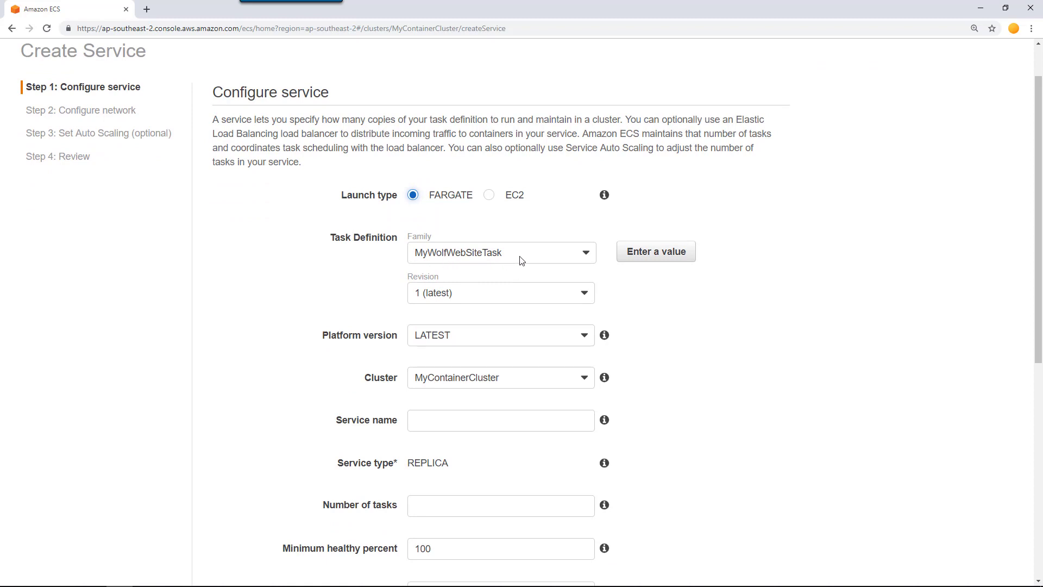
click(500, 292)
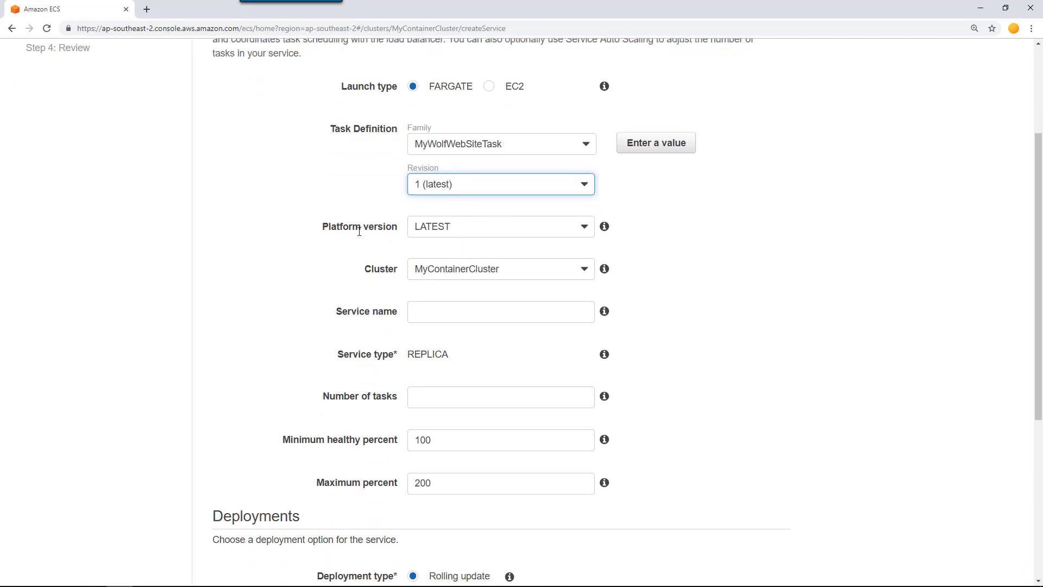
mouse_move(507, 275)
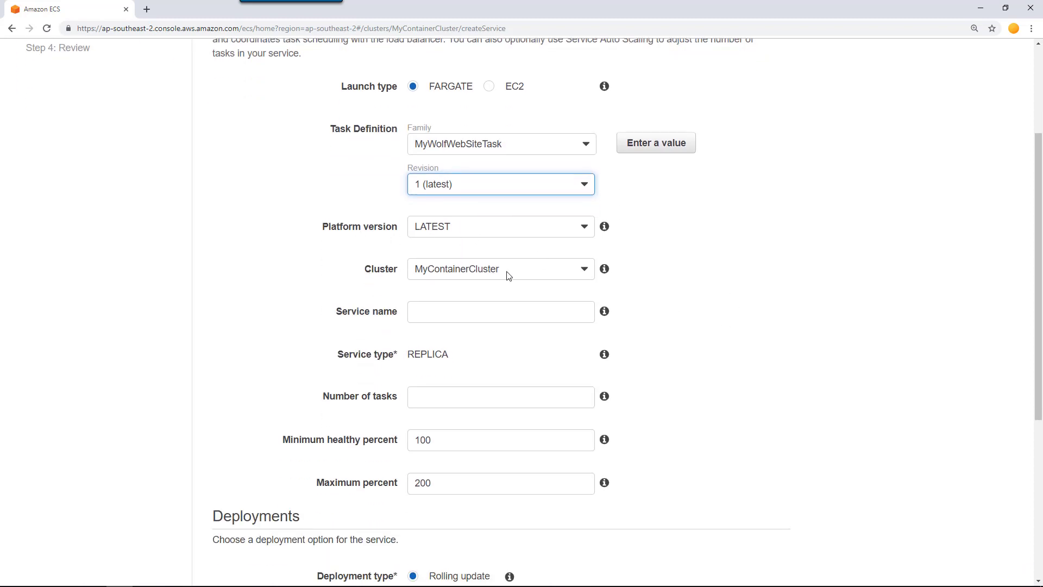
click(500, 311)
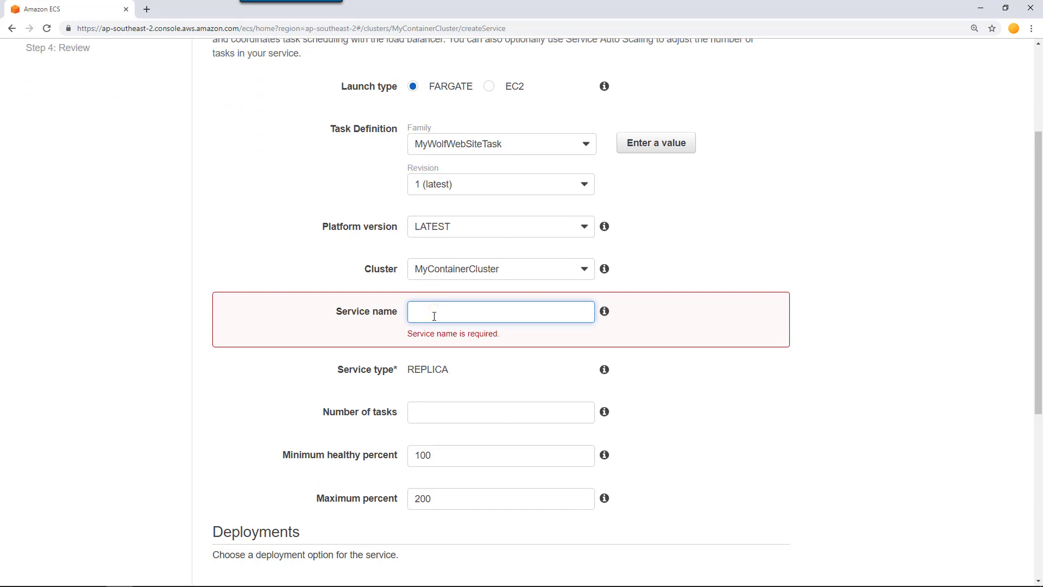
text(MyWolfWebSite)
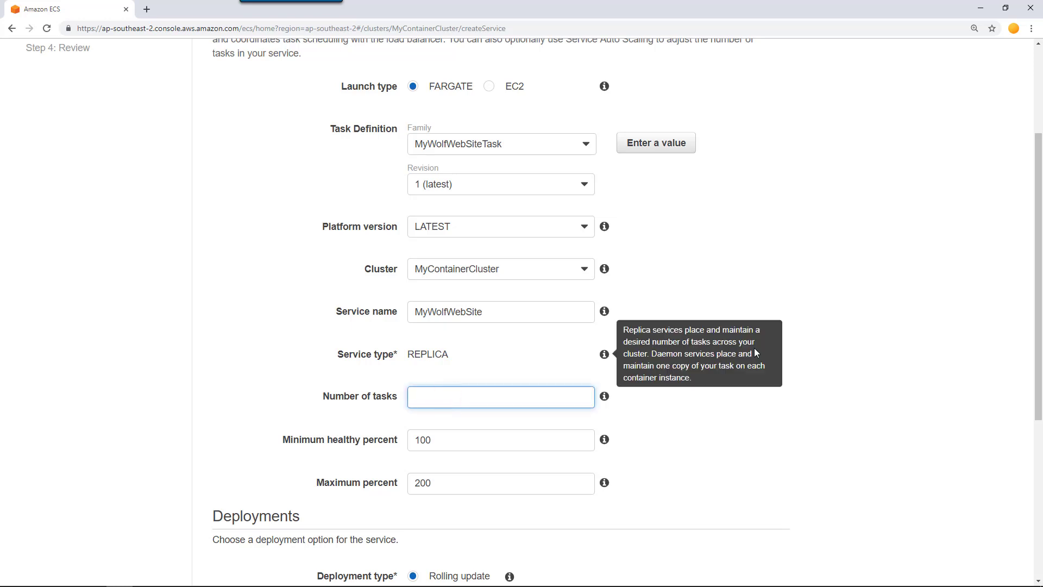
mouse_move(756, 310)
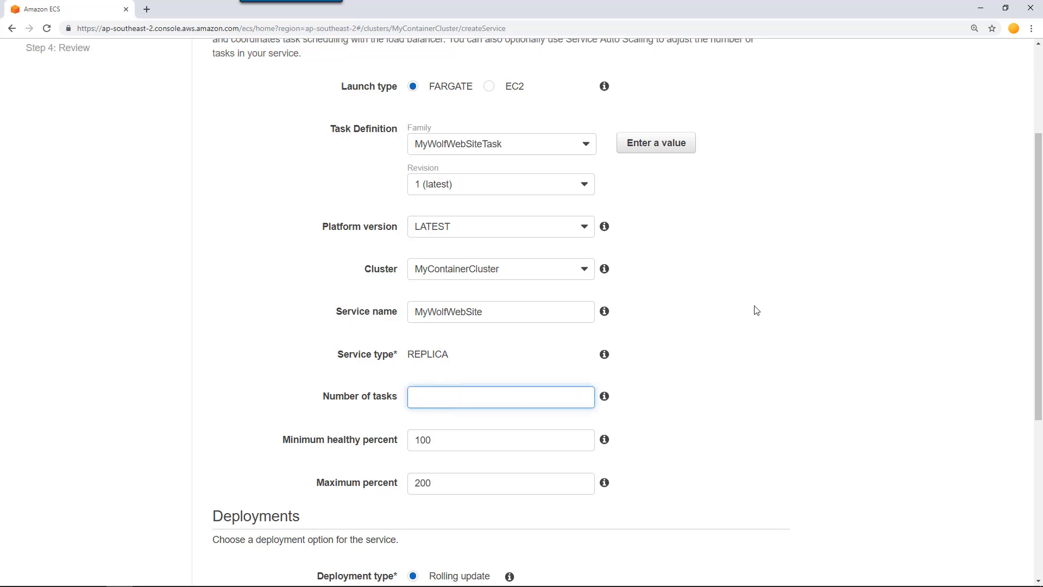
text(2)
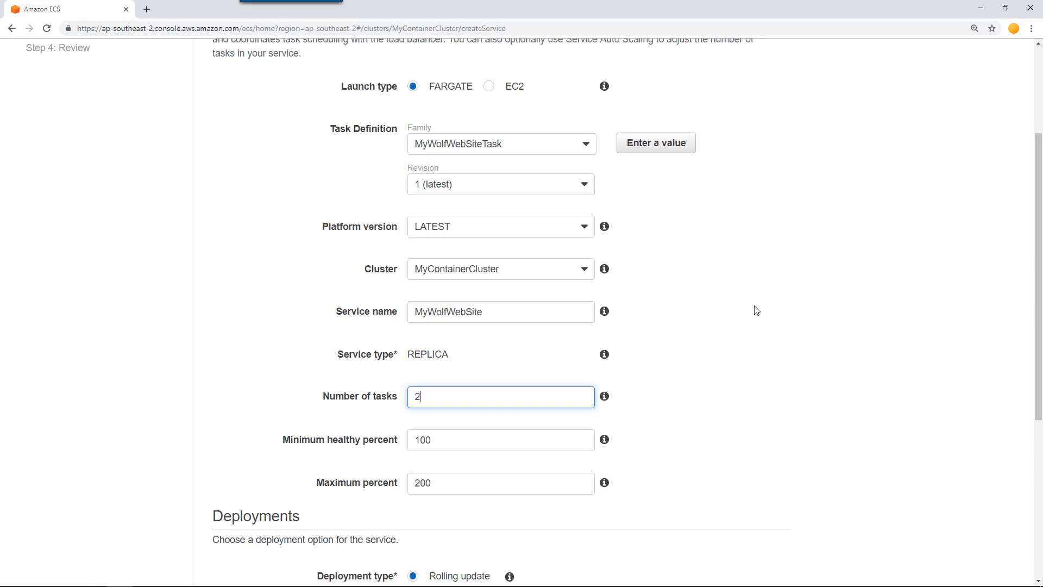
mouse_move(391, 388)
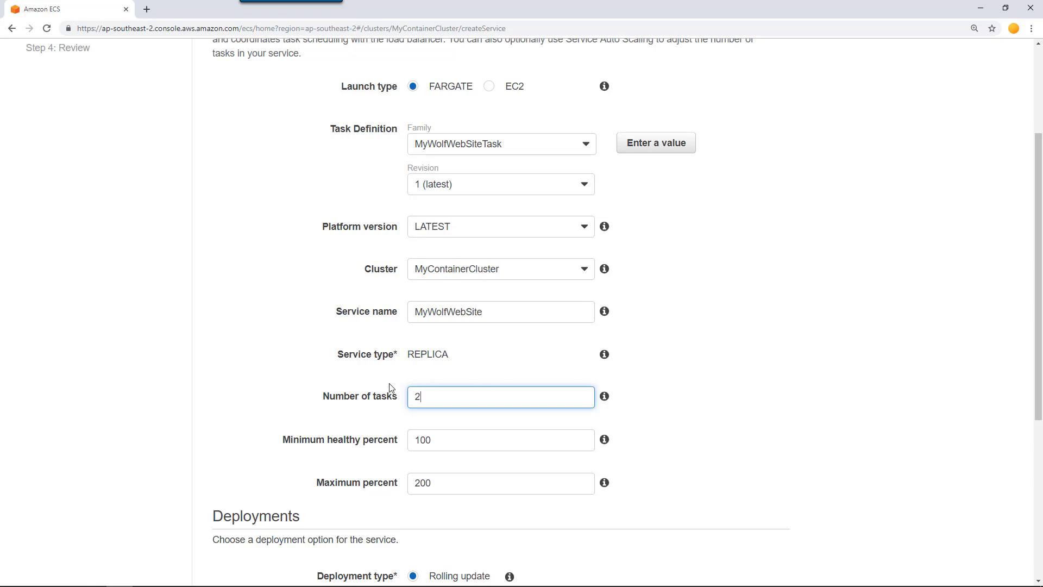
mouse_move(495, 417)
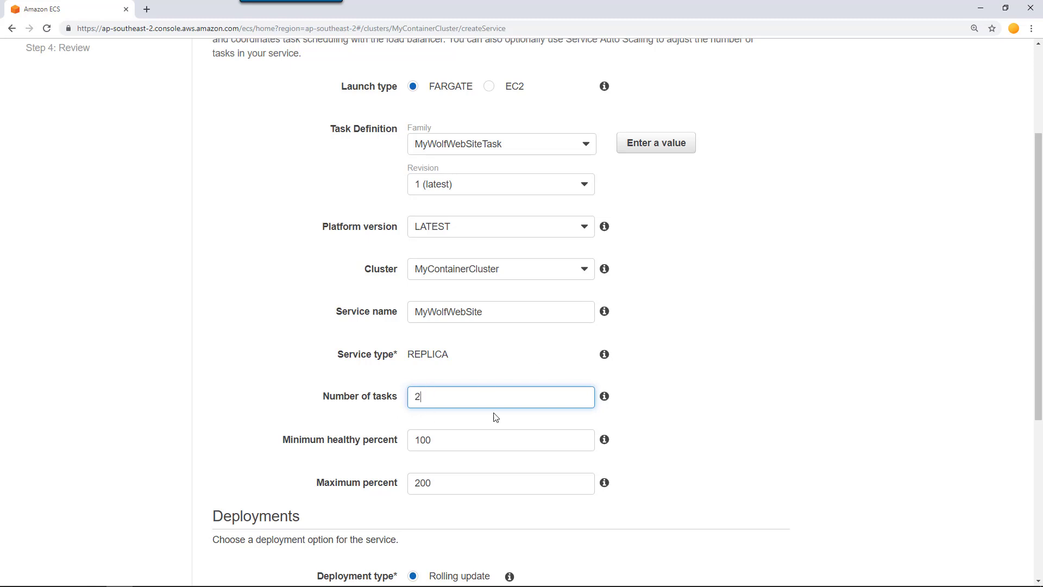
mouse_move(662, 385)
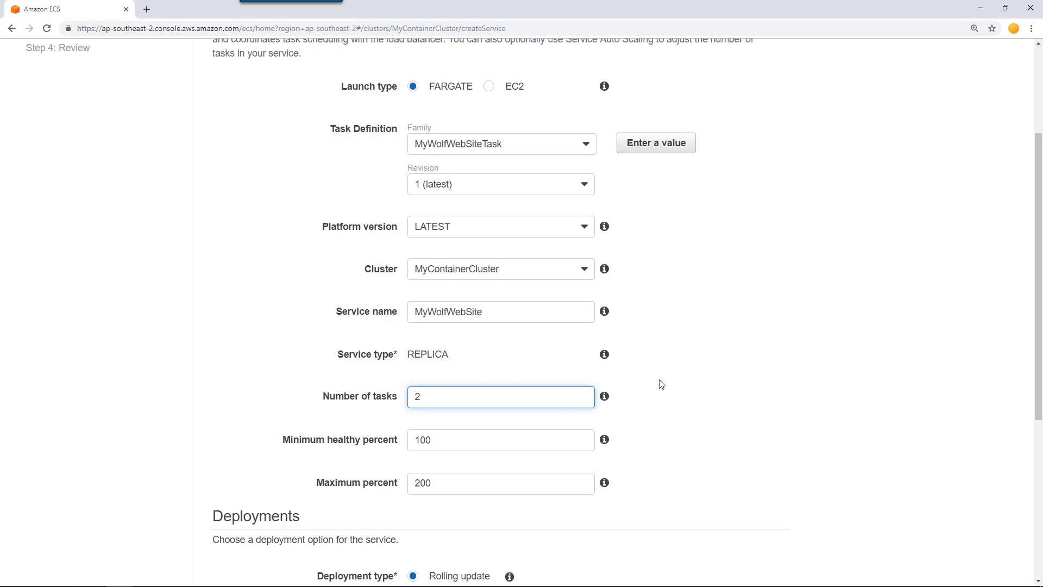
mouse_move(734, 397)
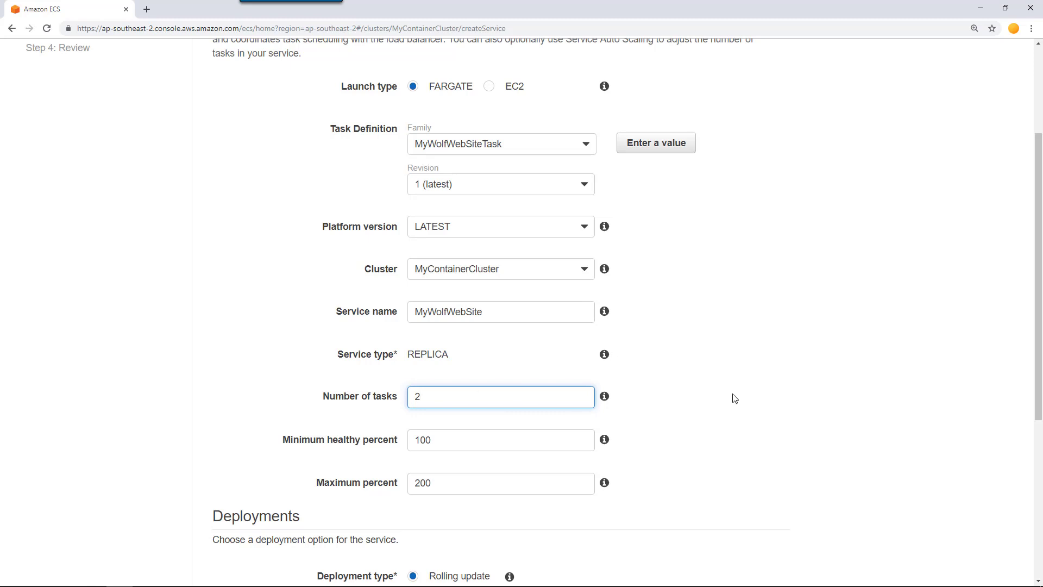
scroll(down, 3)
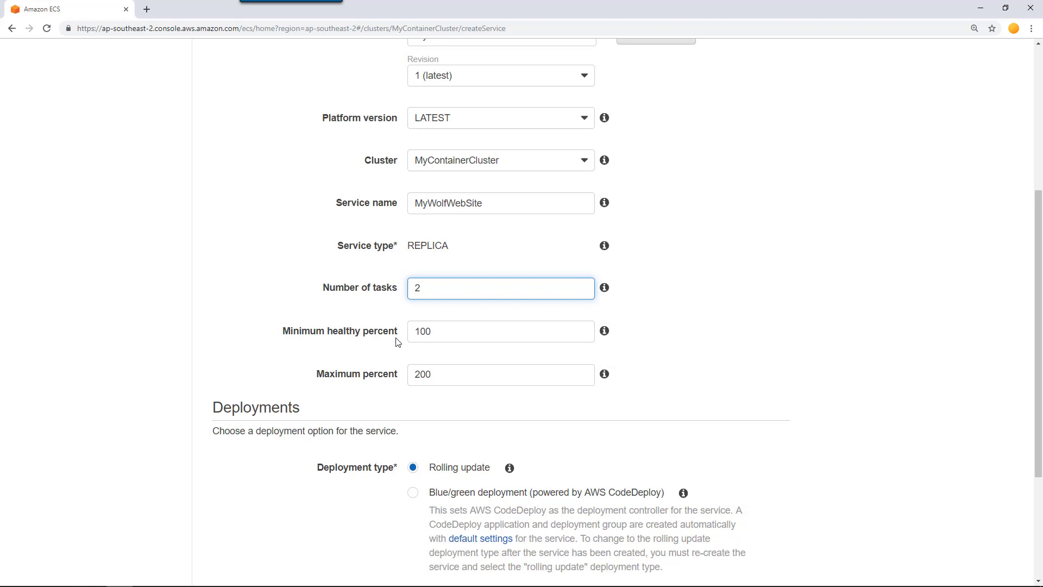
mouse_move(404, 390)
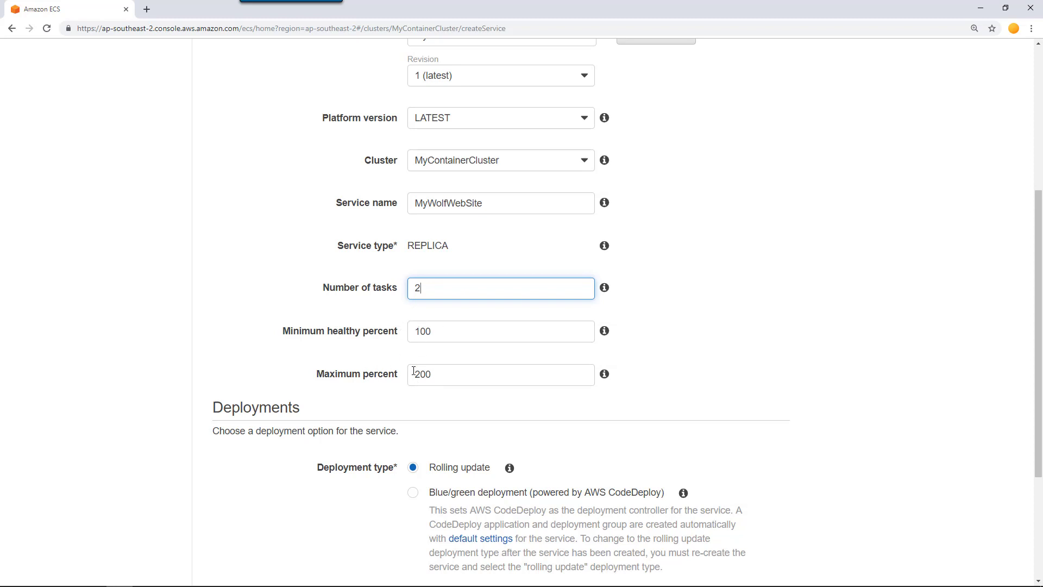
mouse_move(604, 332)
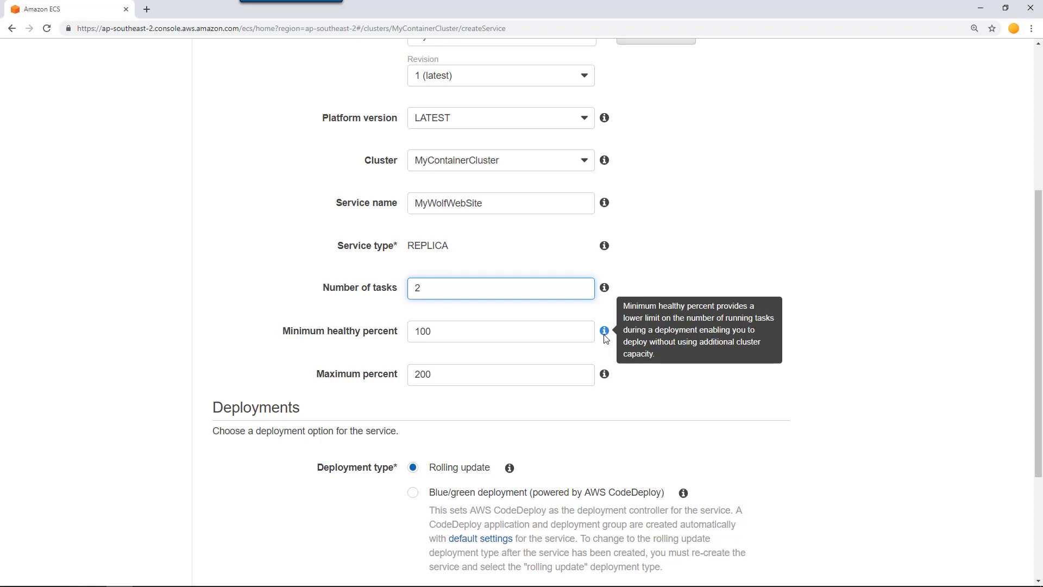
scroll(down, 3)
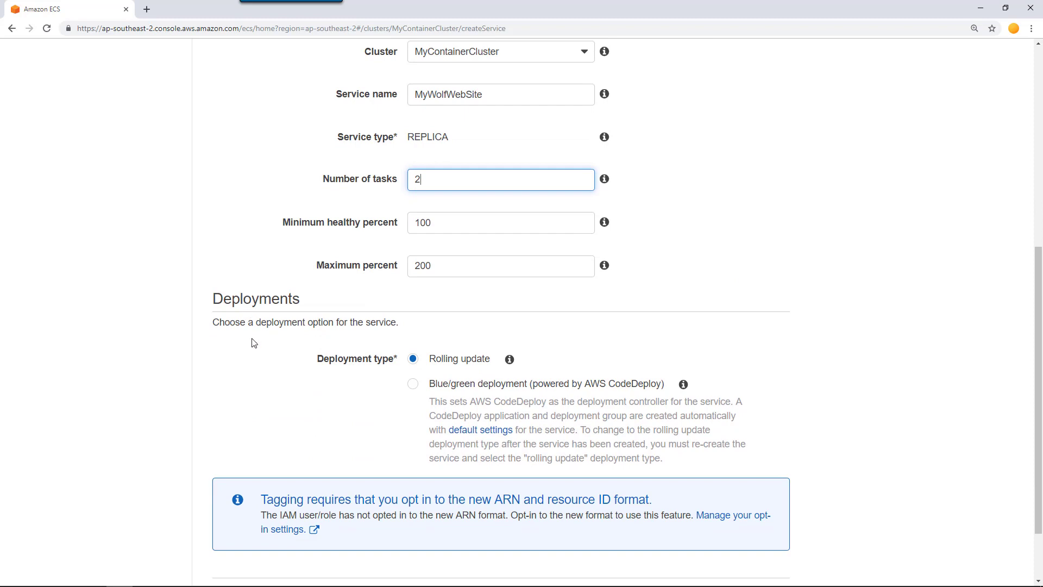
mouse_move(532, 363)
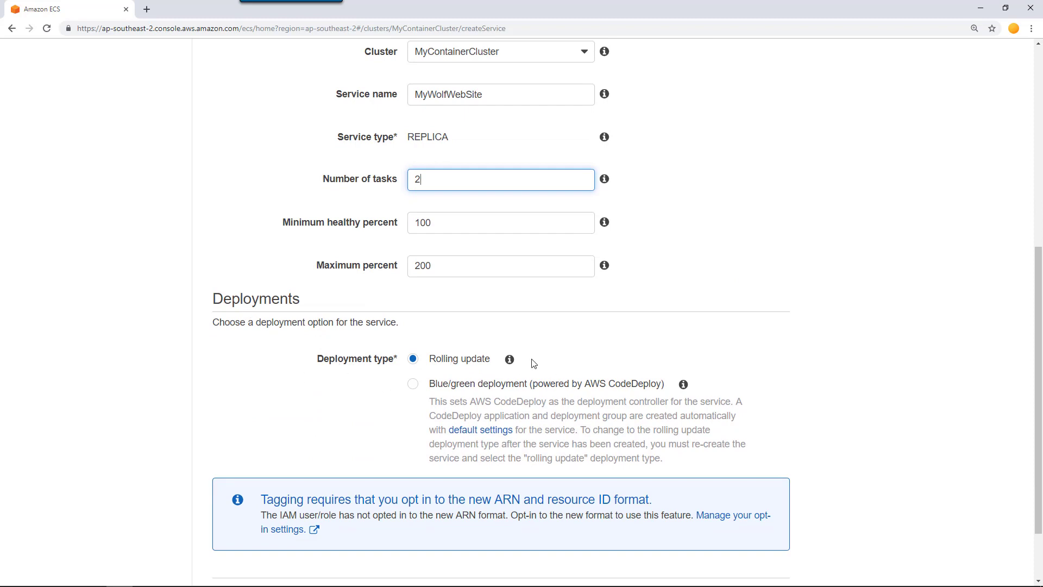
mouse_move(867, 334)
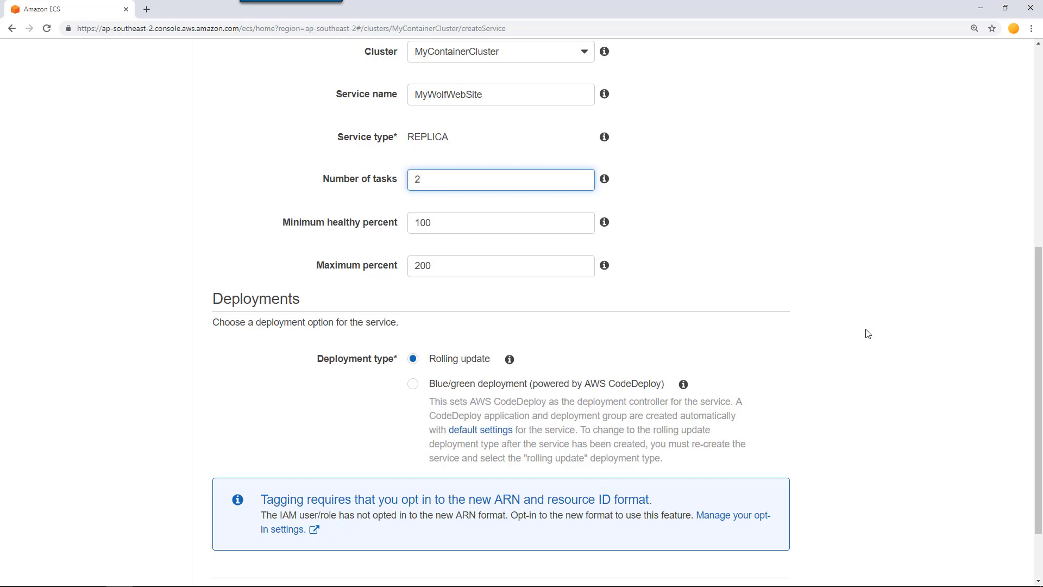
scroll(down, 3)
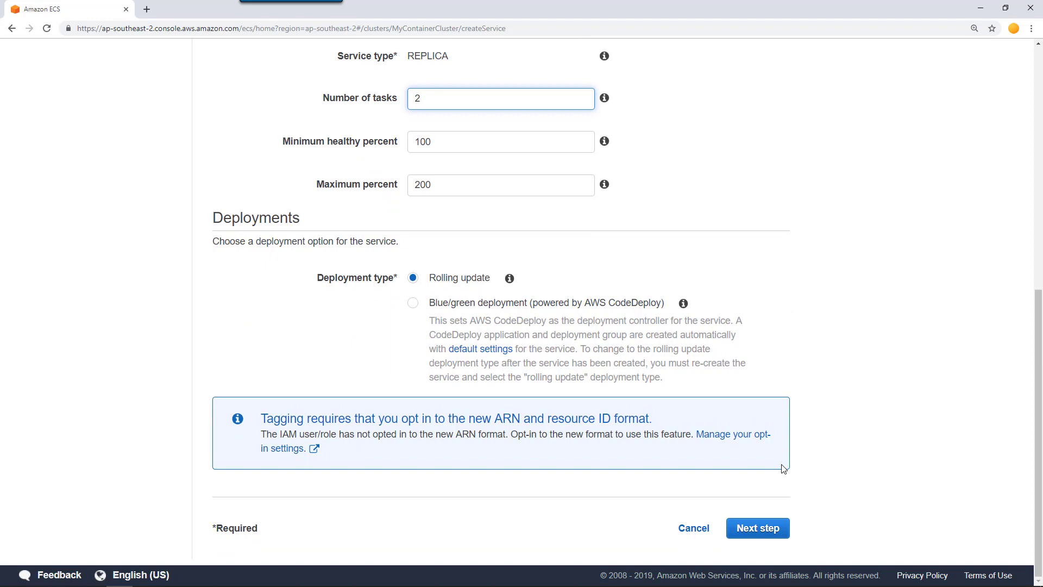
On the network step, select the 10.0.0.0 VPC and add subnets Pub-1 and Pub-2.
click(757, 528)
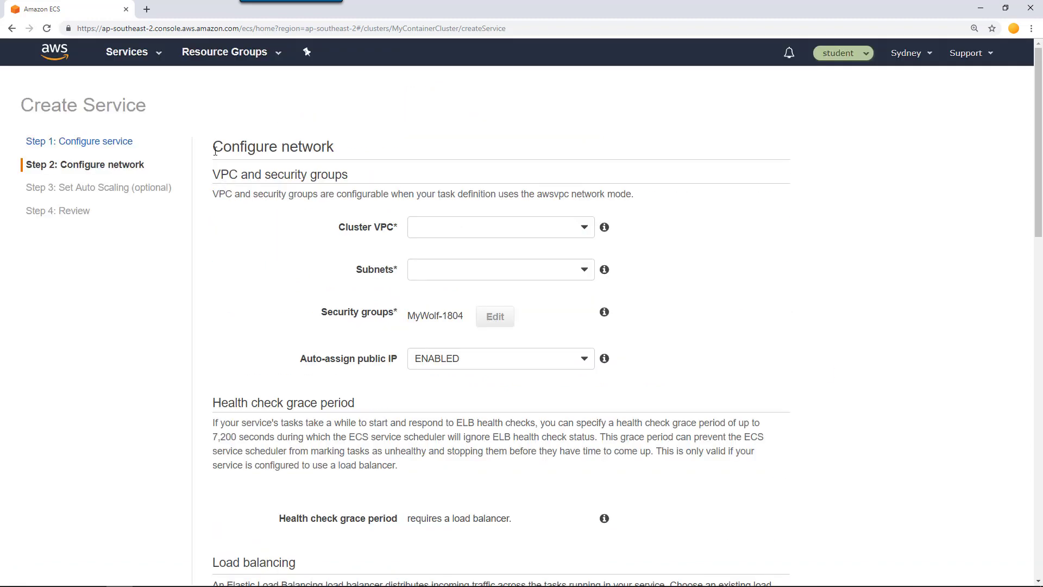
mouse_move(402, 181)
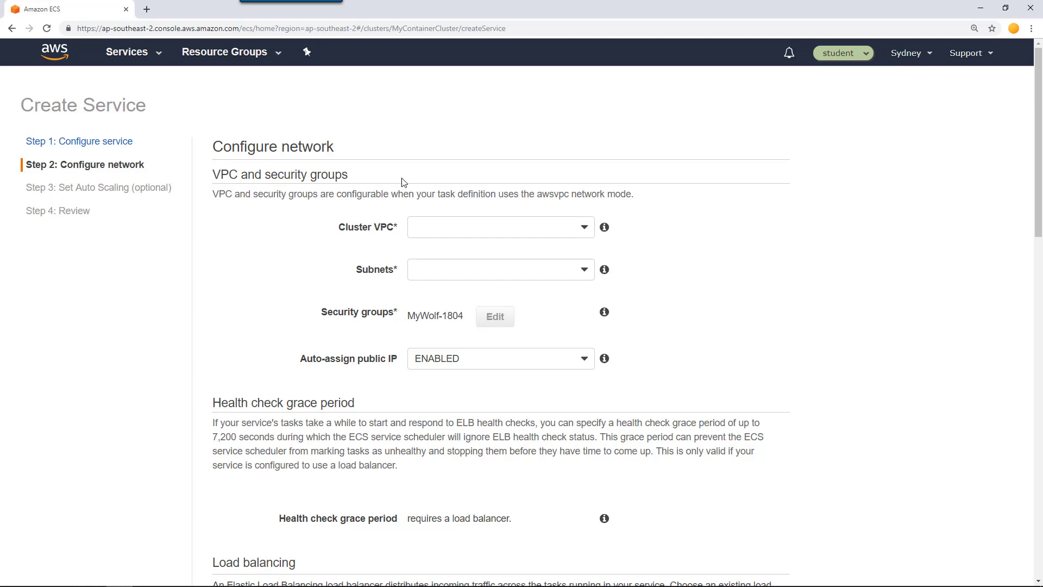
mouse_move(432, 176)
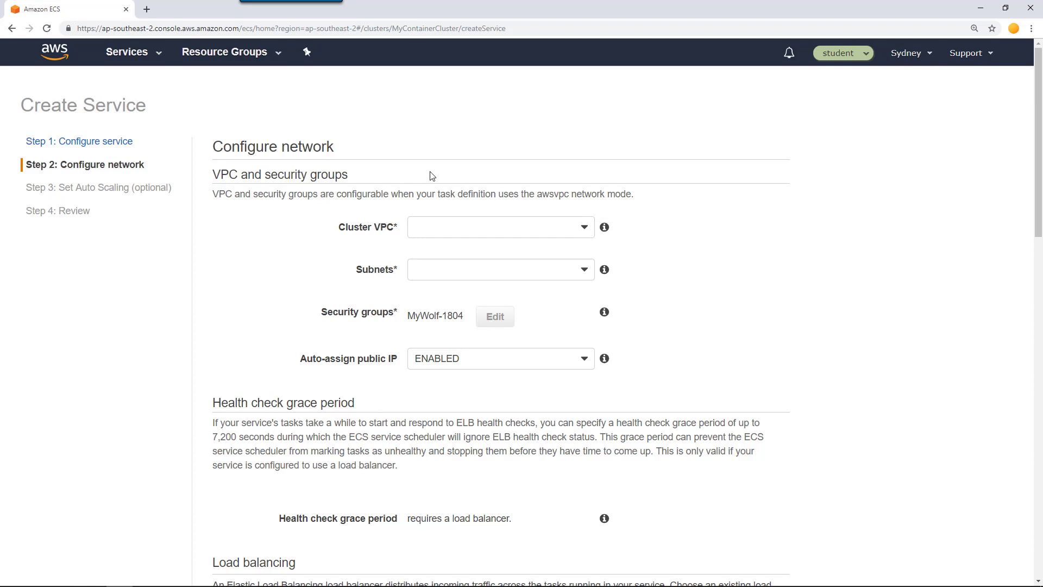
click(500, 227)
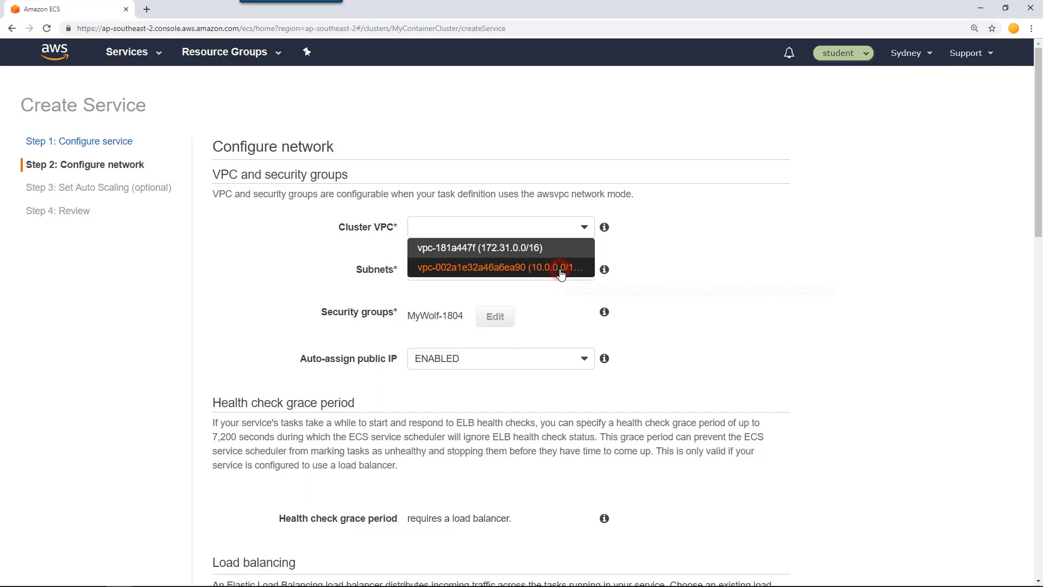
click(499, 267)
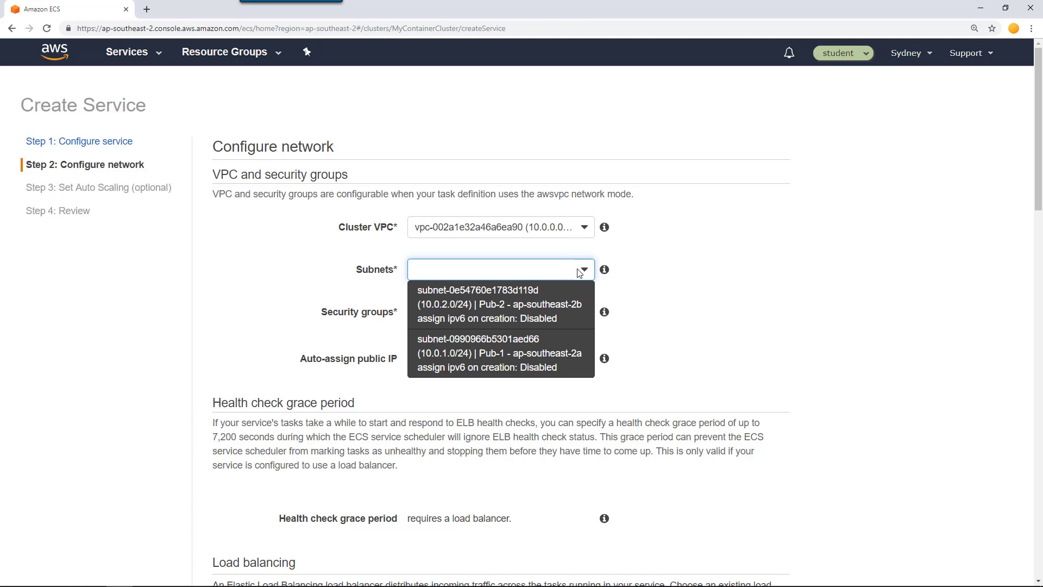
click(497, 352)
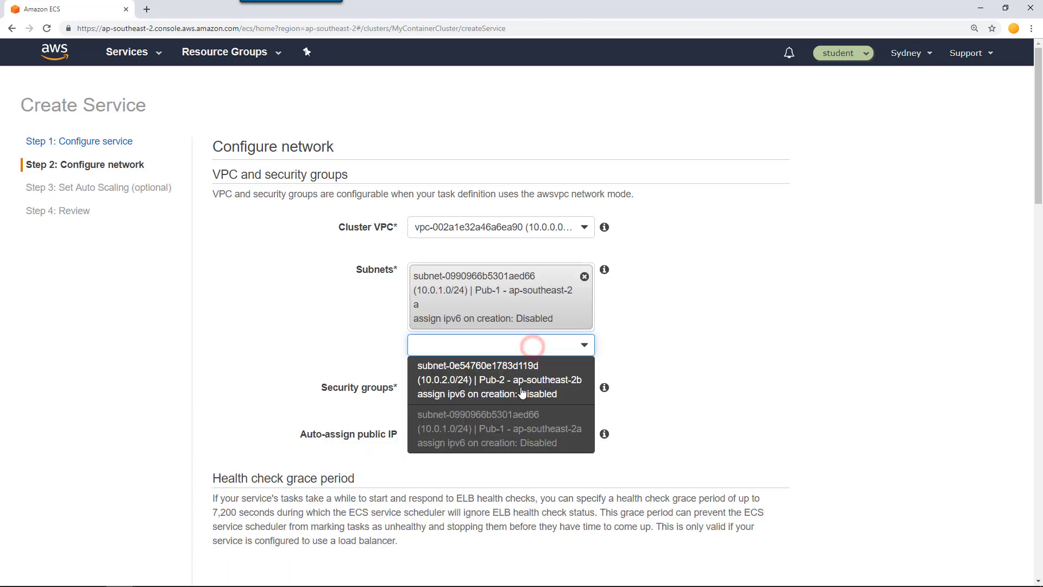
click(498, 379)
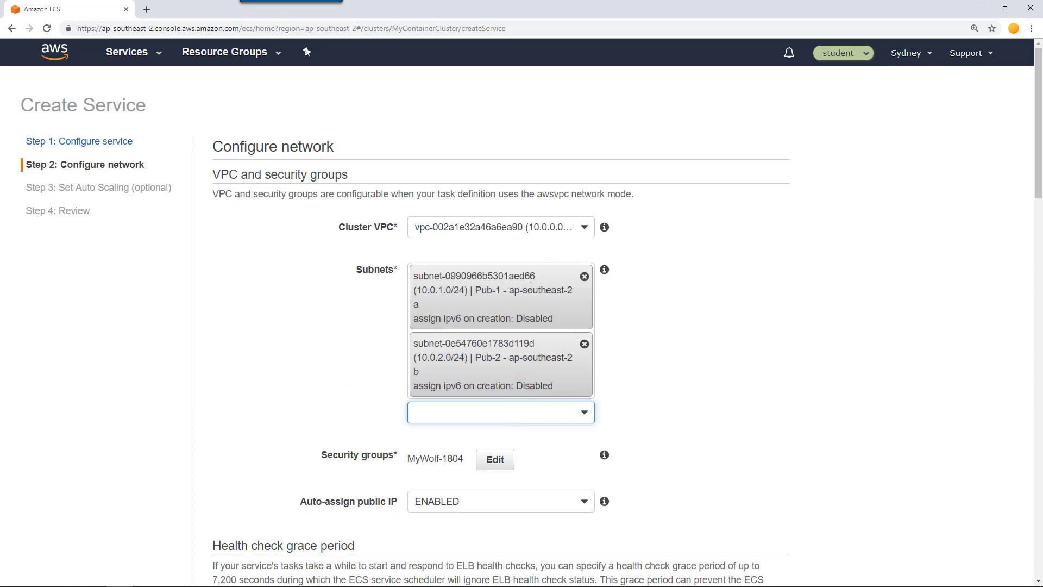
mouse_move(511, 268)
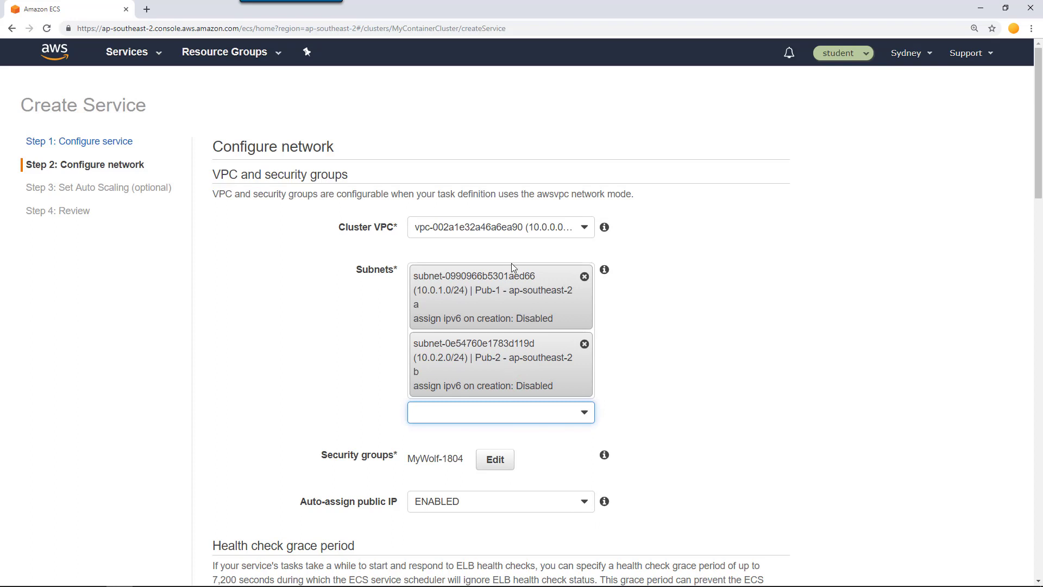
scroll(down, 3)
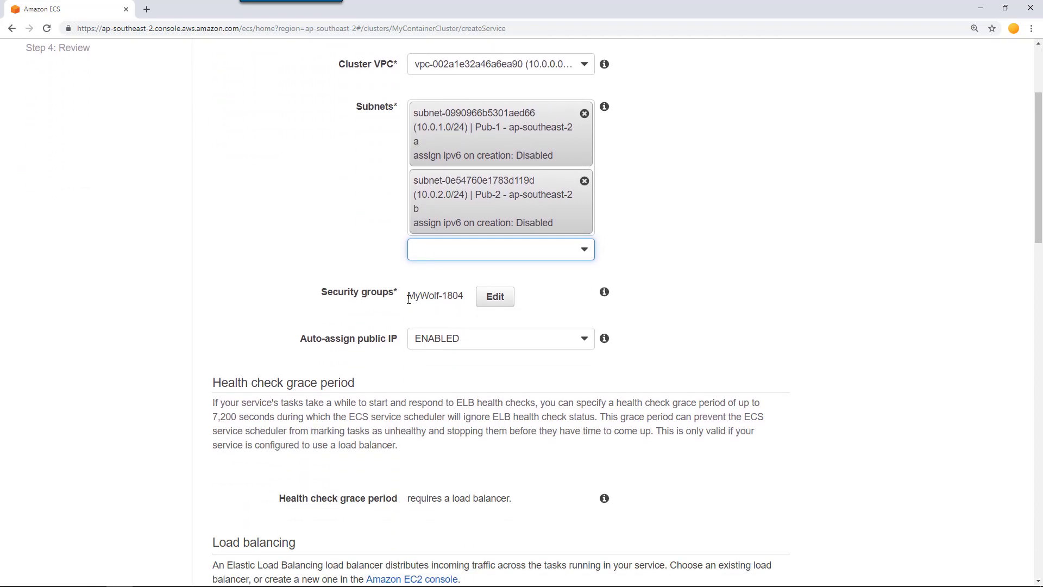
double_click(435, 296)
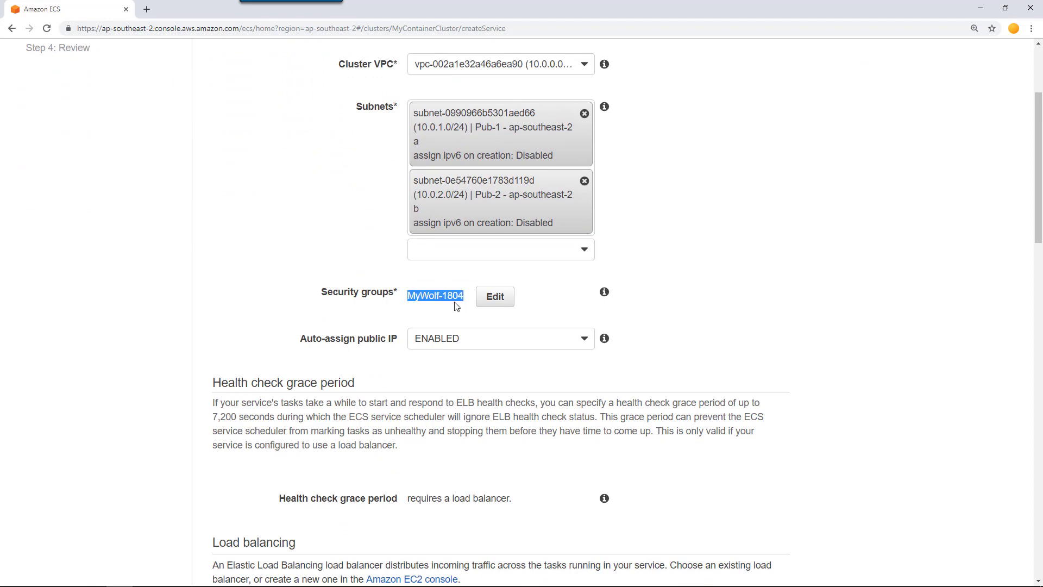
mouse_move(495, 297)
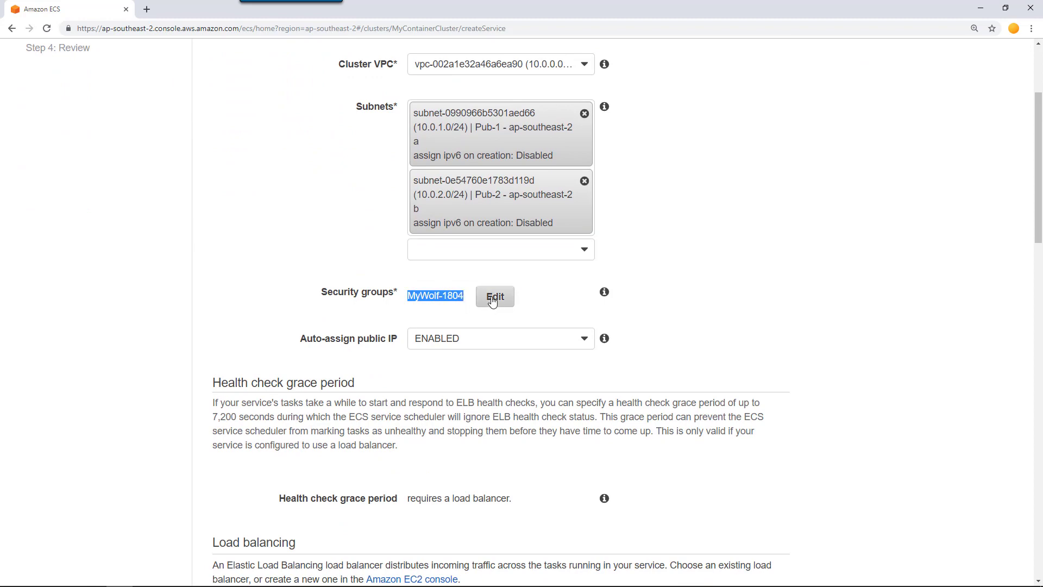
click(495, 295)
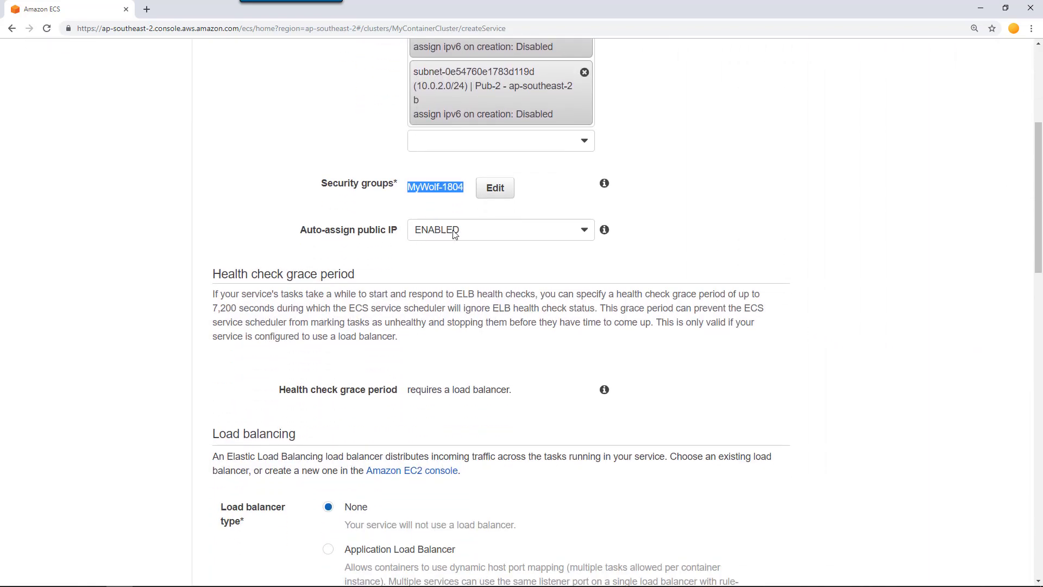
scroll(down, 3)
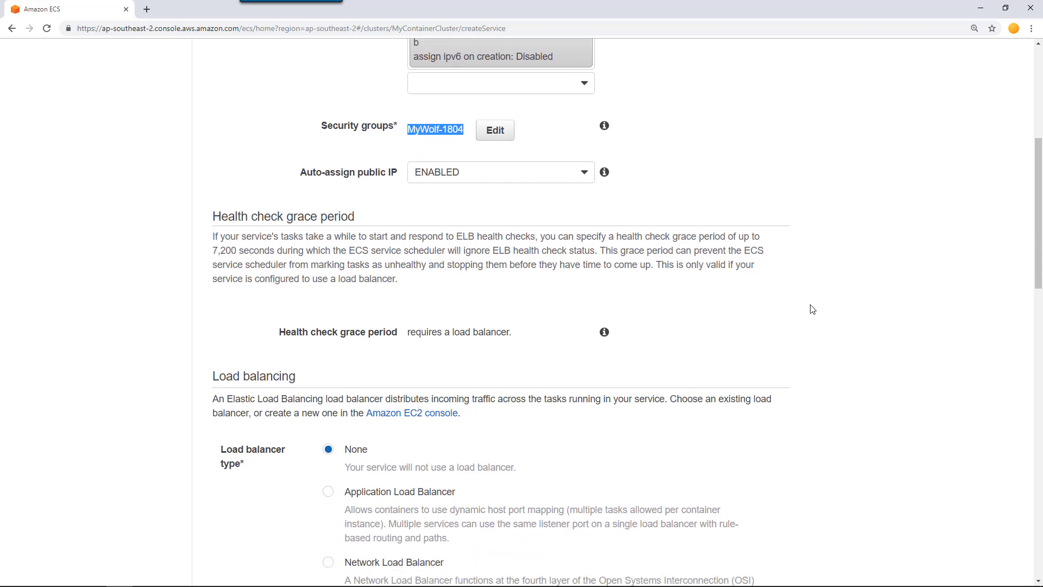
scroll(down, 3)
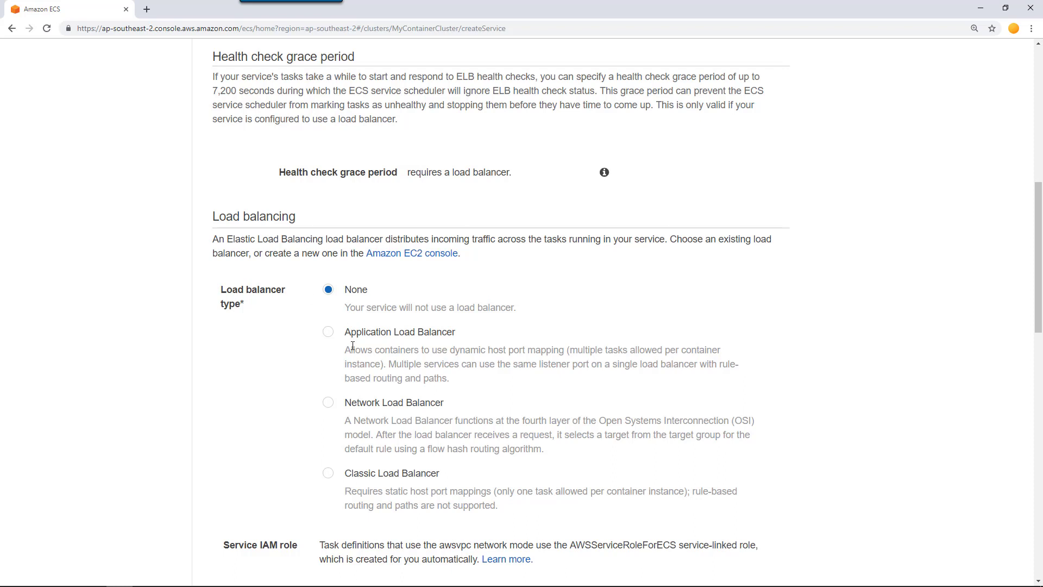
Choose Application Load Balancer and set the health check grace period to 60 seconds.
click(328, 333)
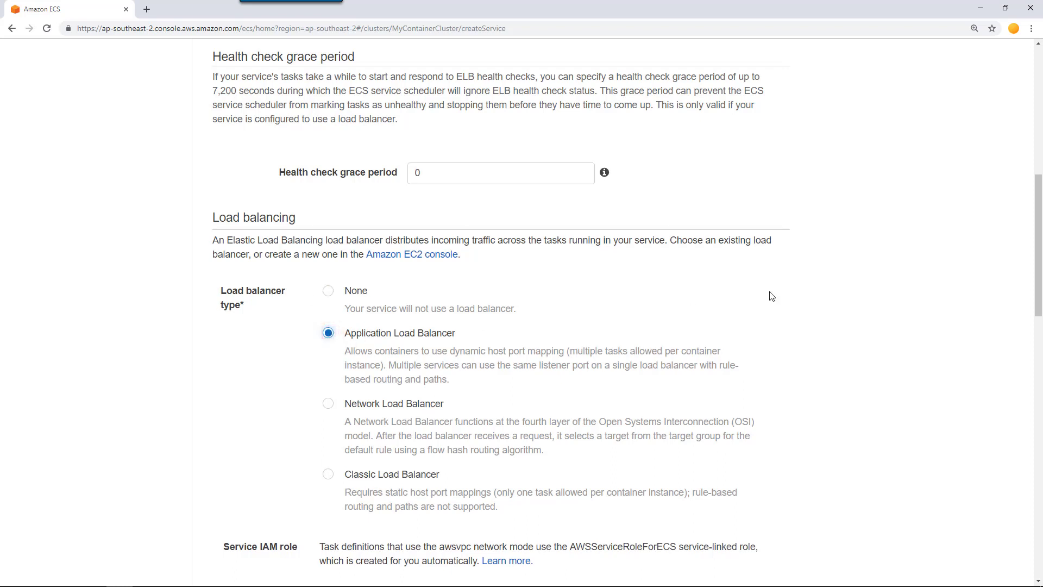
scroll(up, 3)
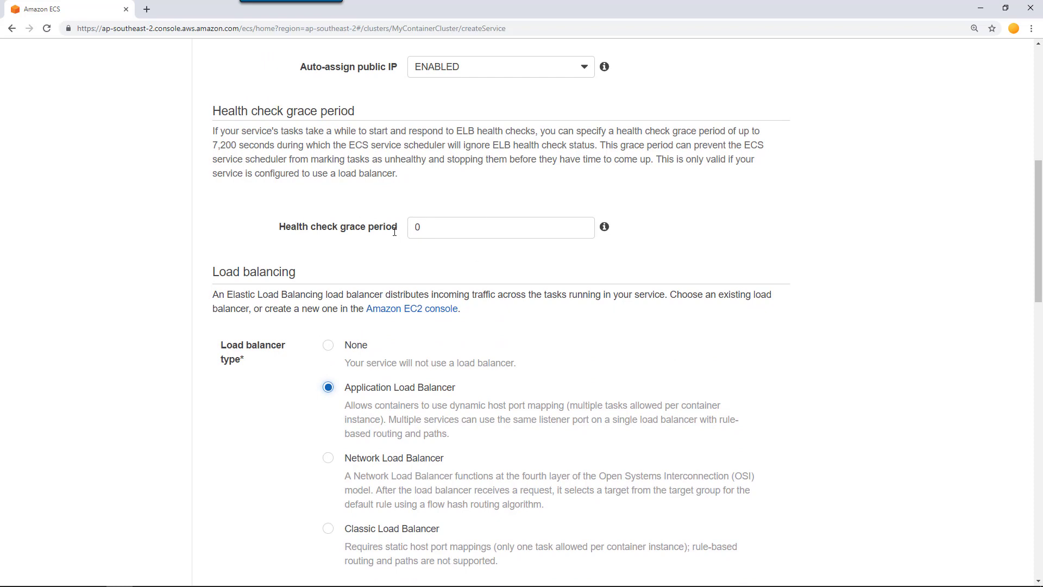
text(1)
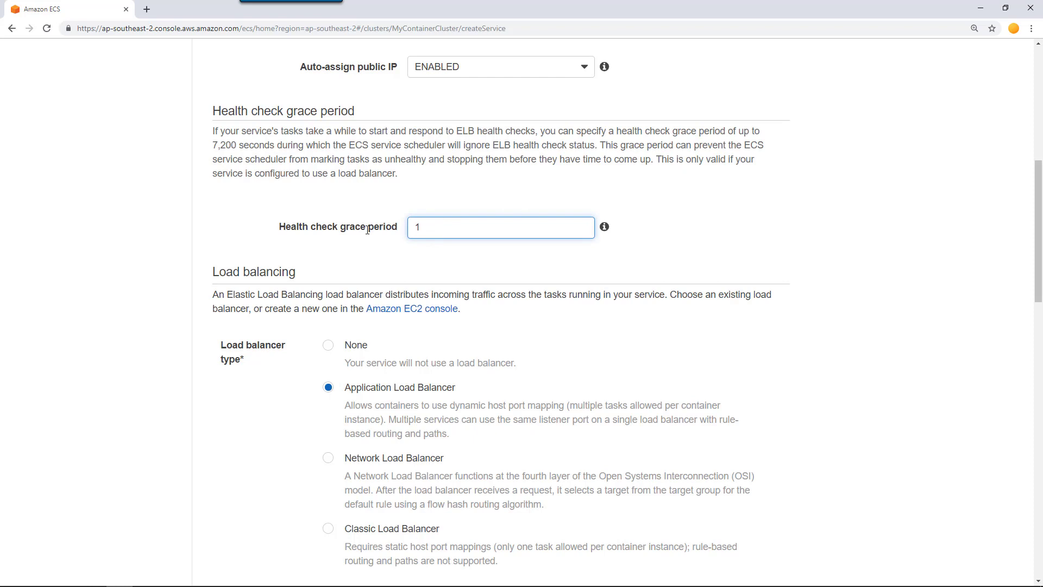
text(2)
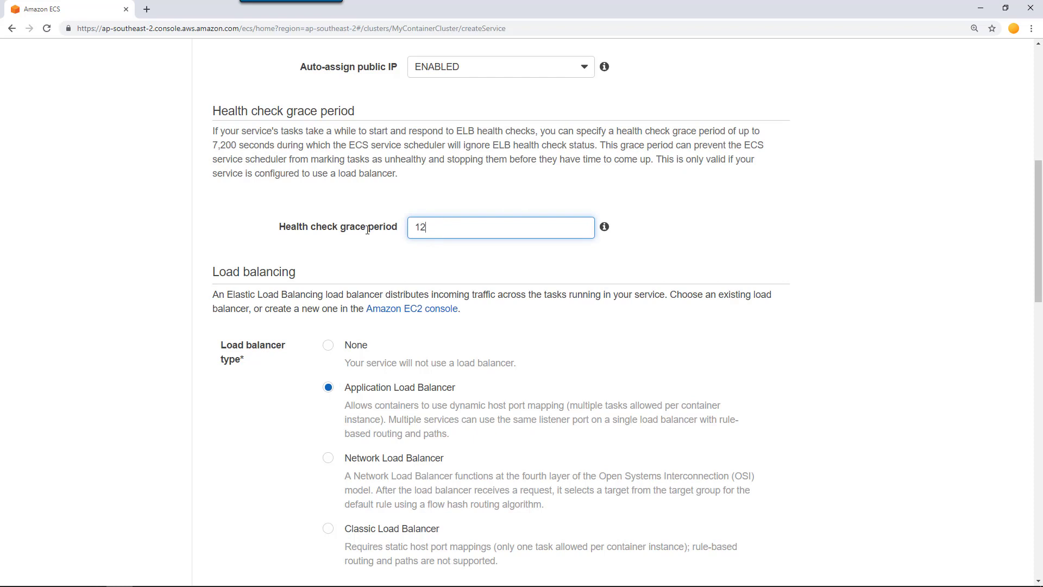
text(0)
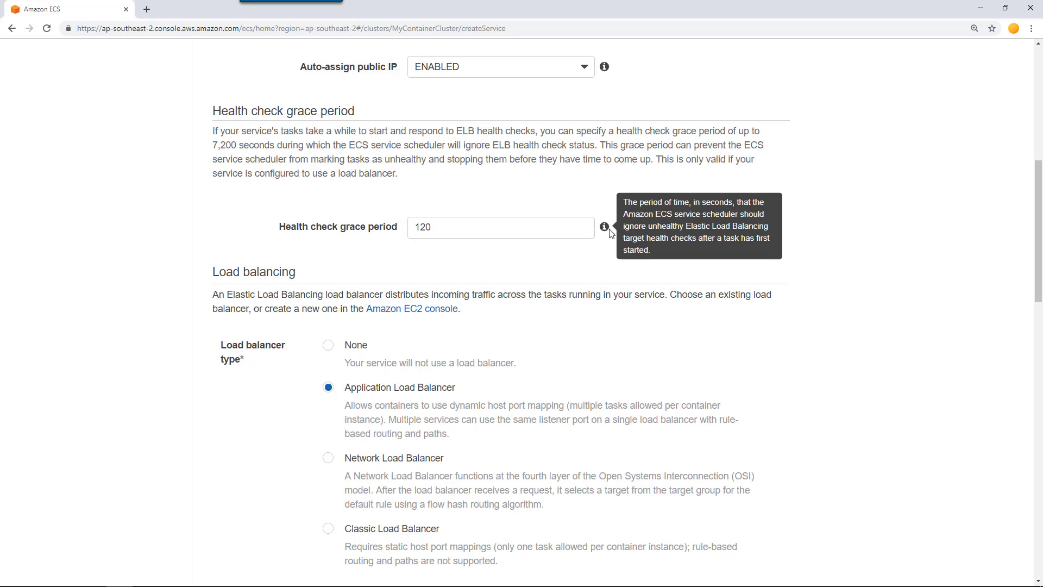
mouse_move(608, 234)
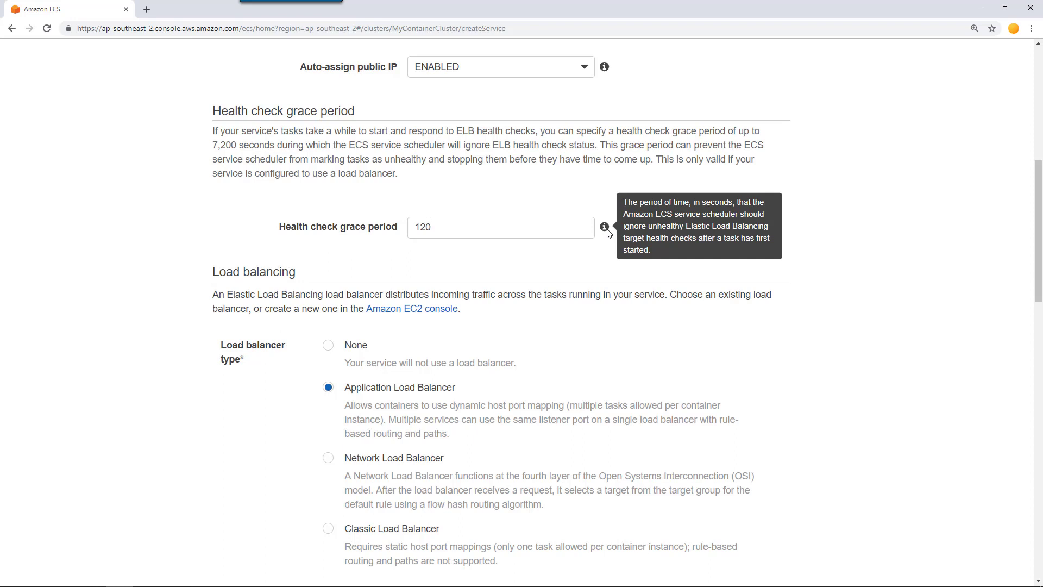
triple_click(499, 227)
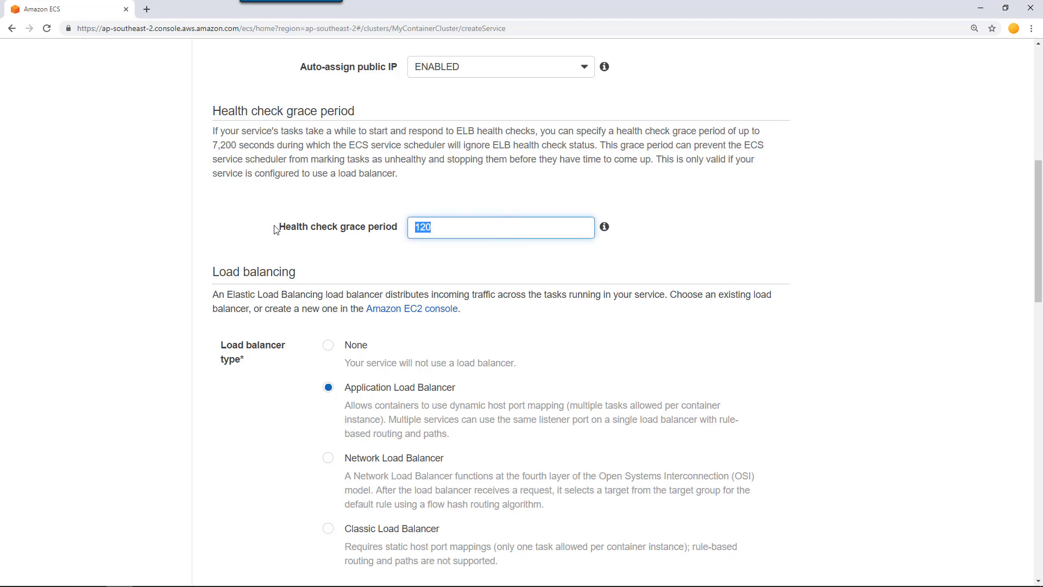
text(60)
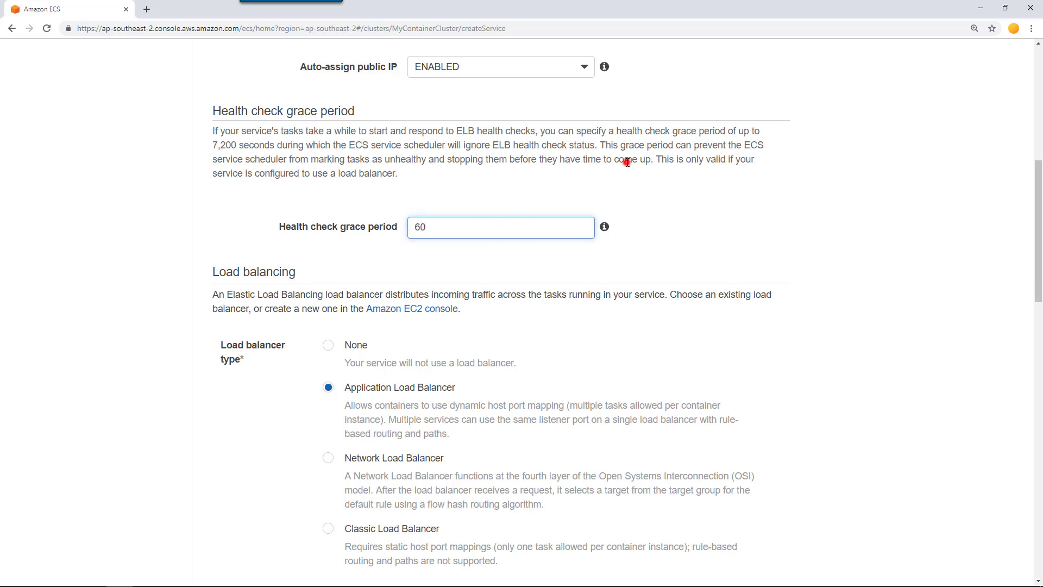
Add the mywolfapp:80:80 container port to the MyWolfAppLB load balancer.
scroll(down, 3)
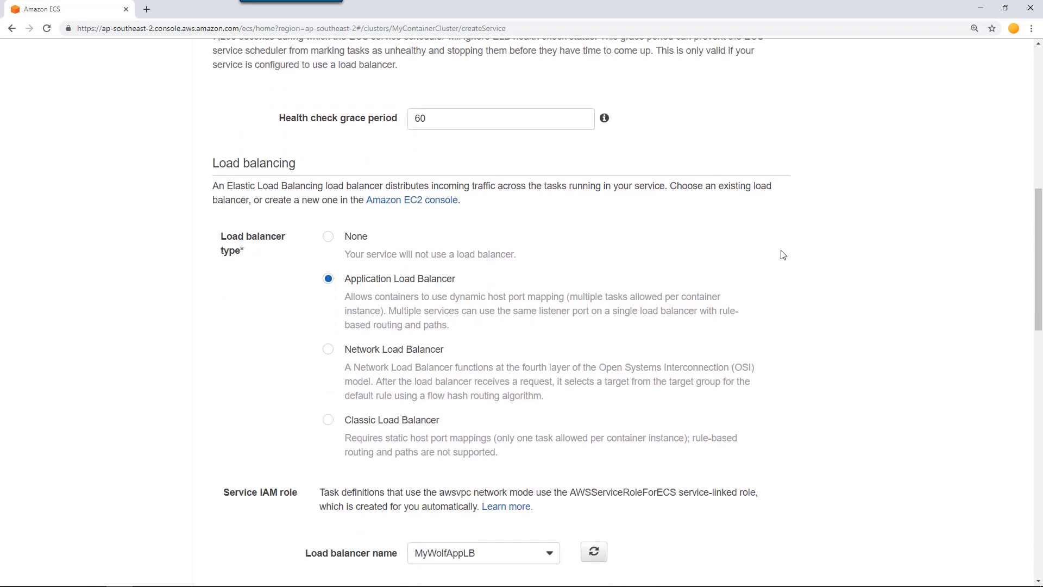
scroll(down, 3)
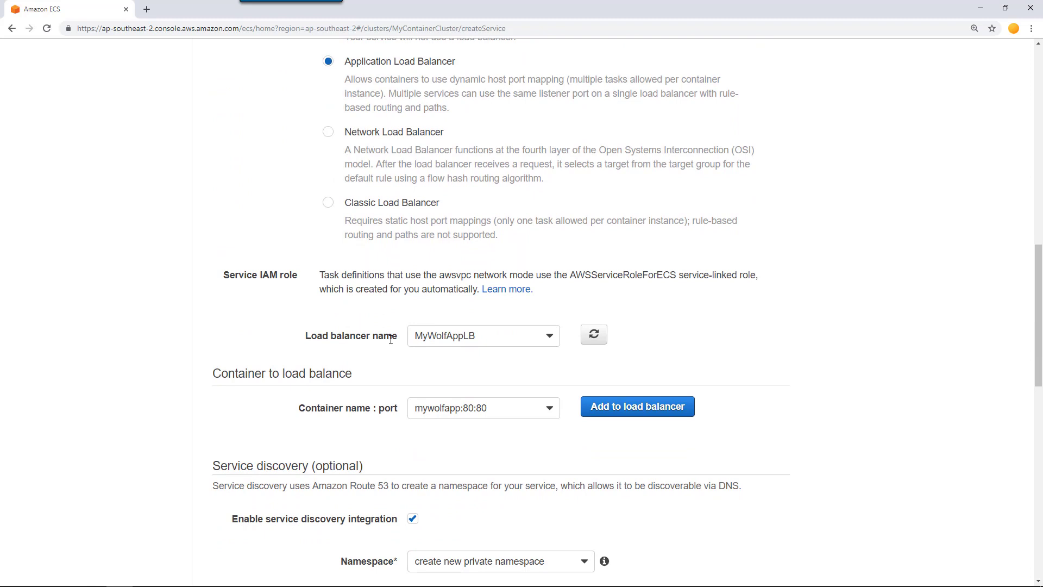
mouse_move(474, 335)
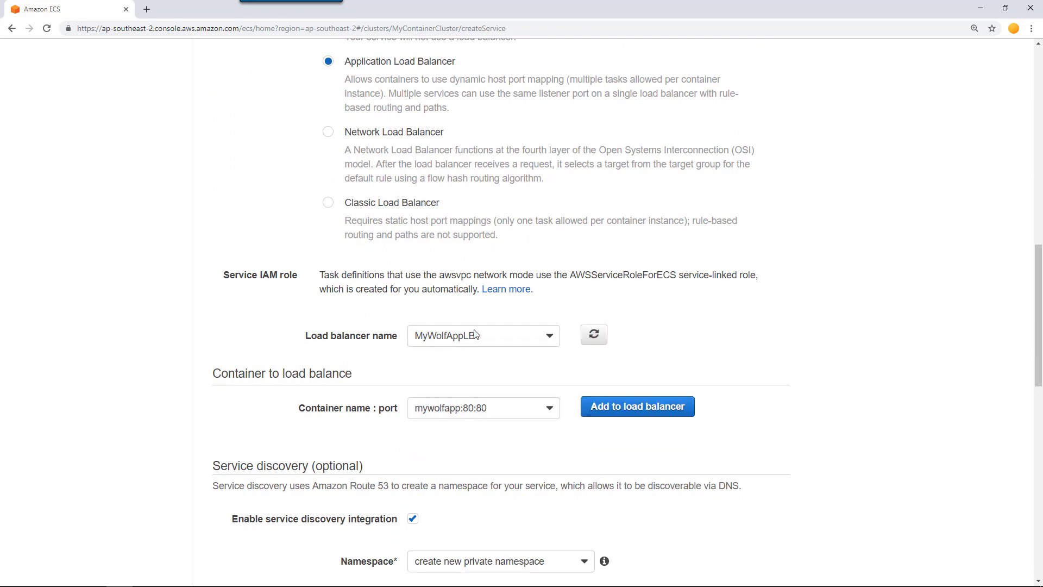
scroll(down, 3)
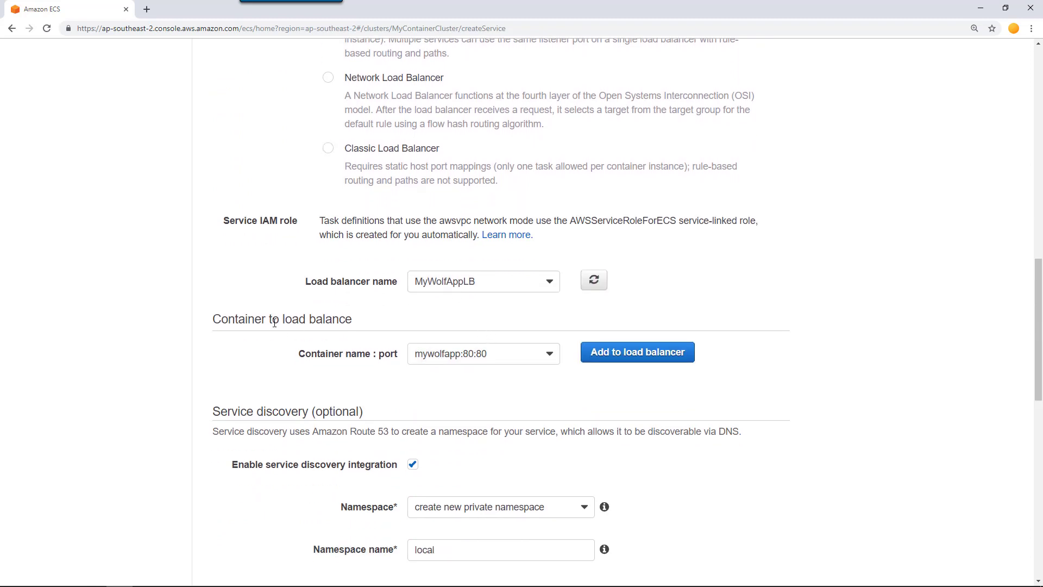
mouse_move(372, 340)
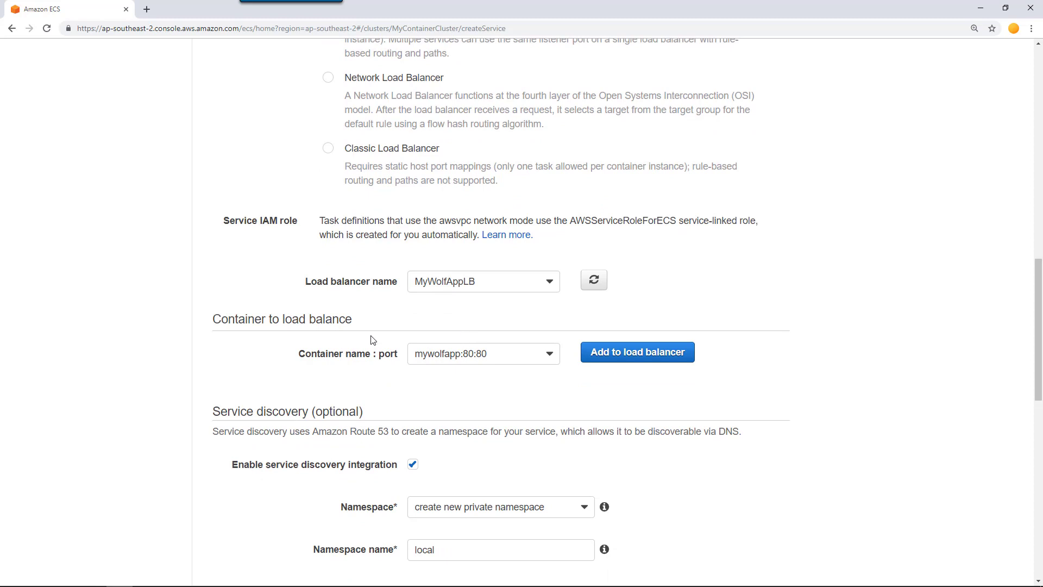
mouse_move(577, 371)
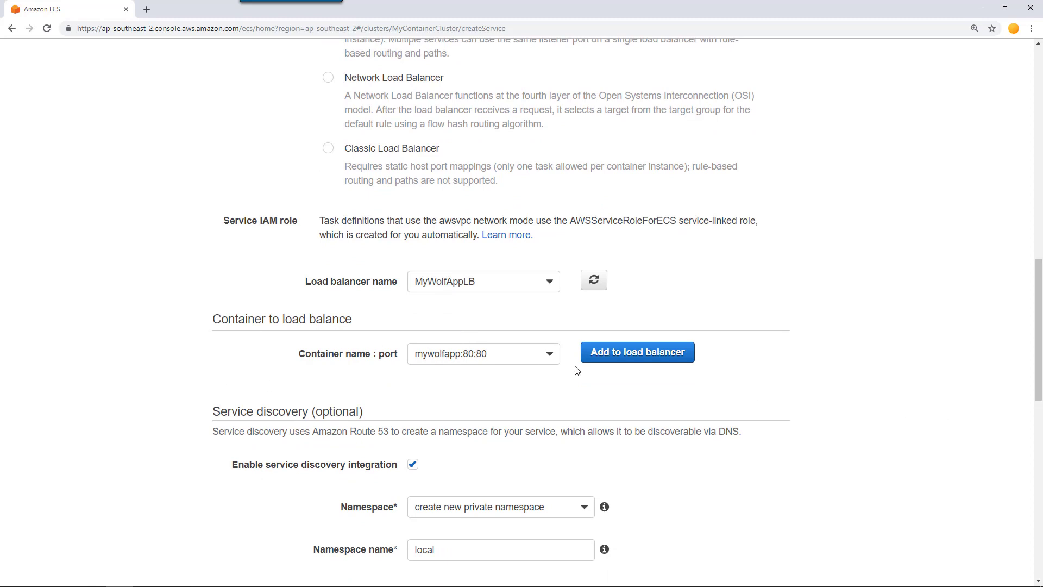
mouse_move(382, 368)
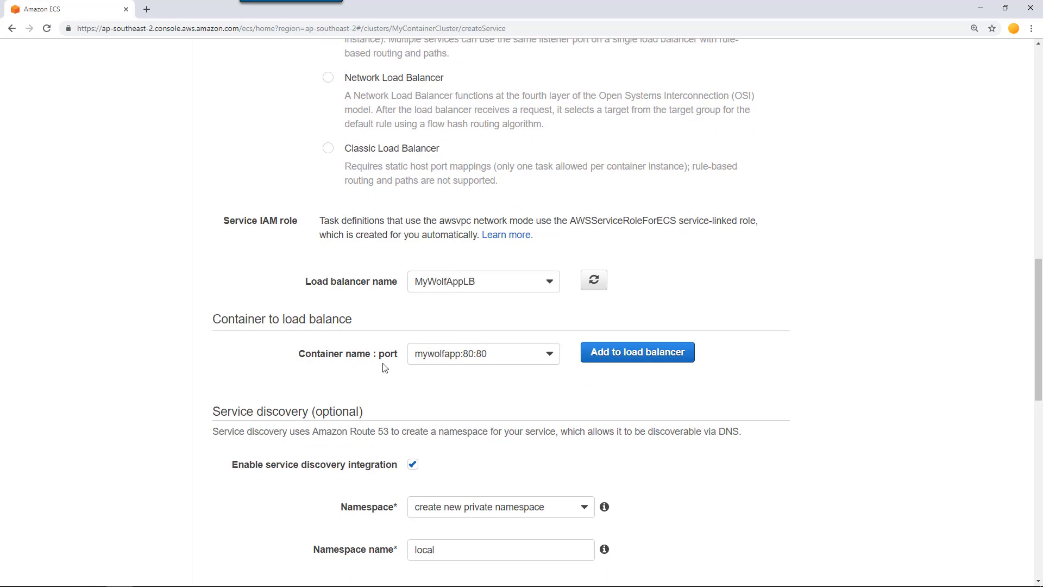
click(549, 353)
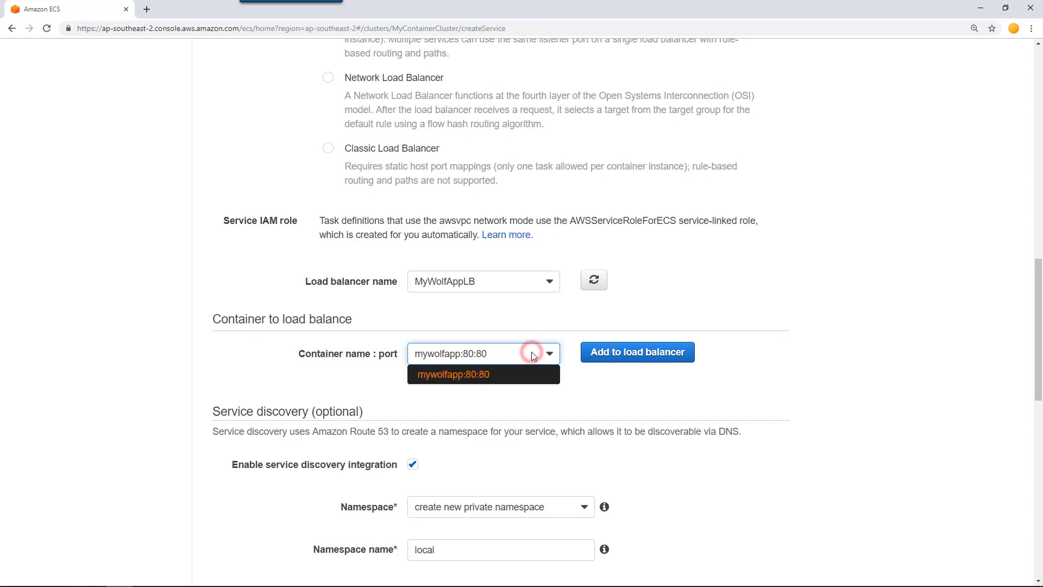
click(456, 373)
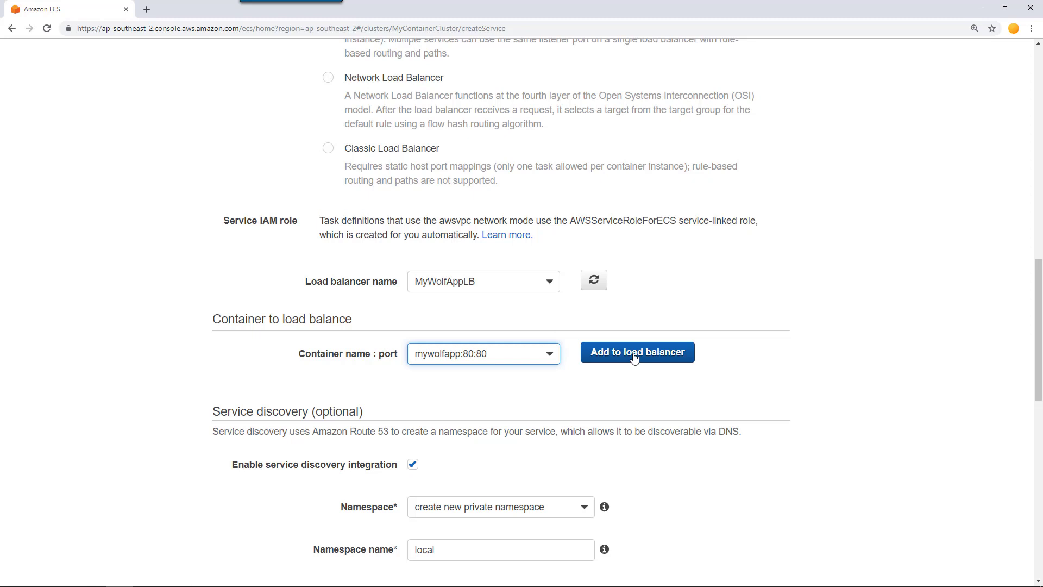
mouse_move(576, 368)
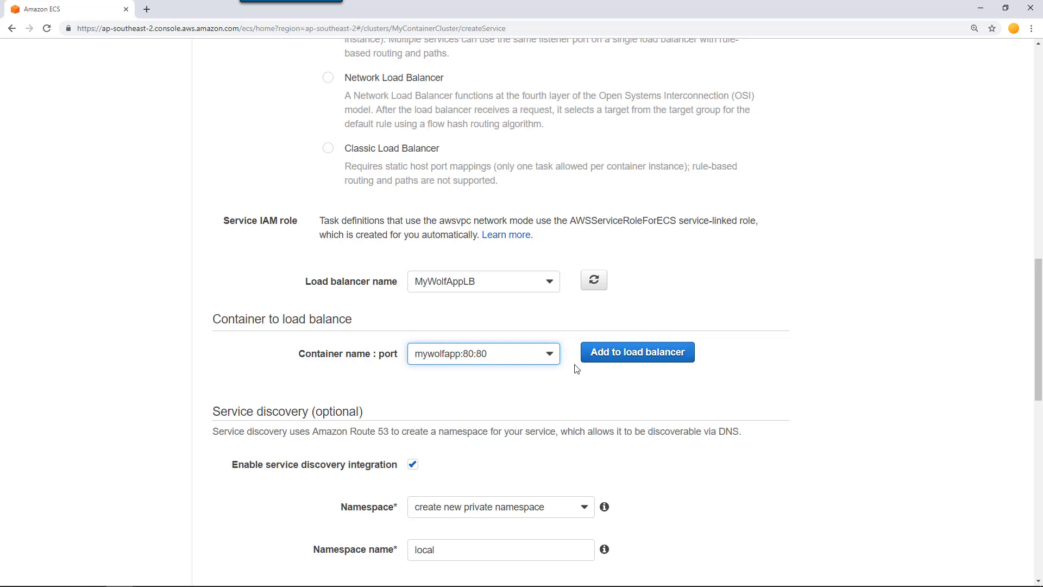
mouse_move(678, 371)
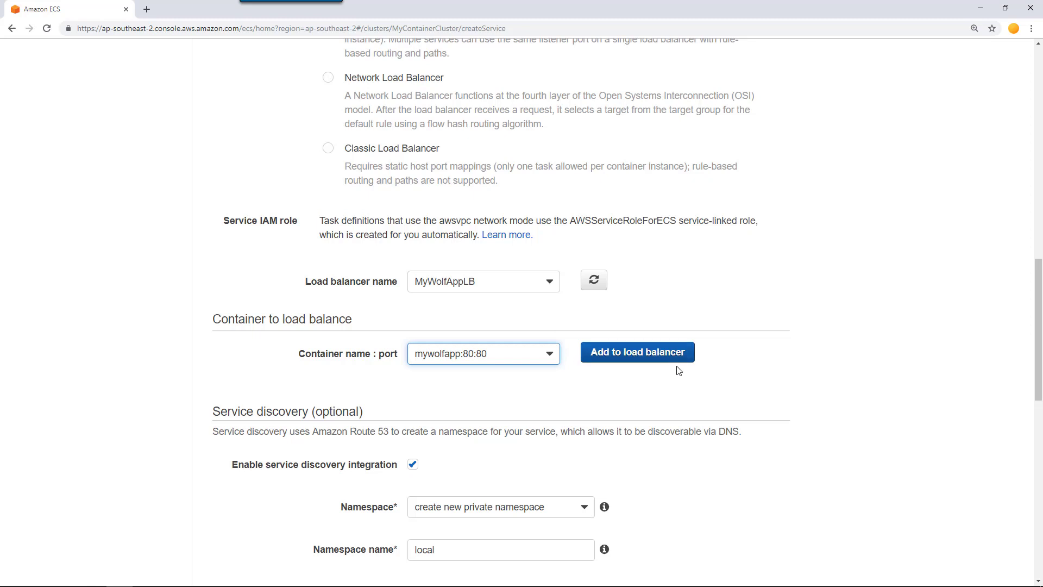
mouse_move(711, 378)
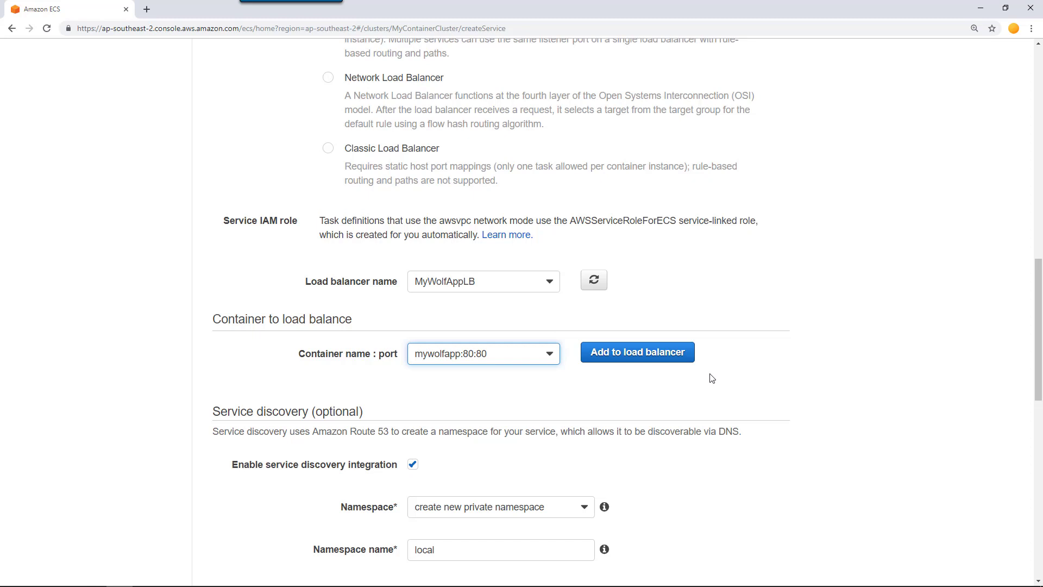
mouse_move(637, 356)
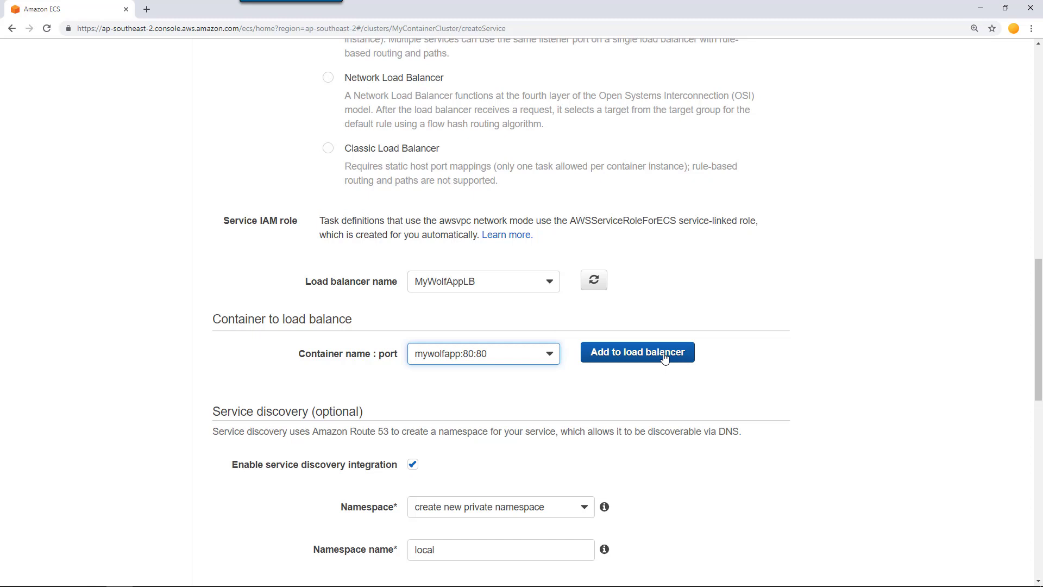
click(635, 351)
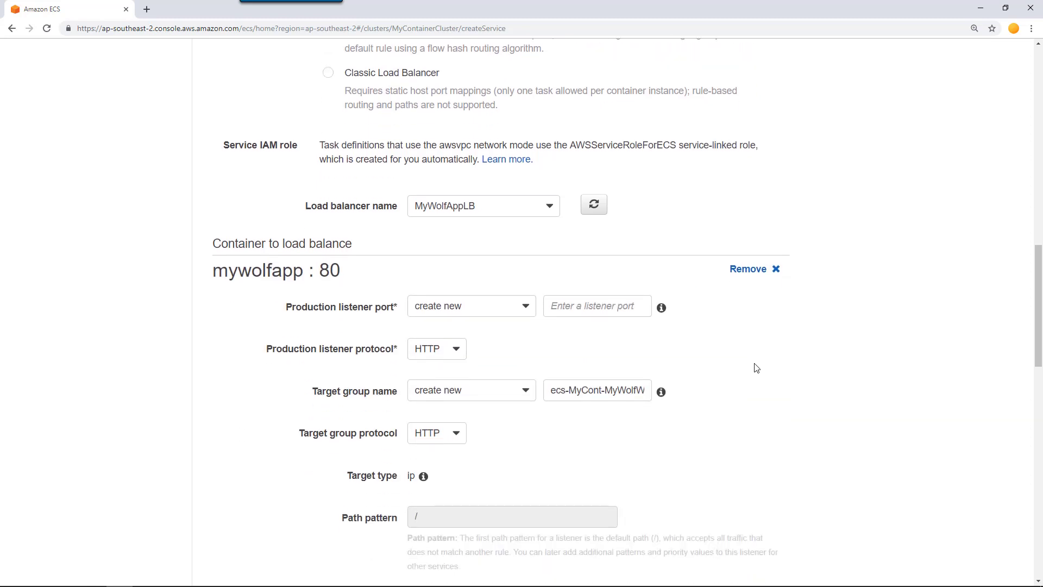
Set the new production listener port to 80, keeping service discovery namespace local.
scroll(down, 3)
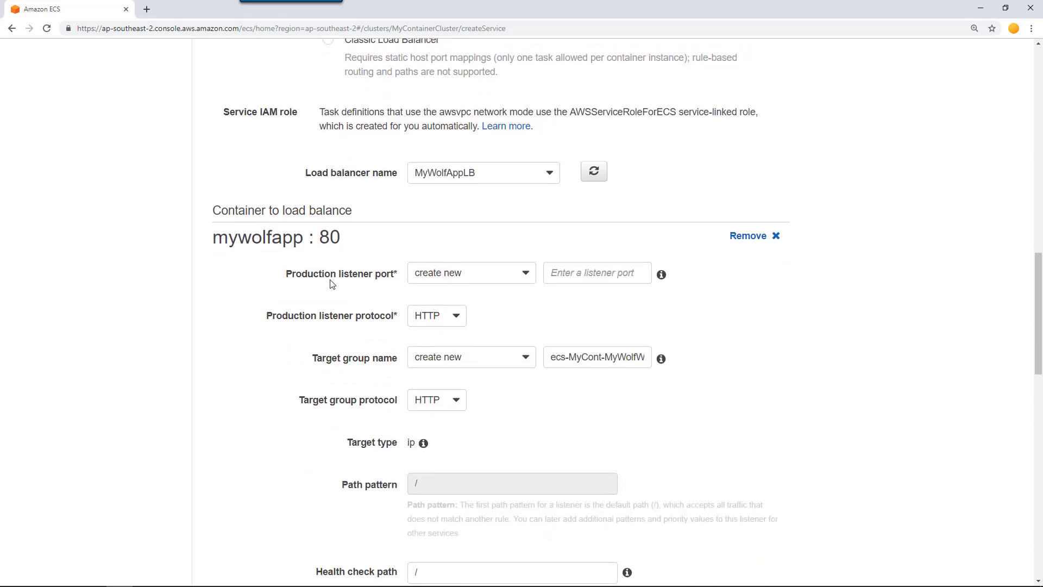
click(596, 273)
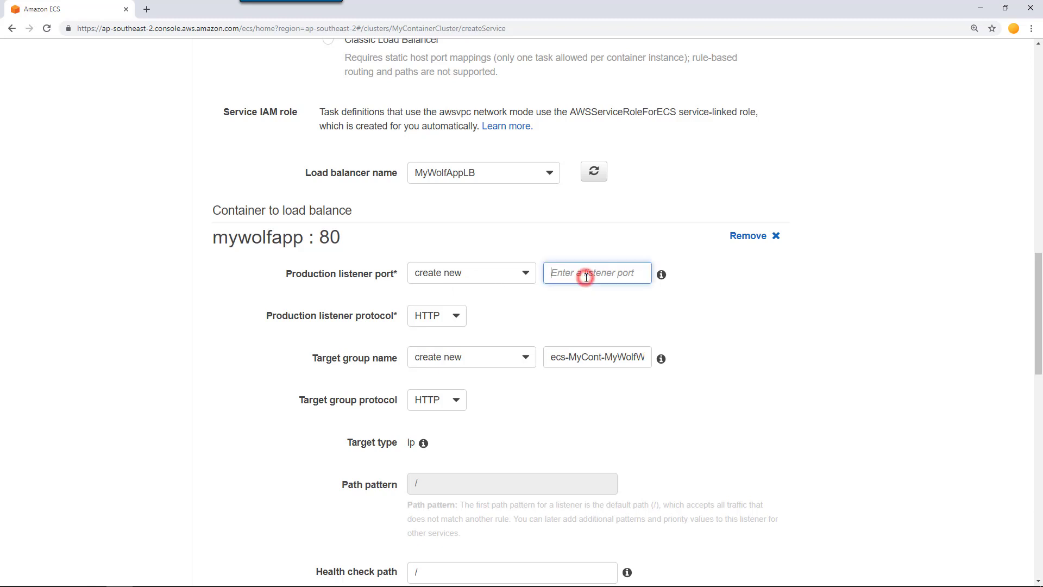
text(80)
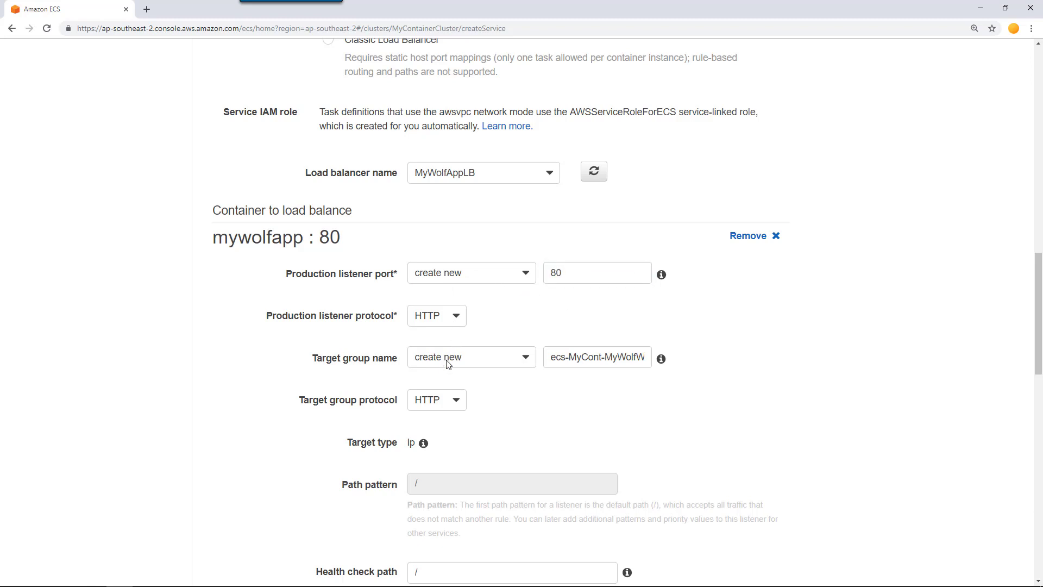
mouse_move(631, 374)
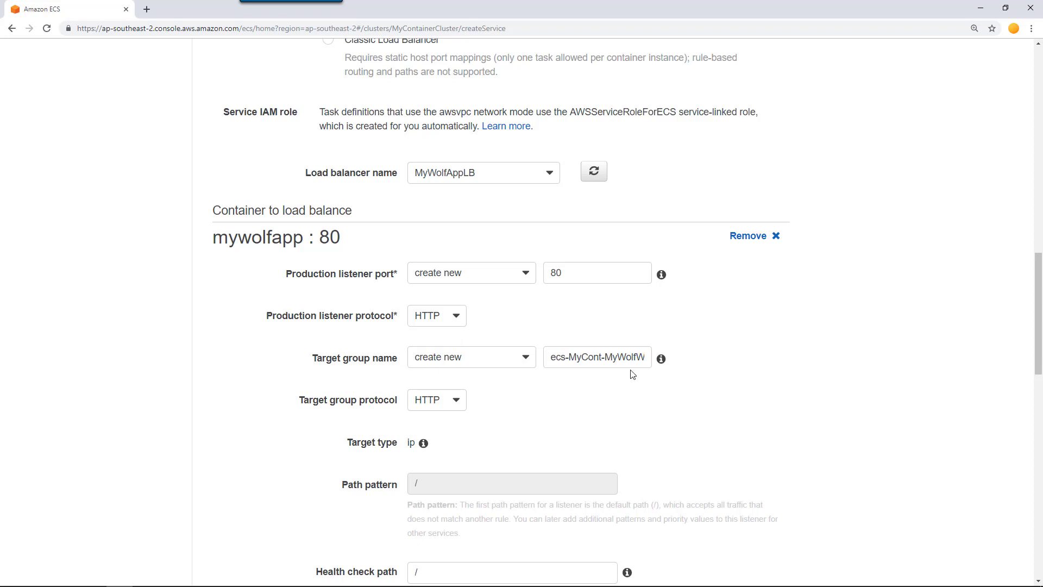
scroll(down, 3)
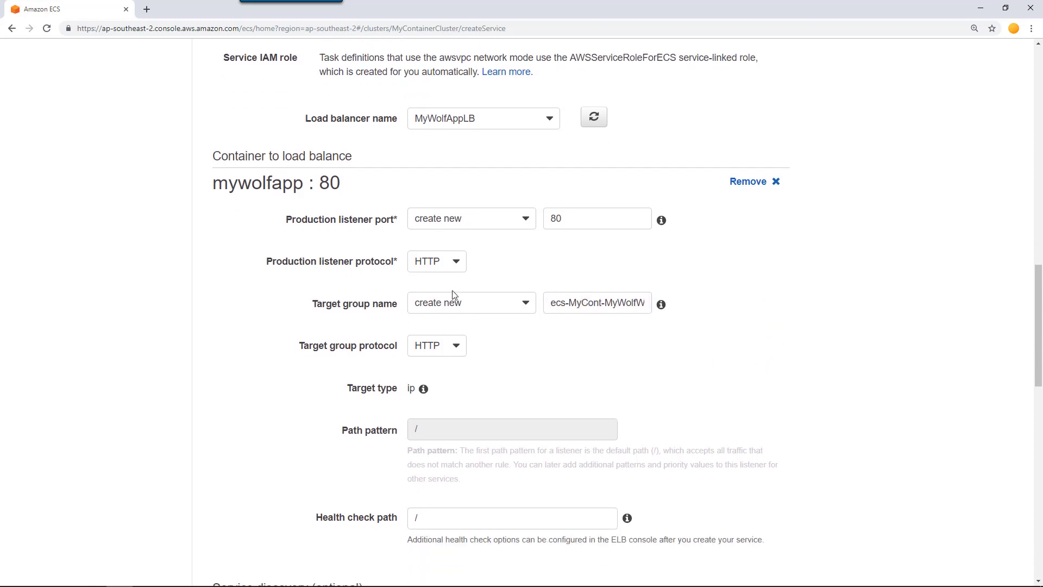
mouse_move(787, 390)
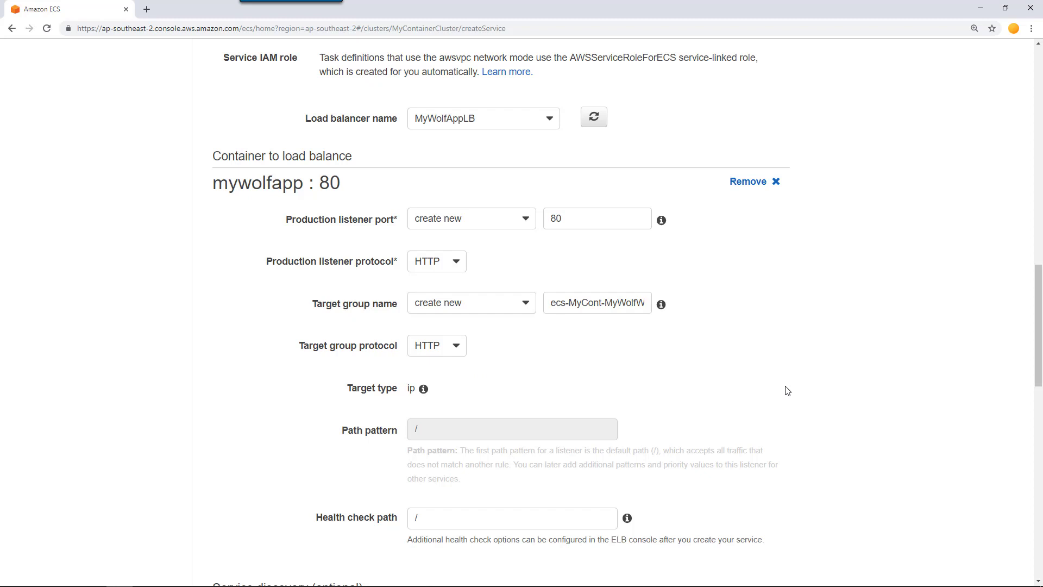
scroll(down, 3)
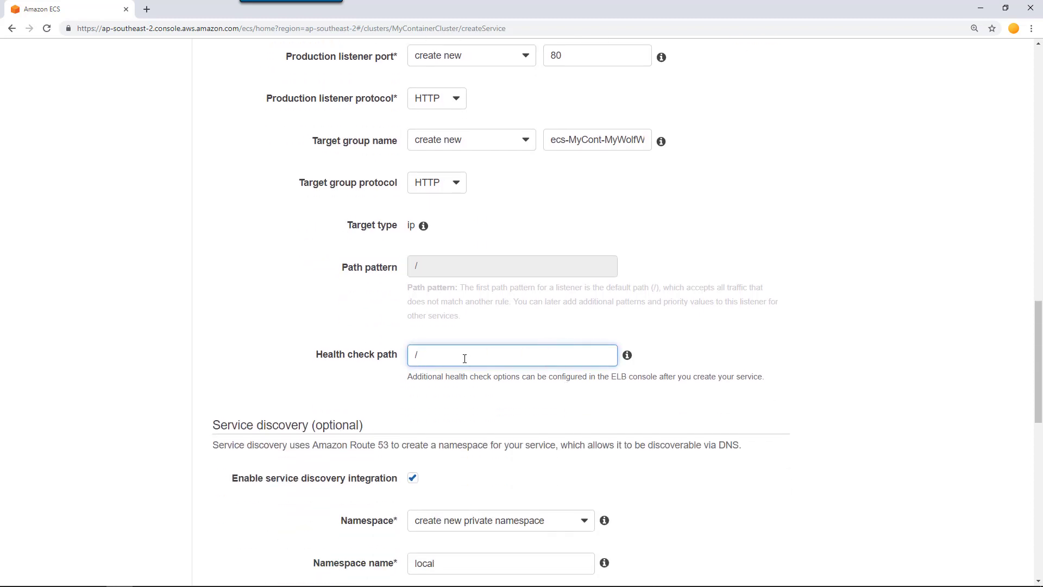
scroll(down, 3)
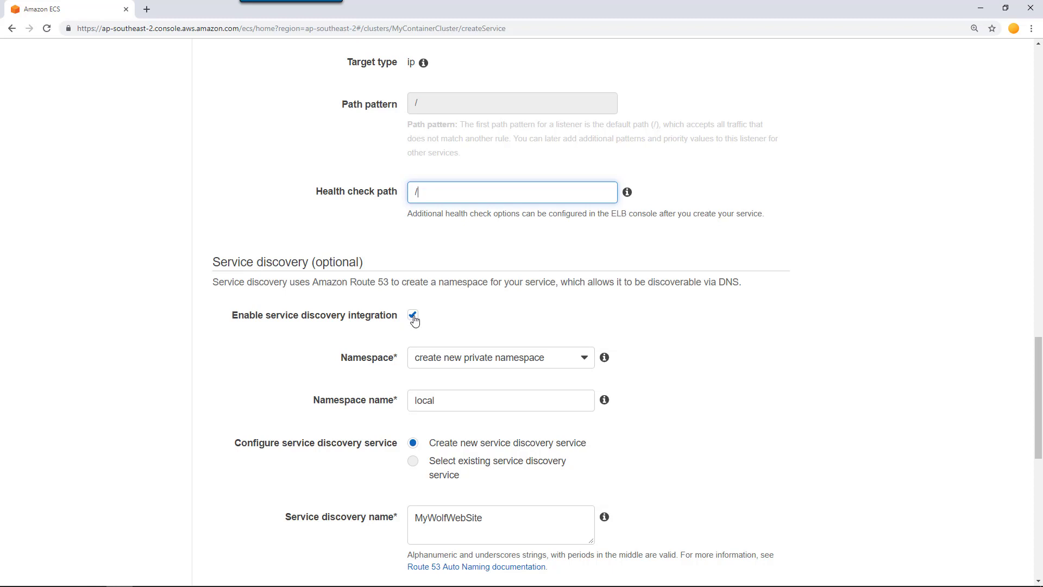
click(412, 315)
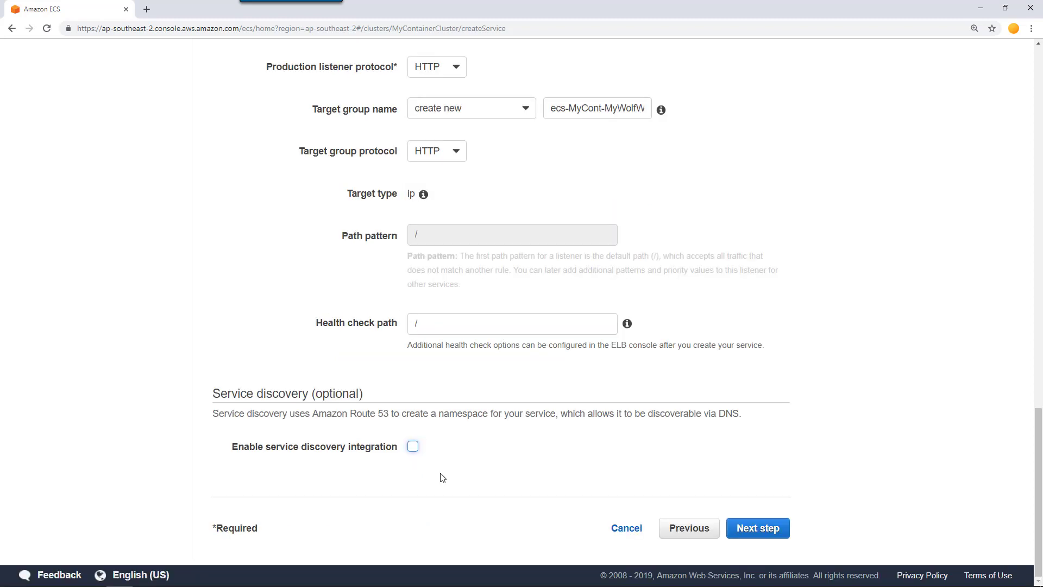
mouse_move(431, 455)
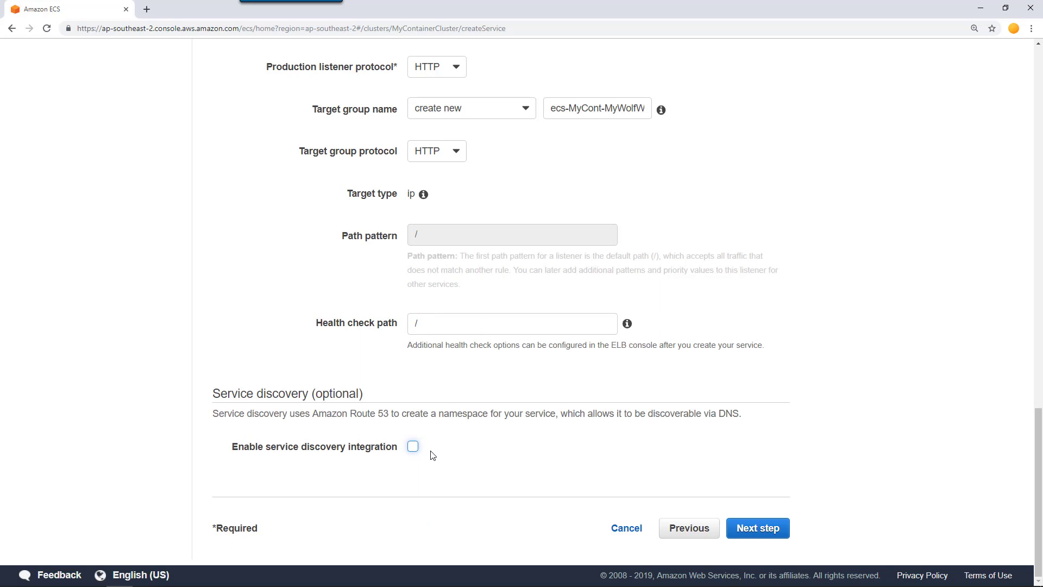
mouse_move(723, 493)
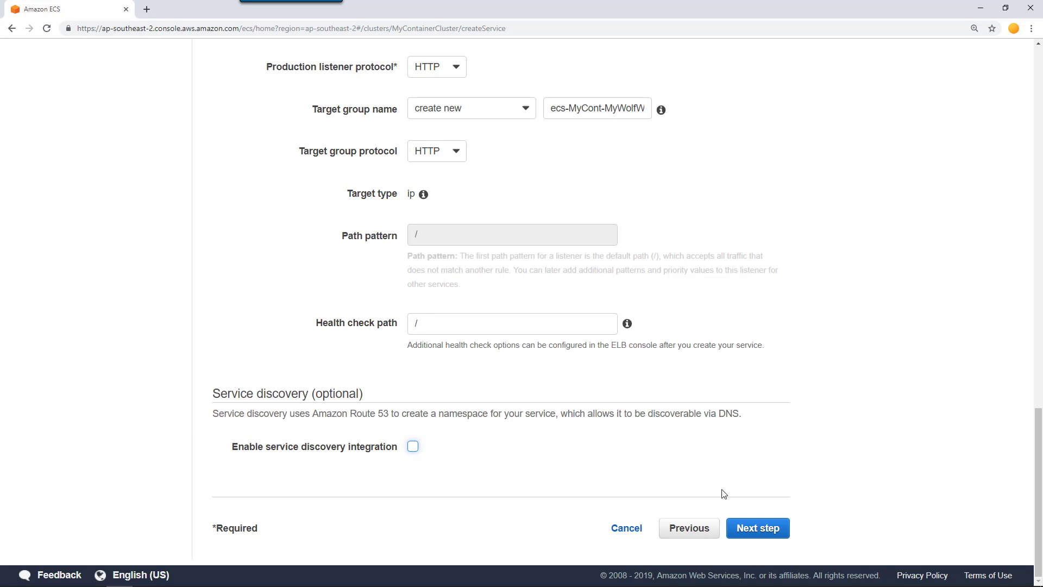
mouse_move(390, 417)
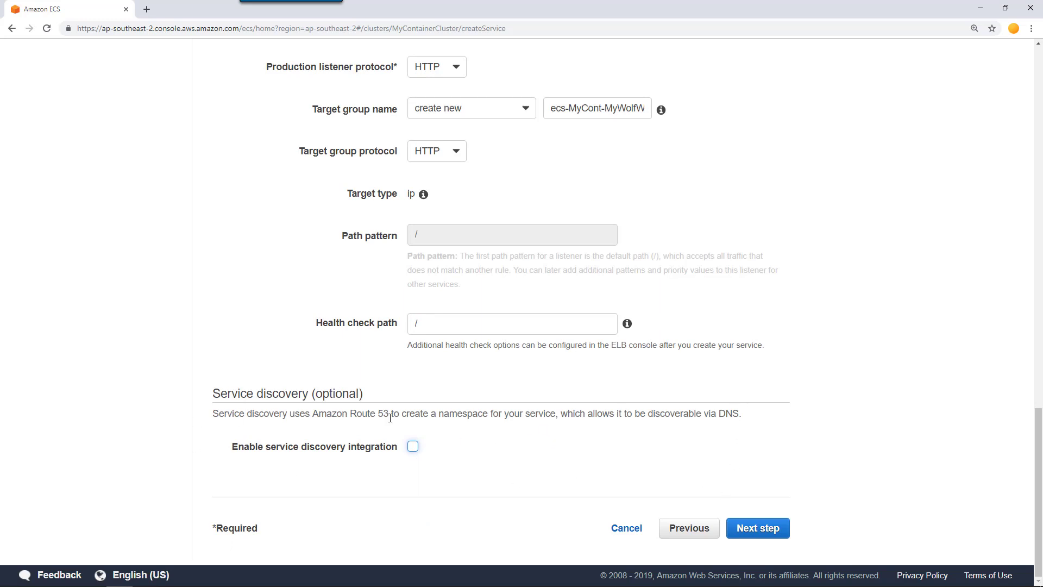
mouse_move(214, 476)
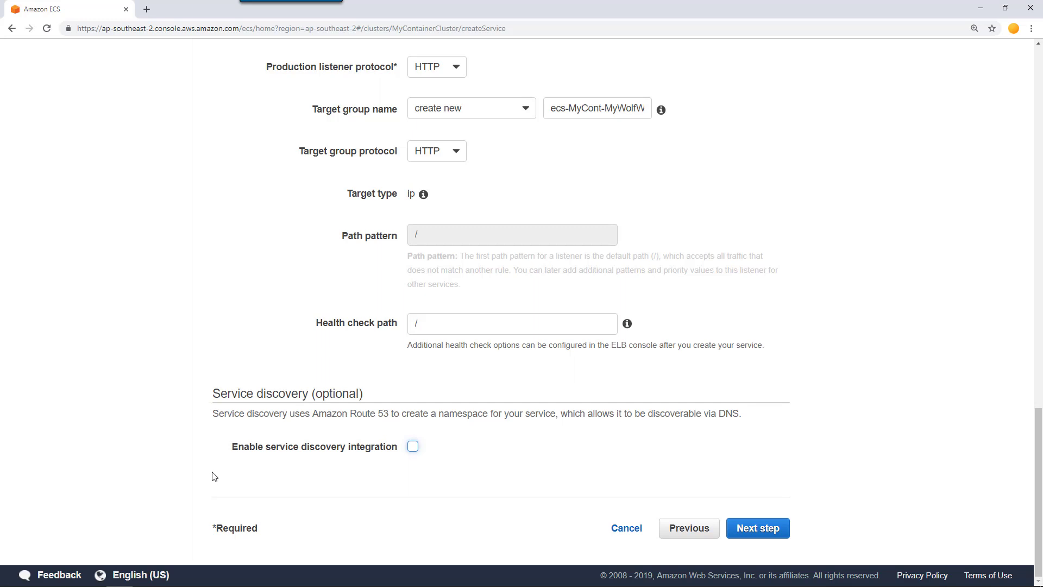
mouse_move(795, 439)
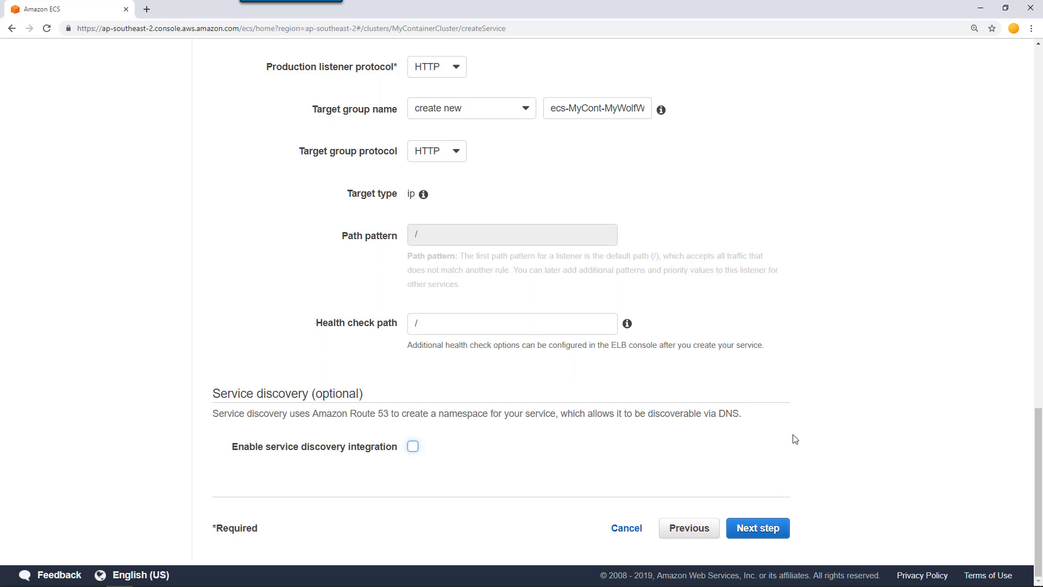
mouse_move(872, 373)
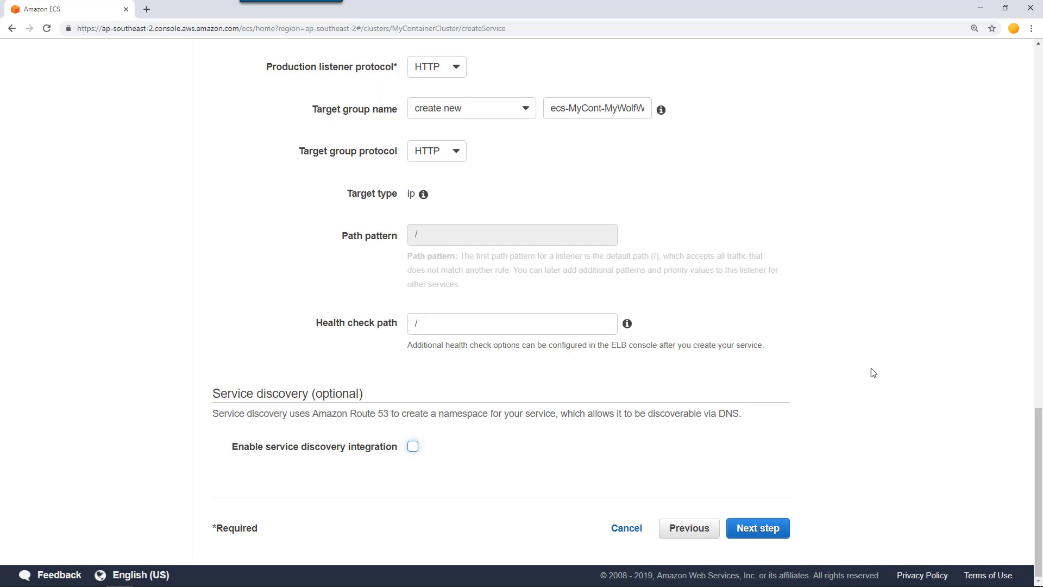
mouse_move(757, 528)
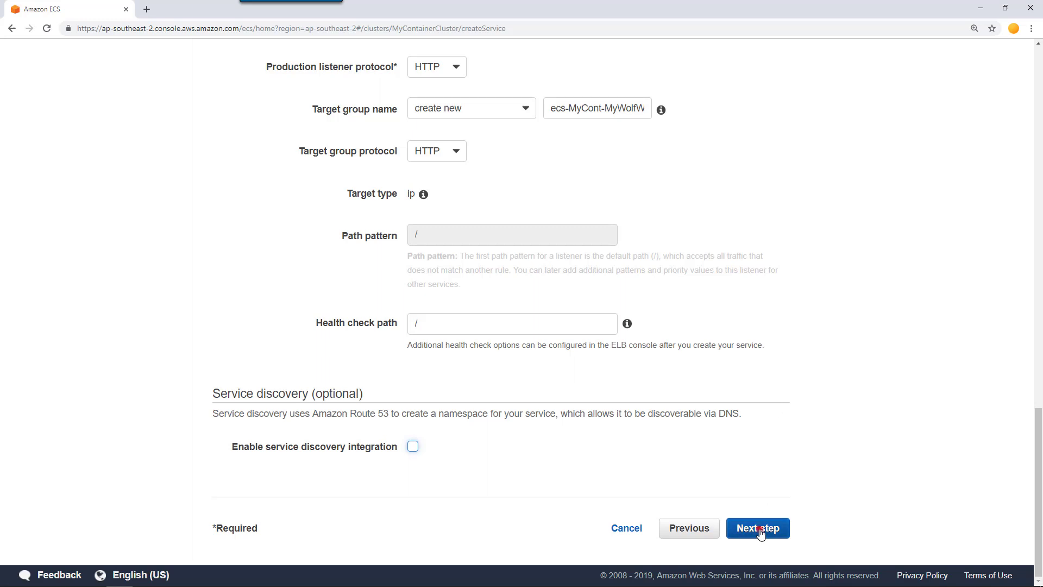
Leave the service's desired count unadjusted and continue to the review step.
click(757, 528)
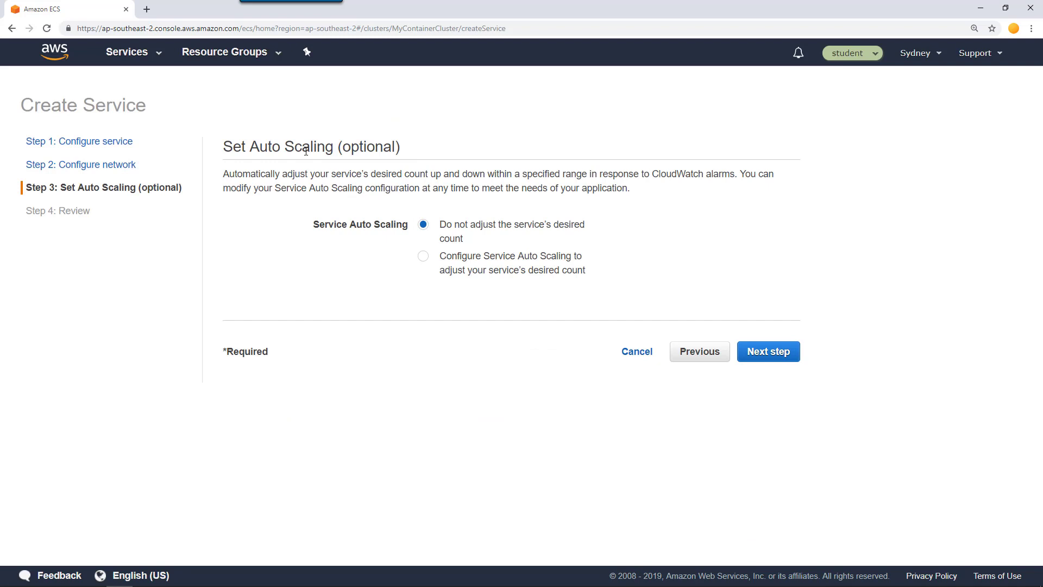
mouse_move(468, 238)
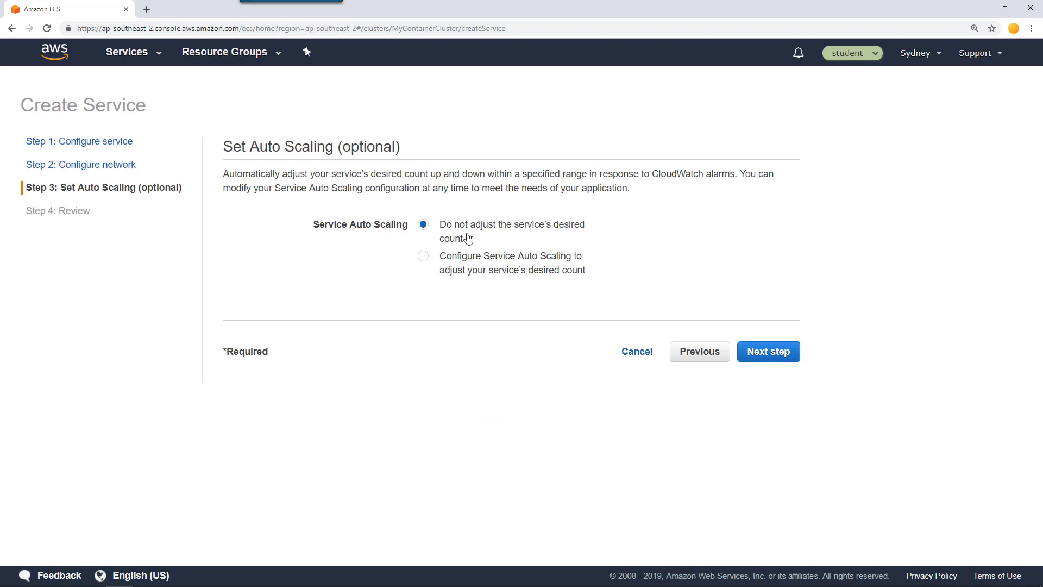
mouse_move(475, 239)
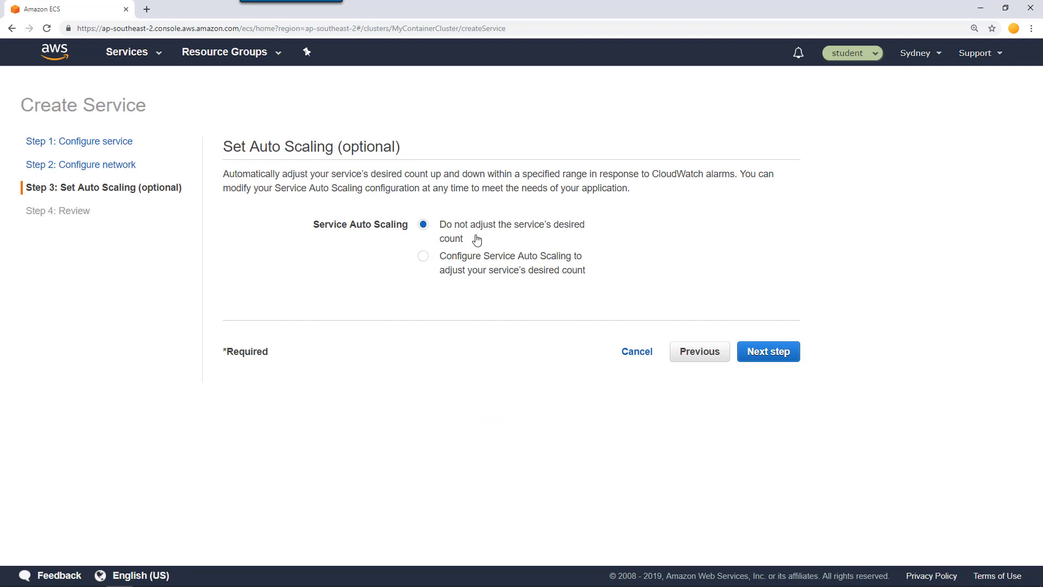
mouse_move(550, 229)
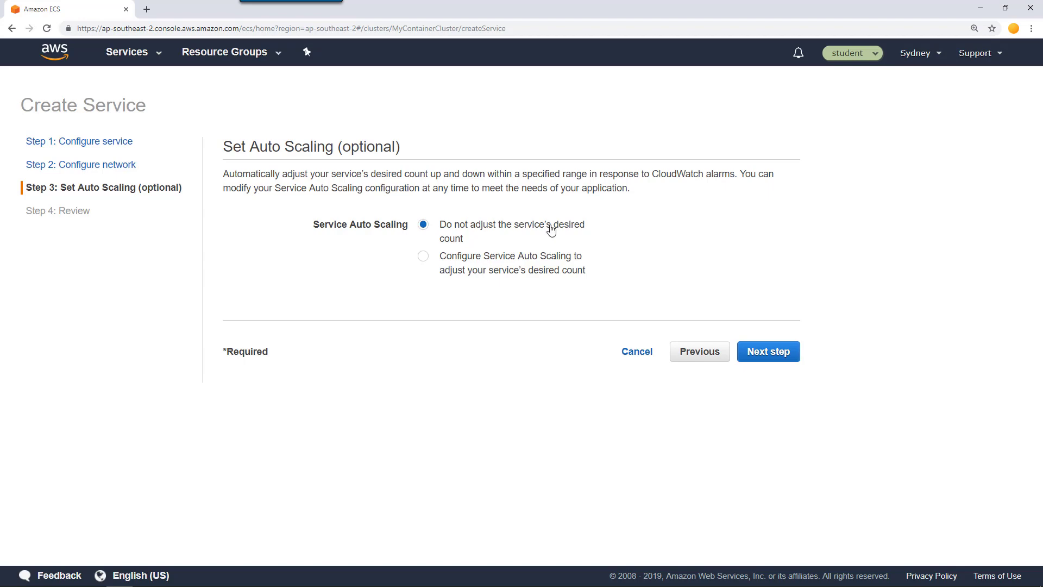
click(767, 351)
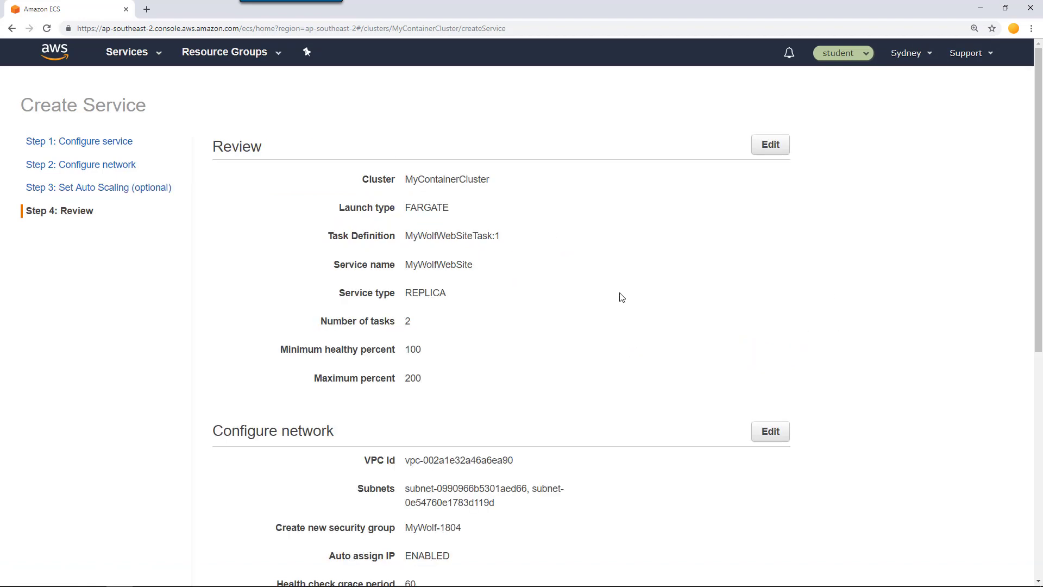
Review the summary and create the MyWolfWebSite service with its port-80 listener.
scroll(down, 3)
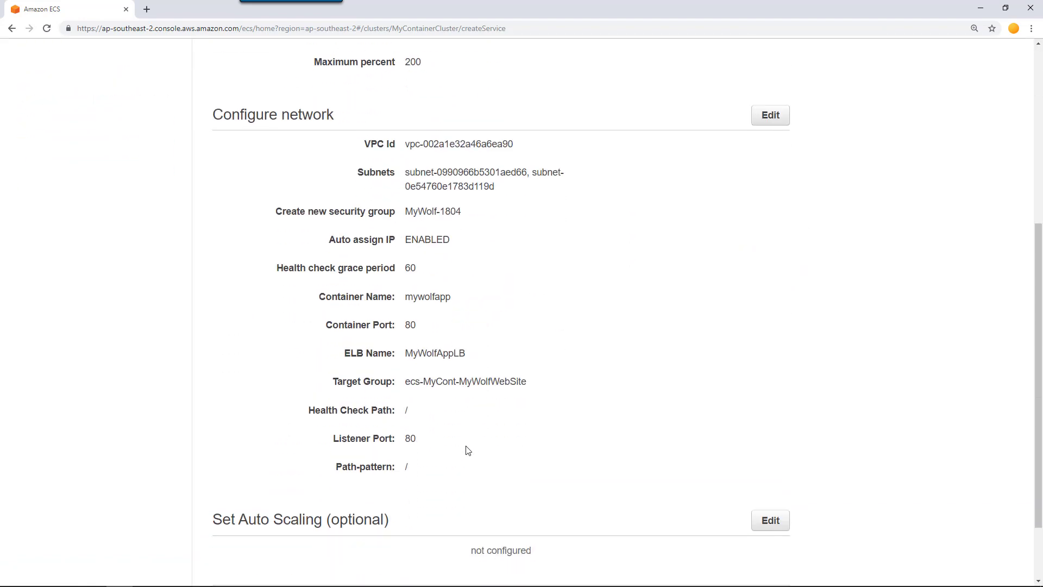
scroll(down, 3)
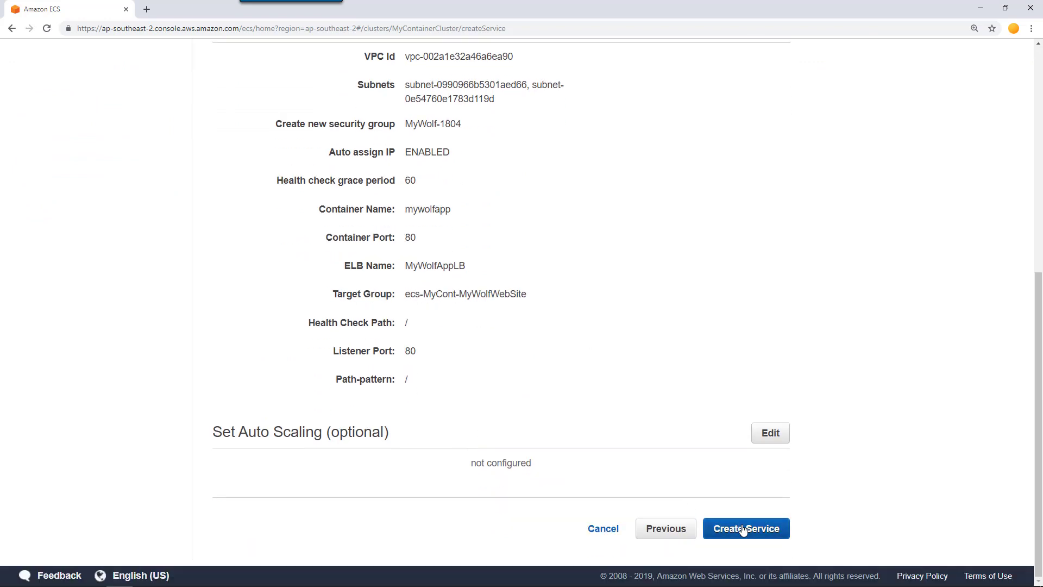
click(745, 527)
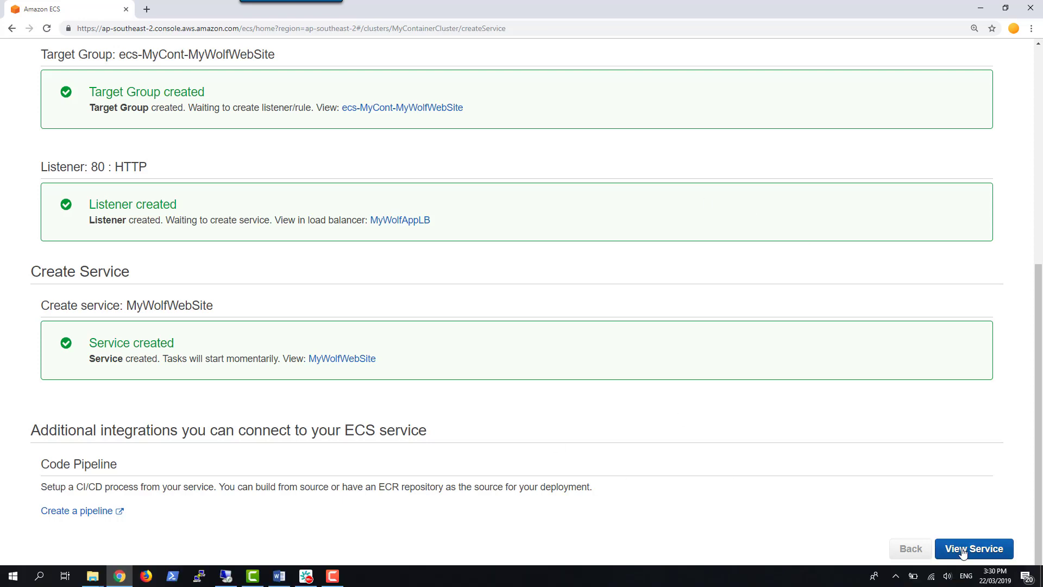
View MyWolfWebSite from the MyContainerCluster overview, showing 2 tasks pending, none running.
click(973, 547)
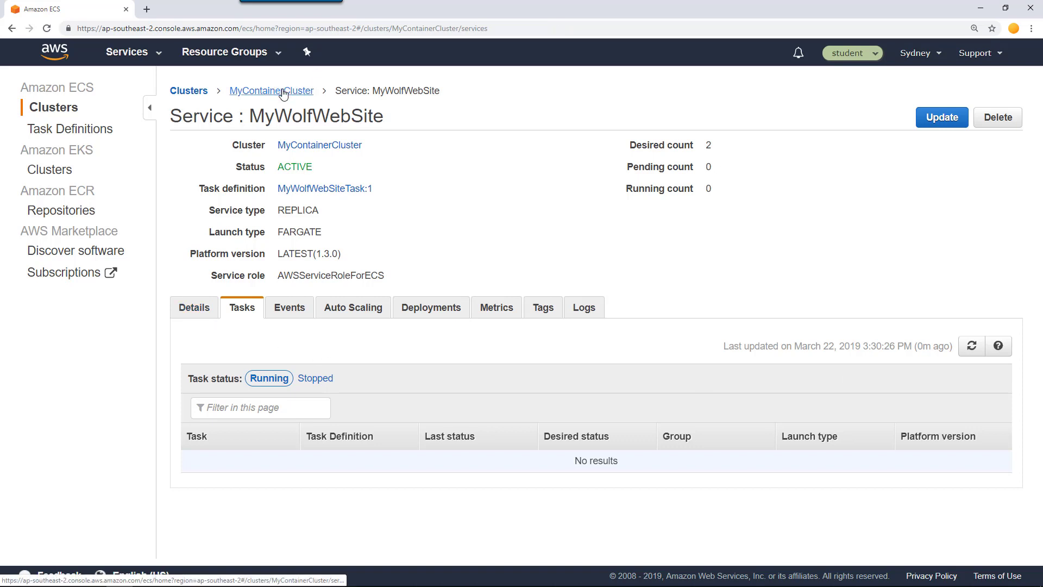
click(272, 90)
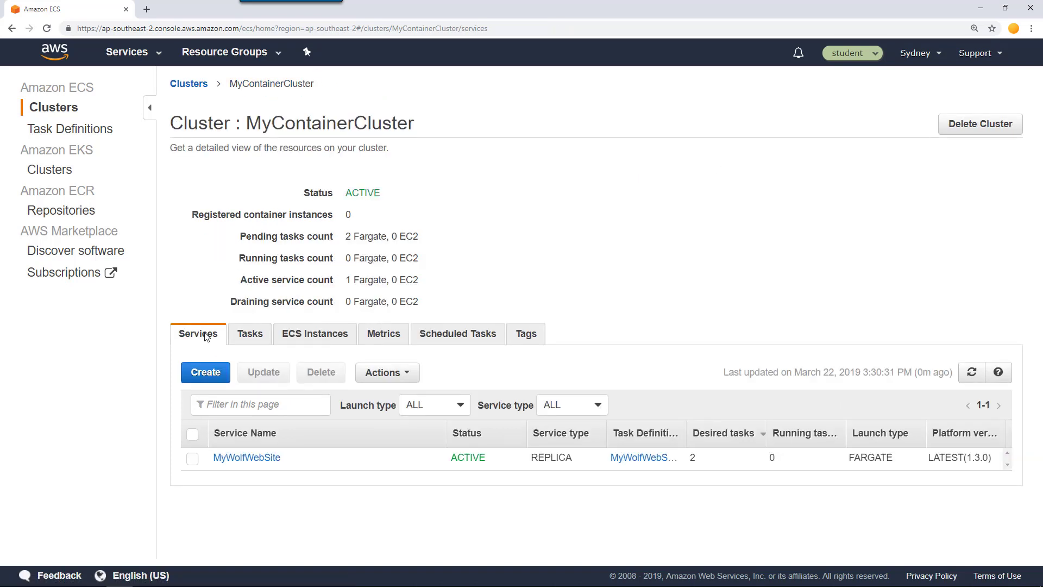
mouse_move(736, 445)
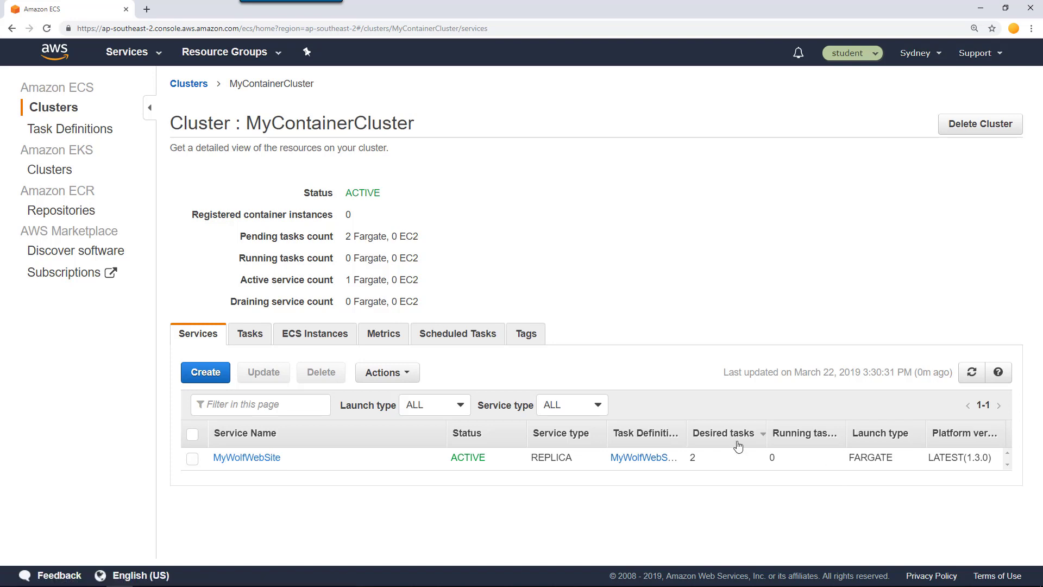
mouse_move(699, 465)
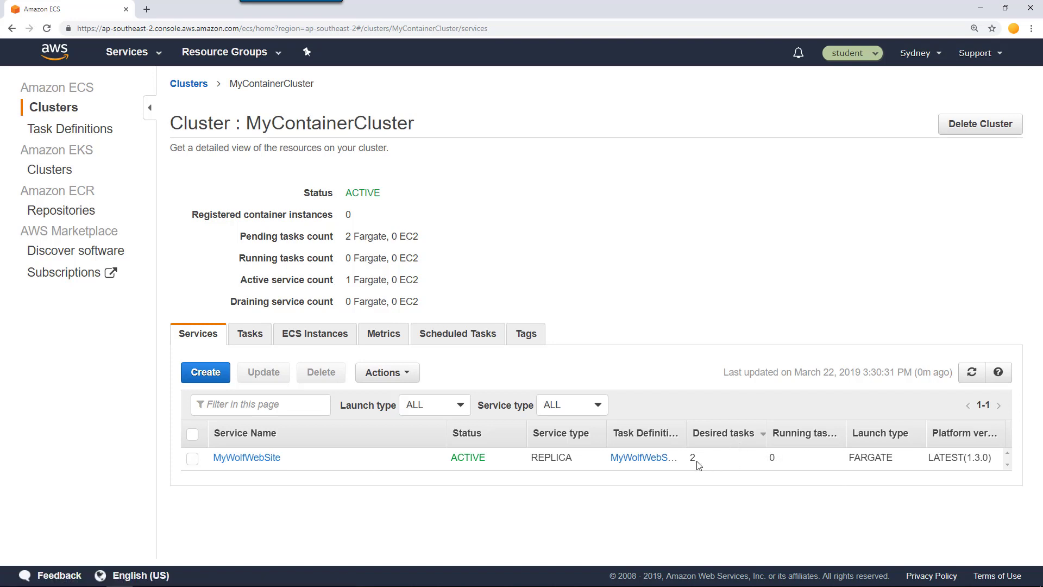
mouse_move(778, 466)
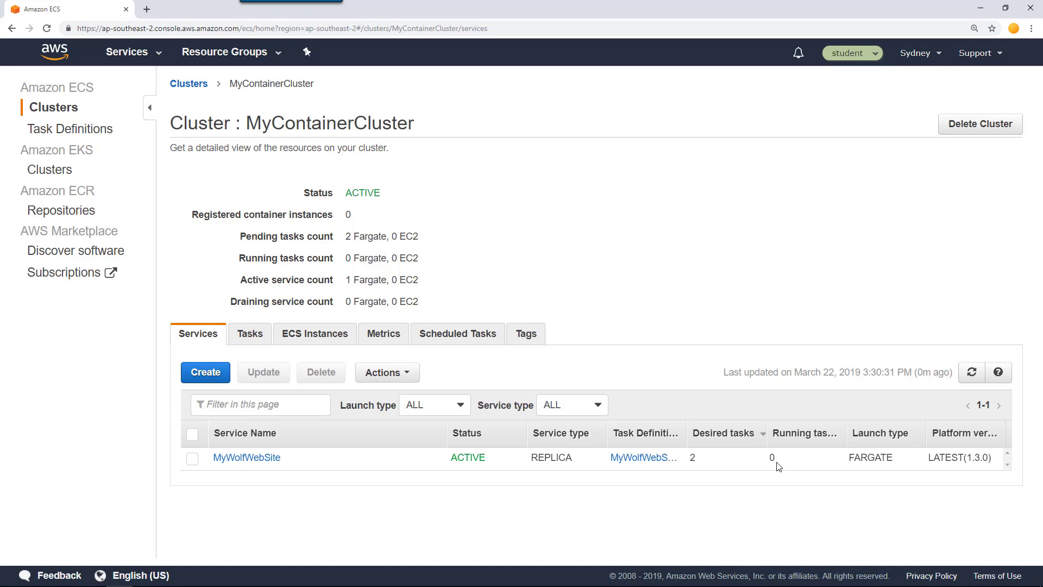
mouse_move(291, 477)
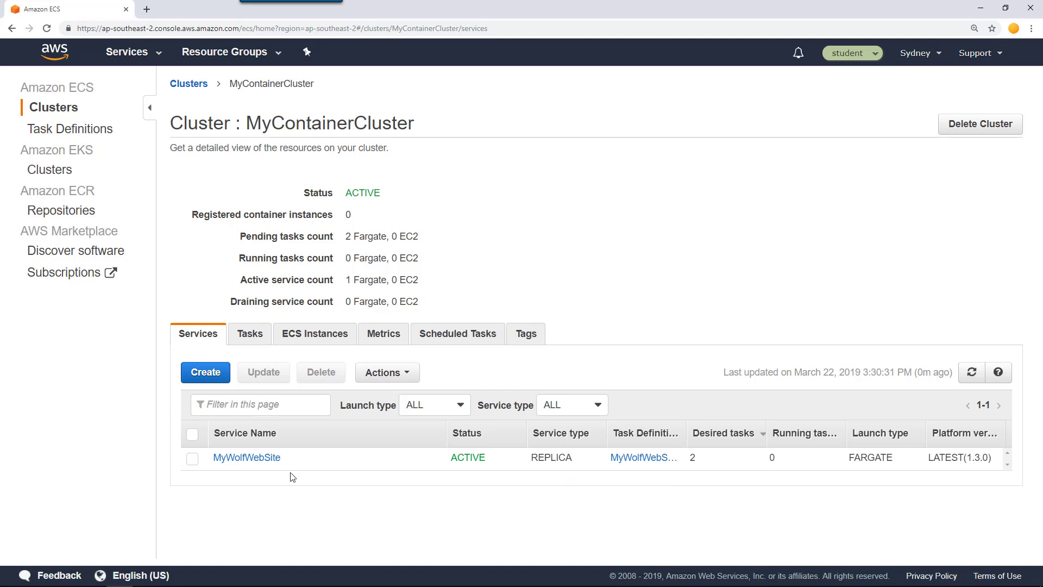
click(247, 457)
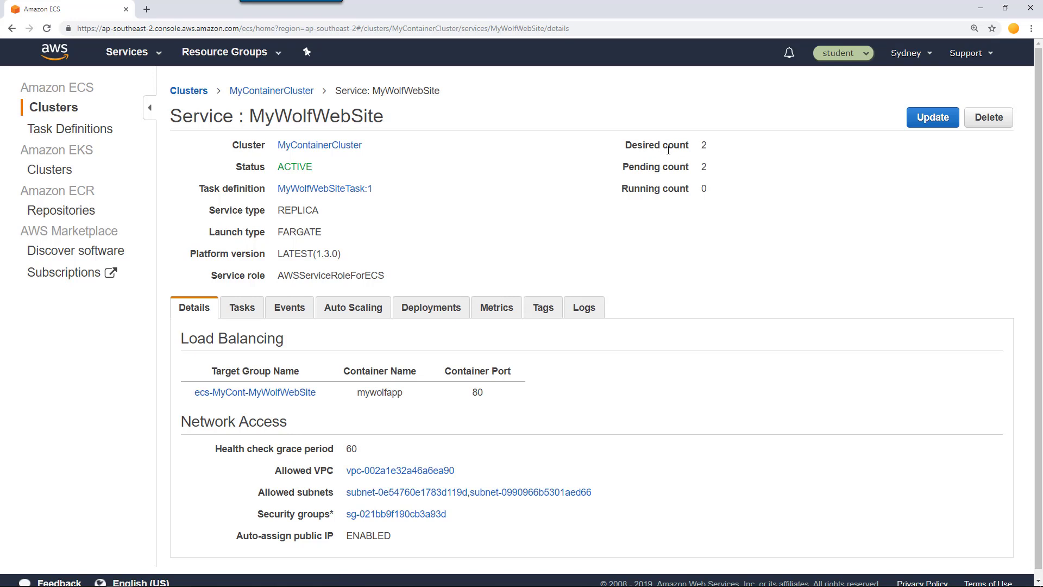
mouse_move(697, 148)
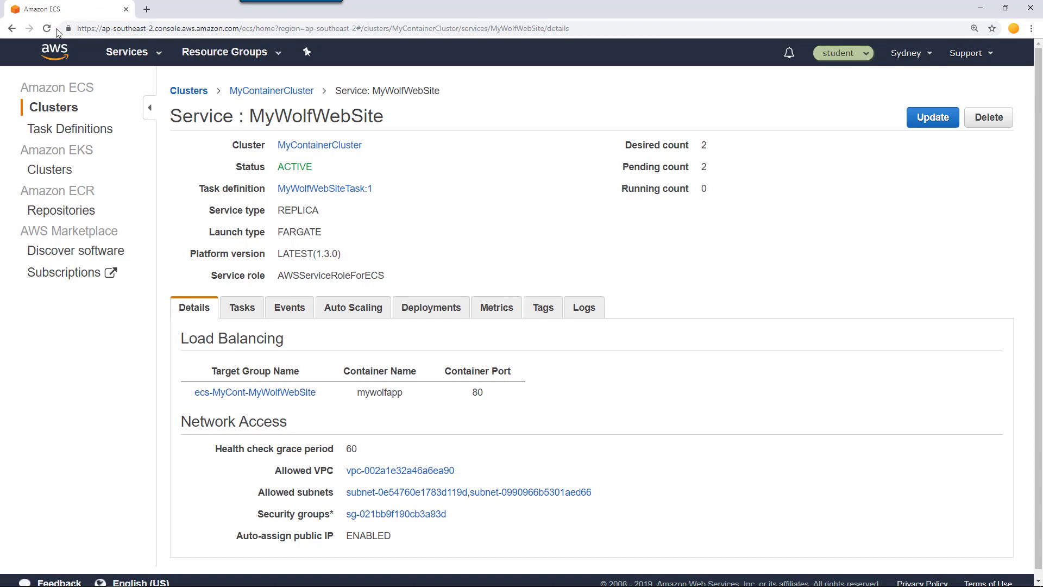
Refresh the MyWolfWebSite Tasks list until both tasks show RUNNING.
click(46, 28)
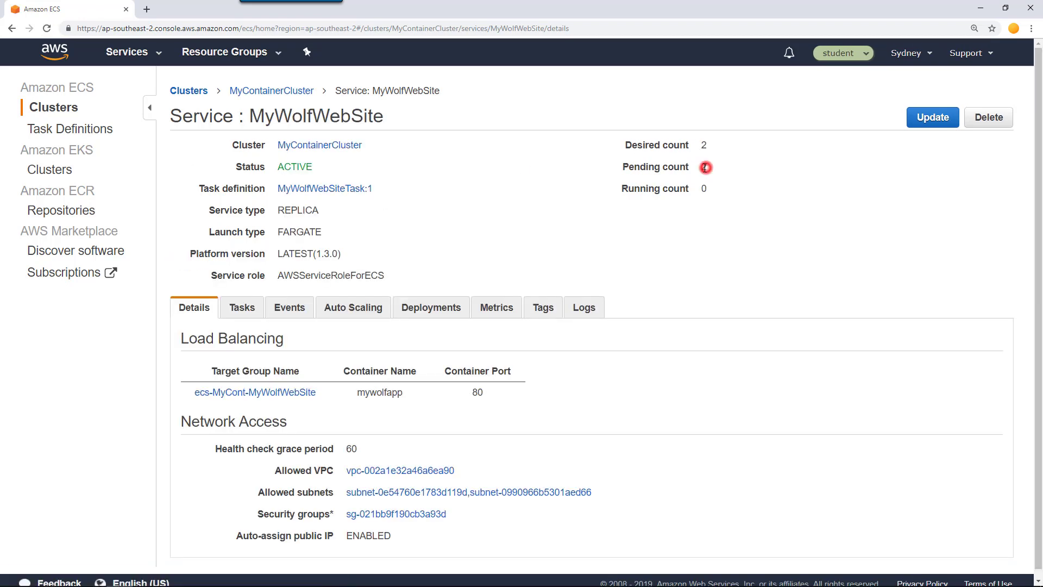
click(241, 306)
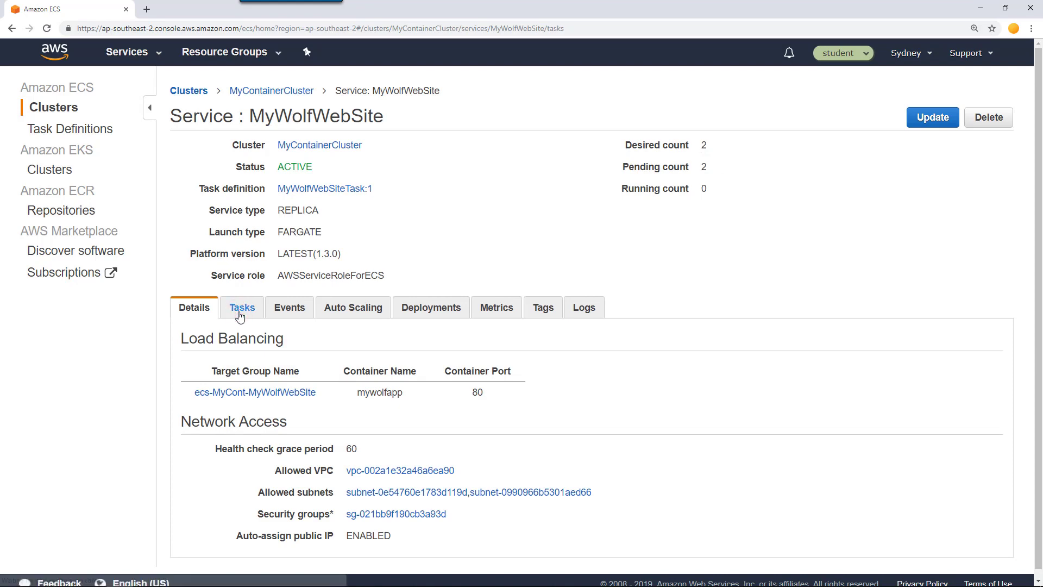
click(242, 307)
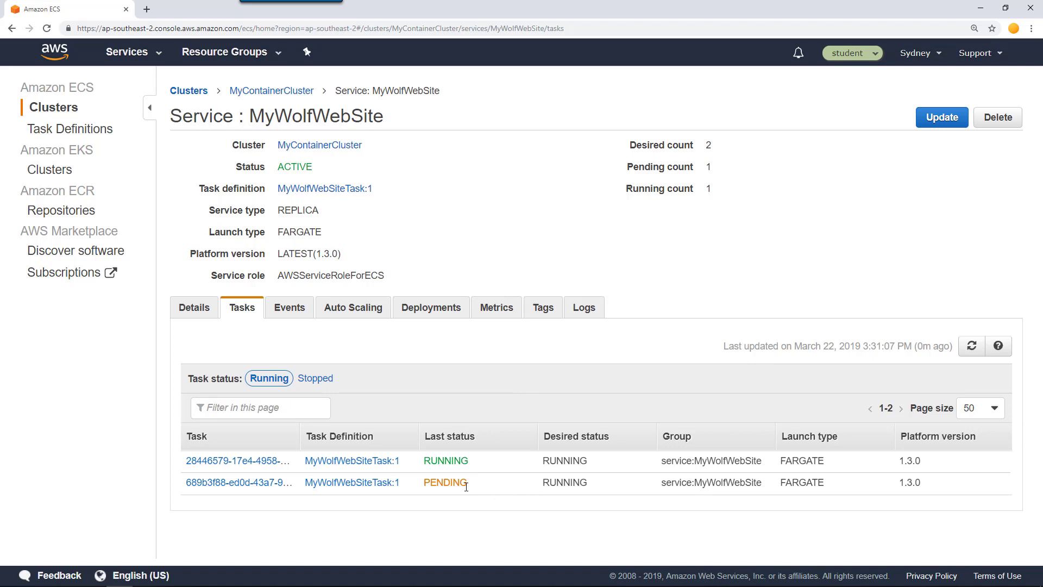
mouse_move(970, 393)
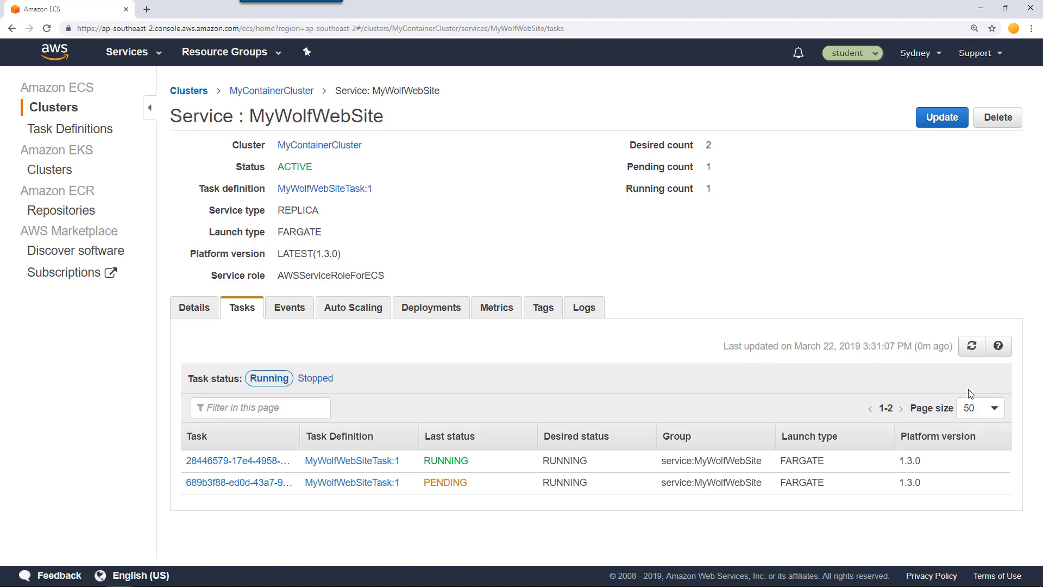
click(970, 345)
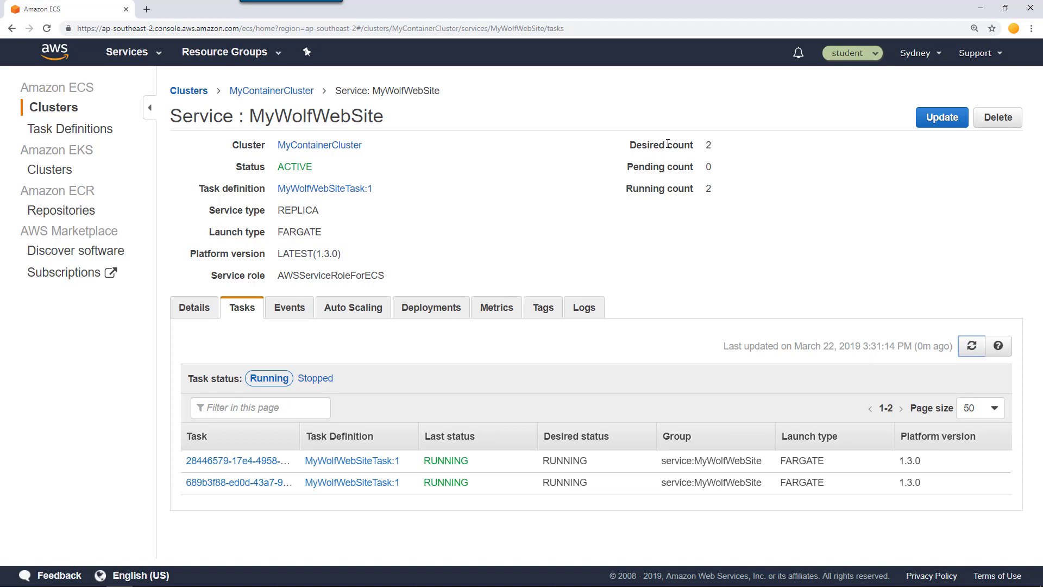
mouse_move(783, 319)
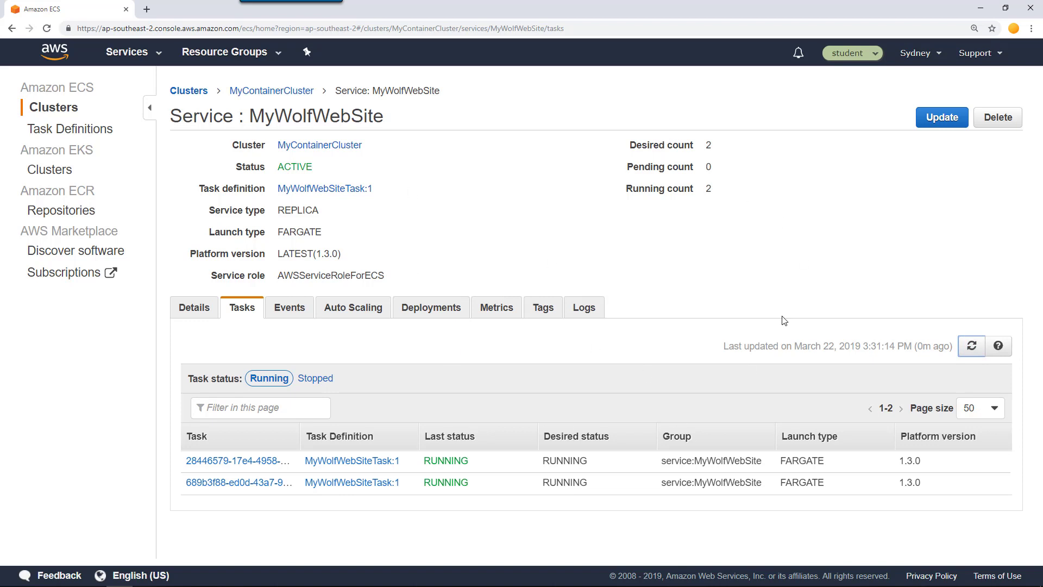
mouse_move(851, 323)
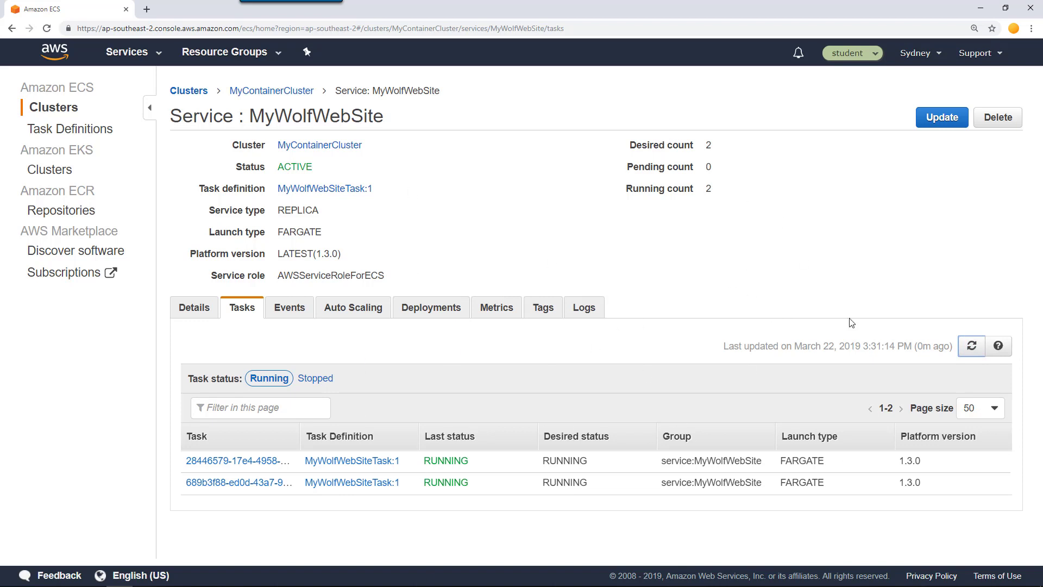
mouse_move(797, 285)
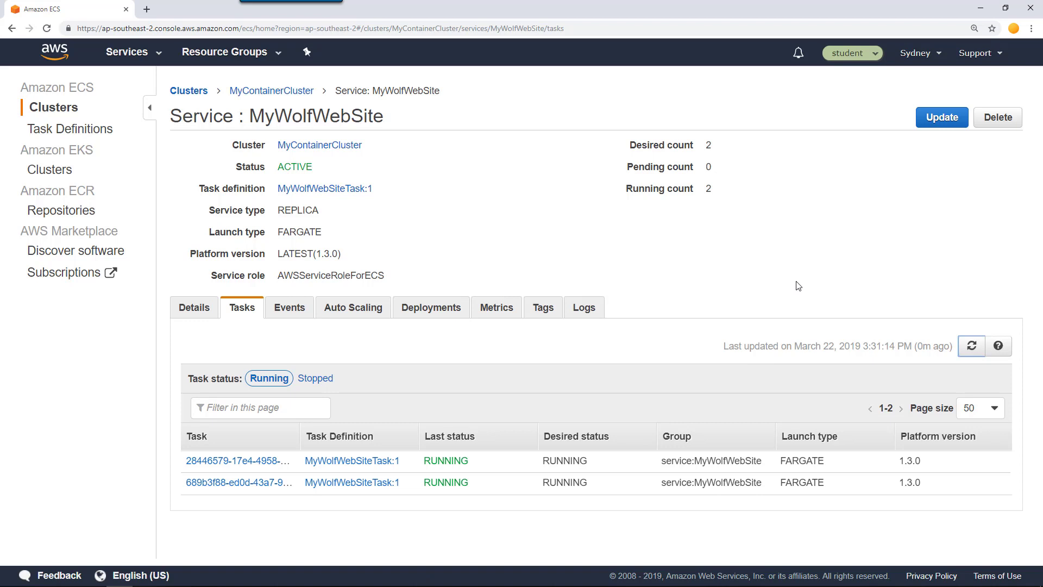
mouse_move(497, 226)
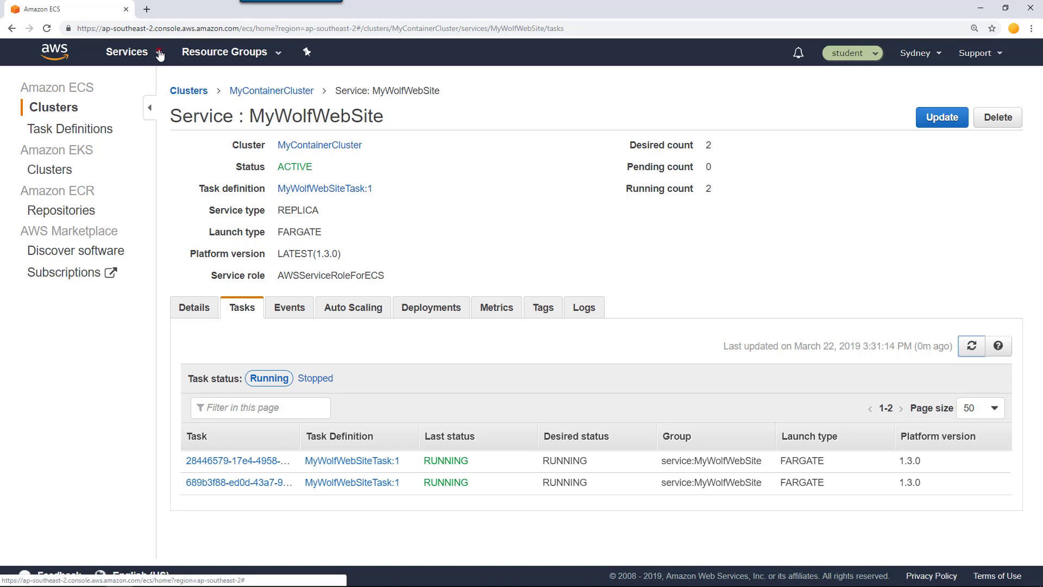
Go to the EC2 service from the AWS services menu.
click(126, 52)
text(ec2)
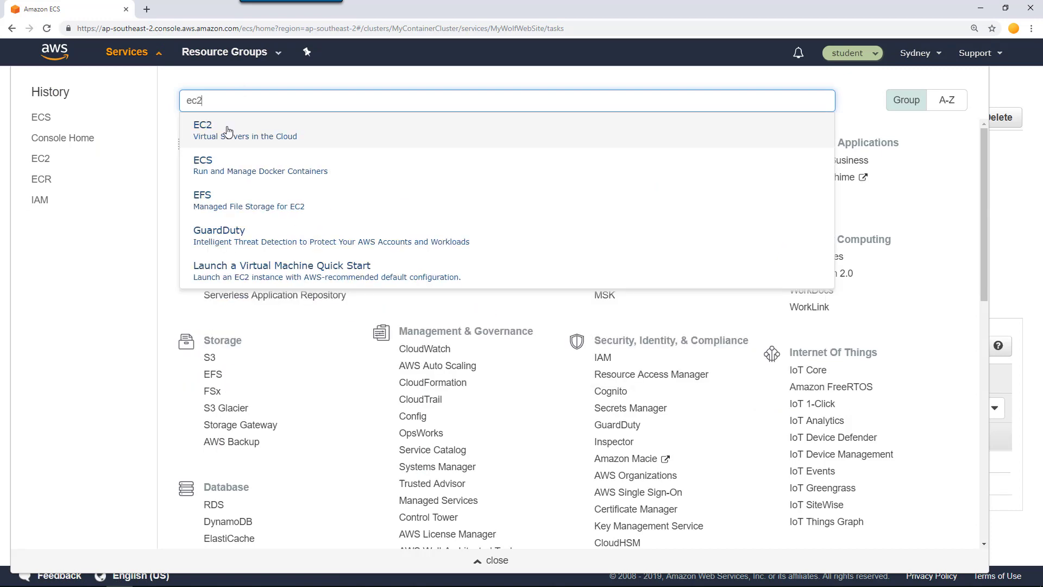
click(202, 129)
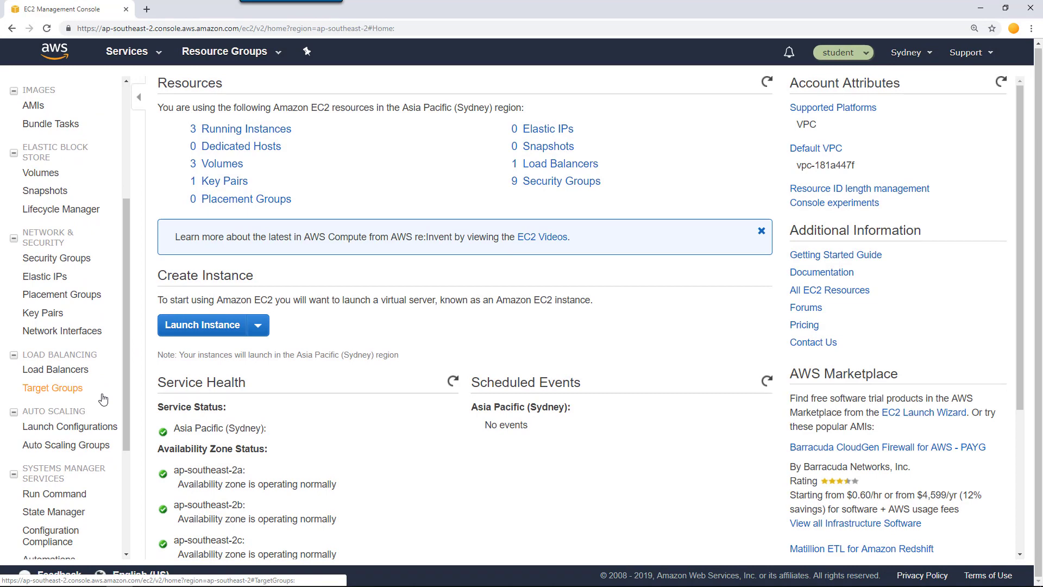
Show MyWolfAppLB under Load Balancers and copy its DNS name.
click(57, 369)
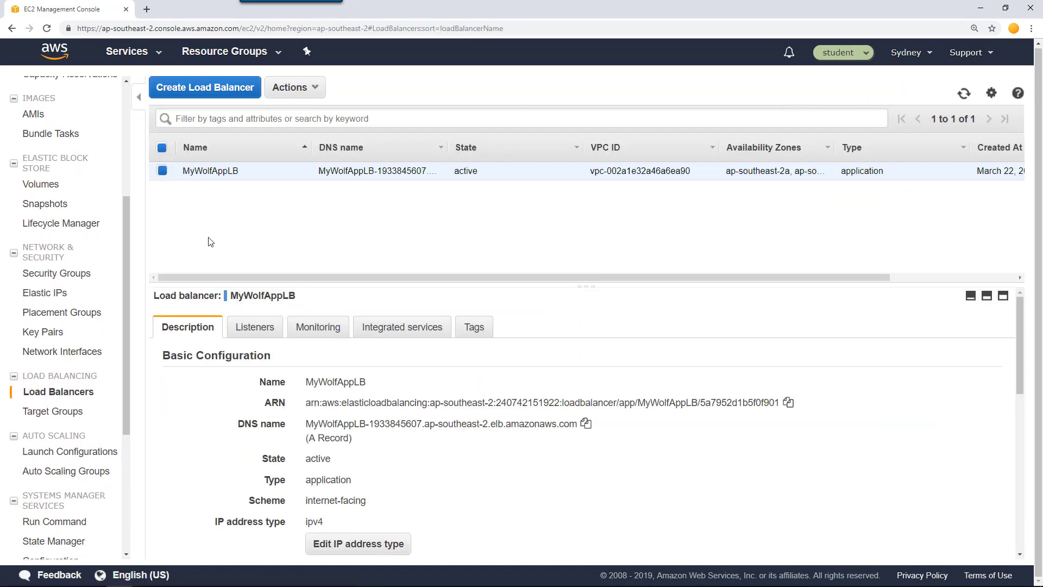
mouse_move(231, 213)
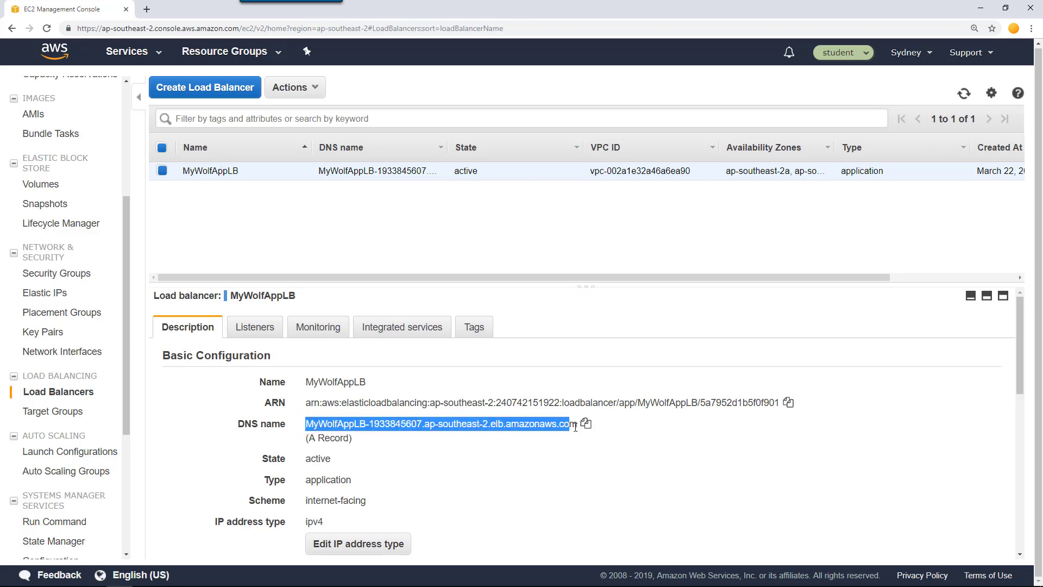
click(585, 424)
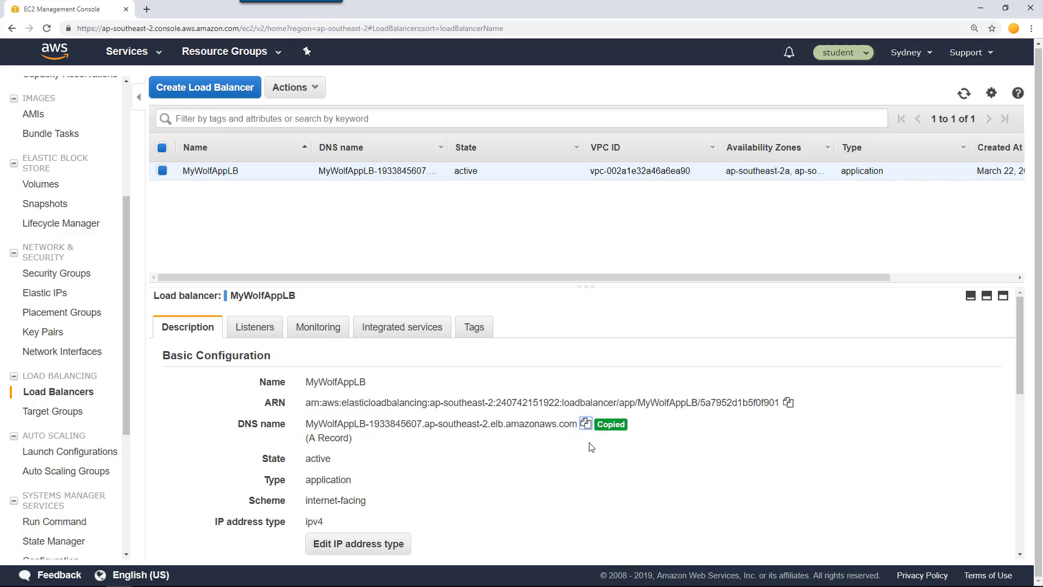
Load mywolfapp-lb-1933845607.ap-southeast-2.elb.amazonaws.com in a new tab and reload to reach both containers.
click(275, 9)
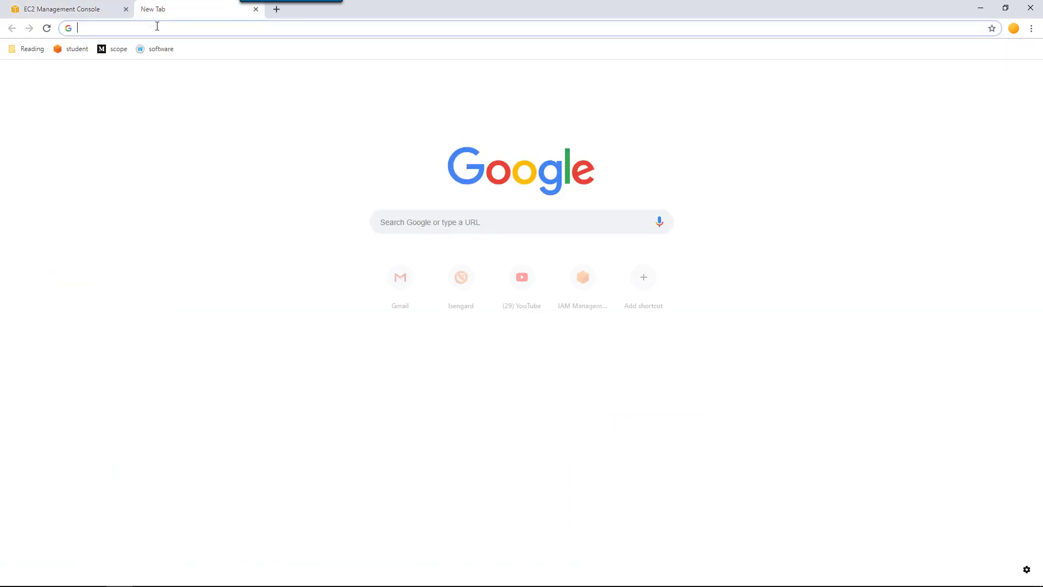
text(mywolfapp-lb-1933845607.ap-southeast-2.elb.amazonaws.com)
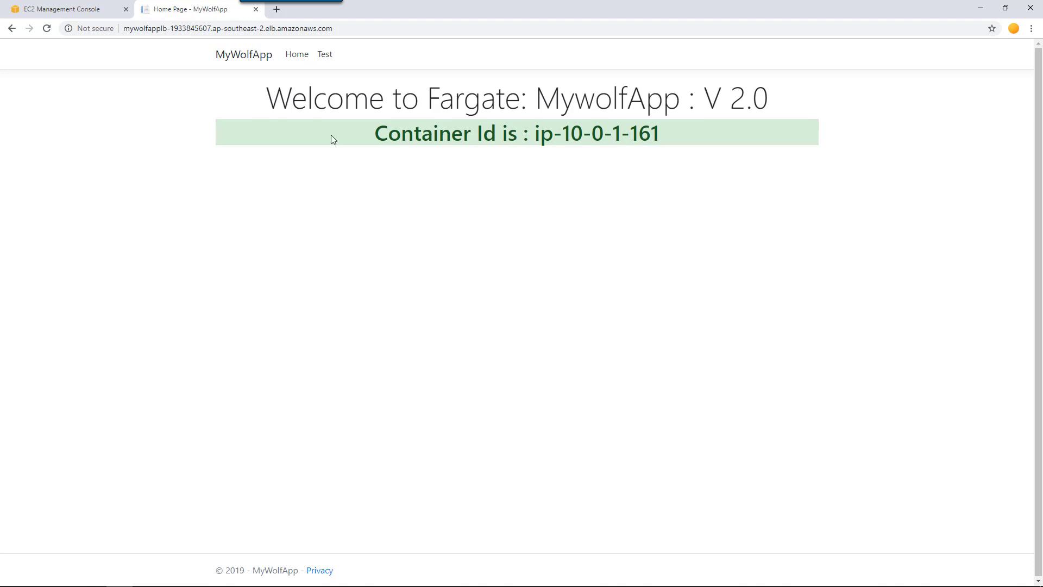
mouse_move(518, 104)
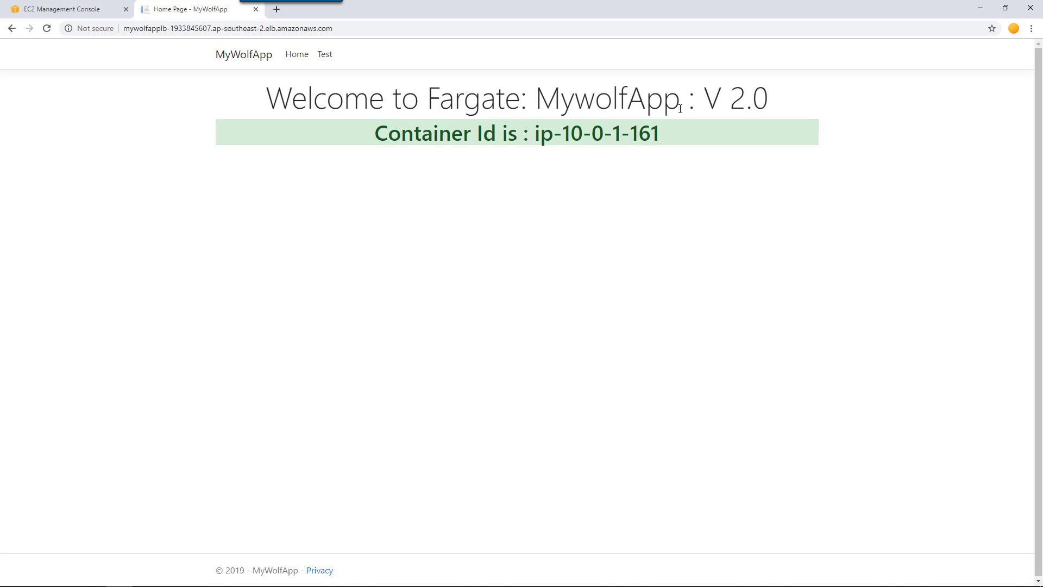
mouse_move(47, 28)
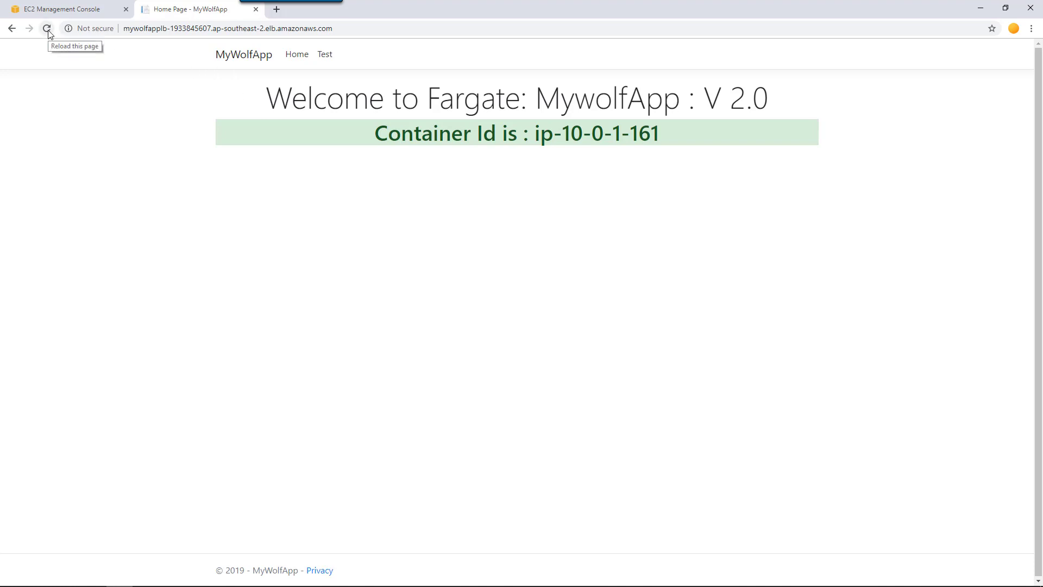
click(47, 28)
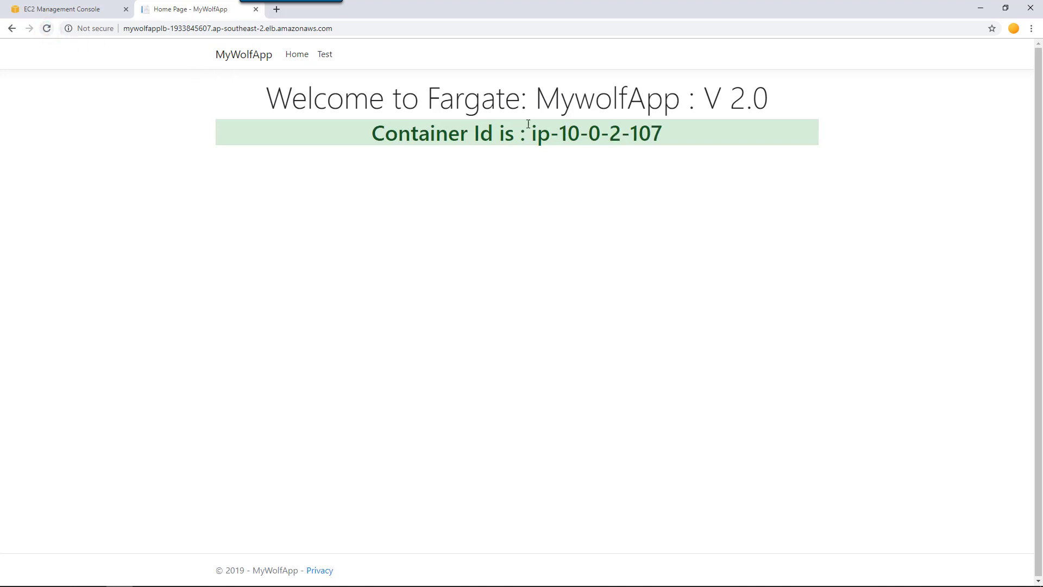
mouse_move(140, 53)
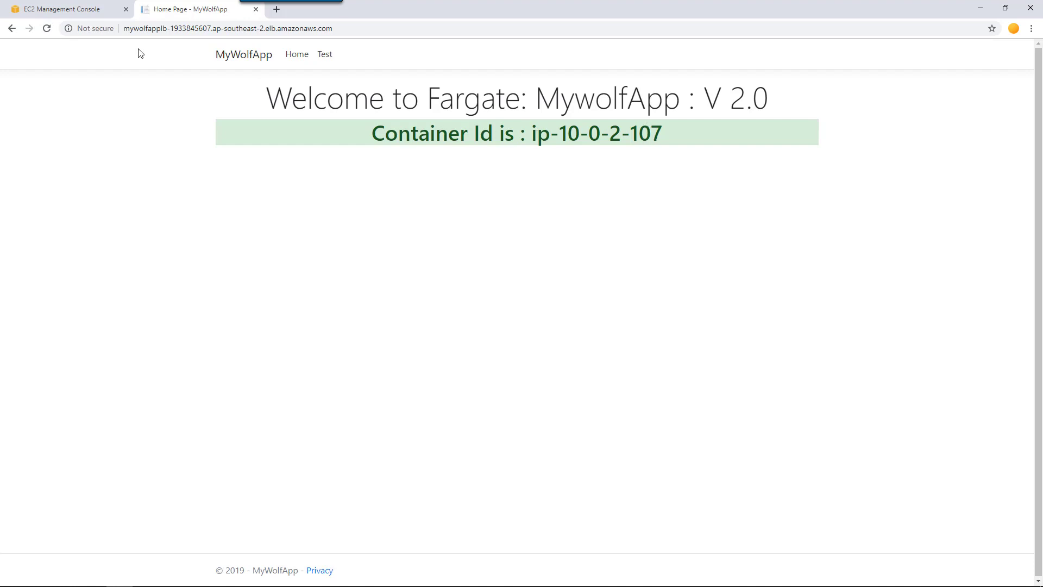
click(46, 28)
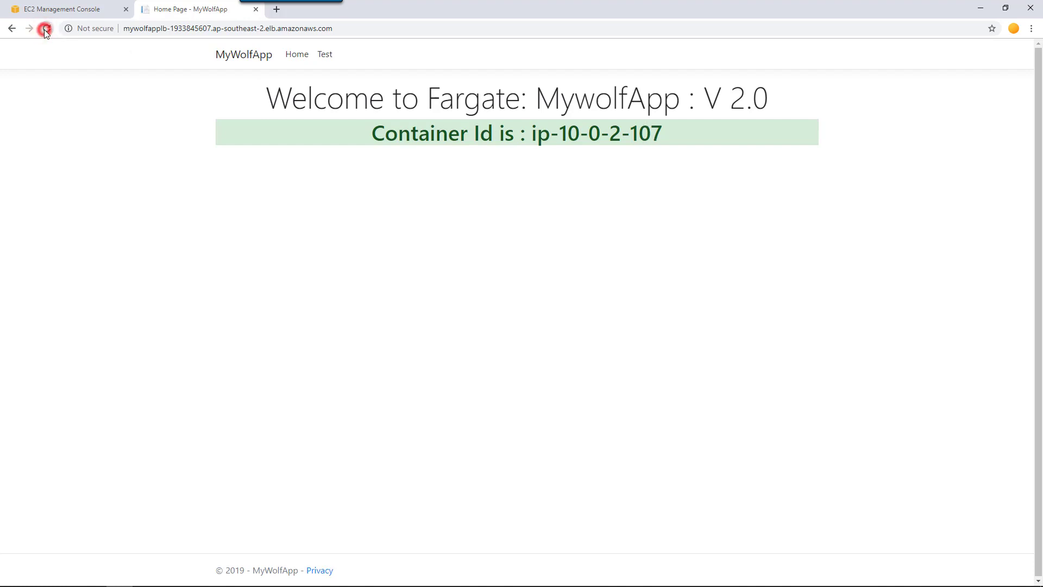
click(46, 28)
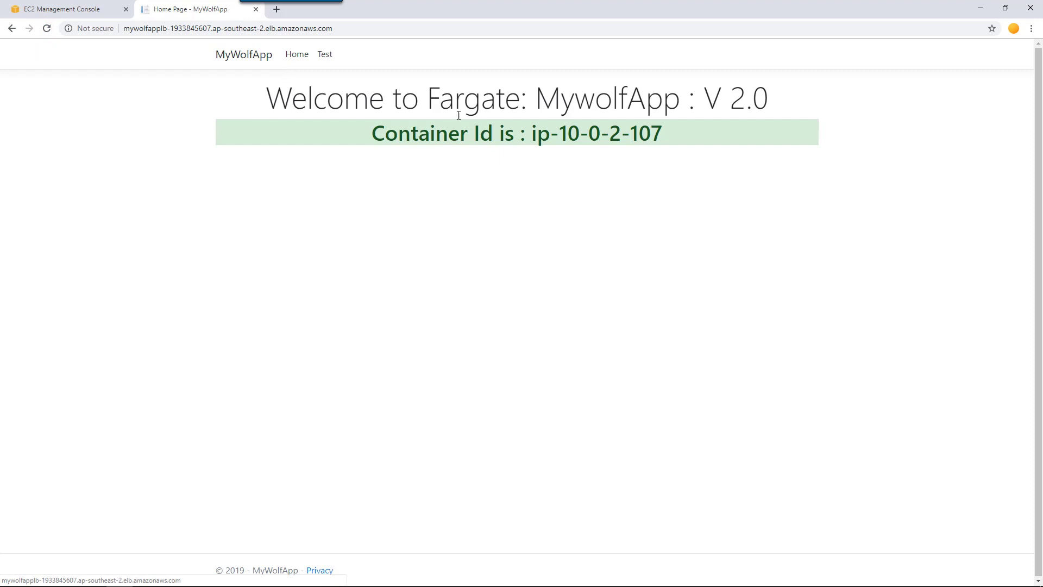
Keep reloading and visit the Test and Home pages, seeing ip-10-0-1-161 and ip-10-0-2-107 respond.
click(47, 28)
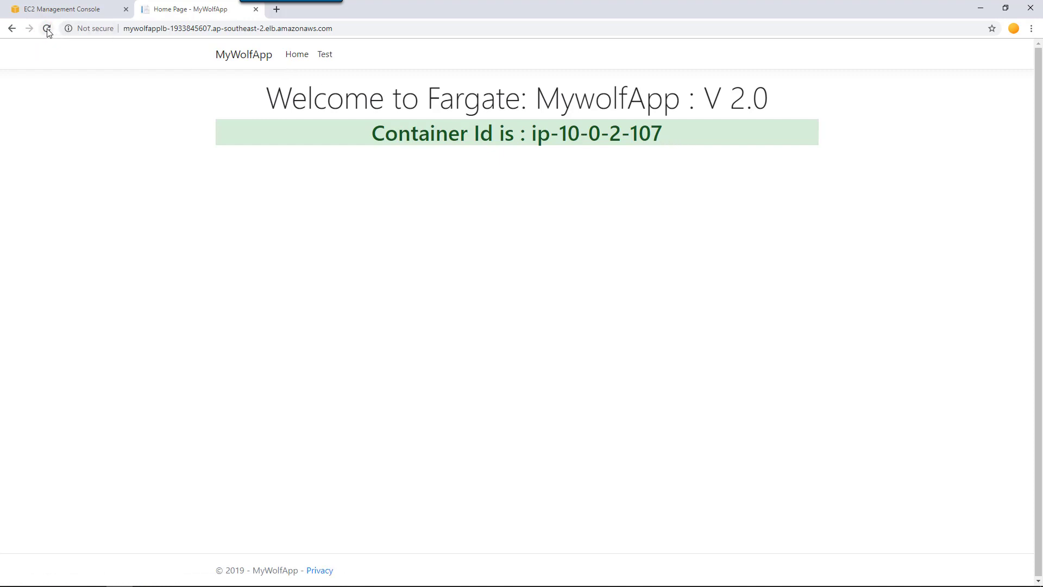
click(46, 28)
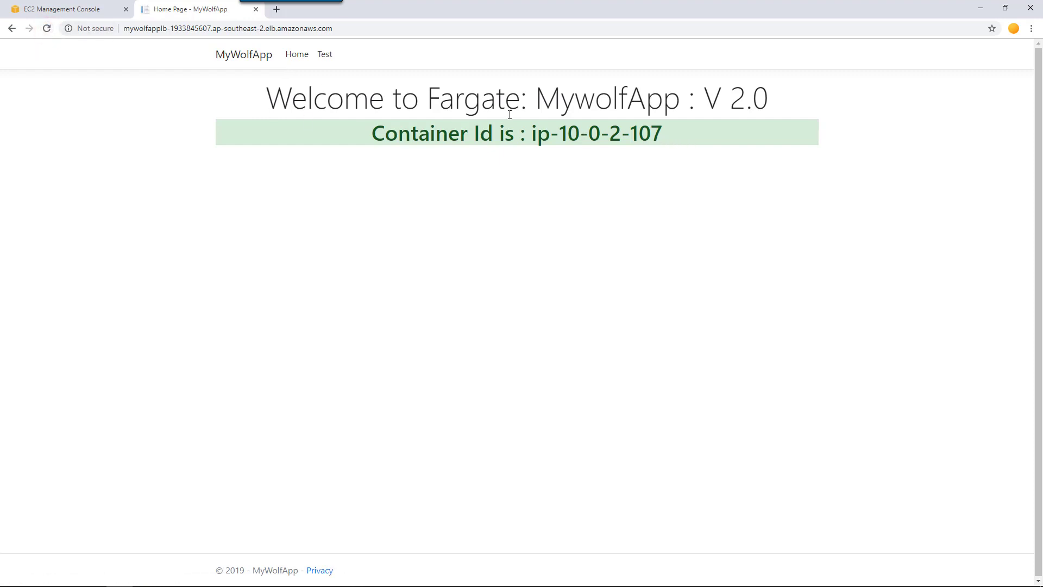
click(325, 54)
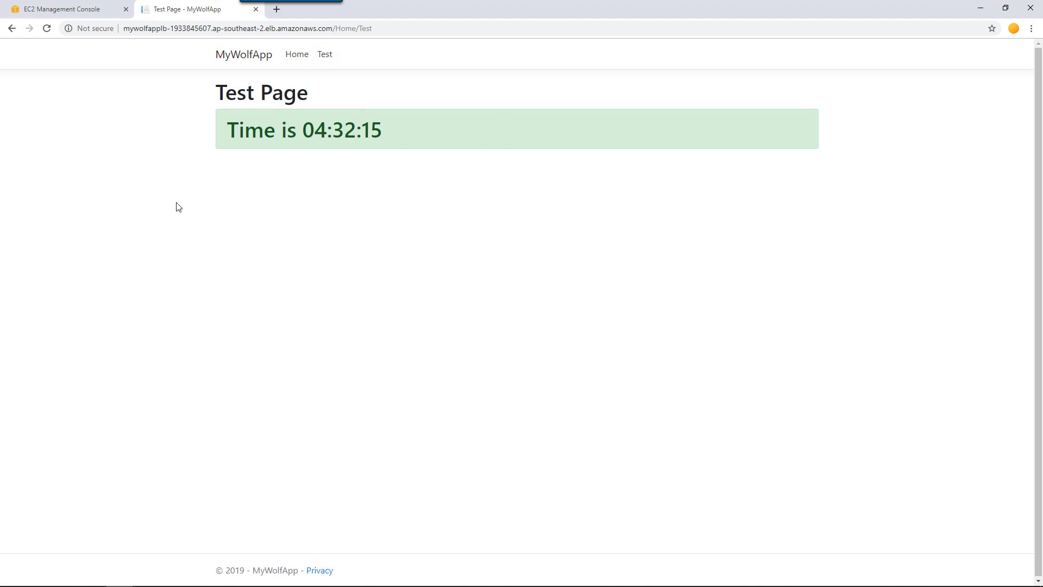
click(297, 54)
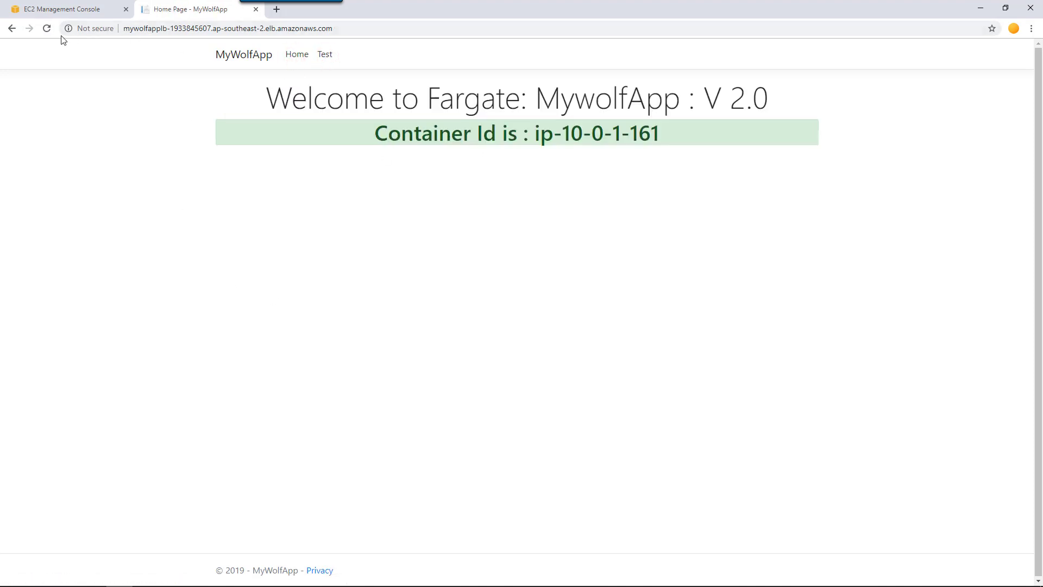
click(46, 28)
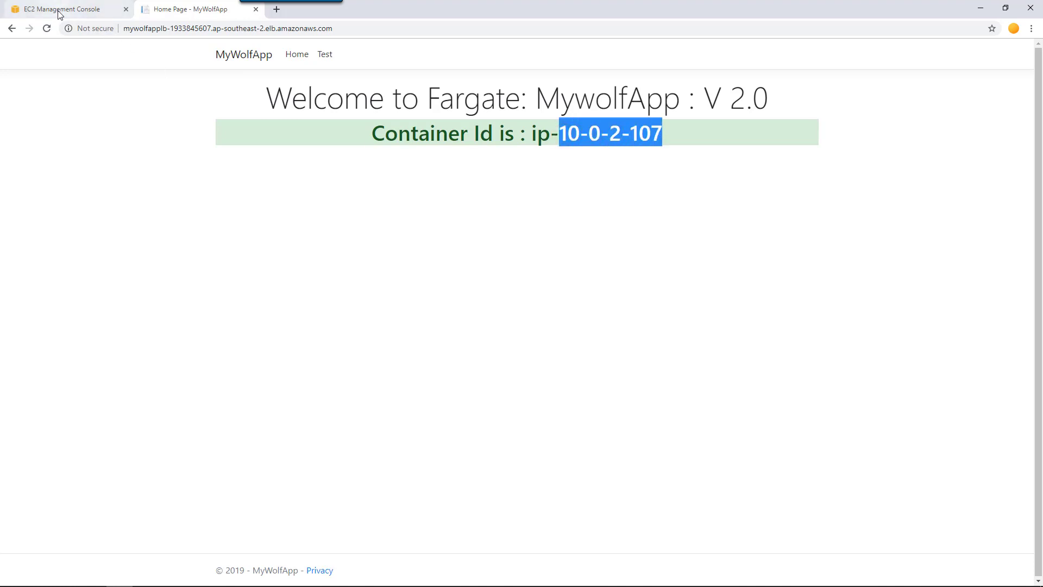
Show MyWolfAppLB's listeners and the ecs-MyCont-MyWolfWebSite targets 10.0.1.161 and 10.0.2.107, both healthy.
click(63, 8)
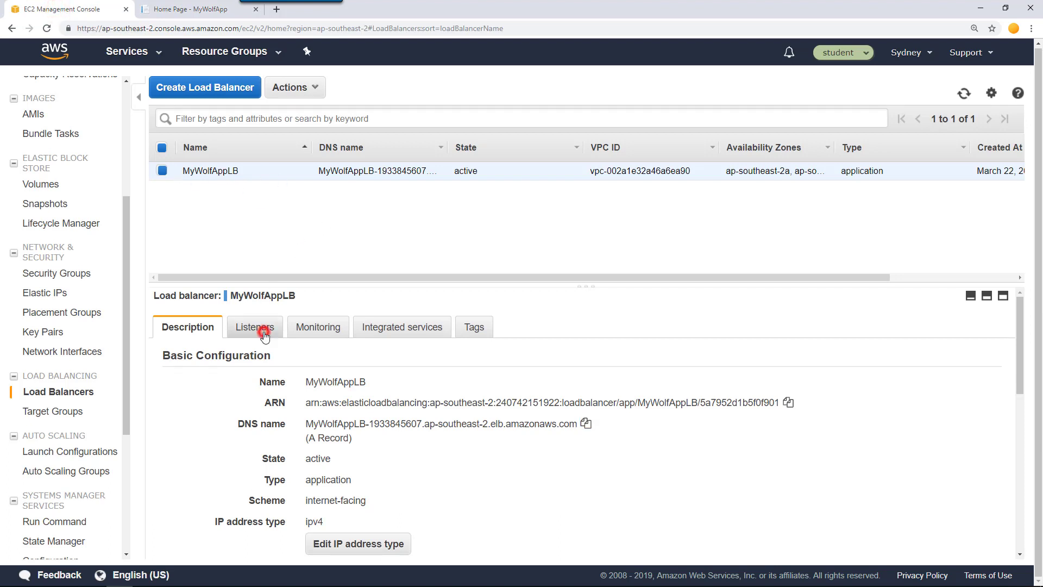
click(253, 326)
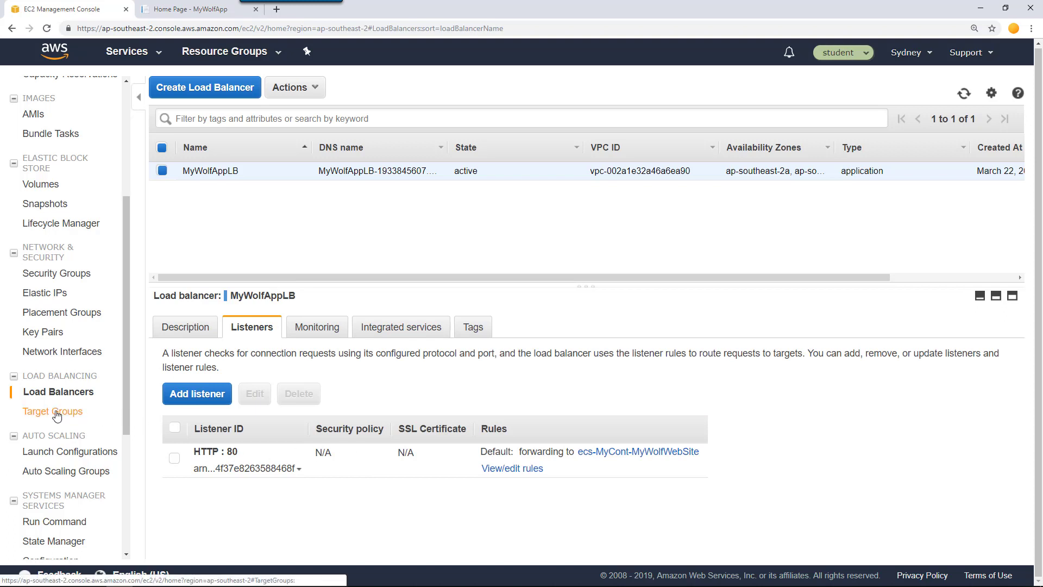
click(52, 410)
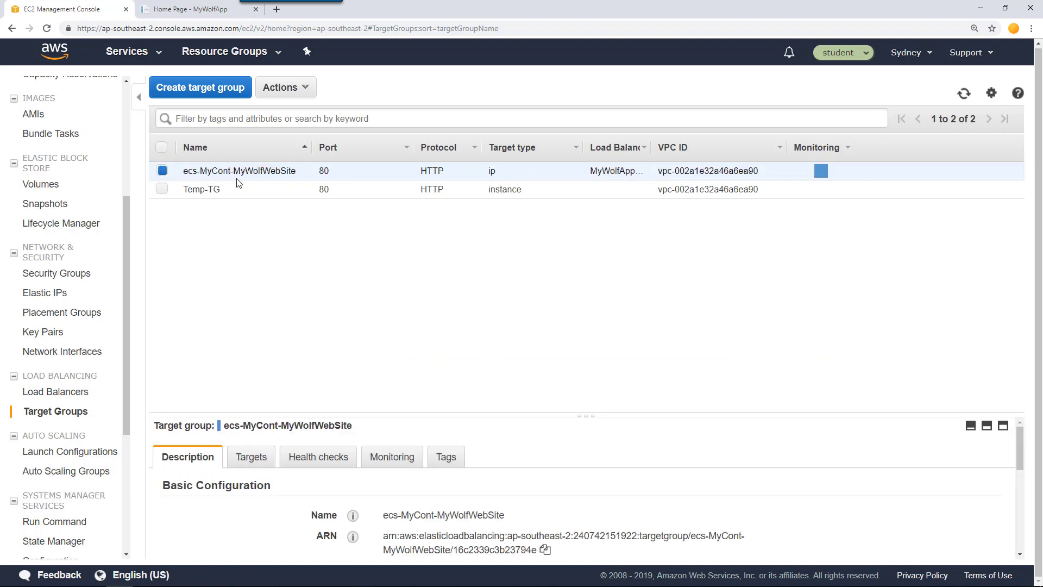
mouse_move(298, 182)
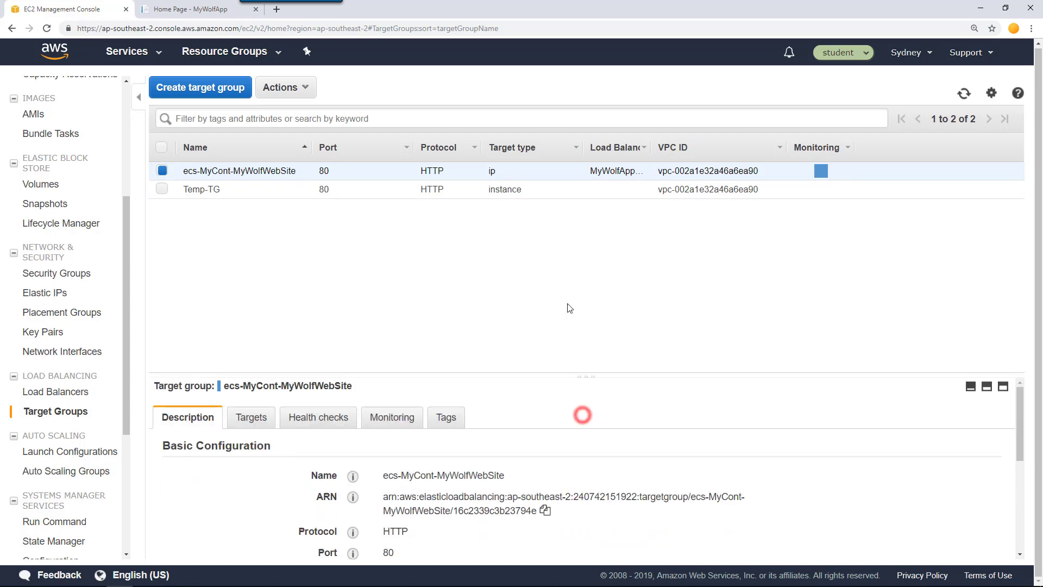
click(251, 417)
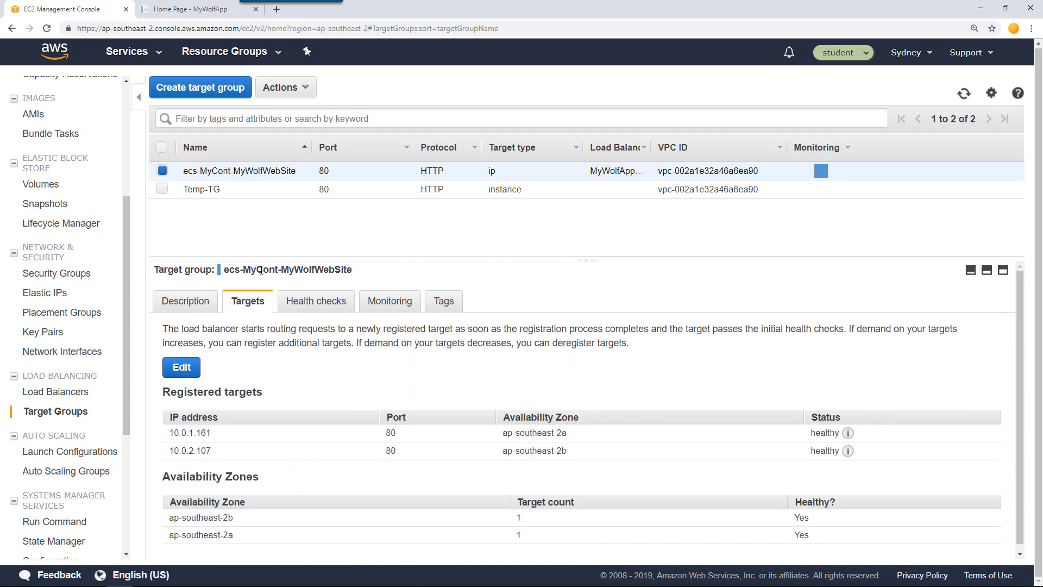
scroll(down, 3)
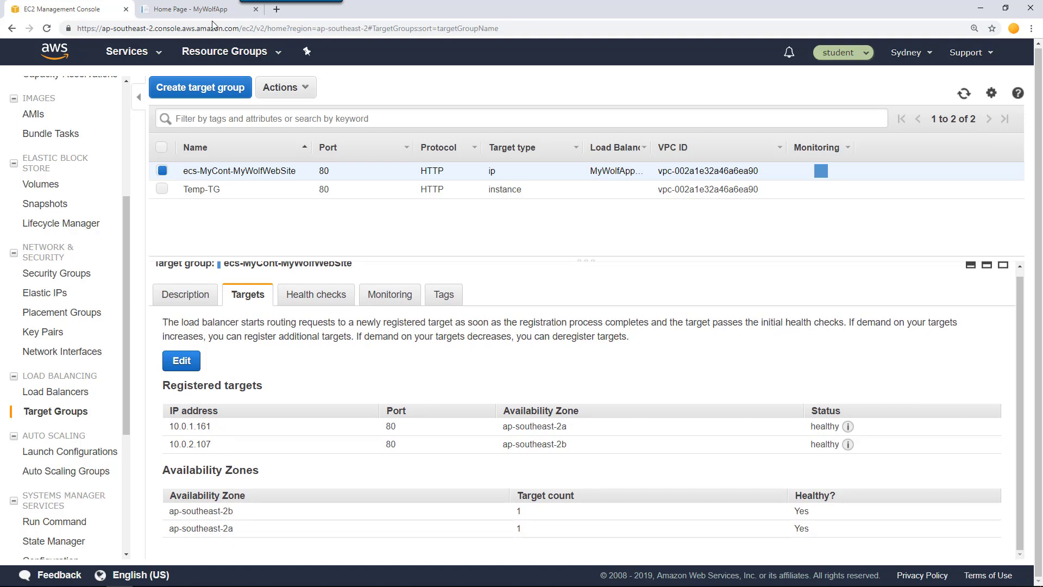
Match the site's container IDs ending 161 and 107 to target IPs 10.0.1.161 and 10.0.2.107.
click(193, 8)
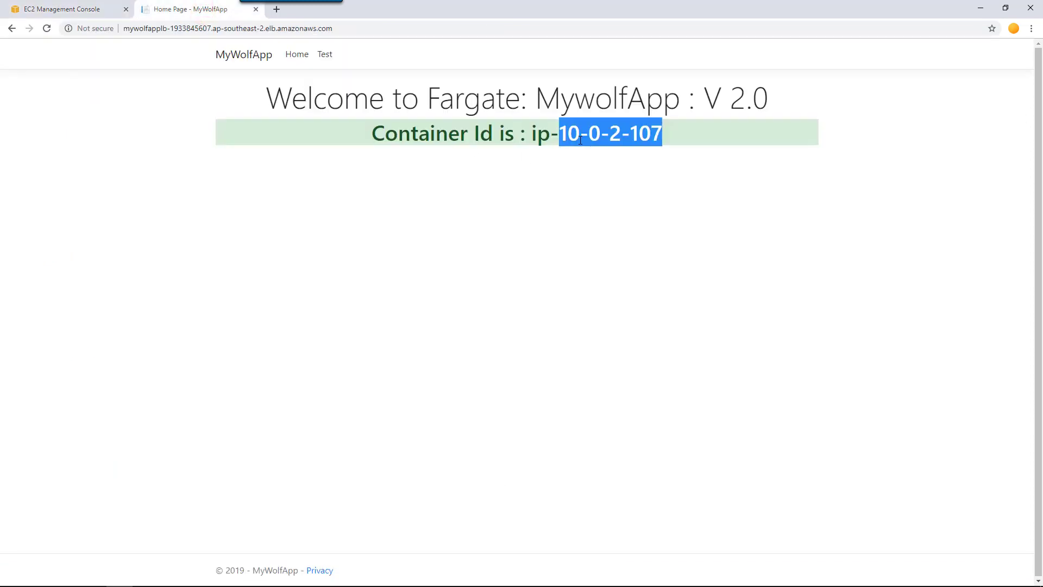
click(63, 9)
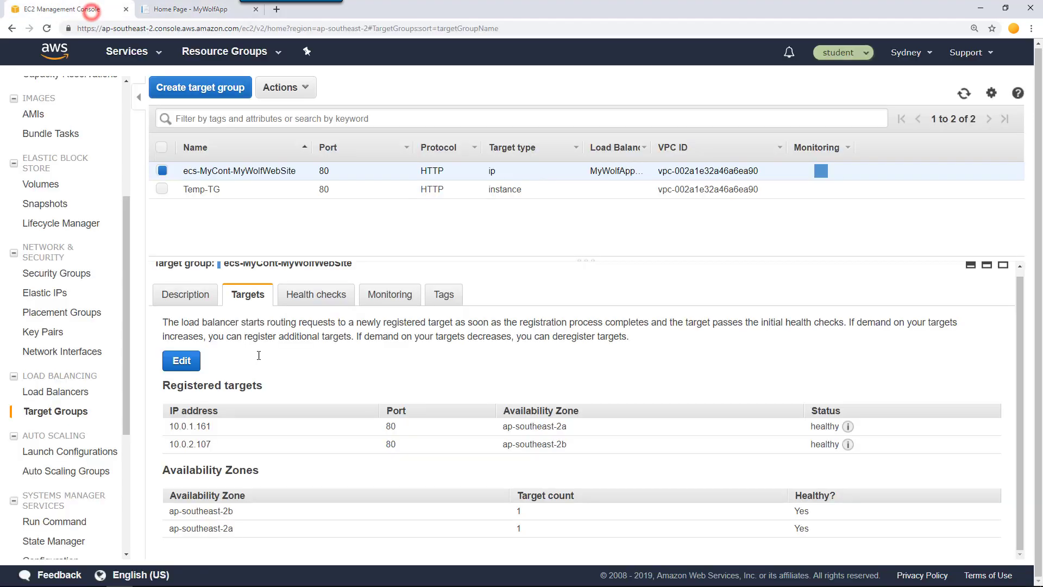
double_click(189, 443)
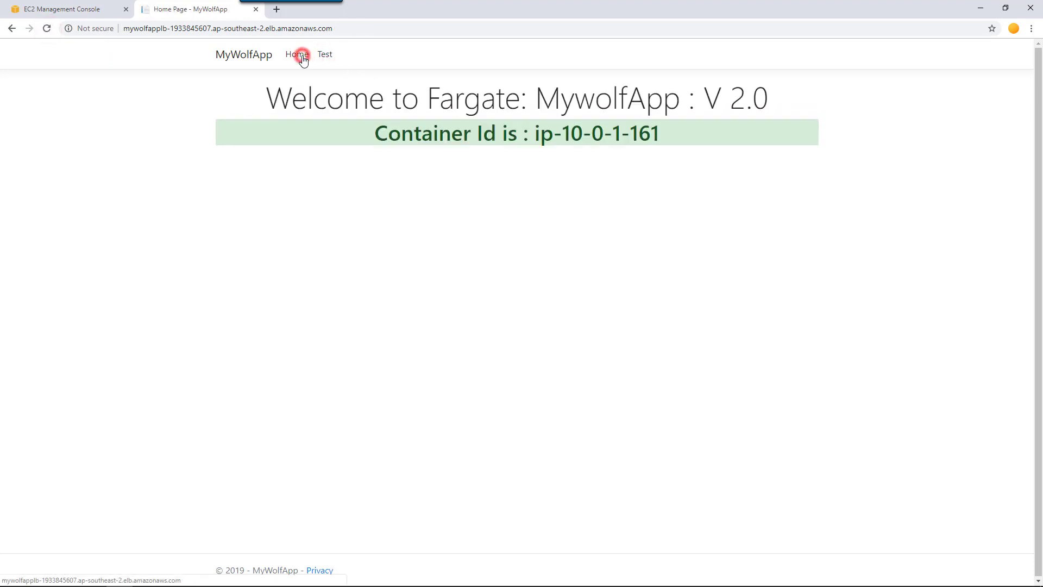
double_click(642, 133)
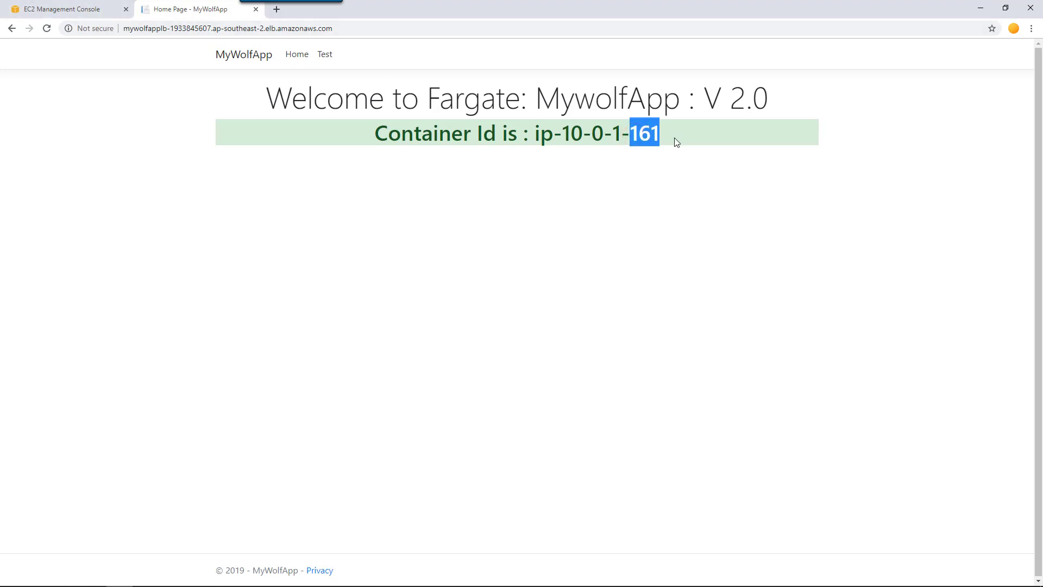
click(63, 9)
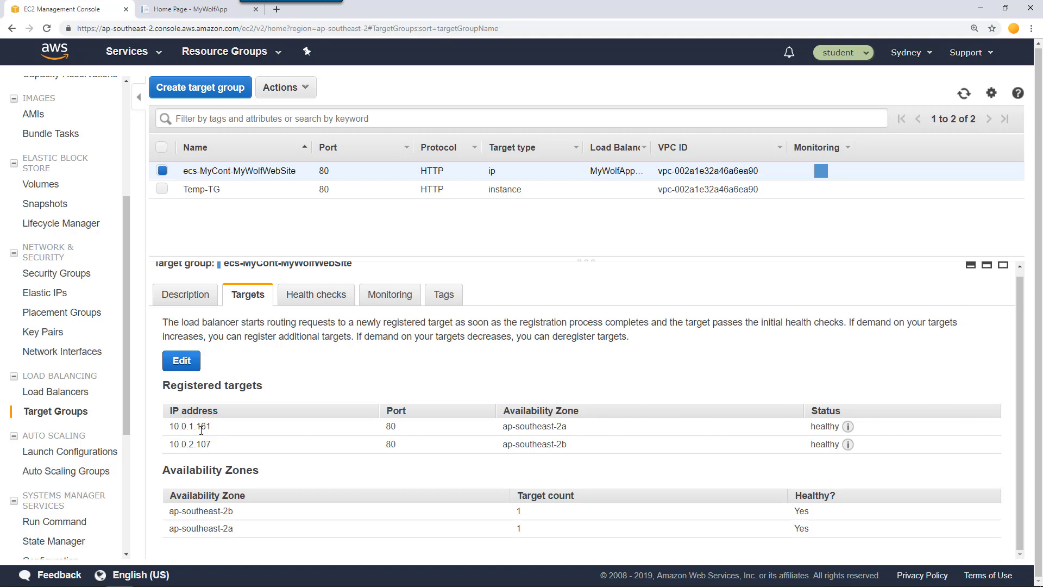
double_click(189, 426)
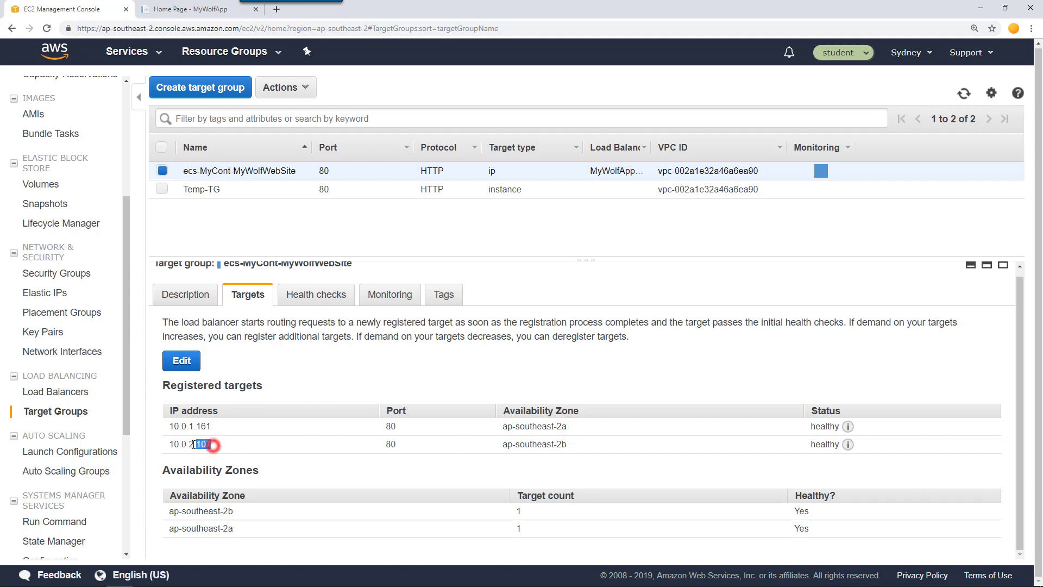
double_click(189, 443)
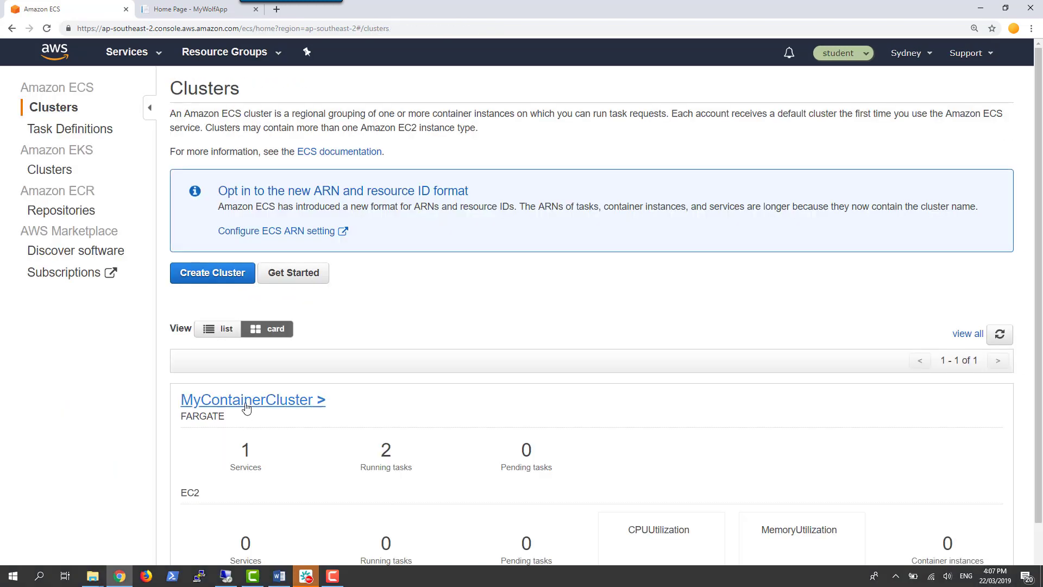
Show the MyWolfWebSite service's Tasks list with its two running Fargate tasks.
click(252, 399)
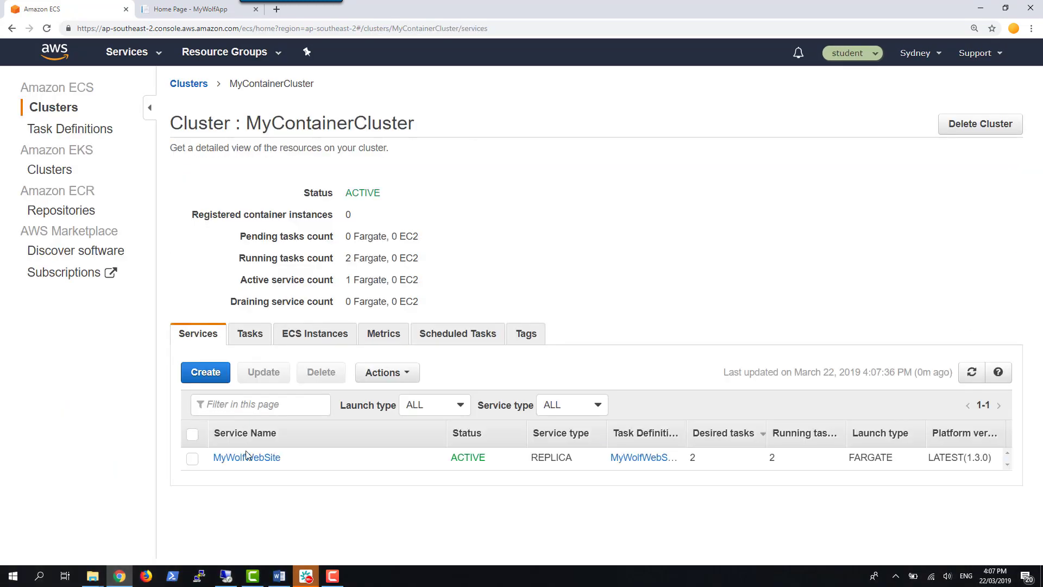
click(247, 457)
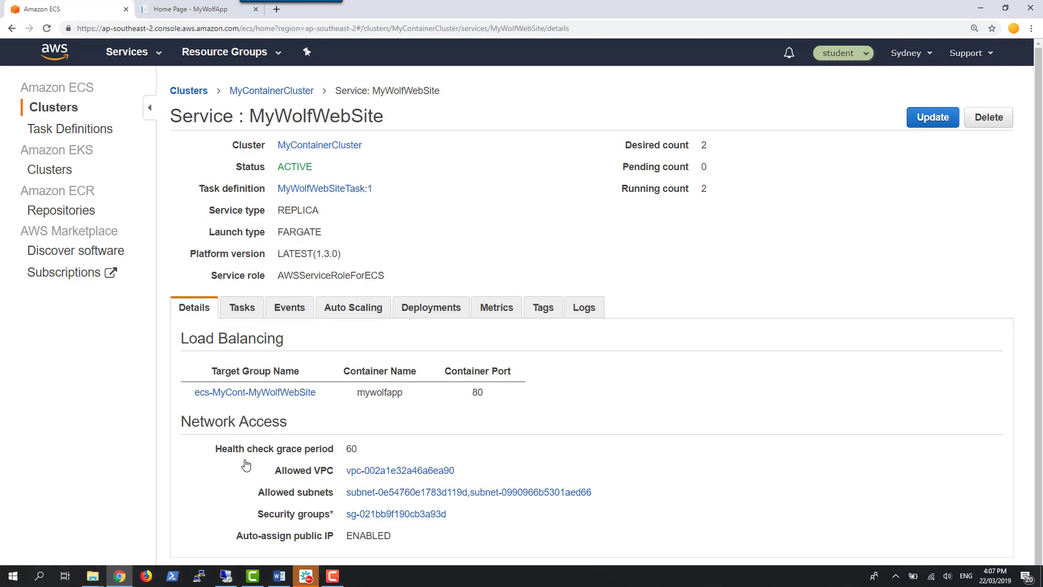
mouse_move(242, 307)
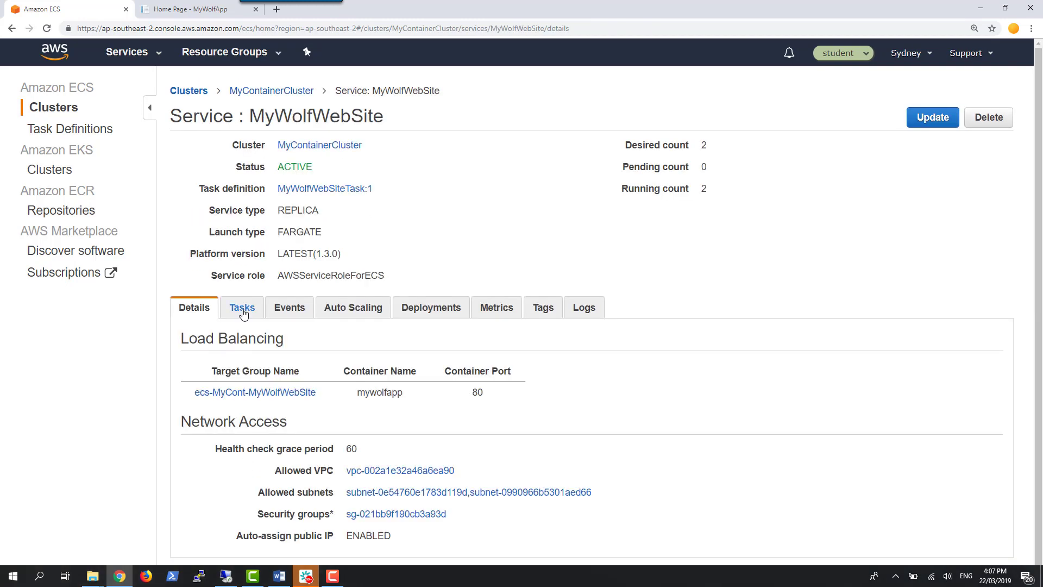
click(241, 306)
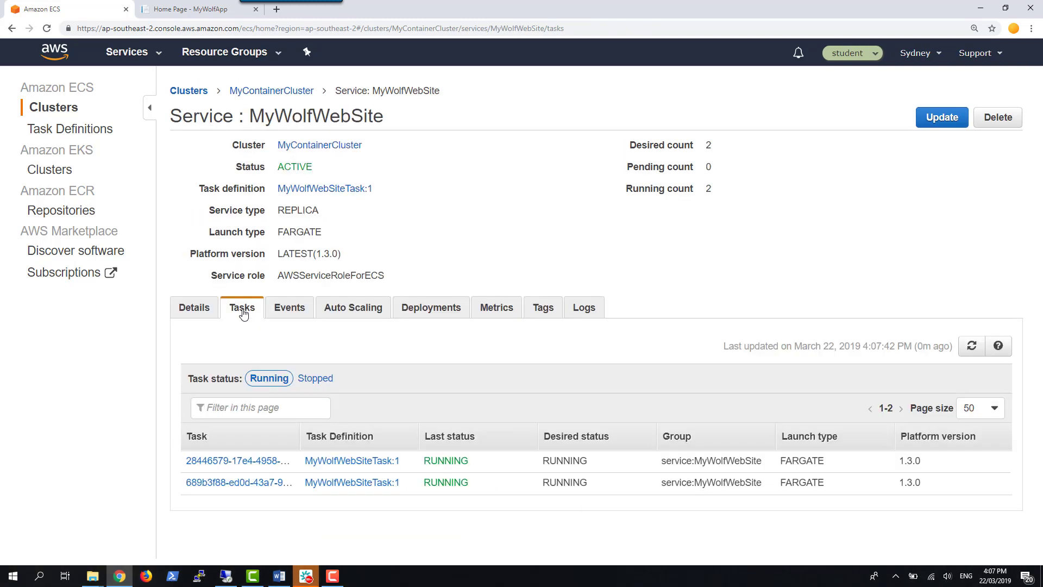
mouse_move(223, 497)
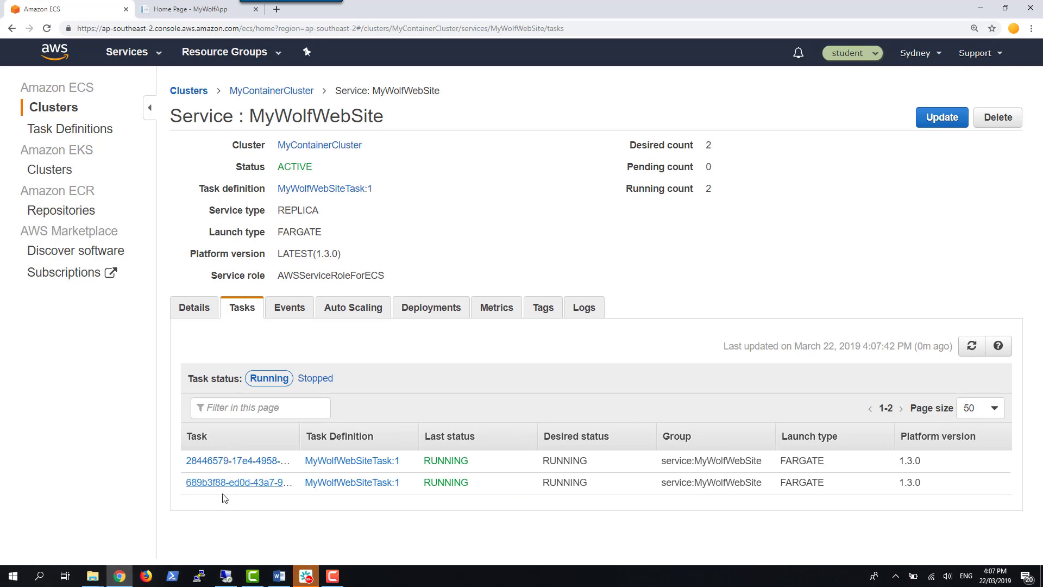
mouse_move(223, 476)
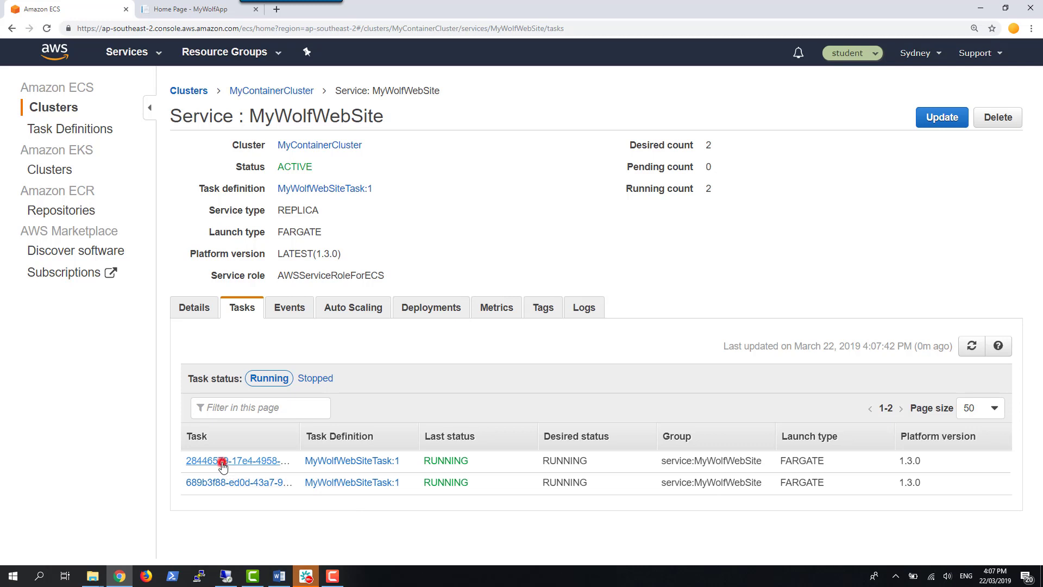
View task 28446579's details (IP 10.0.2.107) and expand the mywolfapp container's awslogs configuration.
click(235, 460)
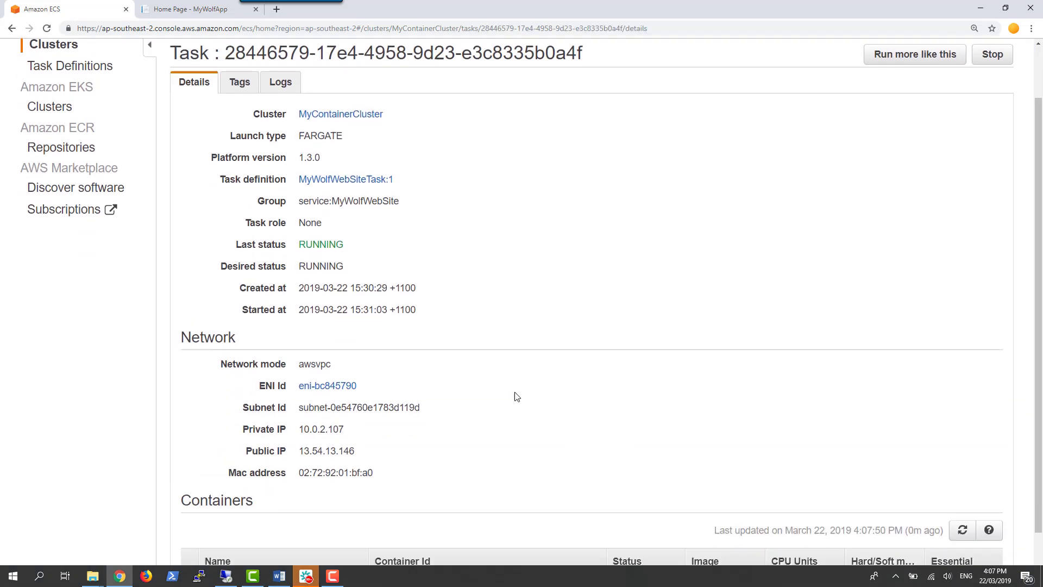
scroll(down, 3)
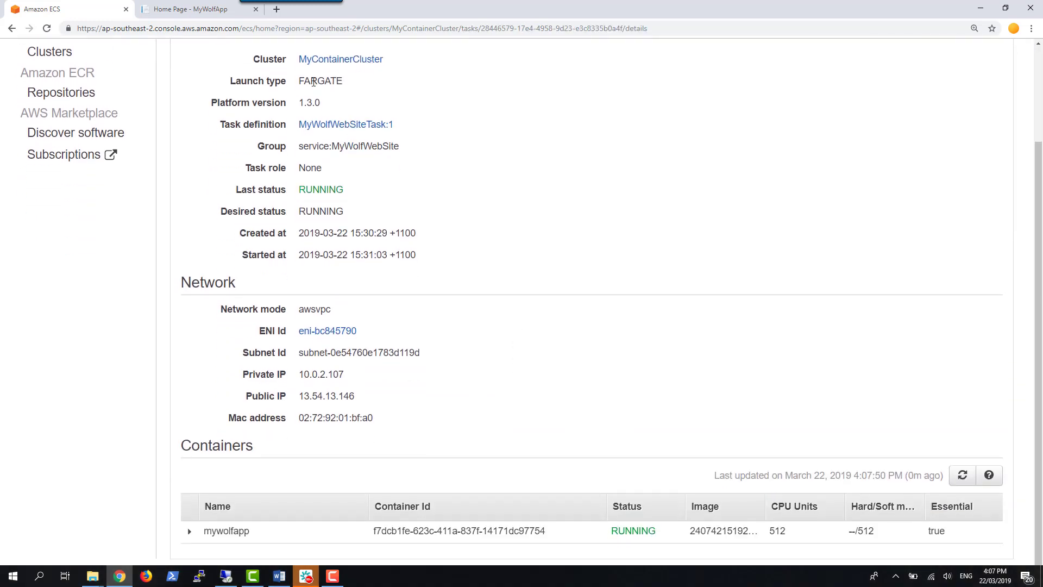
mouse_move(295, 134)
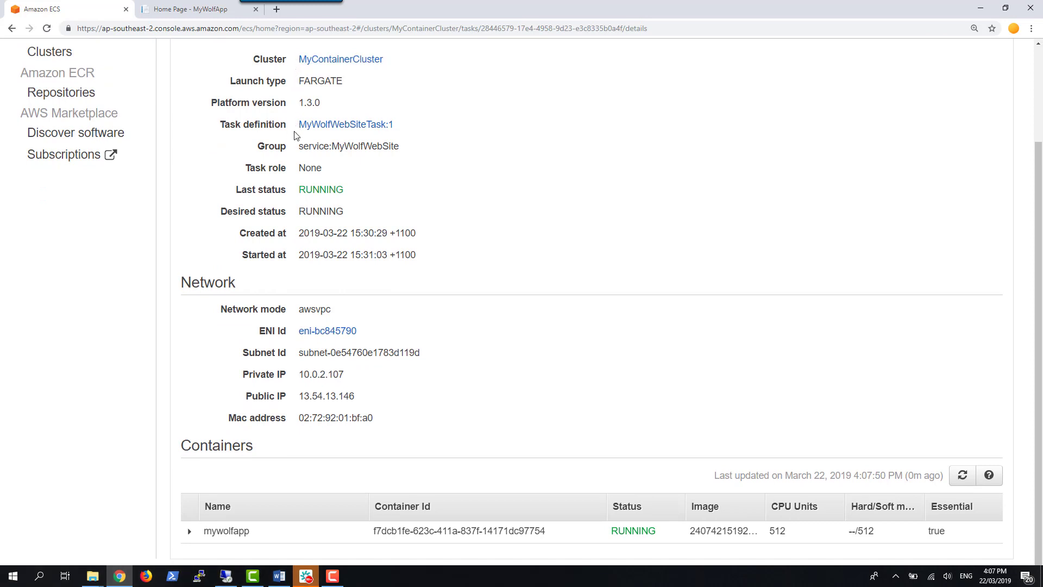
mouse_move(310, 370)
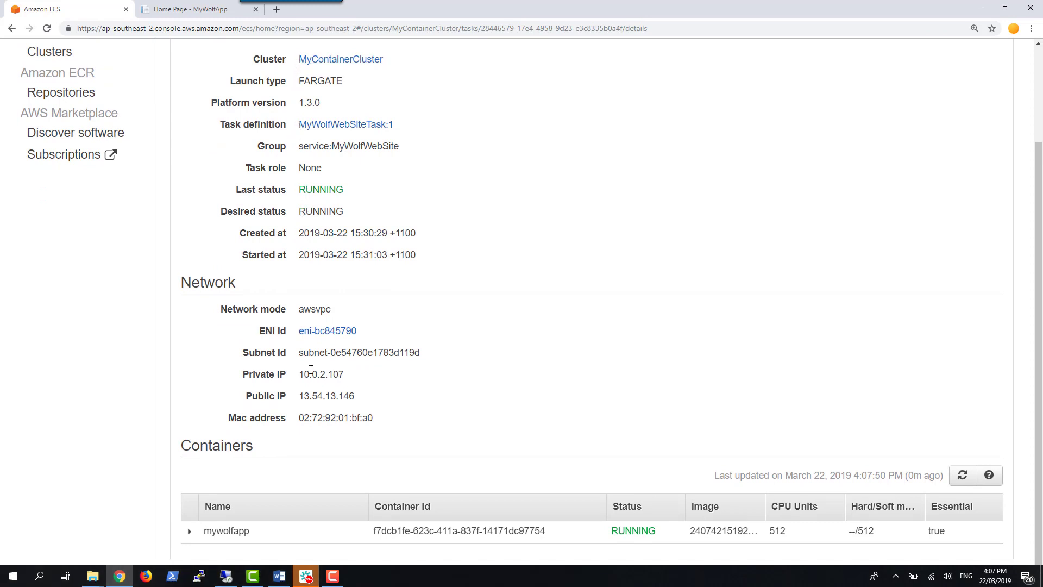
mouse_move(309, 407)
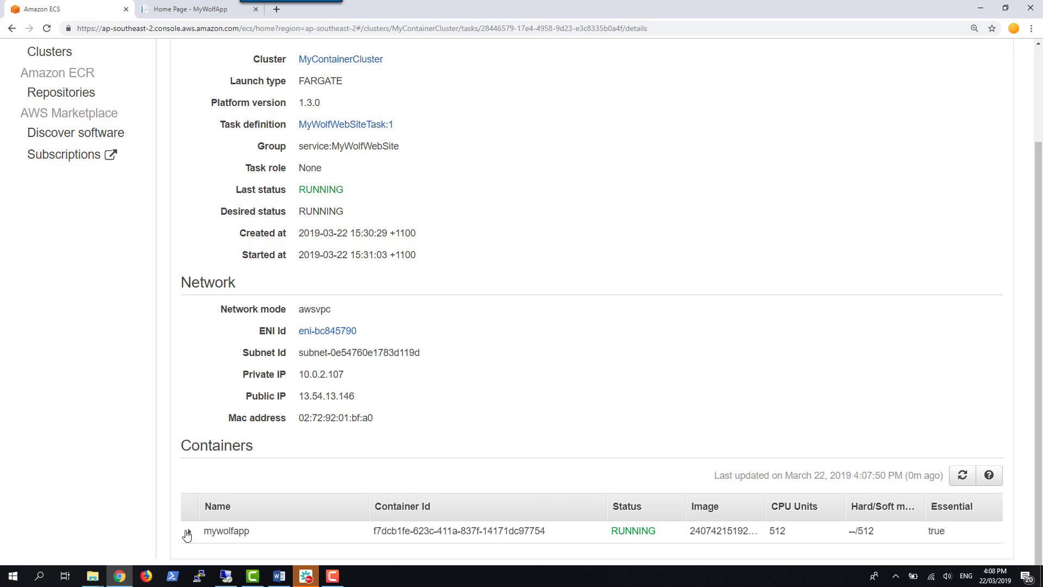
click(188, 535)
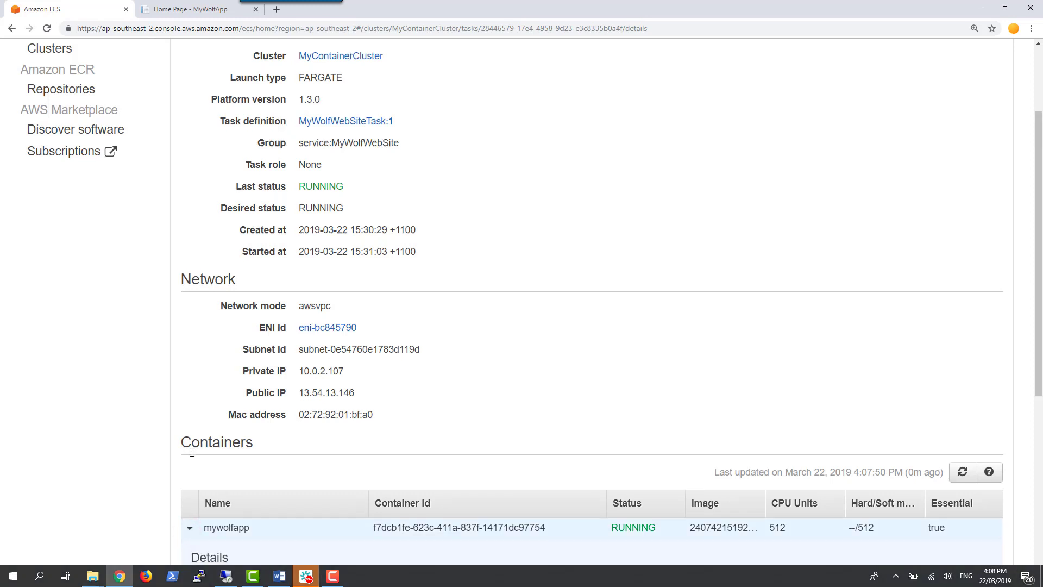
scroll(down, 3)
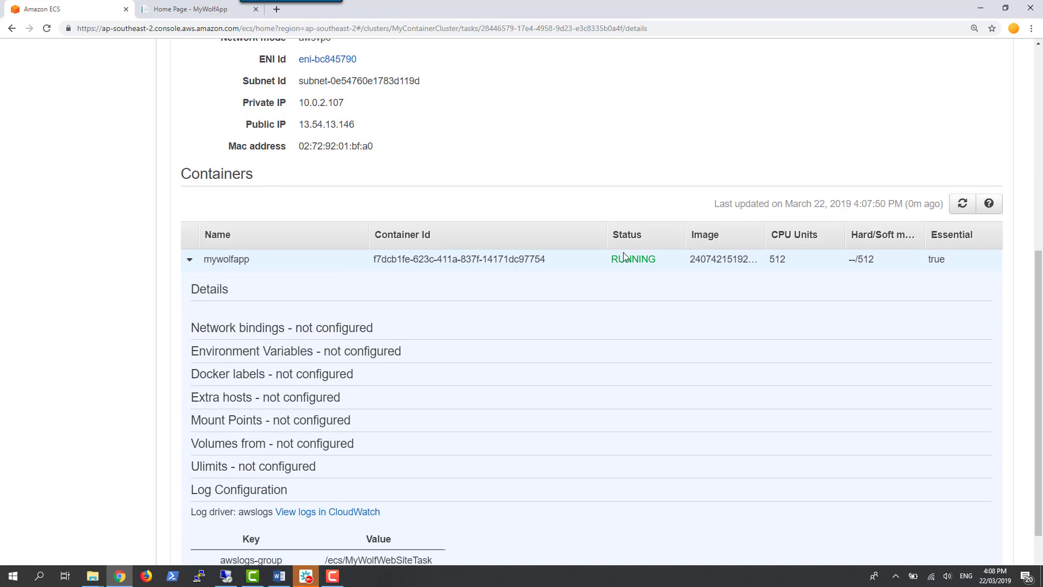
scroll(down, 3)
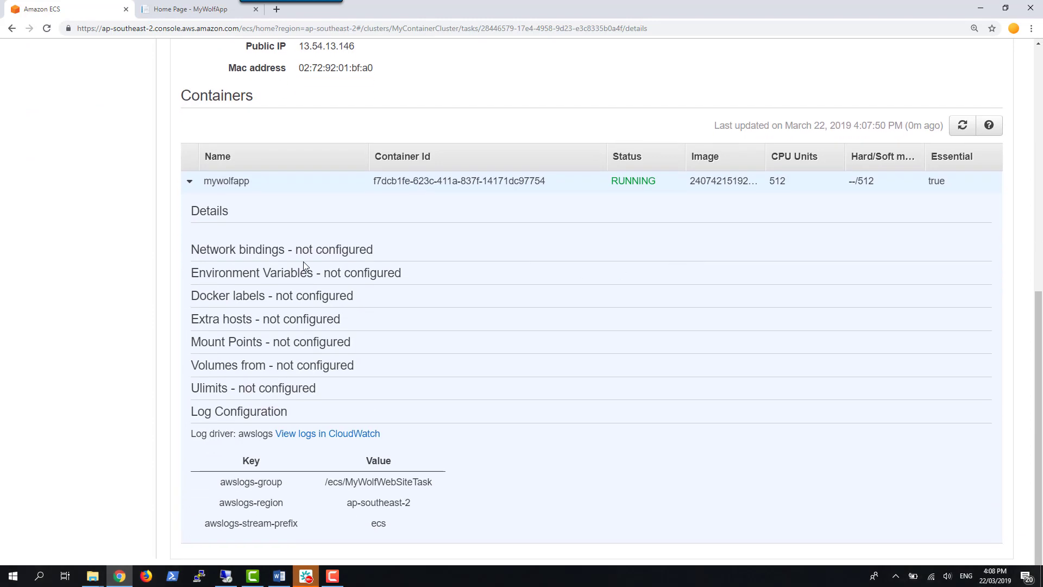
mouse_move(279, 464)
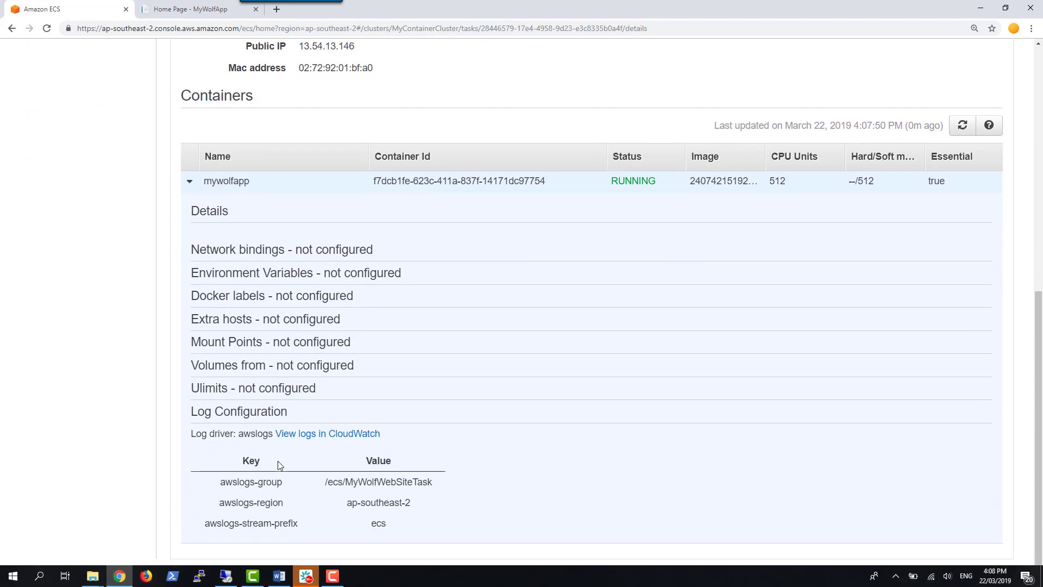
mouse_move(302, 424)
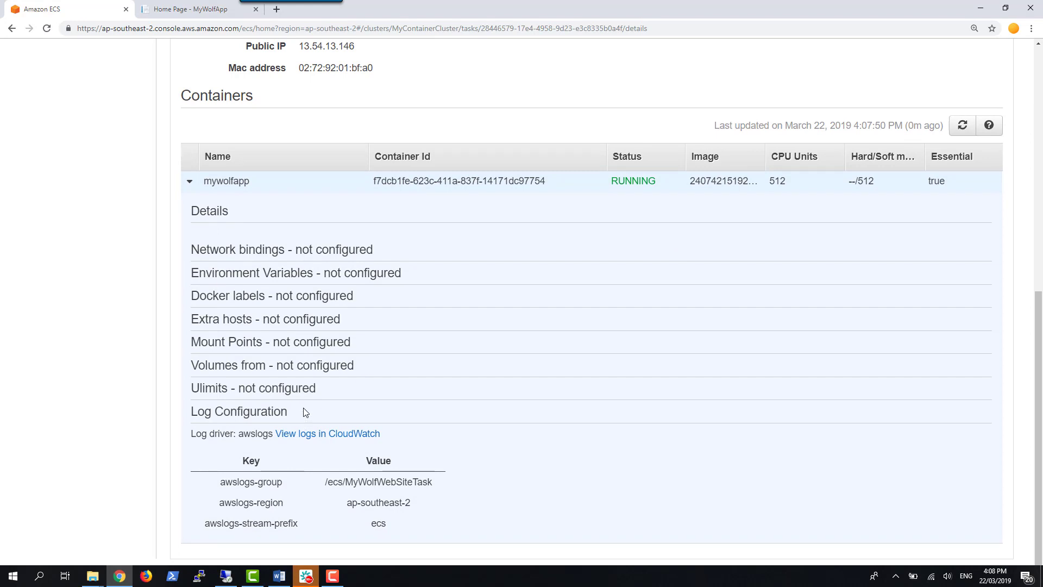
mouse_move(327, 434)
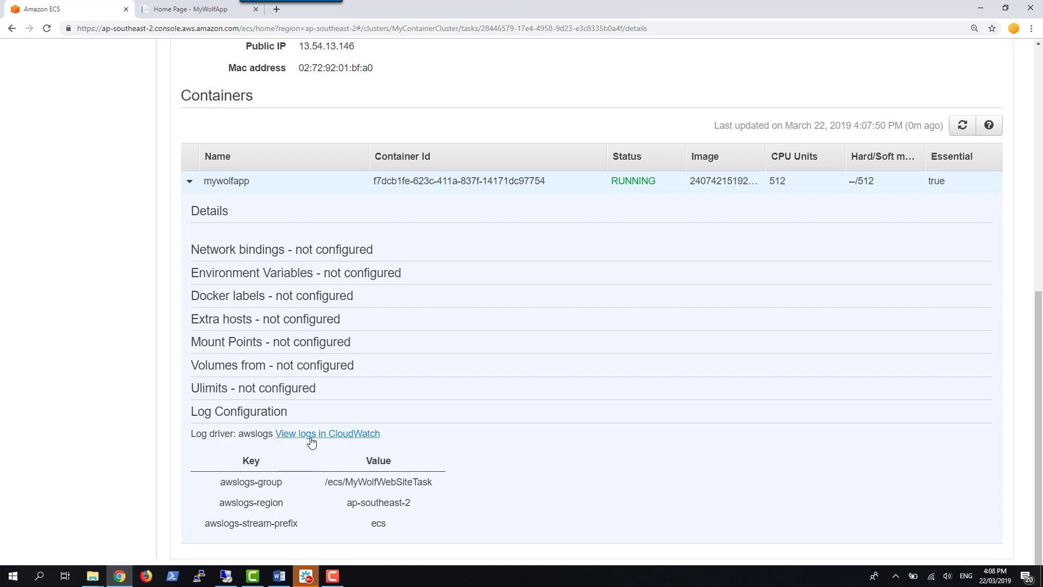
mouse_move(298, 439)
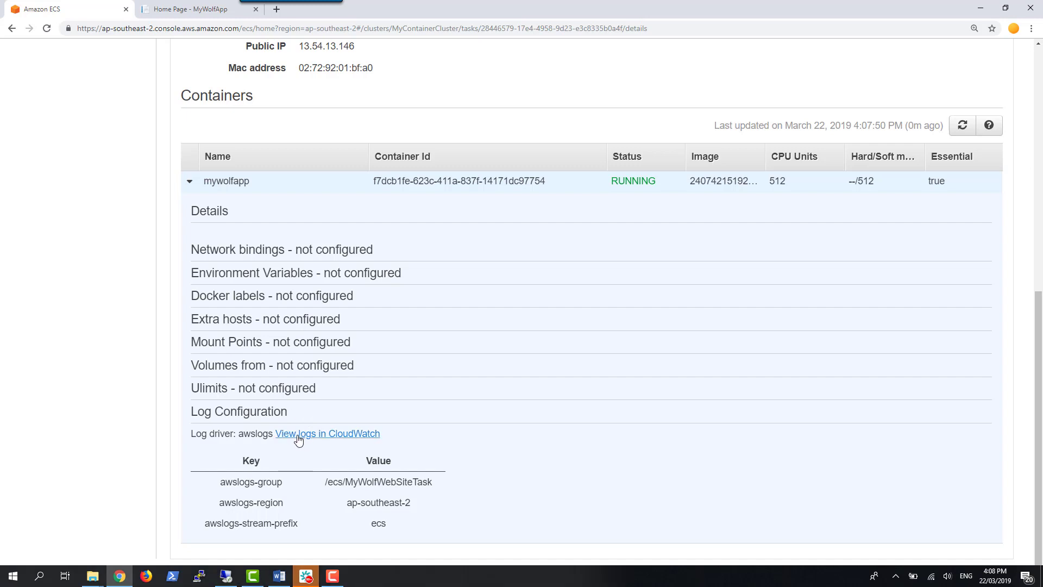
View the mywolfapp container's CloudWatch log events showing the app listening on port 80.
click(327, 433)
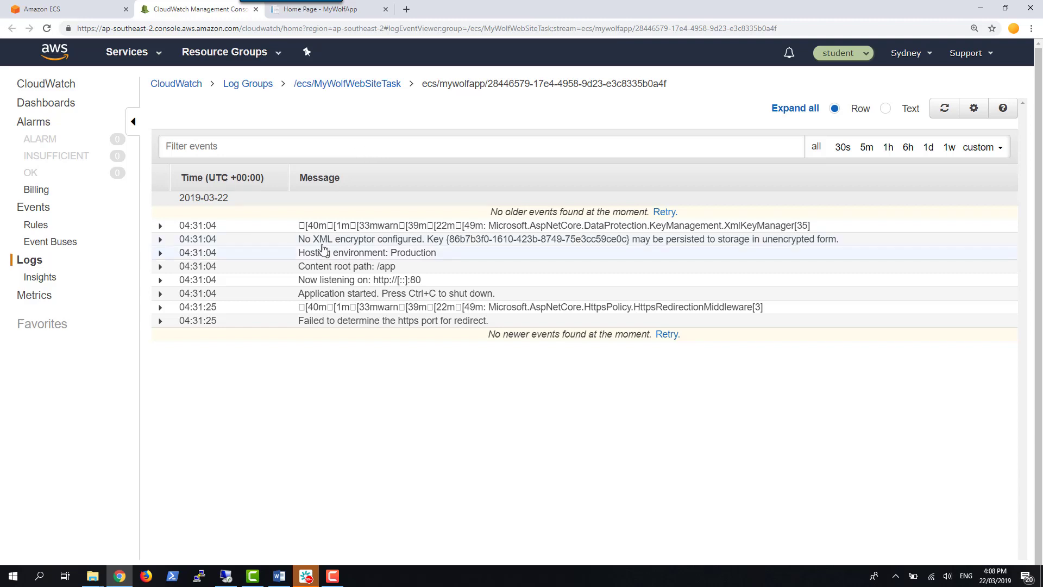
mouse_move(294, 262)
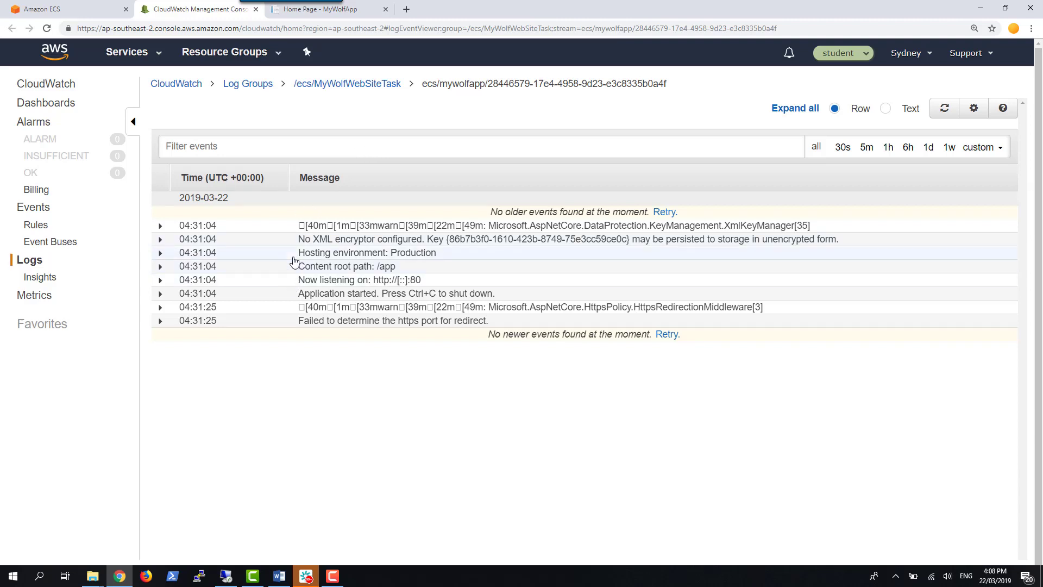
mouse_move(428, 284)
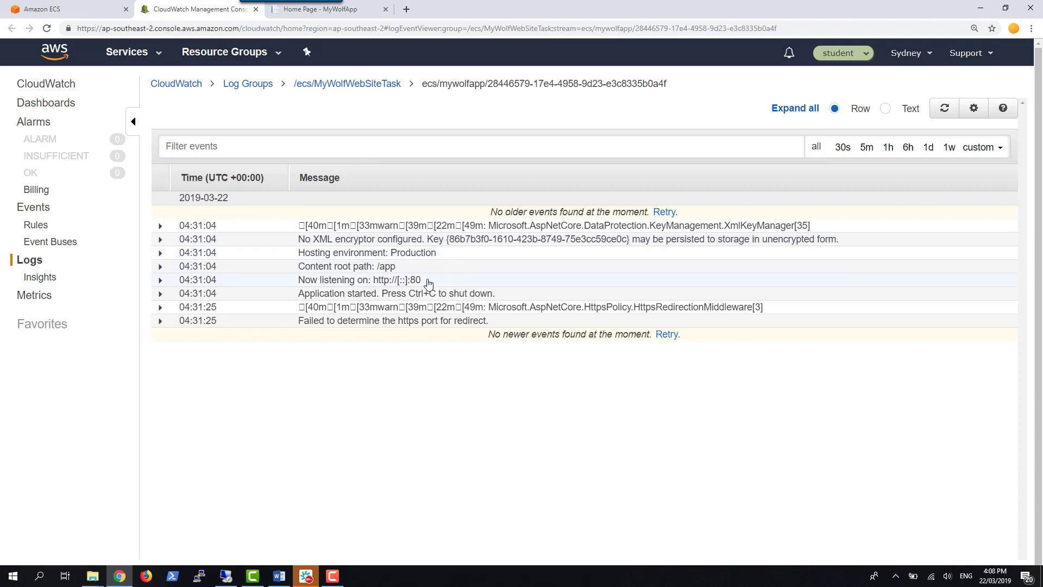
mouse_move(506, 353)
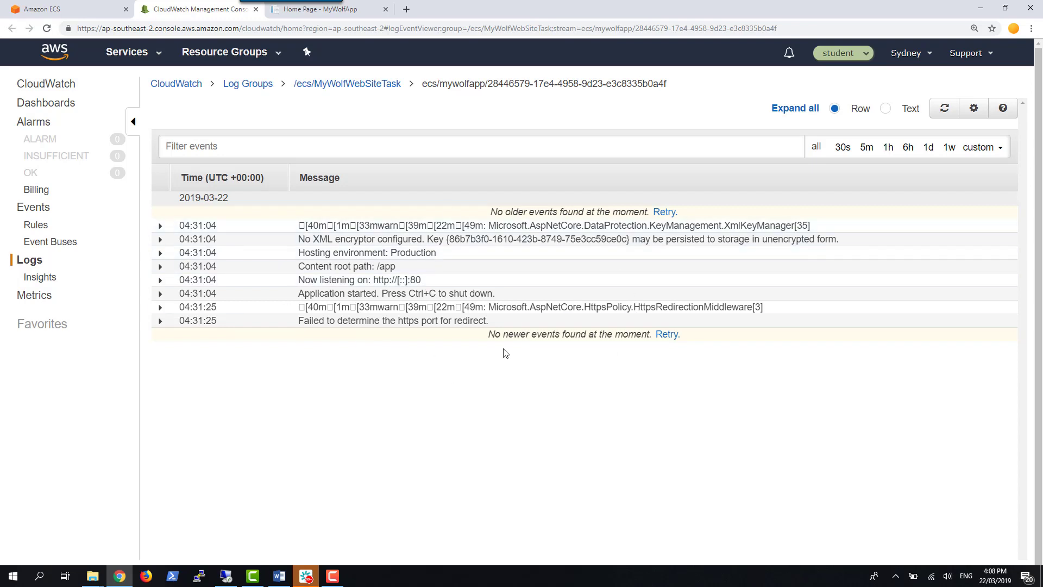
mouse_move(496, 247)
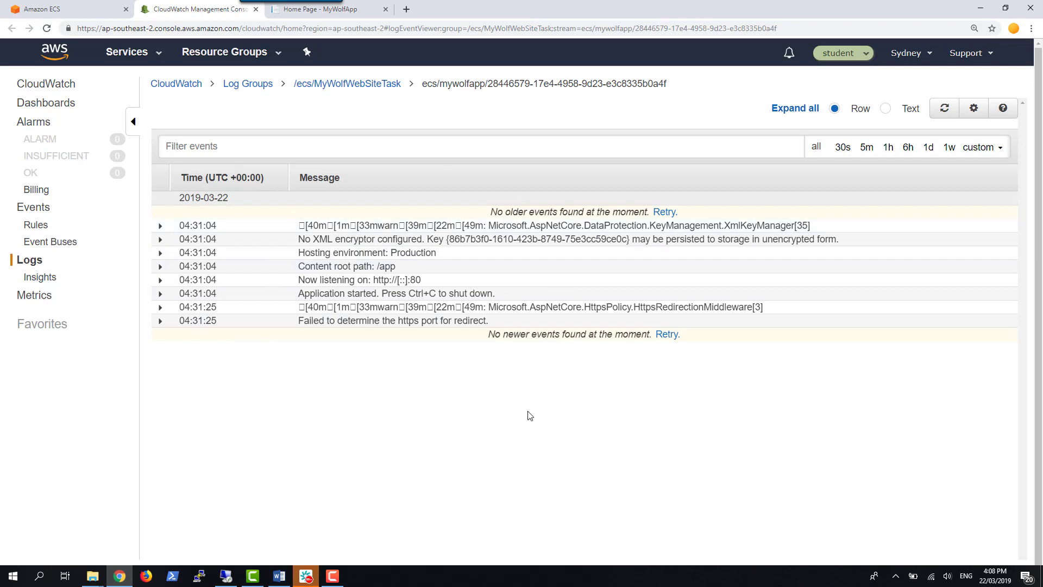
mouse_move(492, 351)
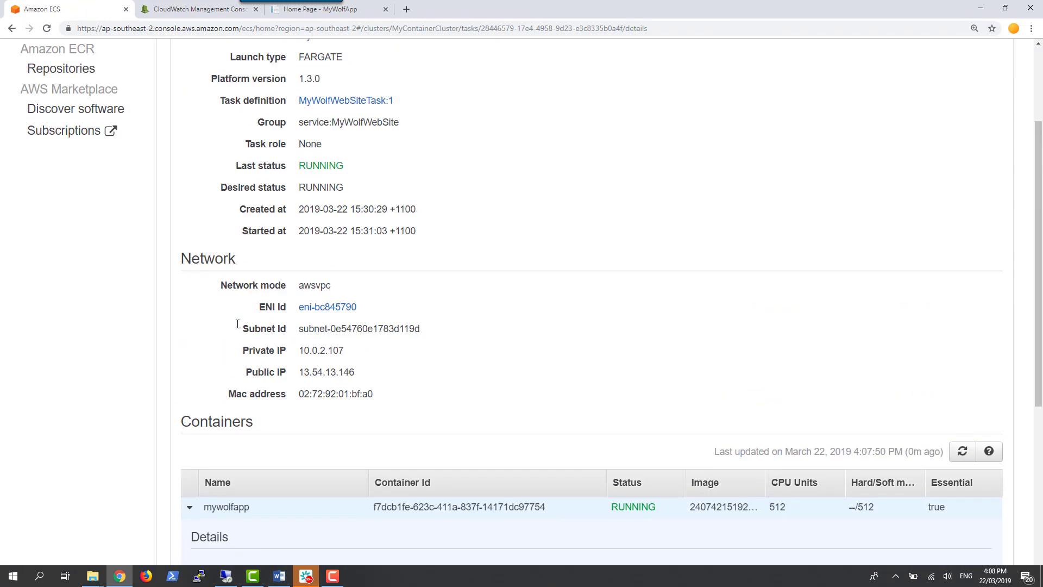
Return to MyContainerCluster and show its Tasks list with both MyWolfWebSite tasks running.
scroll(up, 3)
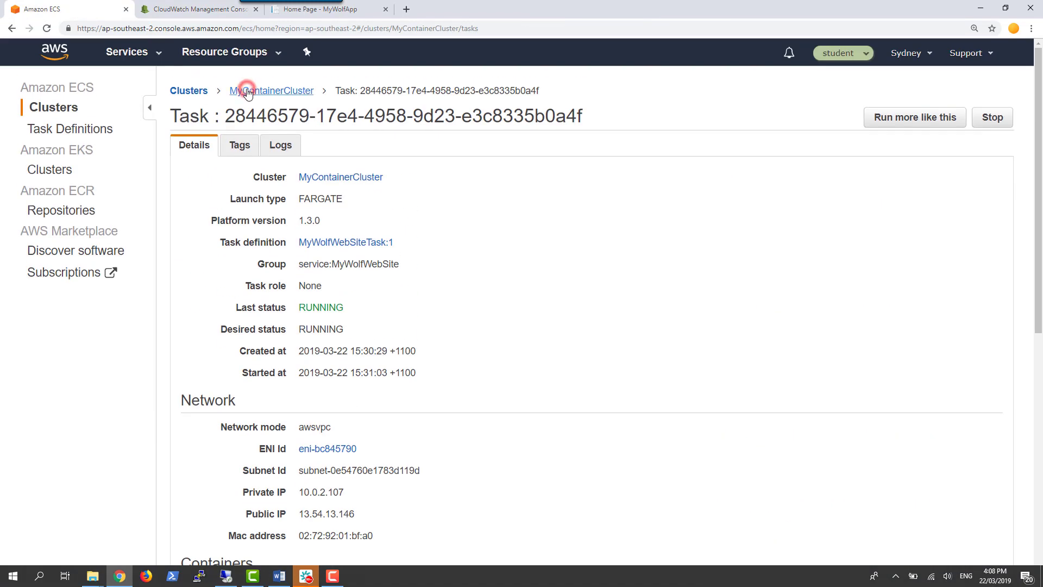
click(271, 90)
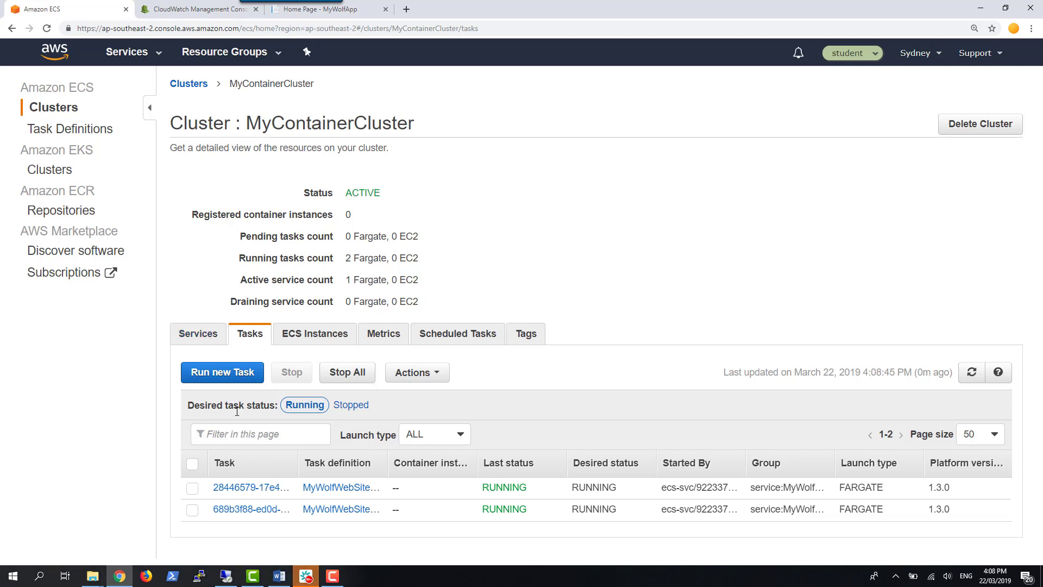
click(198, 333)
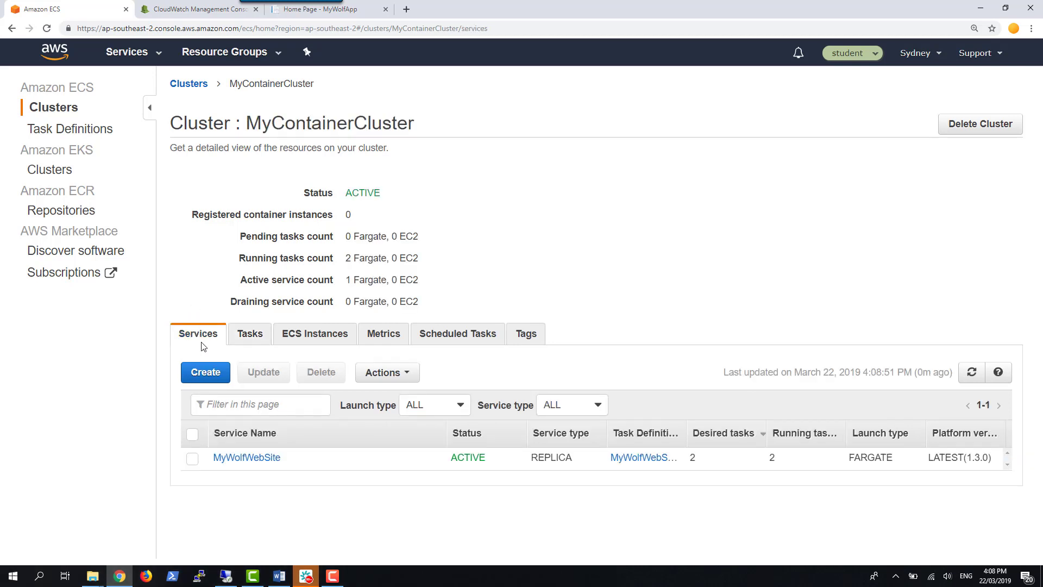
mouse_move(763, 459)
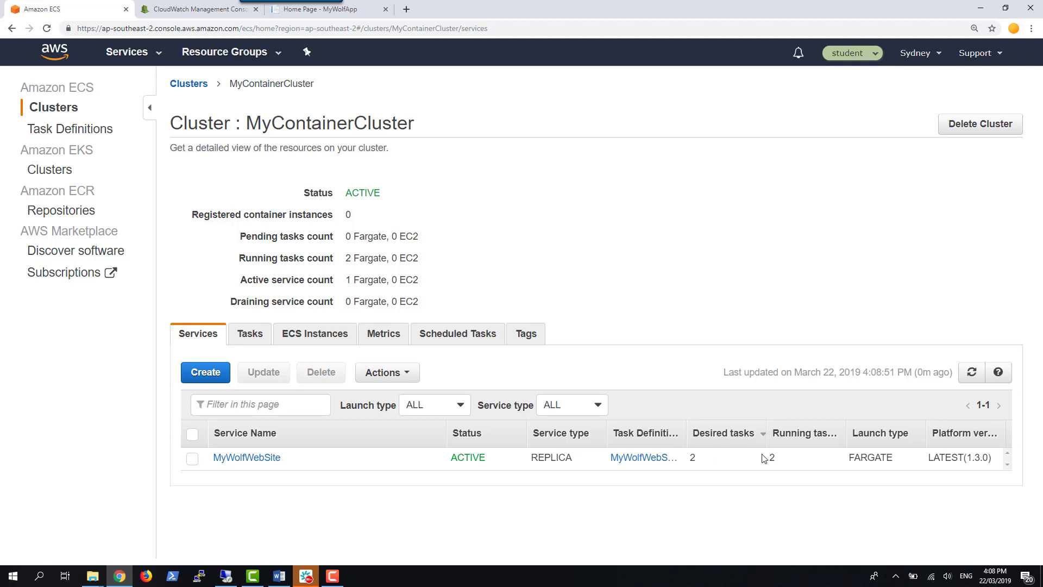
click(250, 333)
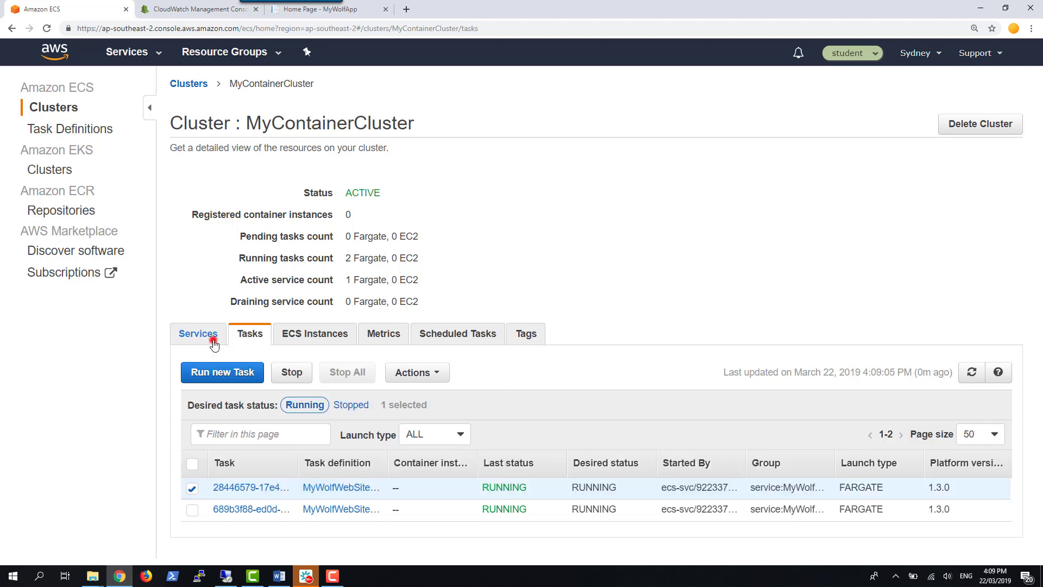
click(197, 333)
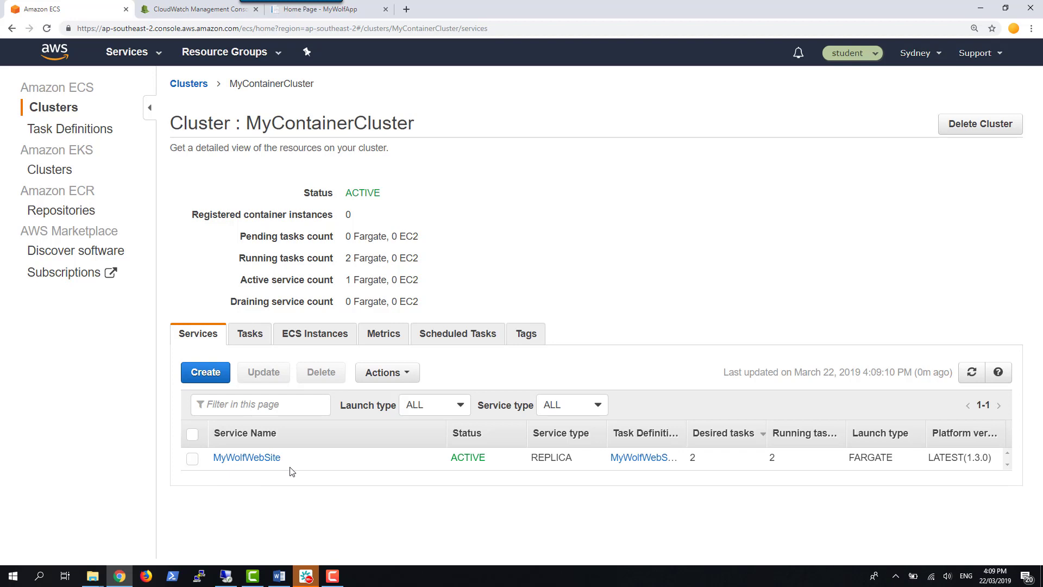
mouse_move(720, 473)
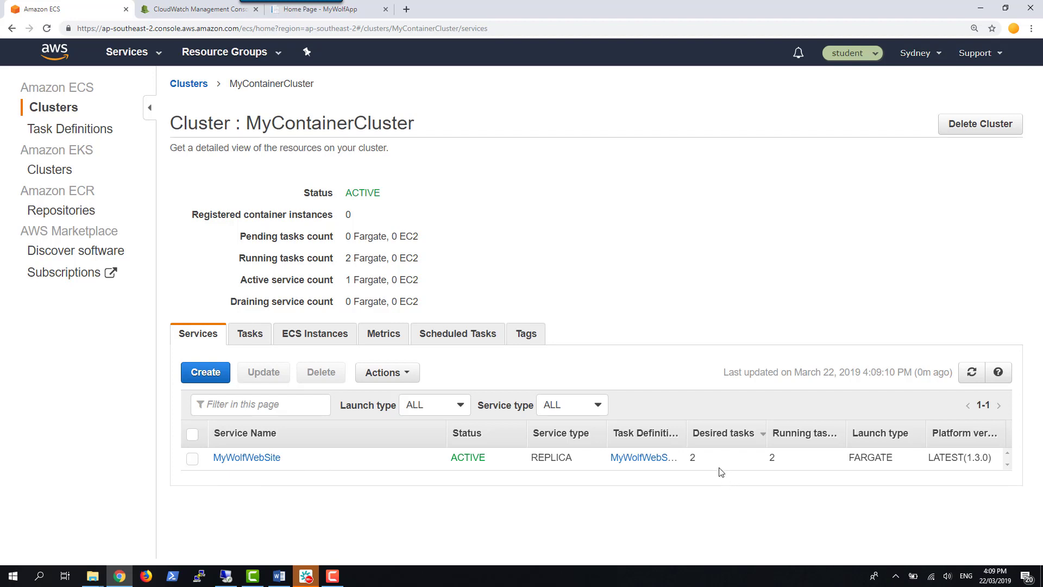
mouse_move(222, 346)
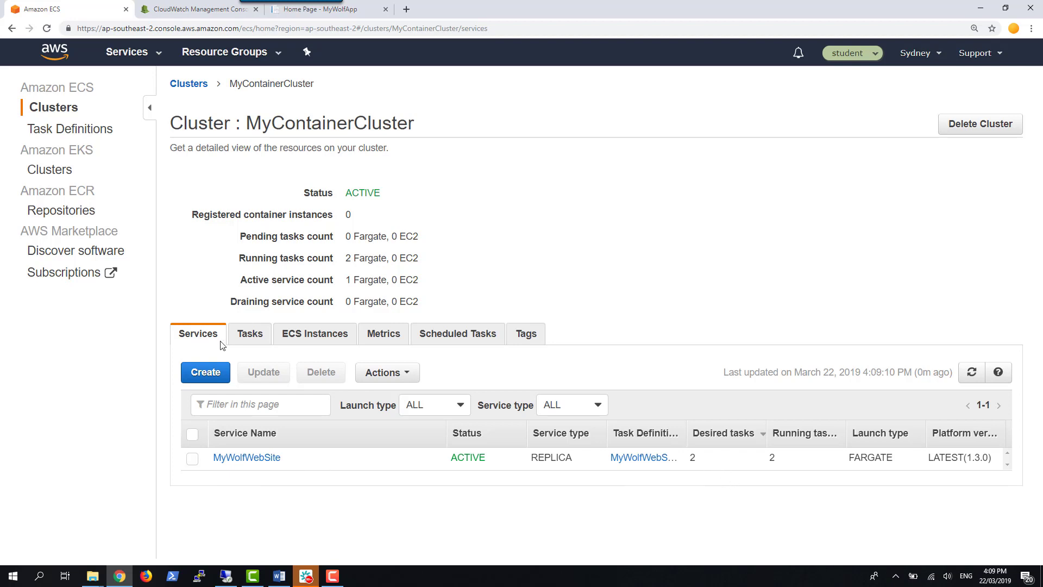
click(250, 333)
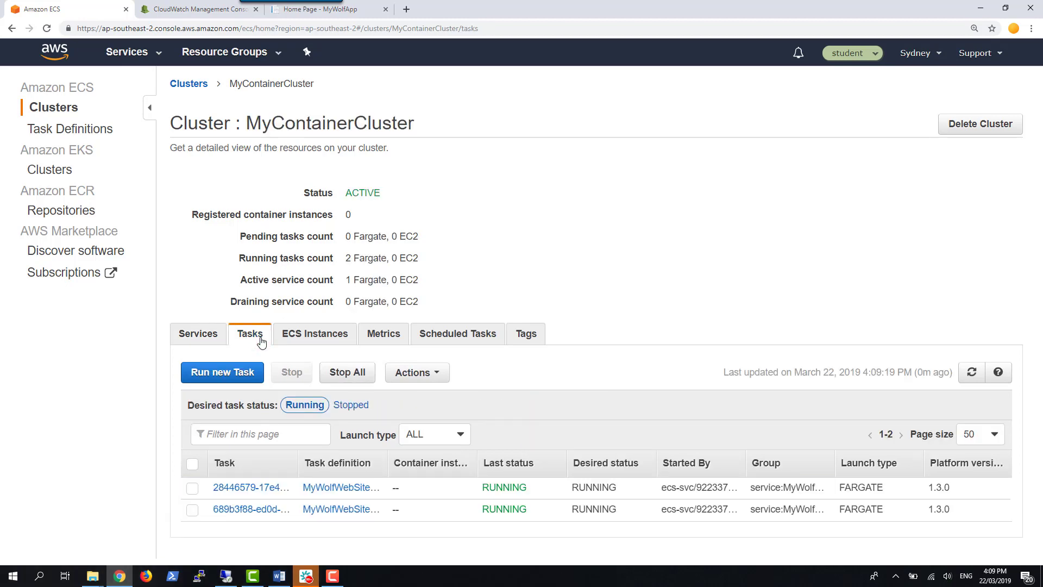
Stop task 28446579 and confirm, then go back to the cluster's Services list.
click(194, 488)
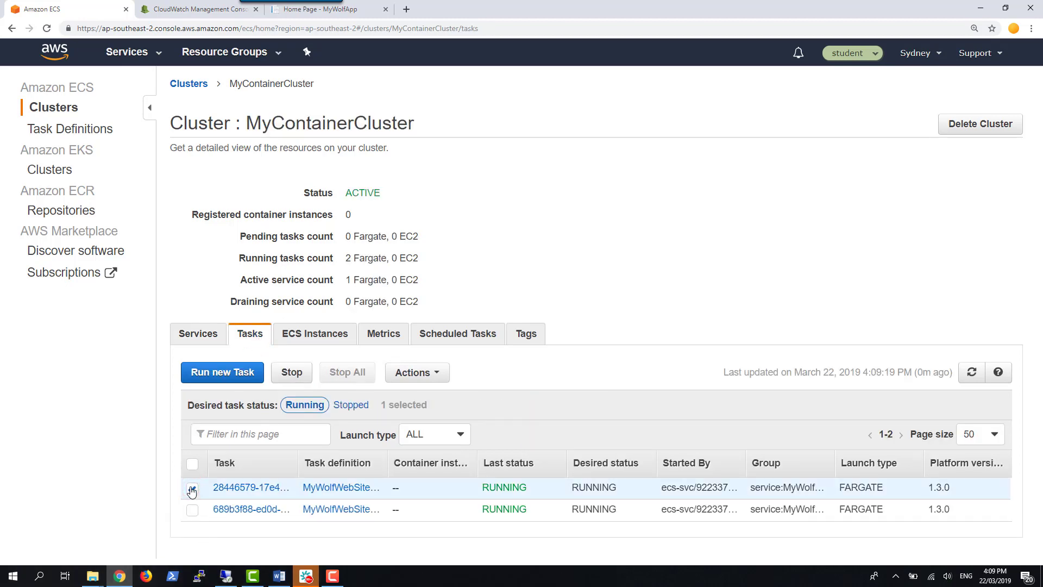
click(291, 371)
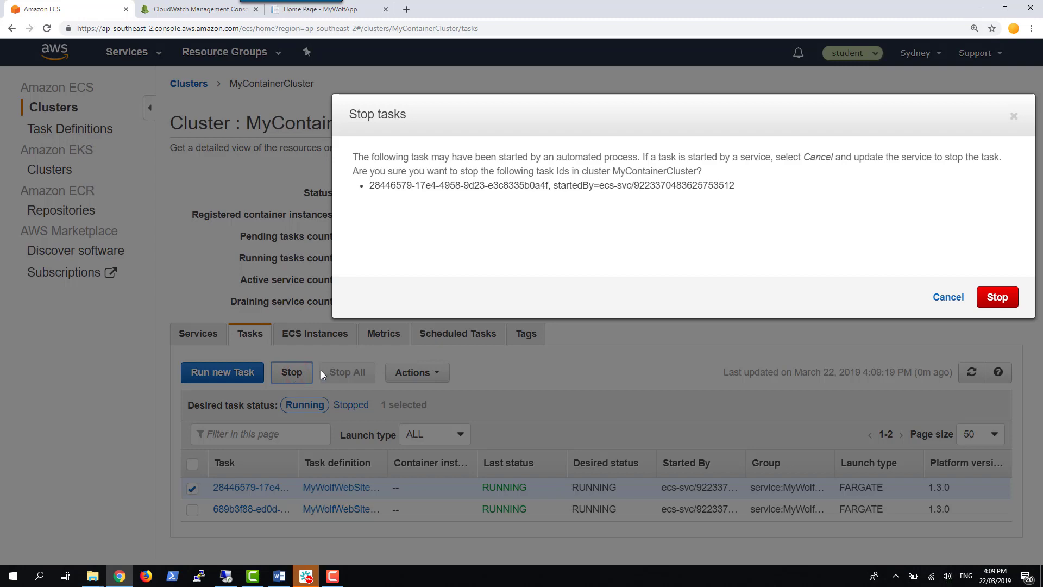
click(996, 297)
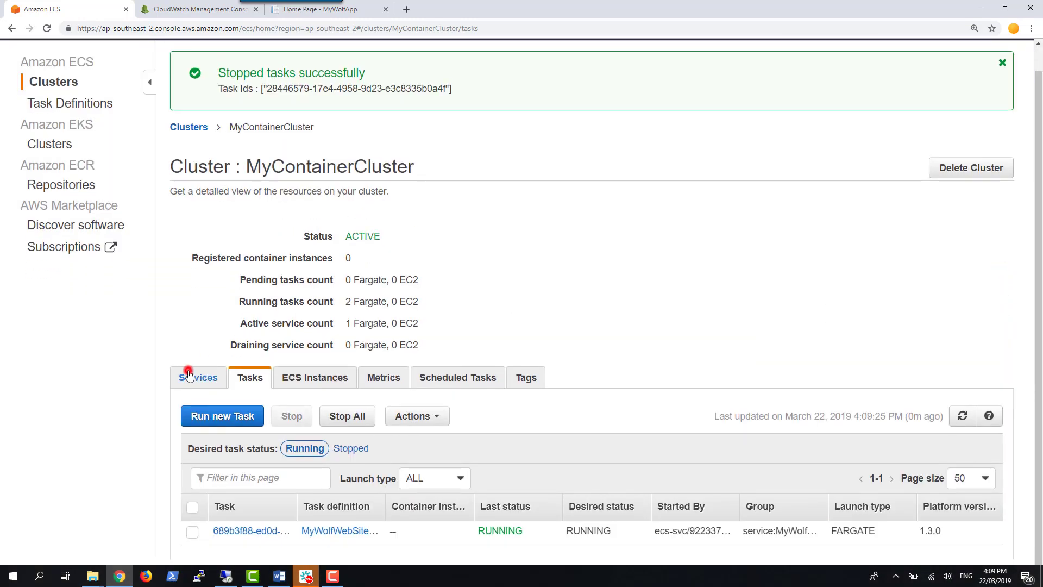
click(197, 377)
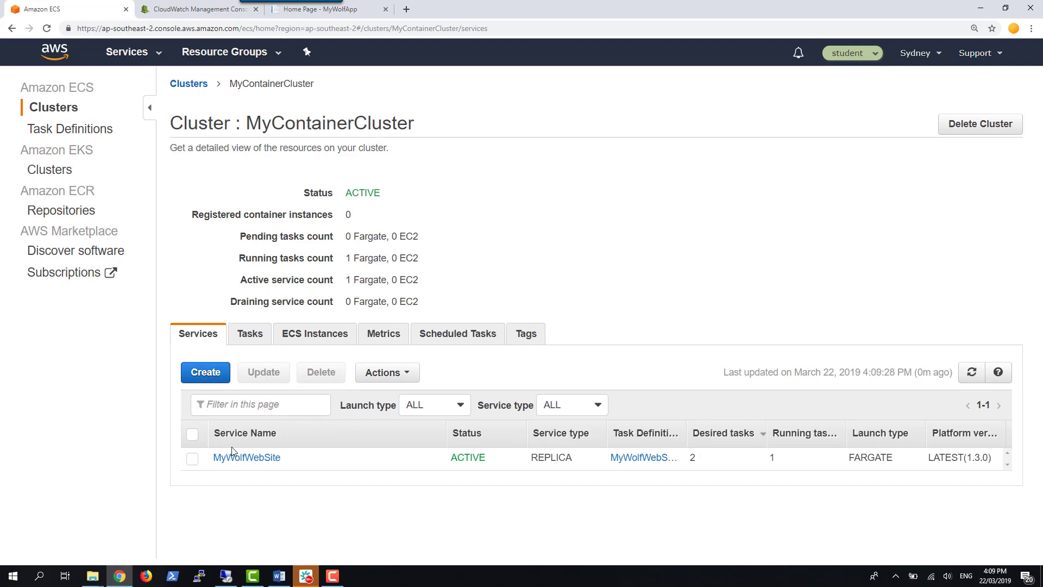
mouse_move(787, 464)
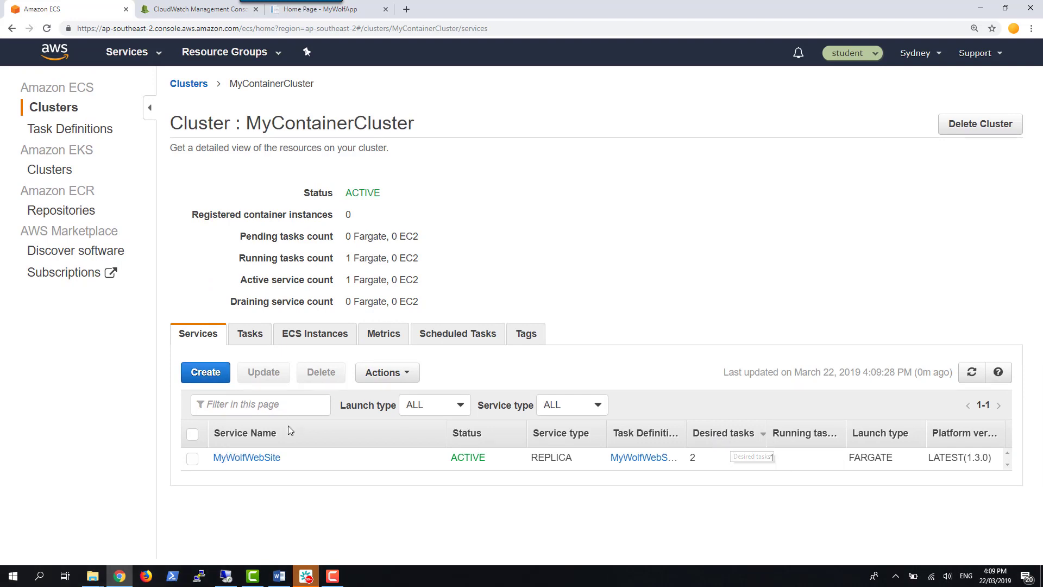
Reload MyWolfWebSite service details until they show 2 desired, 1 pending, 1 running.
click(246, 457)
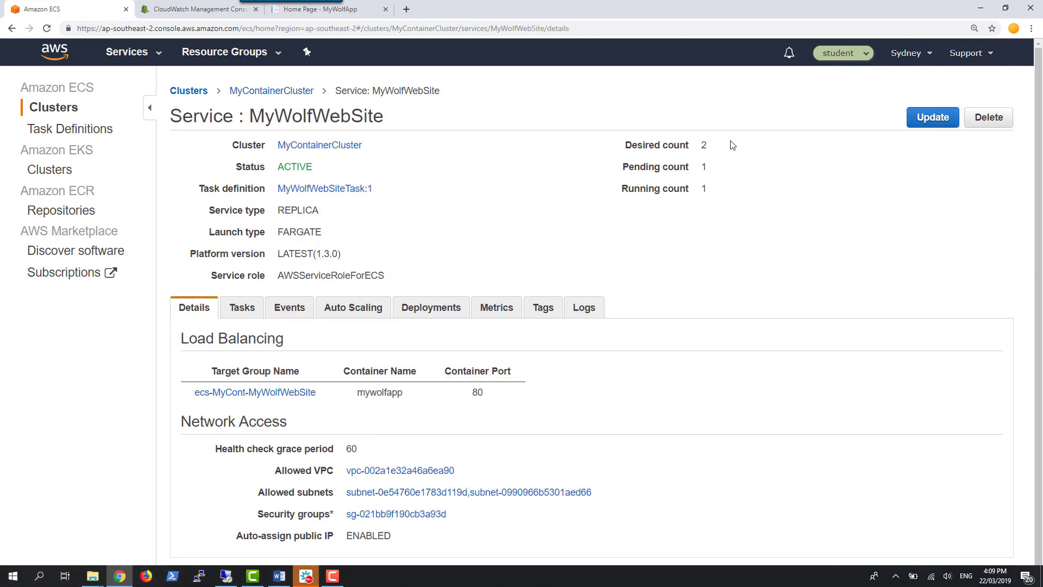
mouse_move(704, 143)
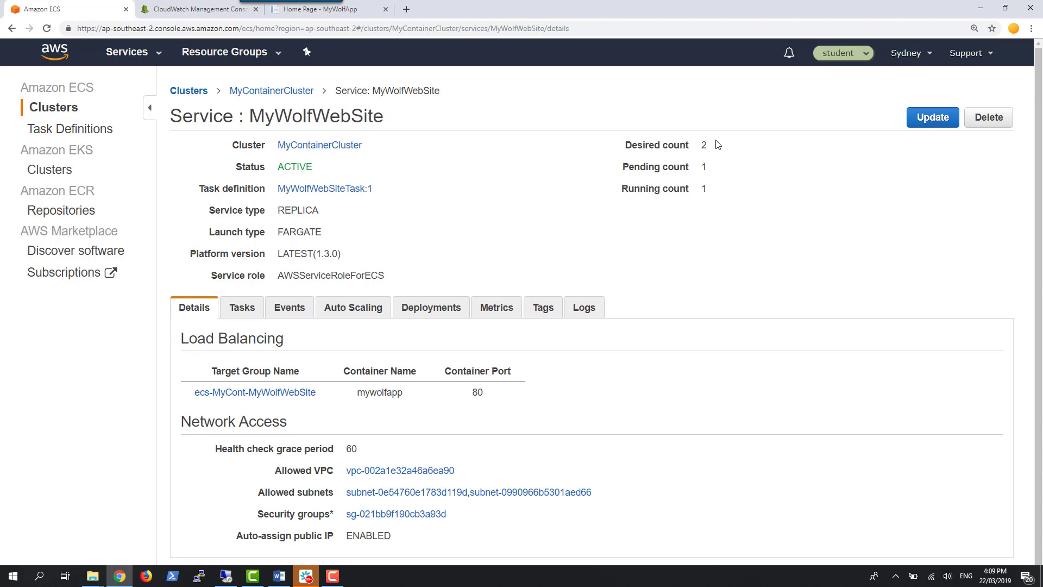
click(46, 28)
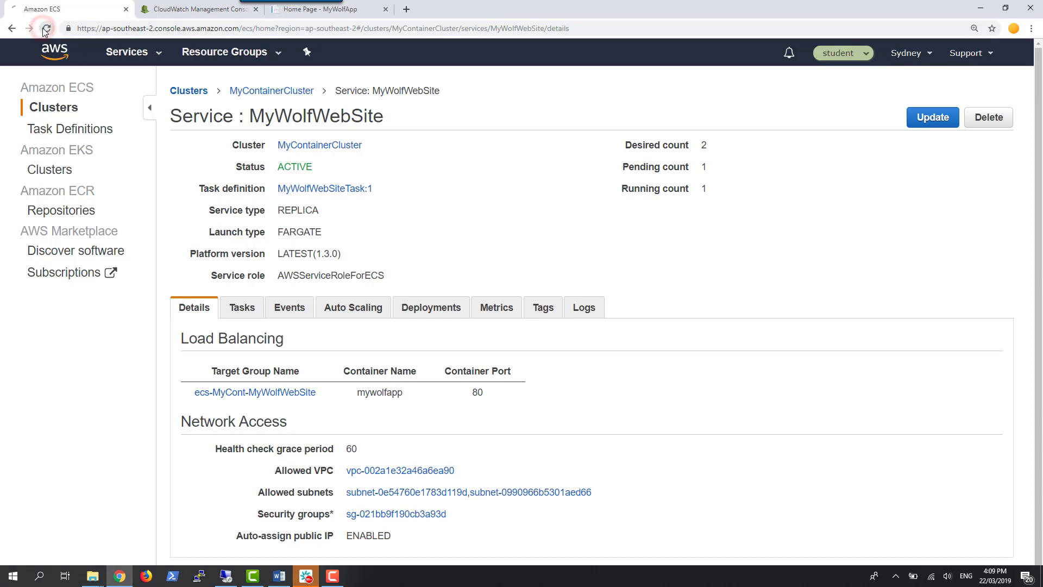
click(46, 28)
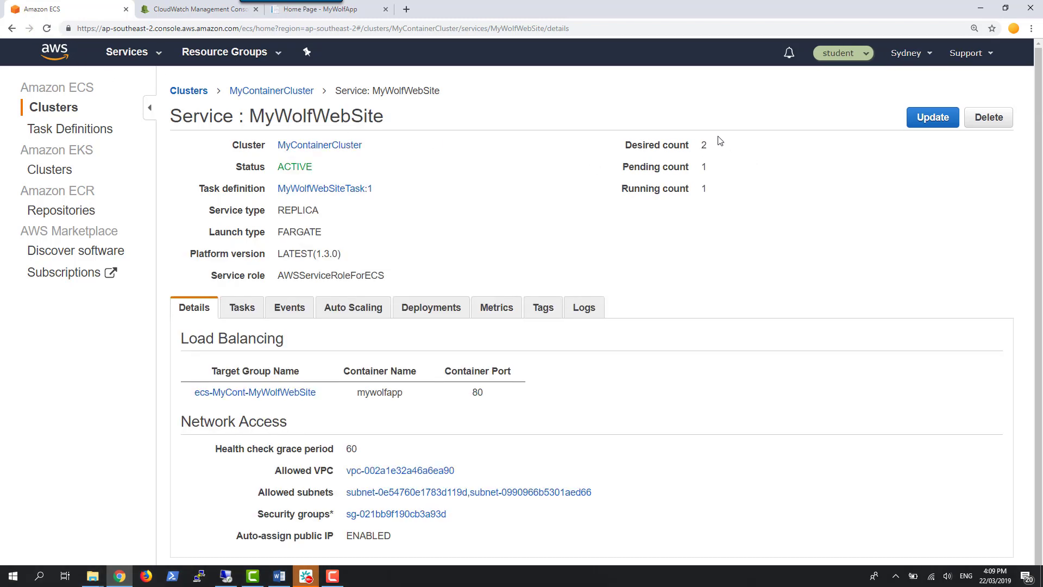
mouse_move(641, 157)
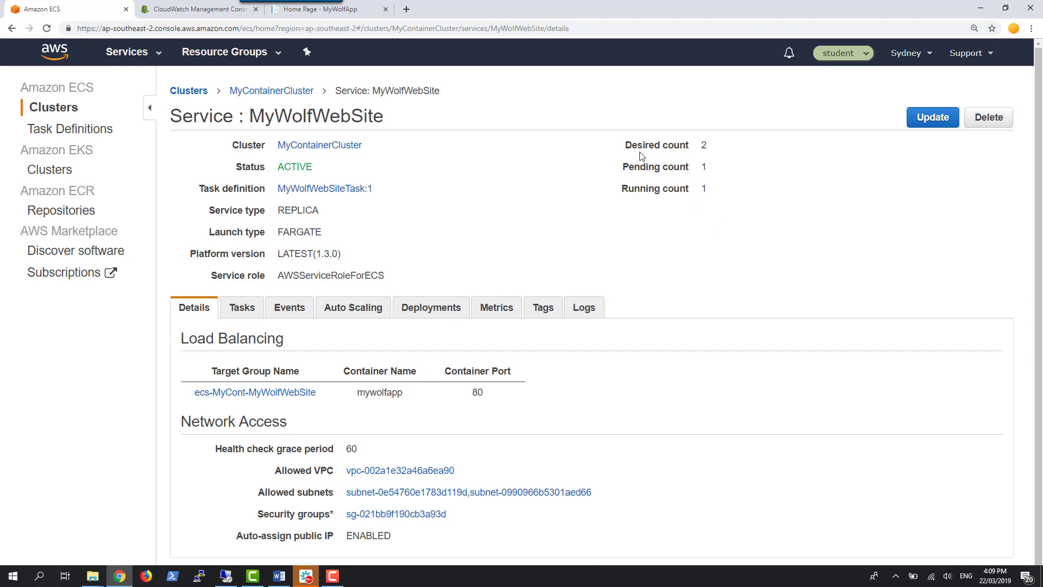
mouse_move(702, 192)
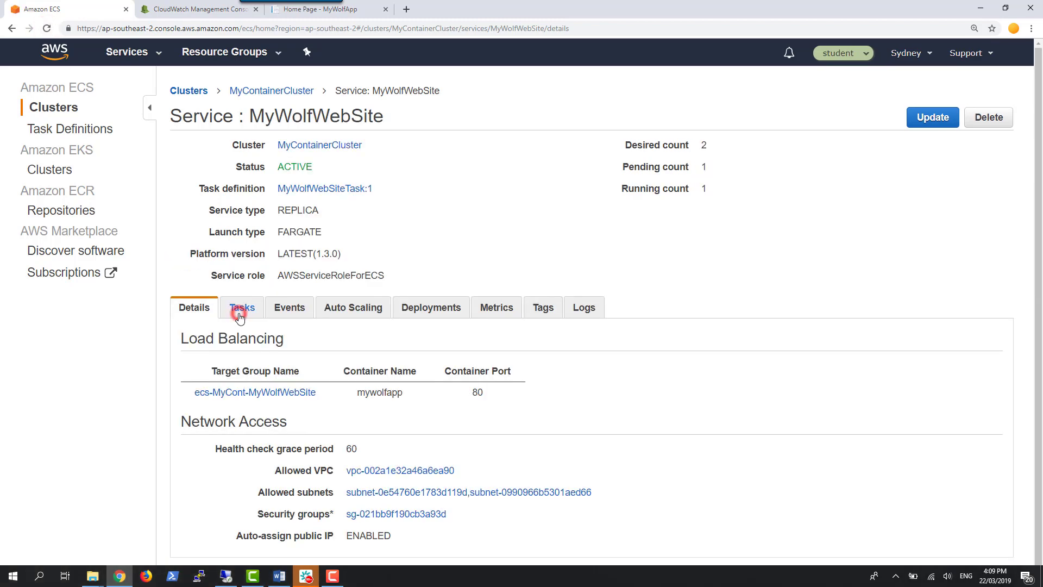
Refresh the service's Tasks list until the replacement task is RUNNING, 2 of 2.
click(241, 306)
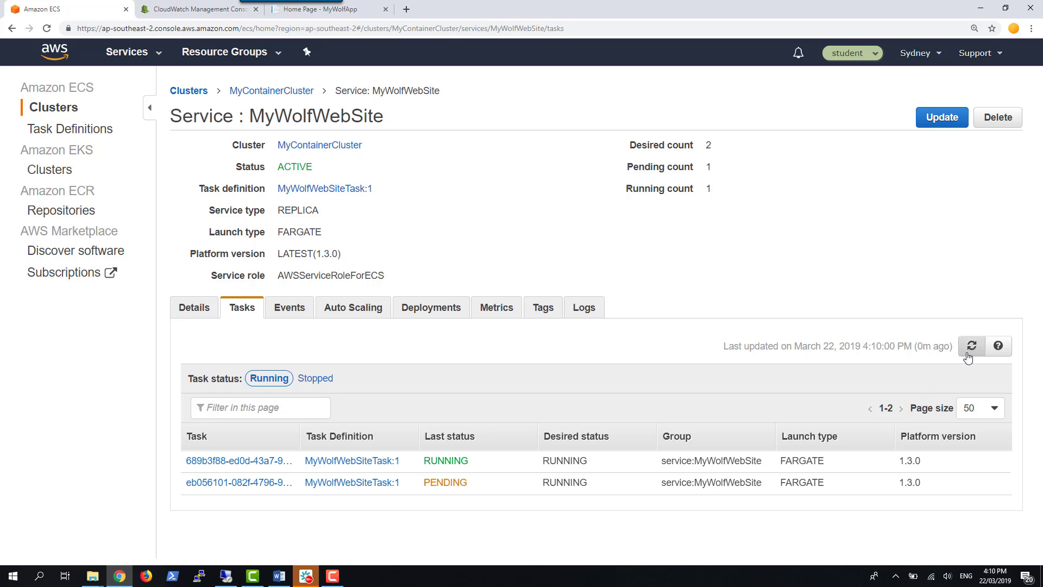
click(970, 345)
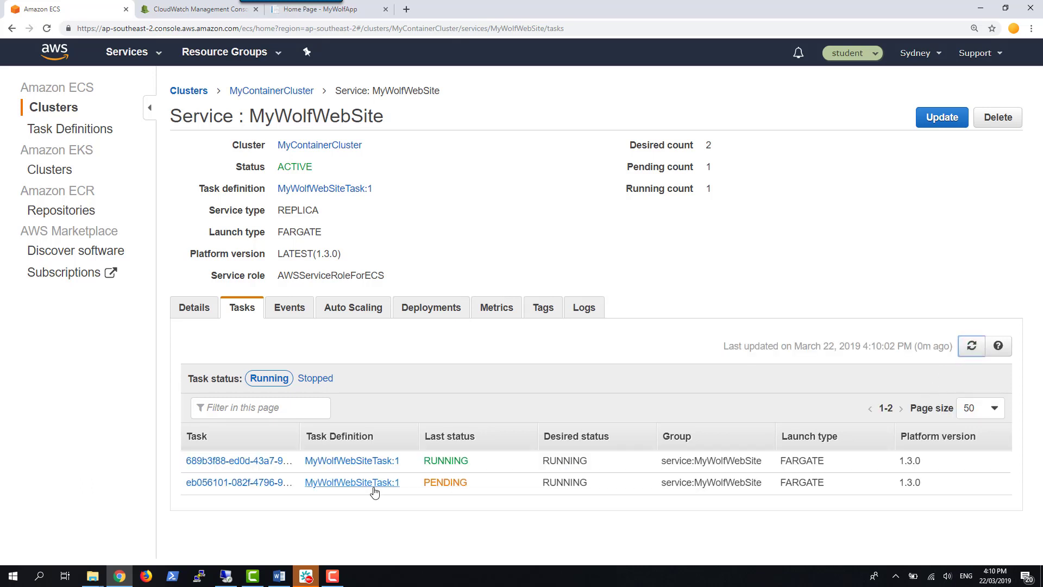
mouse_move(424, 496)
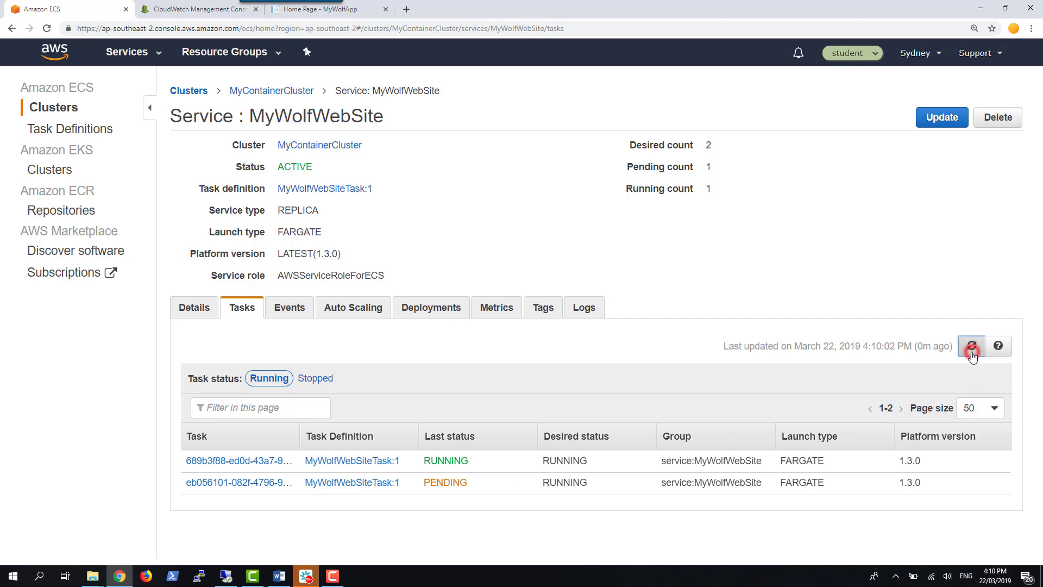
click(970, 345)
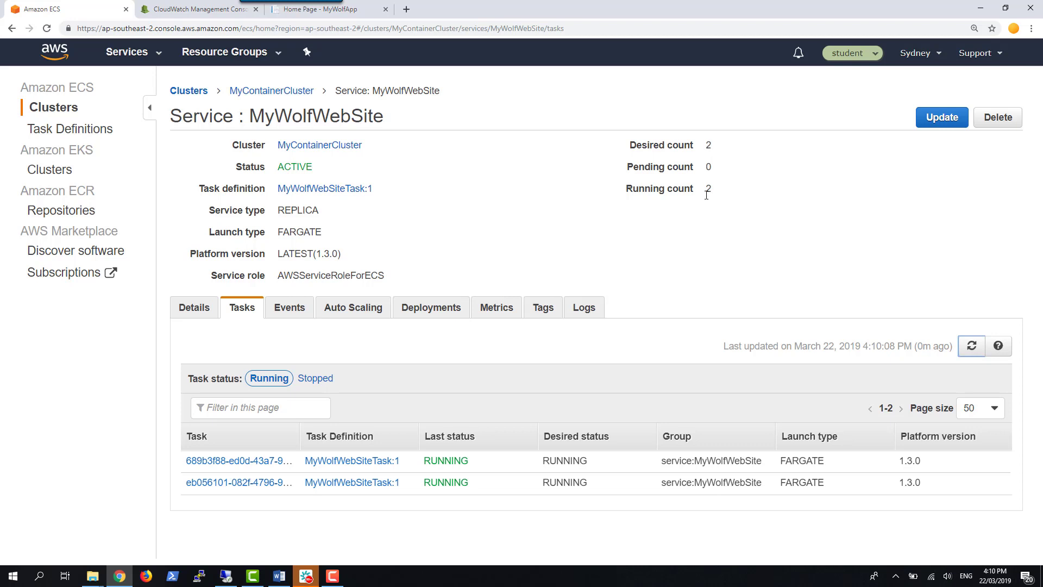
Reload the MyWolfApp home page and its Test page to confirm the load balancer still serves the site.
click(325, 9)
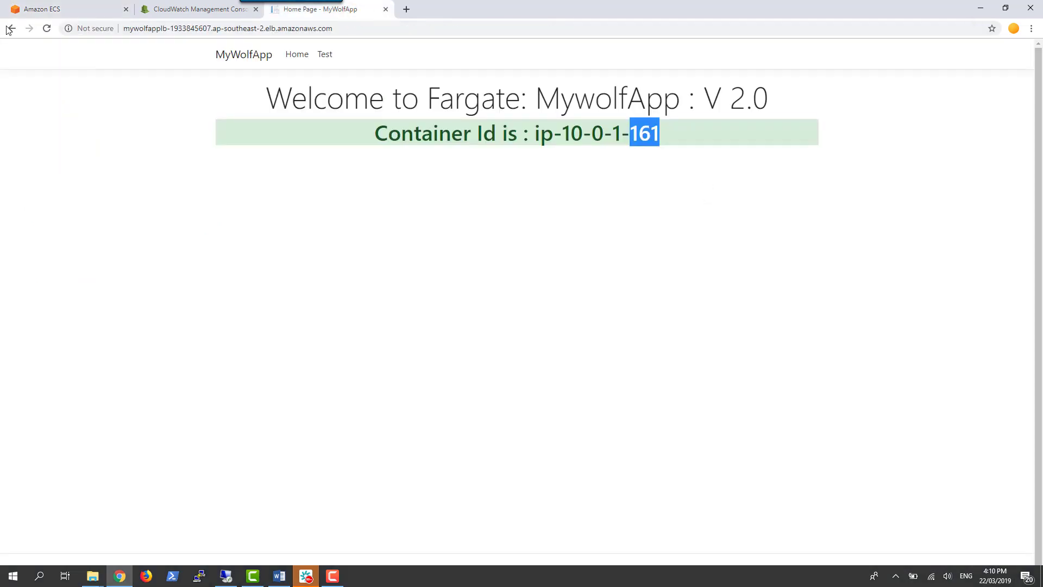
click(47, 29)
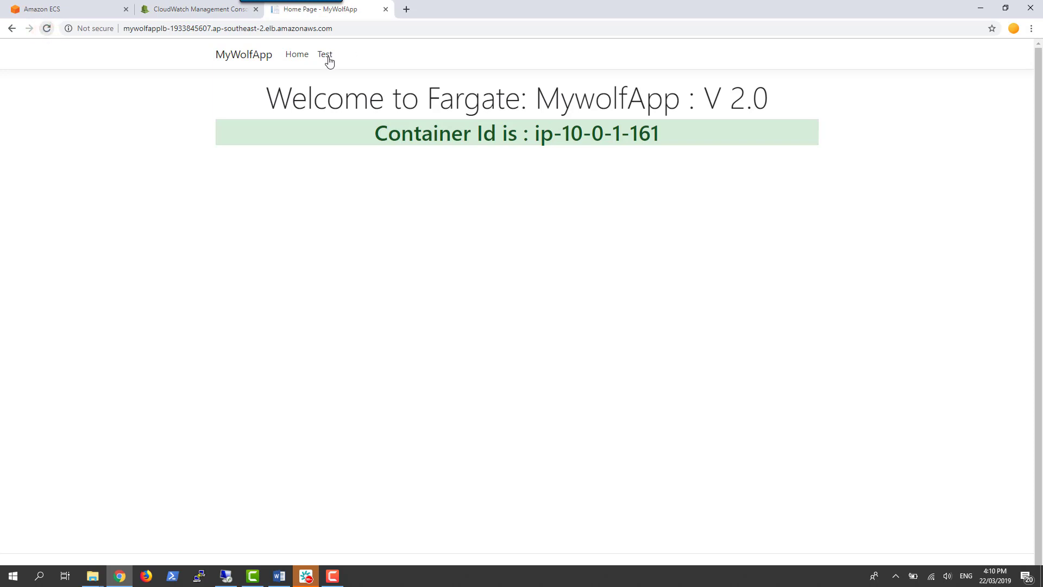
click(325, 54)
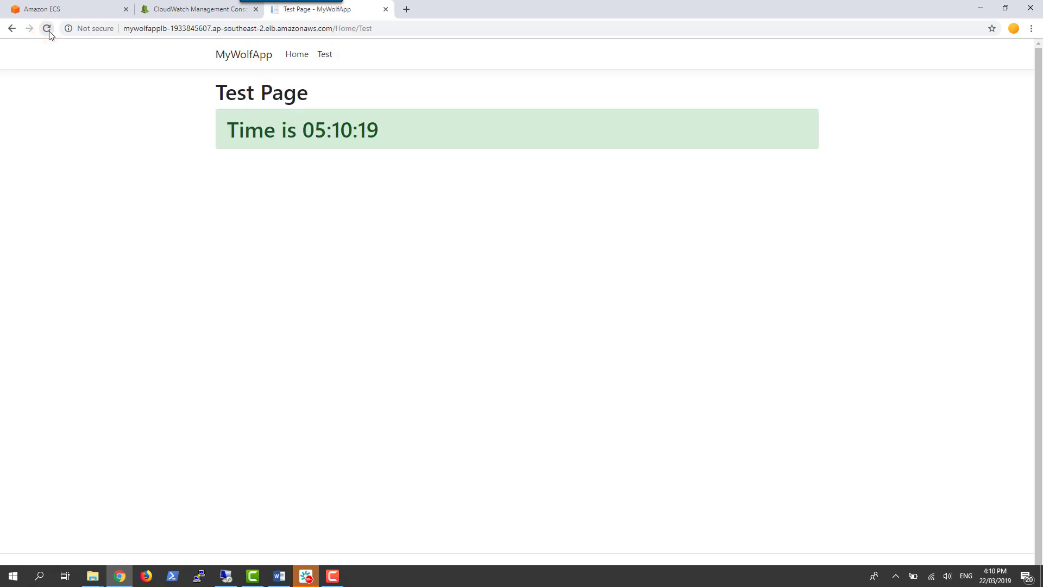
click(46, 28)
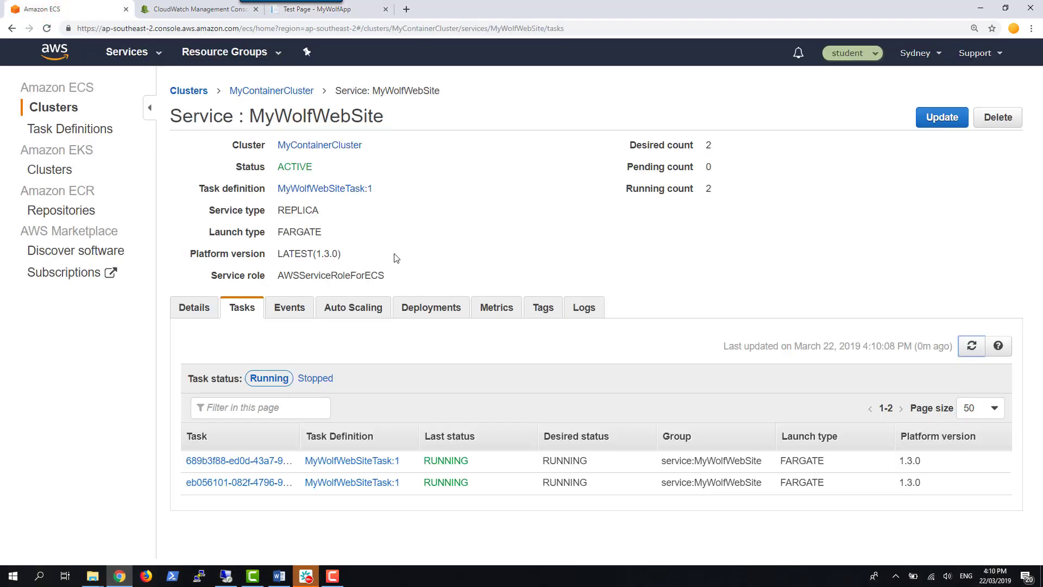
mouse_move(234, 315)
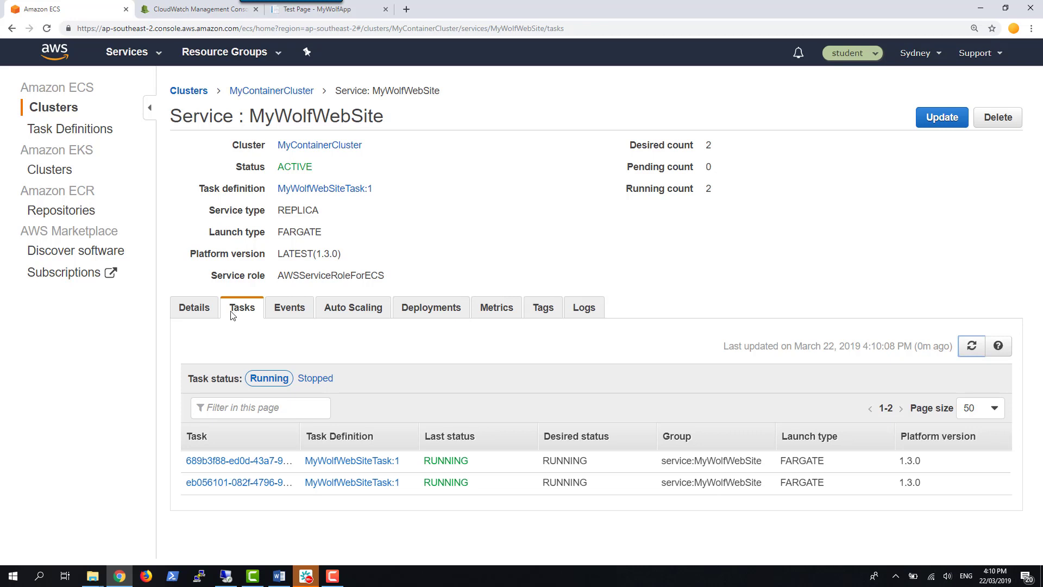
mouse_move(643, 411)
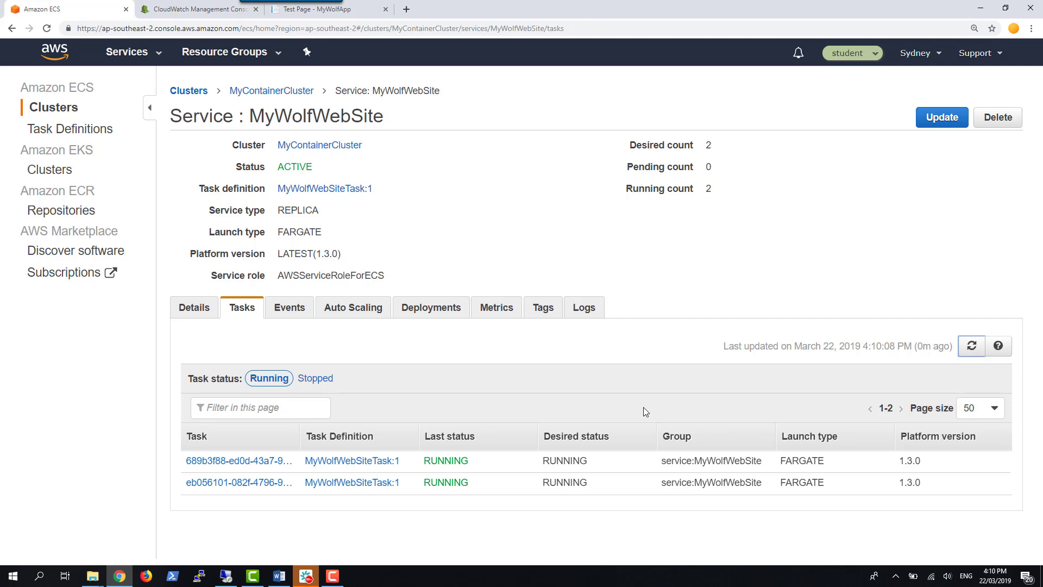
mouse_move(730, 370)
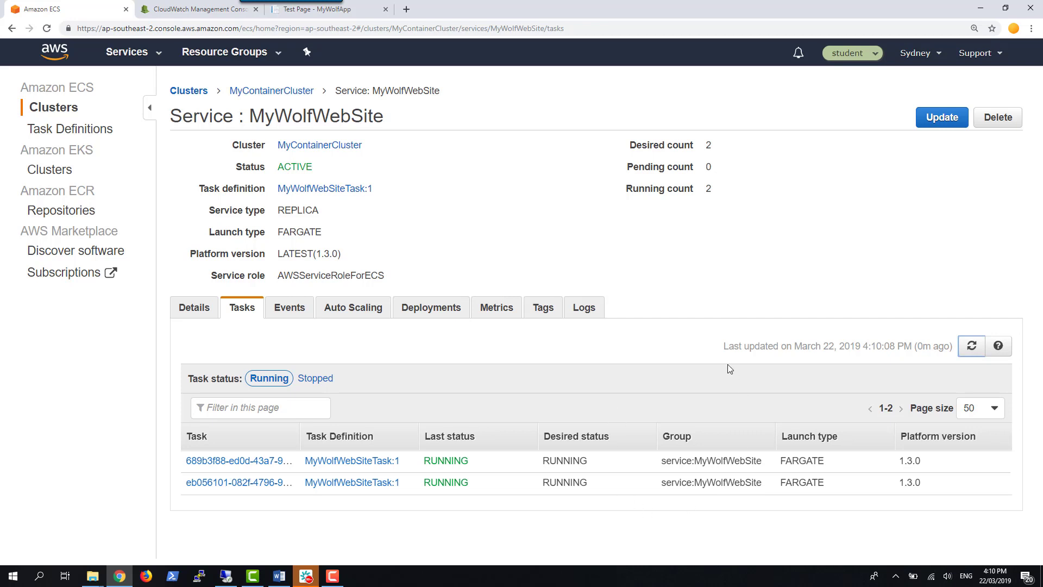
mouse_move(722, 371)
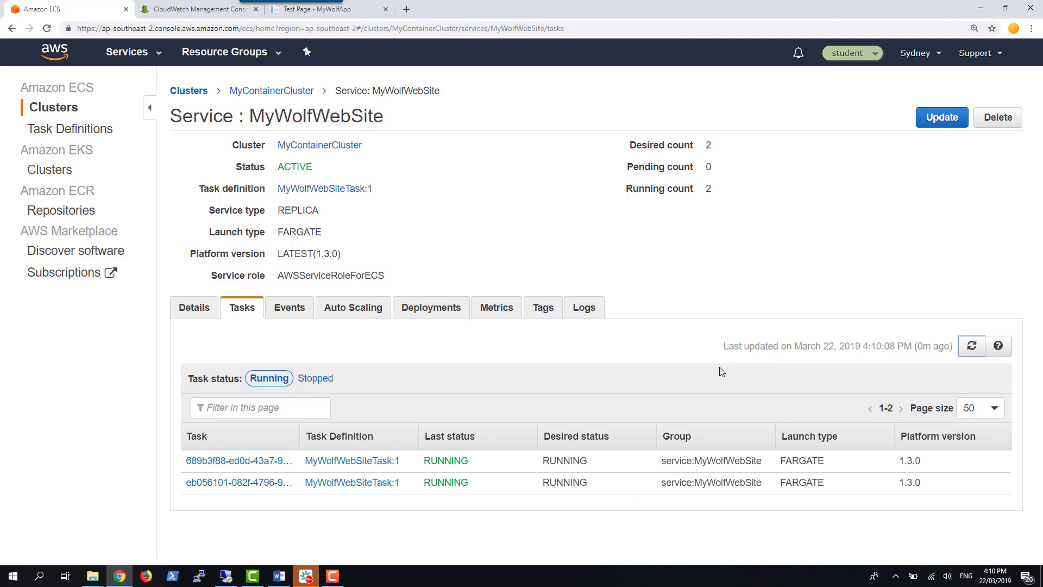